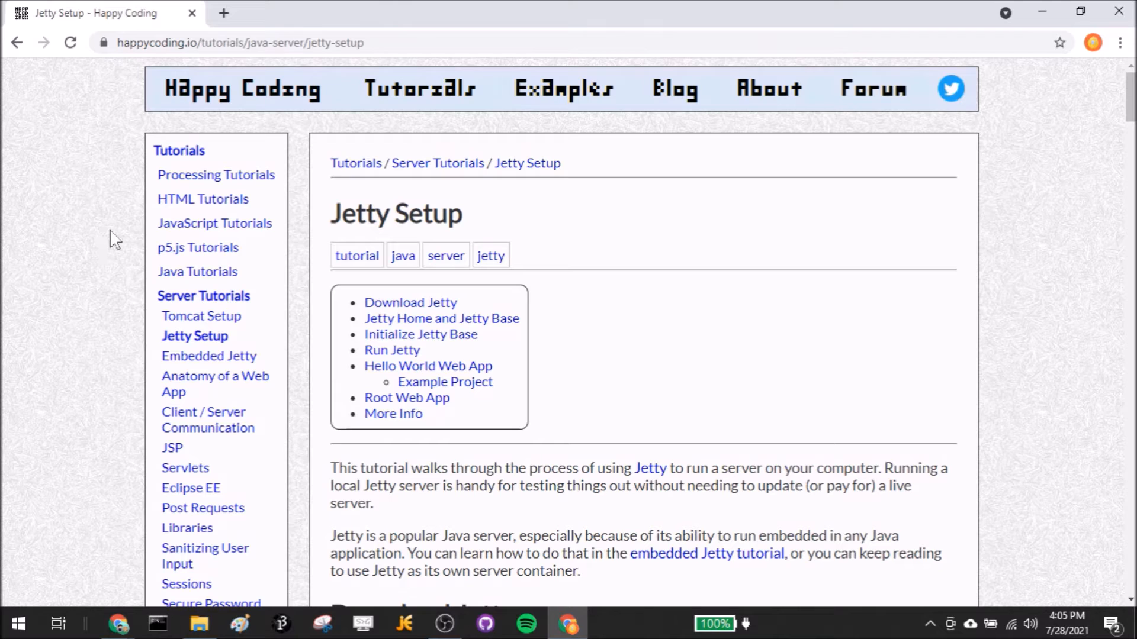
mouse_move(128, 239)
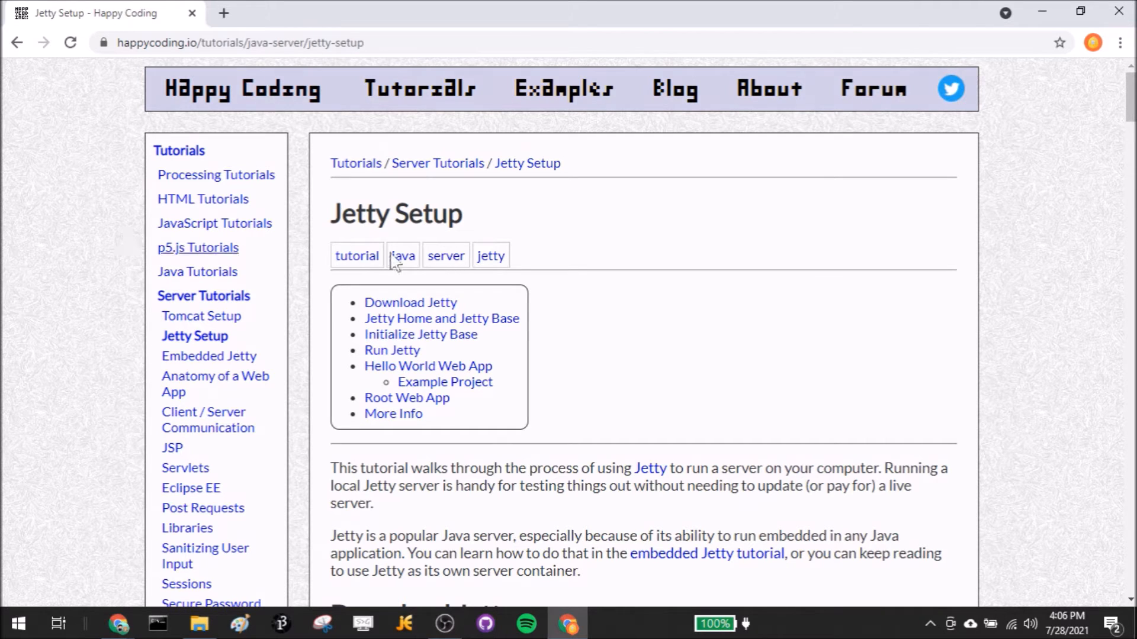
mouse_move(736, 316)
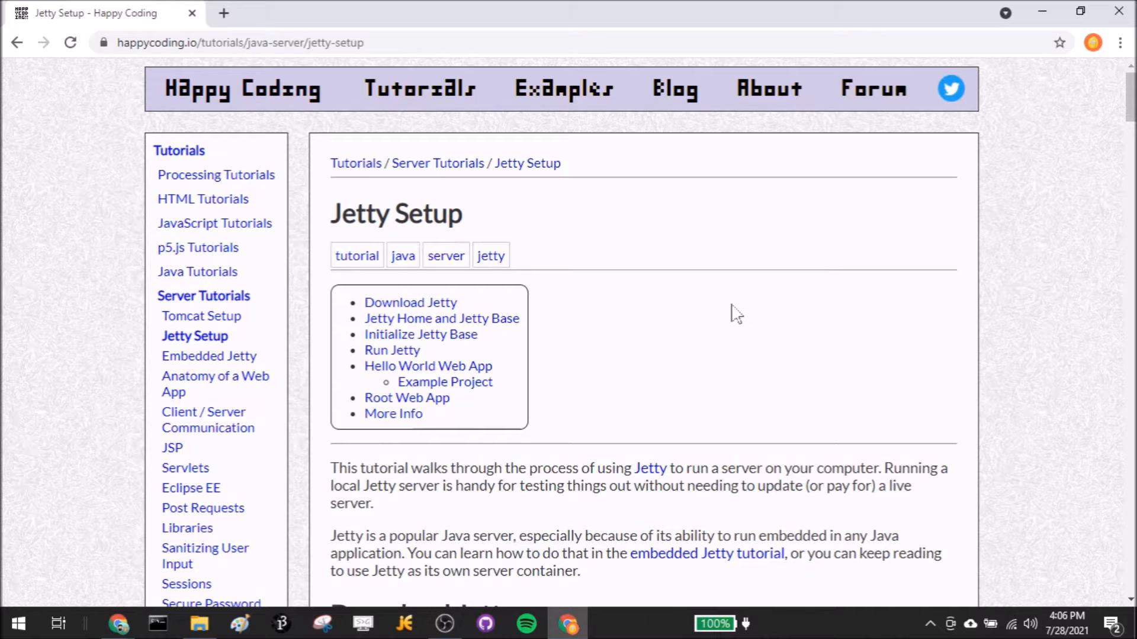
mouse_move(734, 311)
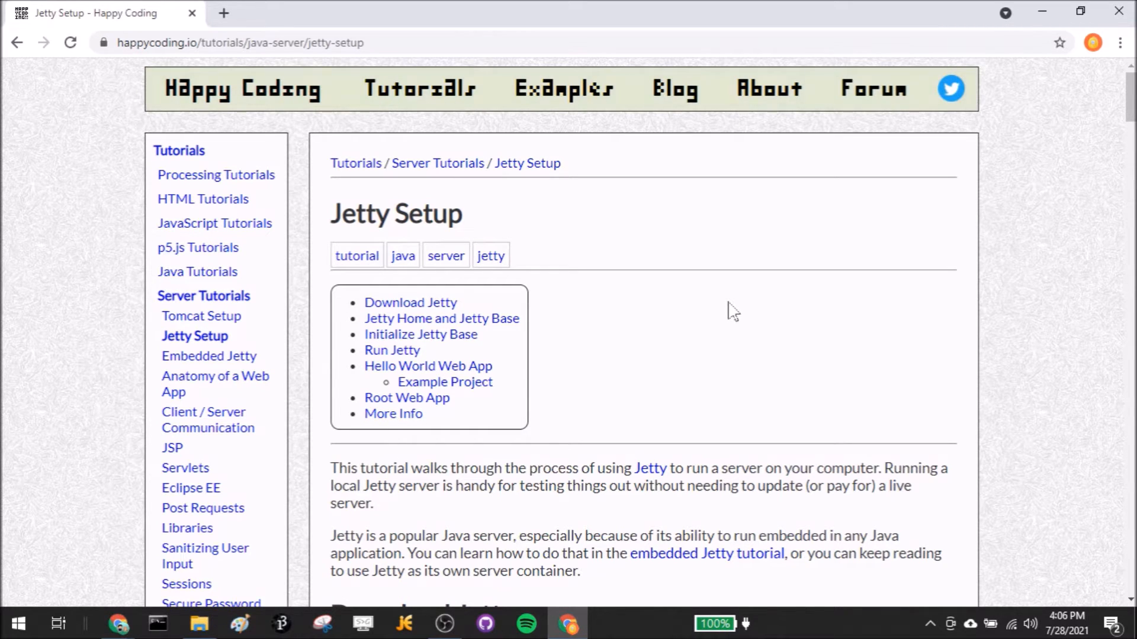
mouse_move(760, 300)
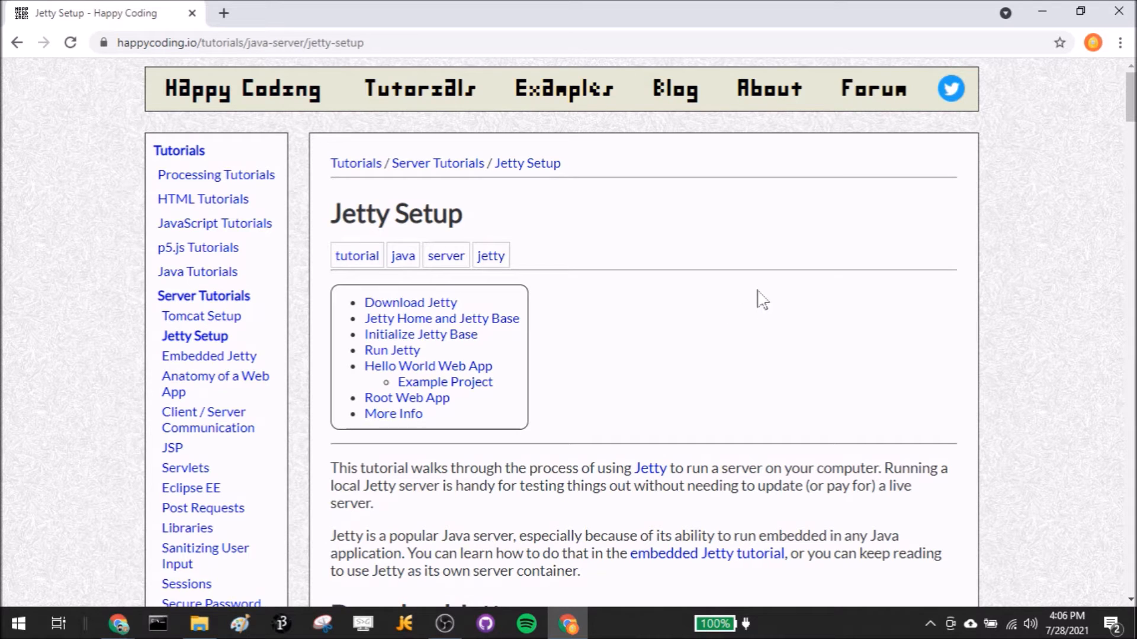
mouse_move(703, 232)
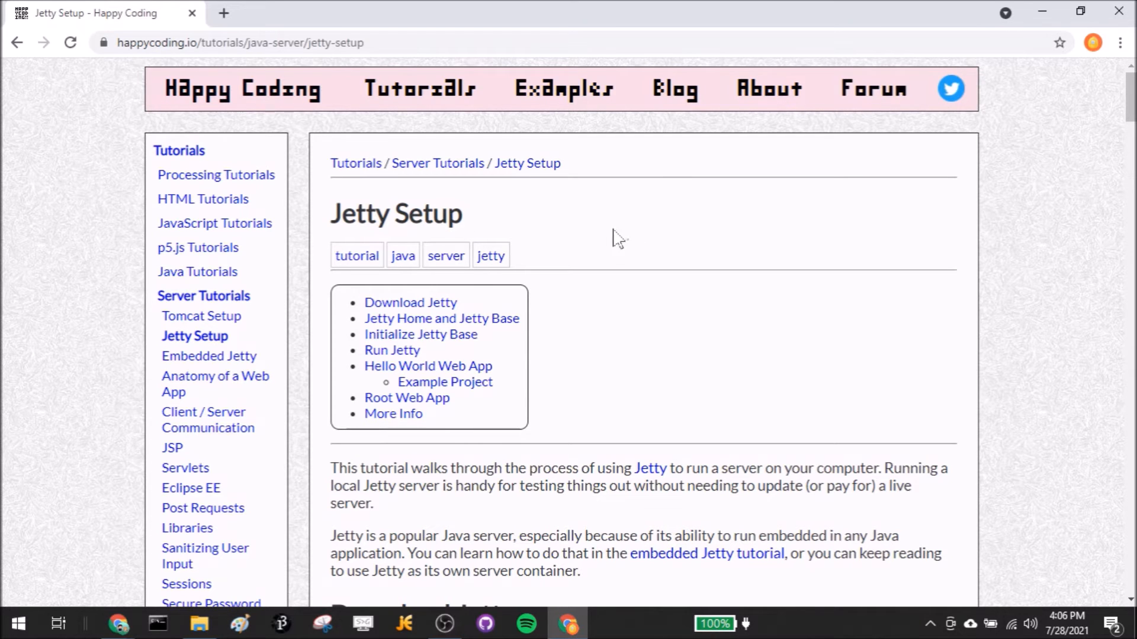
mouse_move(640, 270)
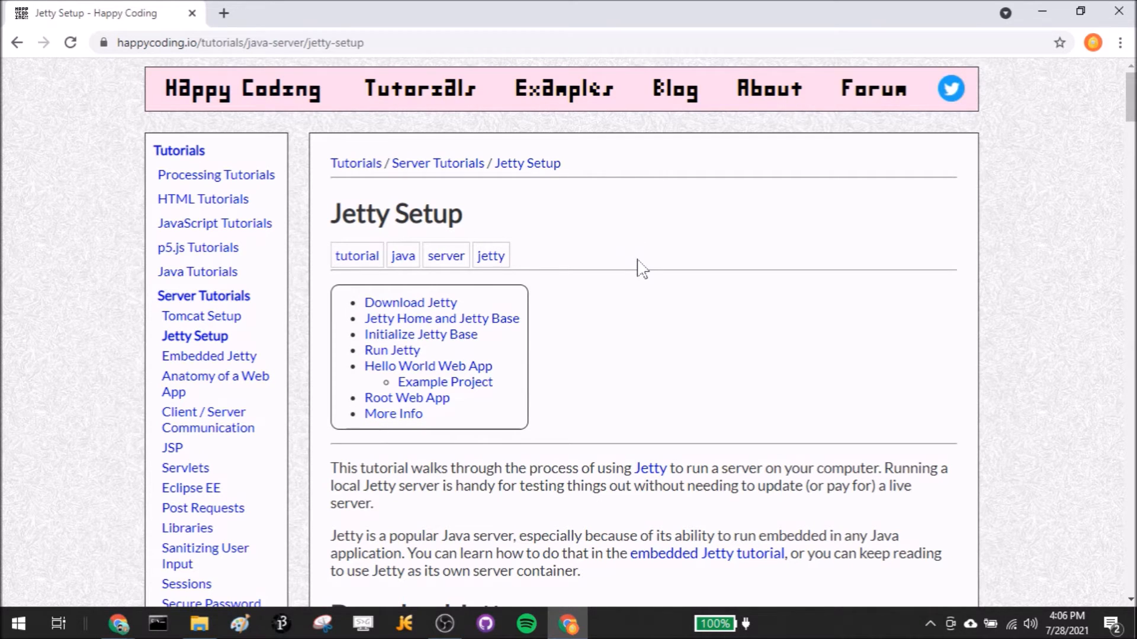
Step: Search Google for 'jetty' in a new tab and open the Eclipse Jetty | The Eclipse Foundation page
scroll("down", 3)
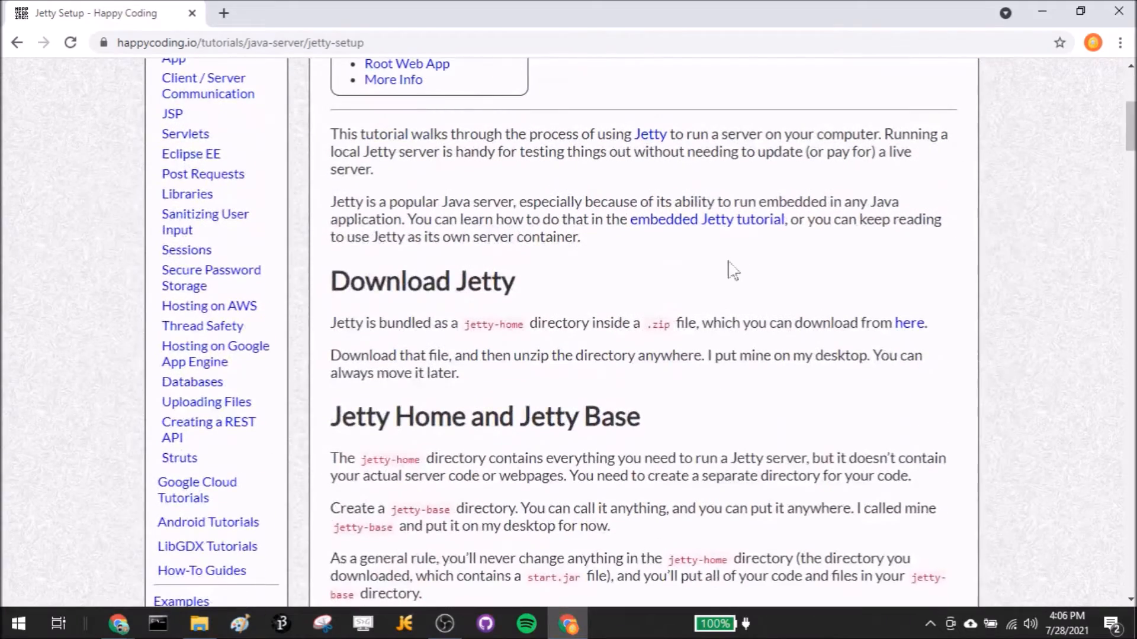
scroll("down", 3)
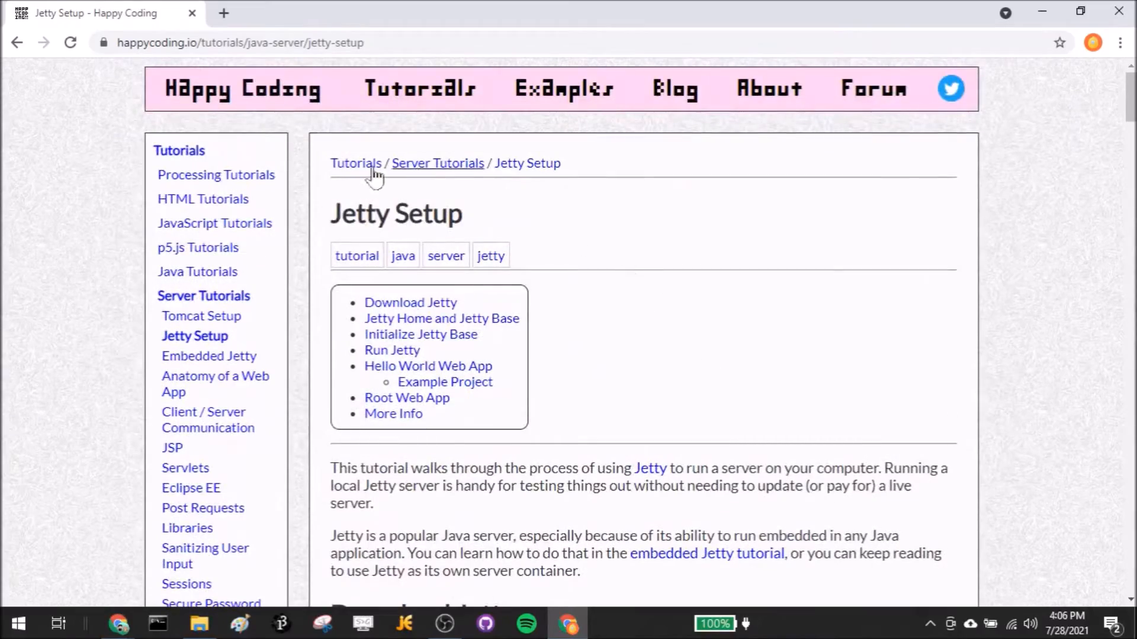
mouse_move(743, 241)
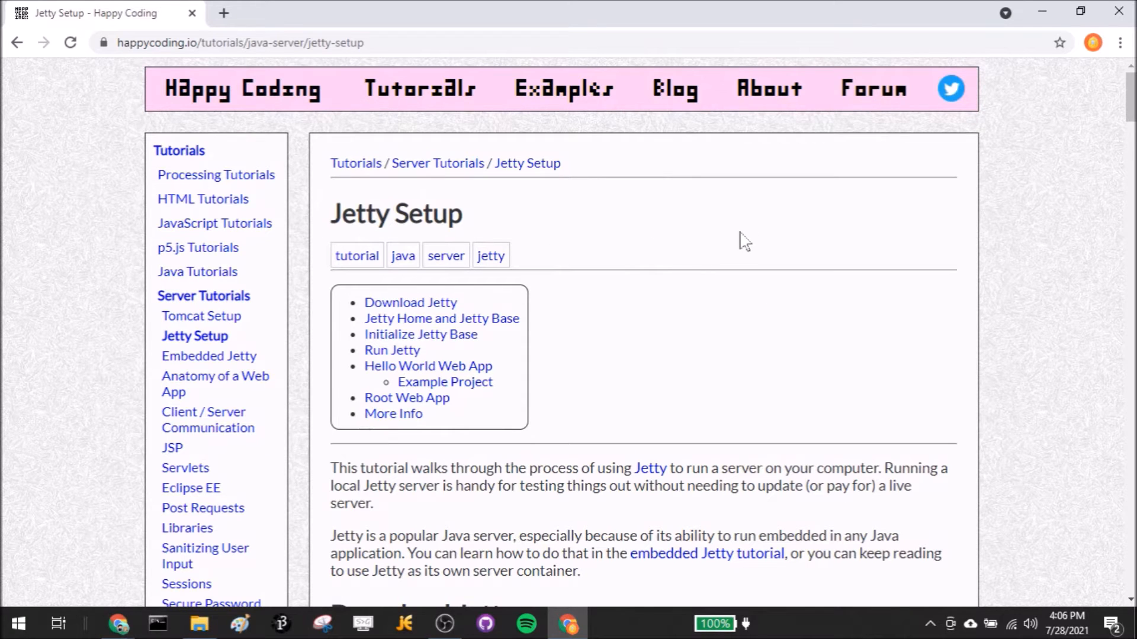
mouse_move(727, 222)
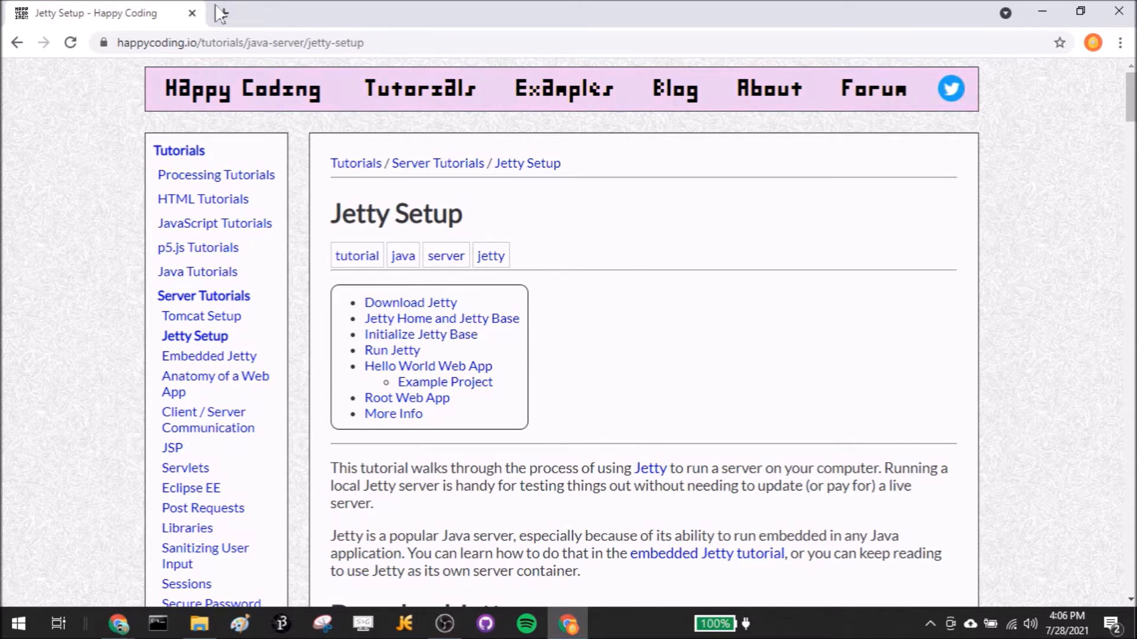
type("jett")
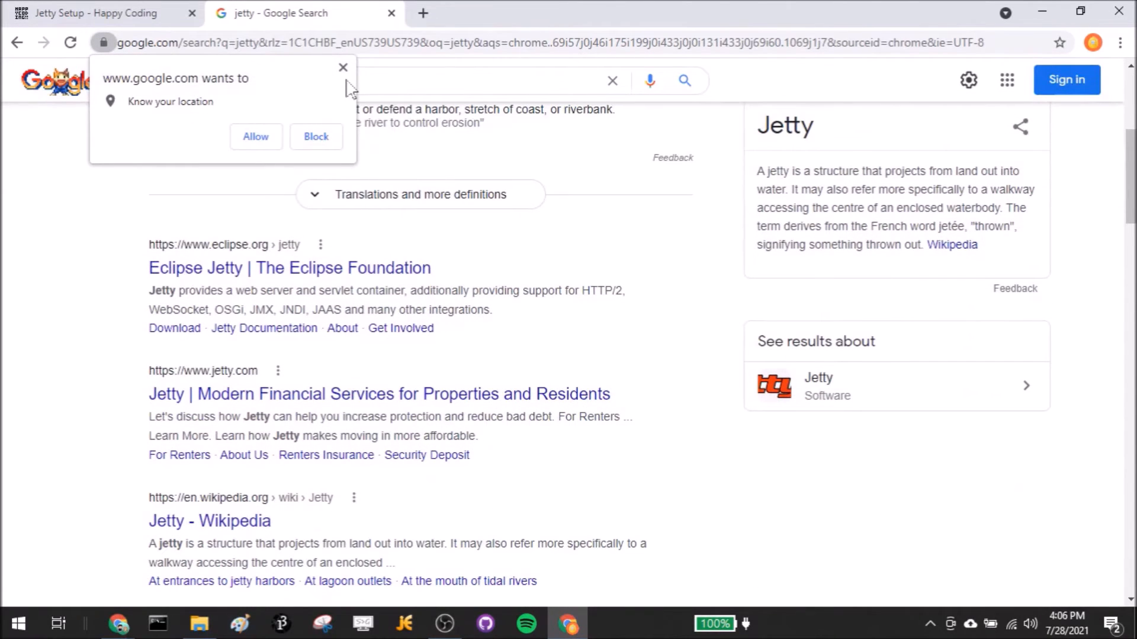
left_click(315, 136)
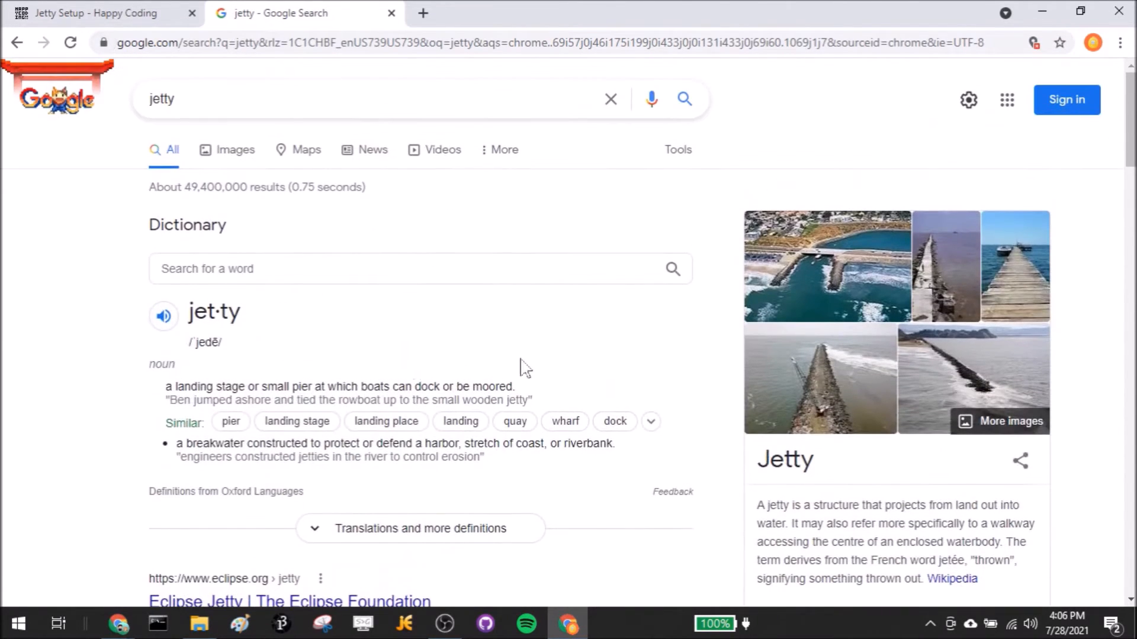
scroll("down", 3)
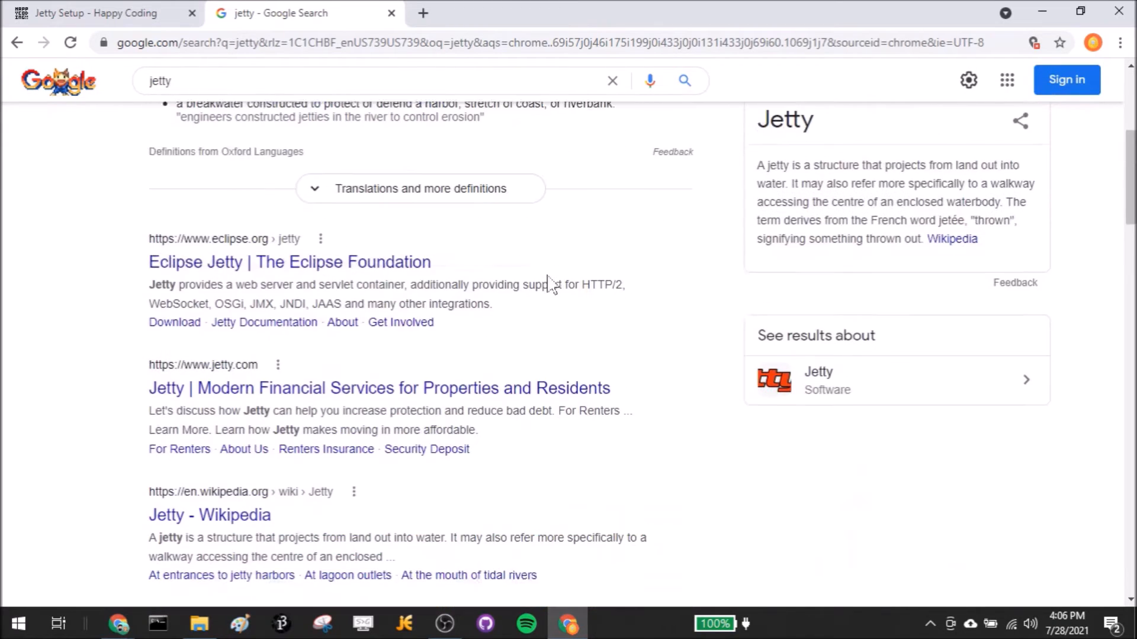
left_click(288, 262)
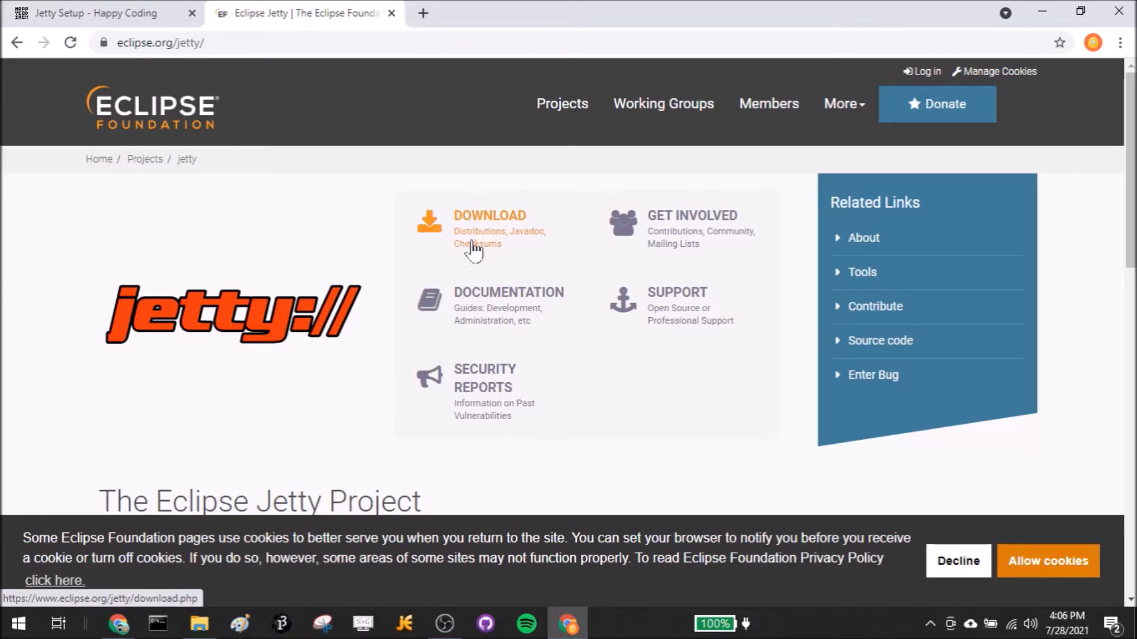
Step: Go to the Jetty Downloads page and download the 11.0.6 release as jetty-home-11.0.6.zip
left_click(490, 216)
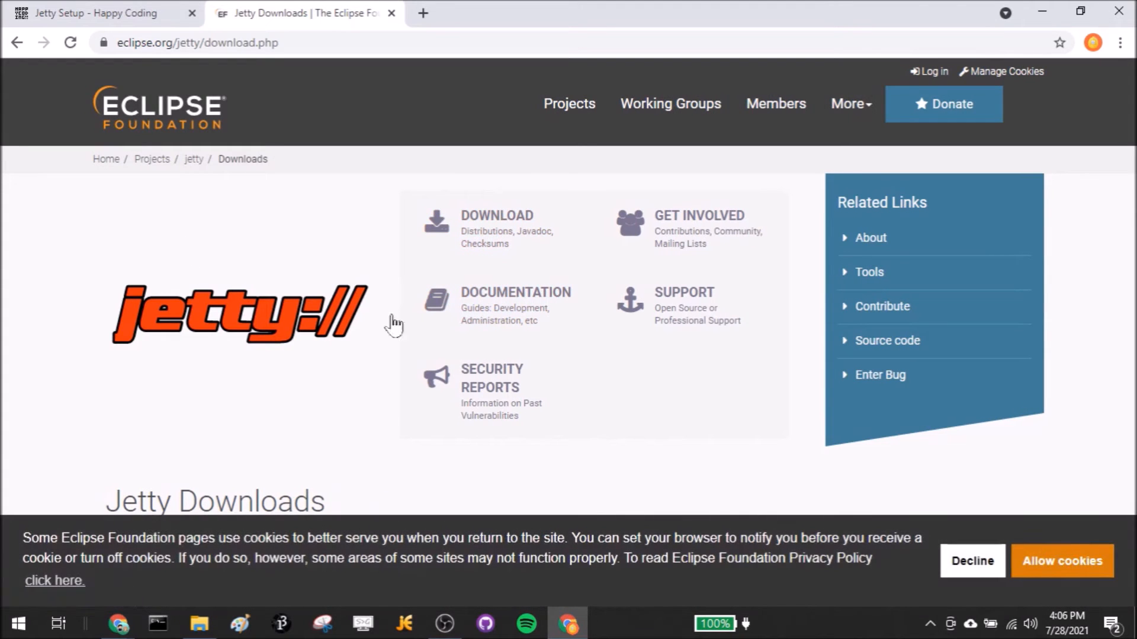
scroll("down", 3)
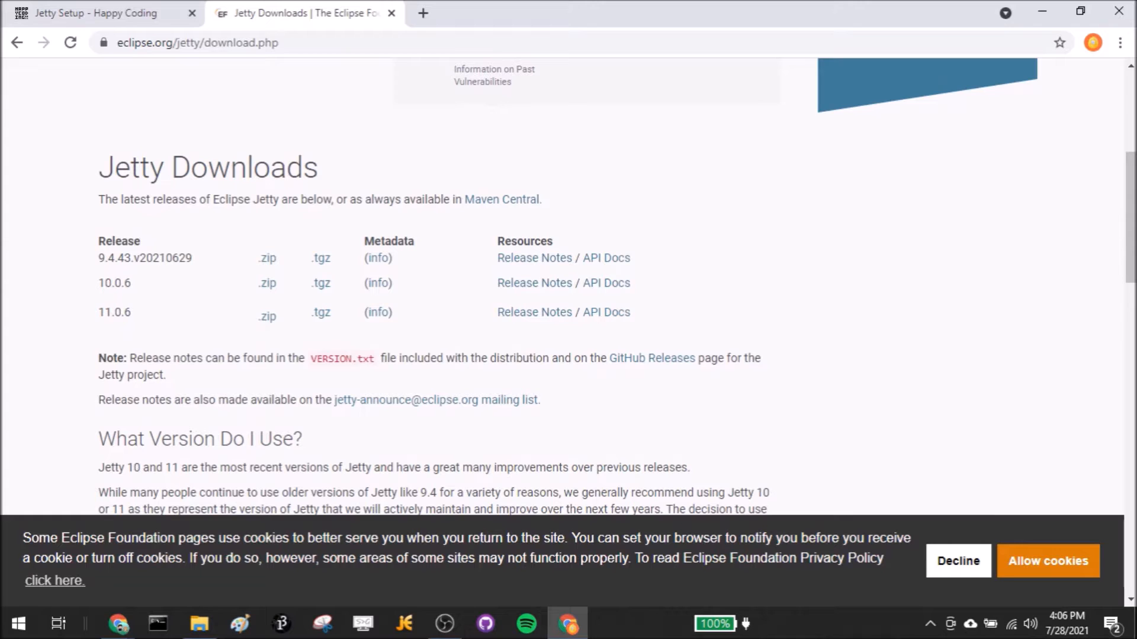
left_click(265, 313)
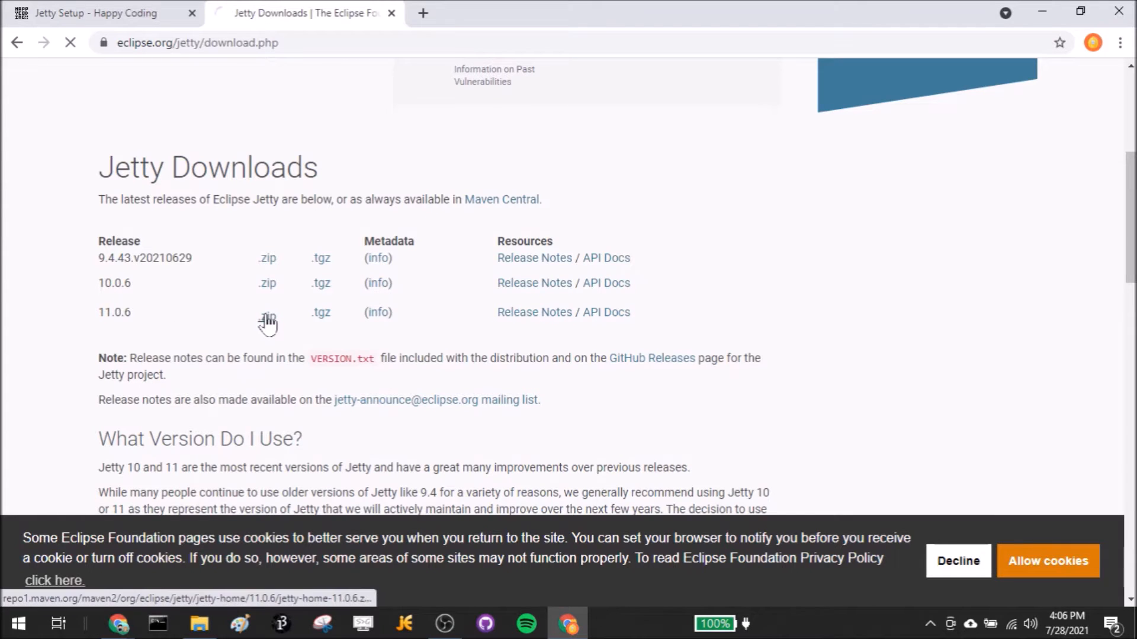
left_click(265, 317)
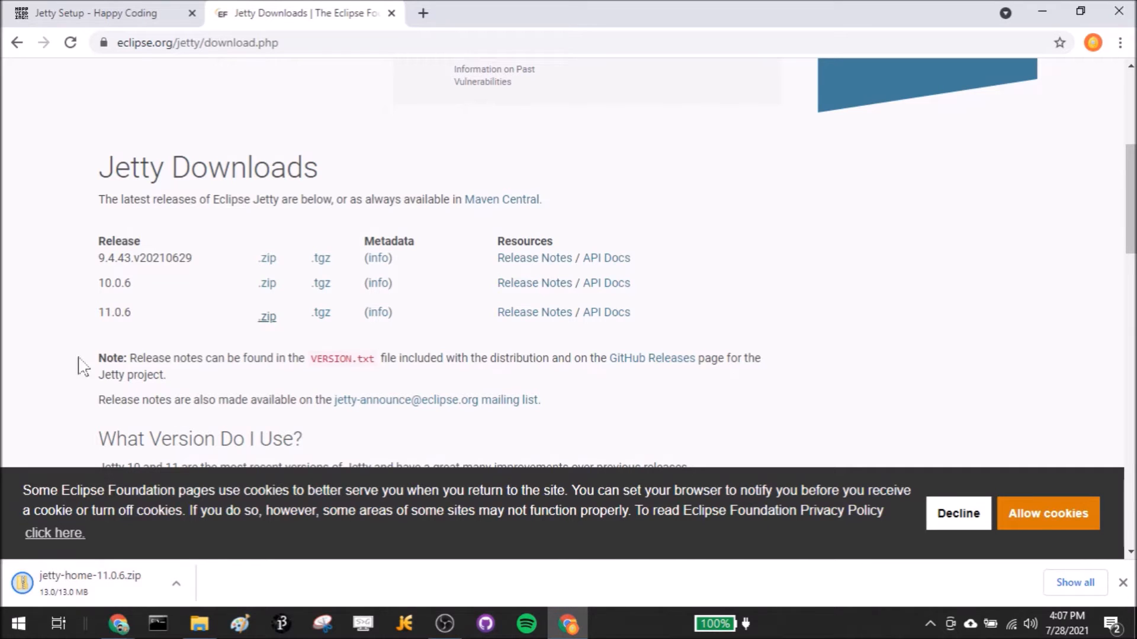
mouse_move(72, 317)
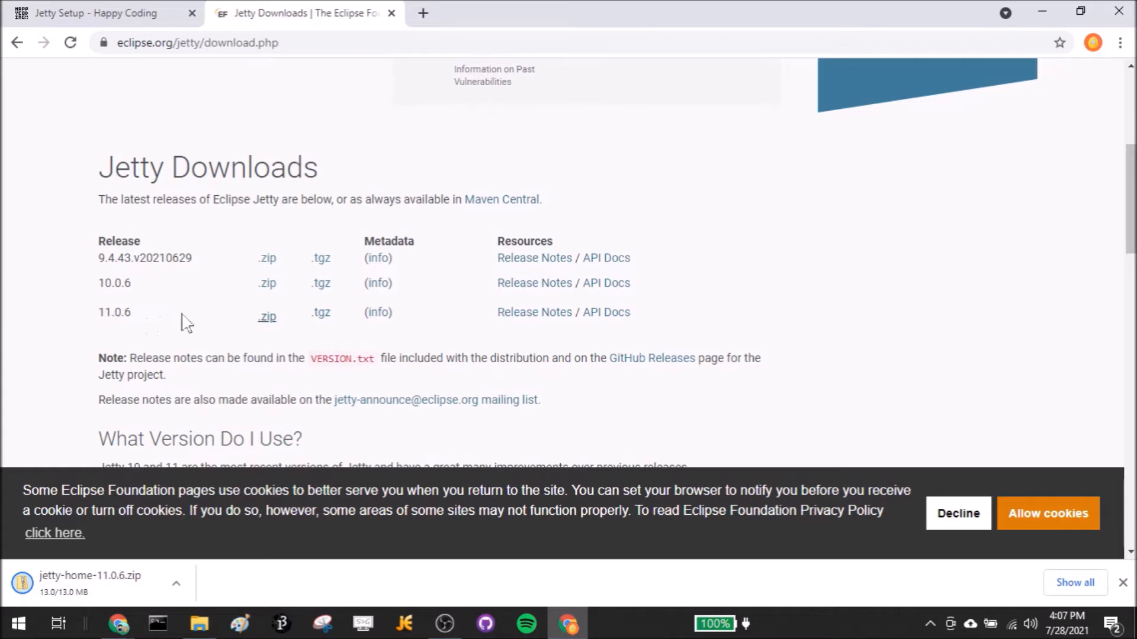
mouse_move(163, 317)
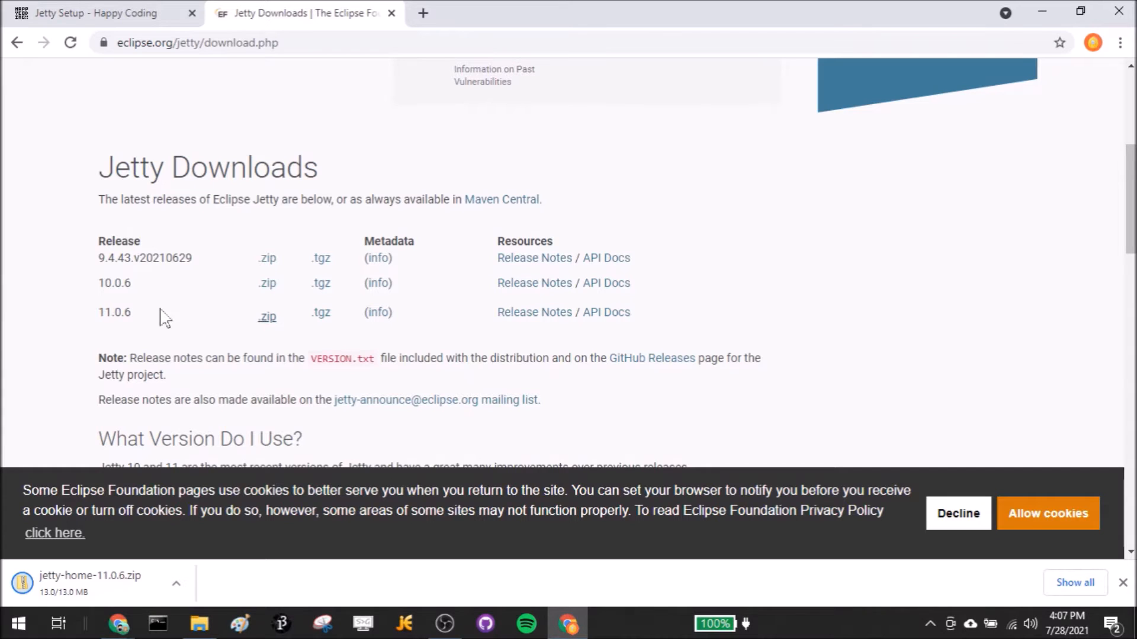
mouse_move(58, 294)
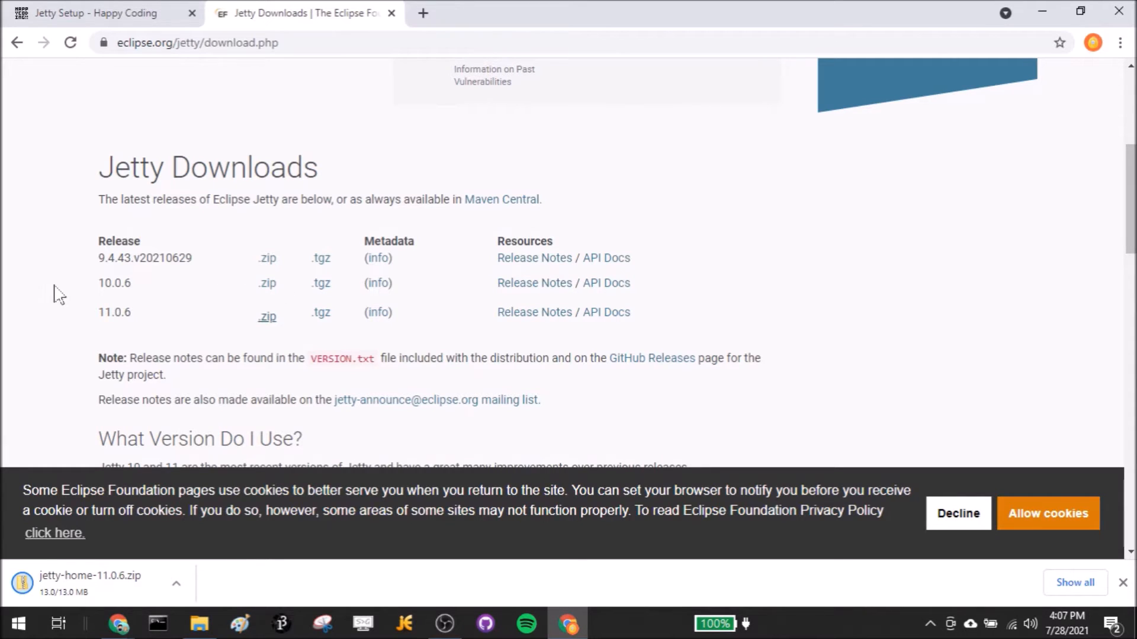
mouse_move(77, 263)
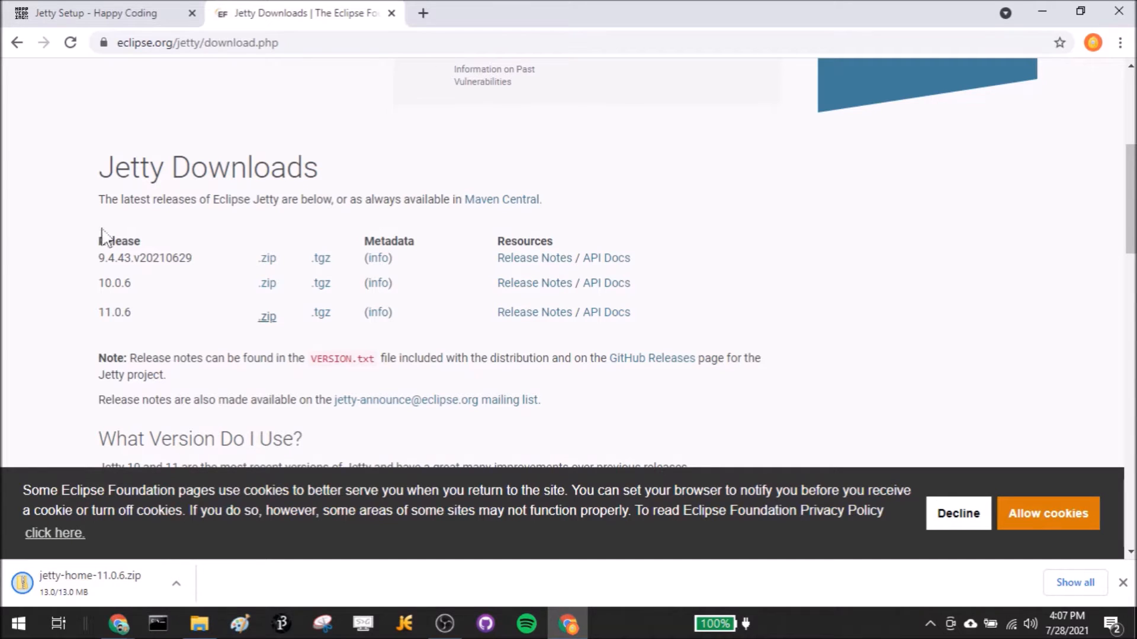
mouse_move(667, 252)
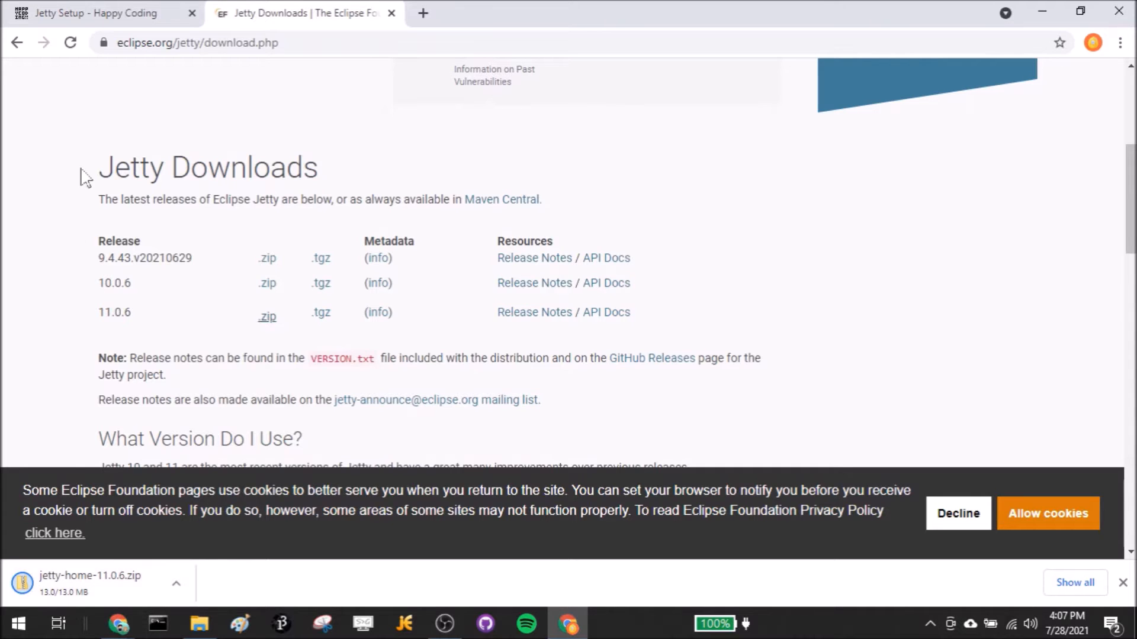
mouse_move(685, 242)
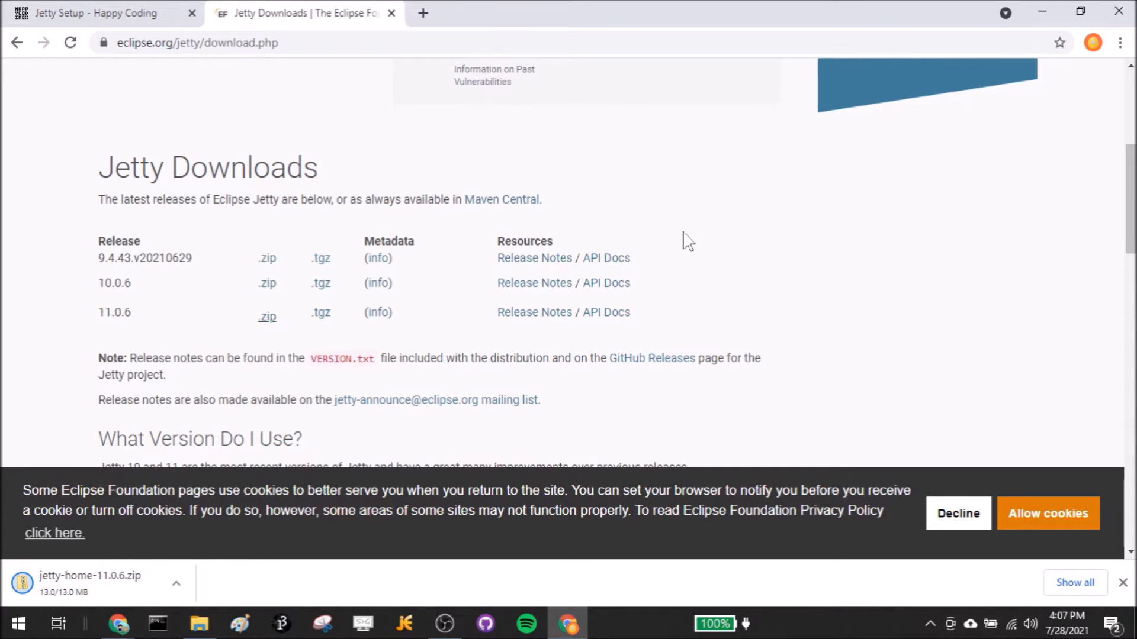
mouse_move(87, 256)
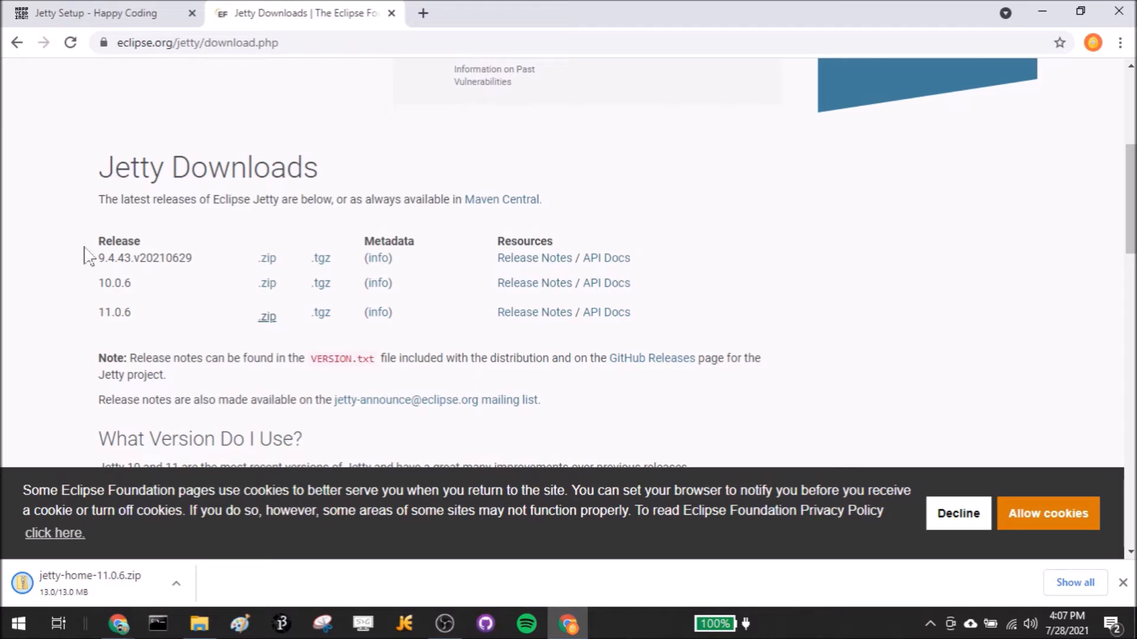
mouse_move(49, 161)
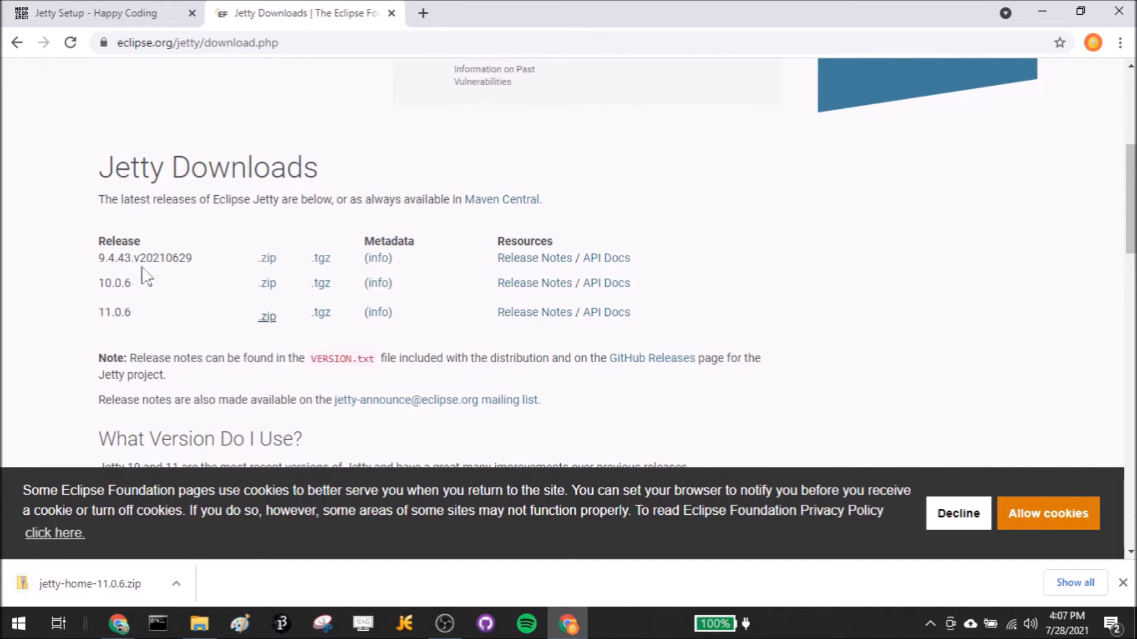
mouse_move(109, 308)
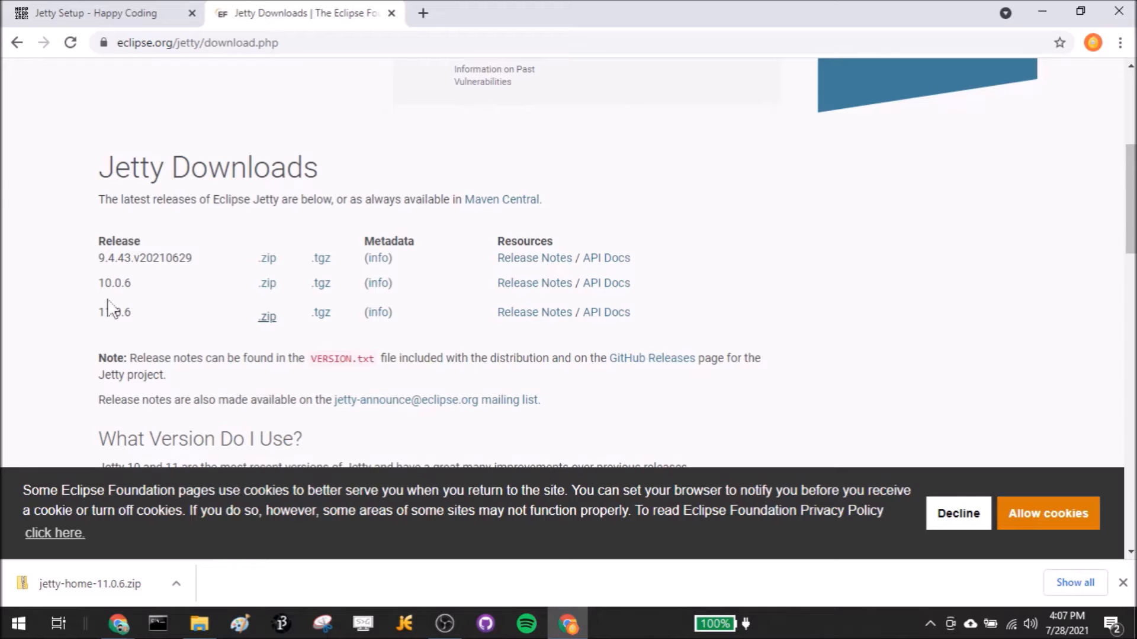
mouse_move(122, 284)
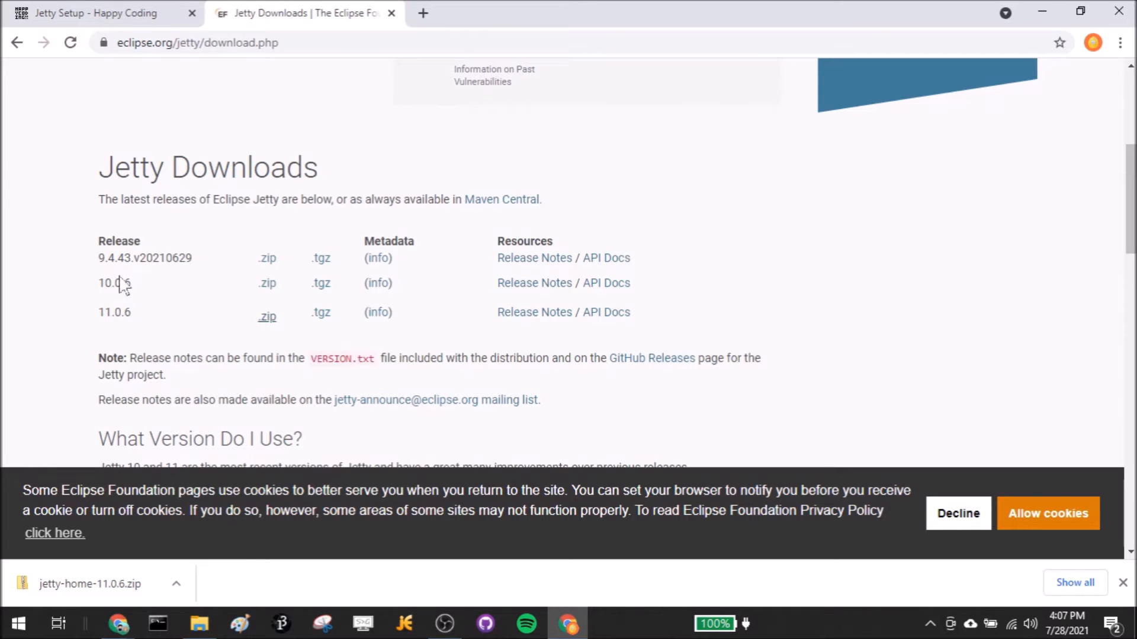
mouse_move(142, 272)
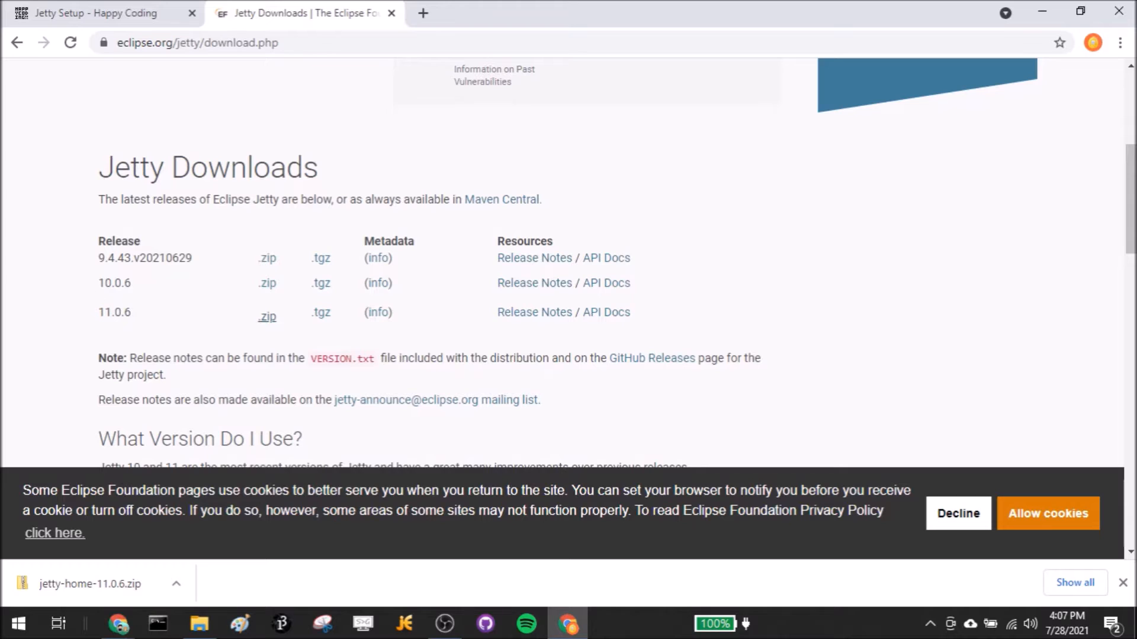
mouse_move(87, 284)
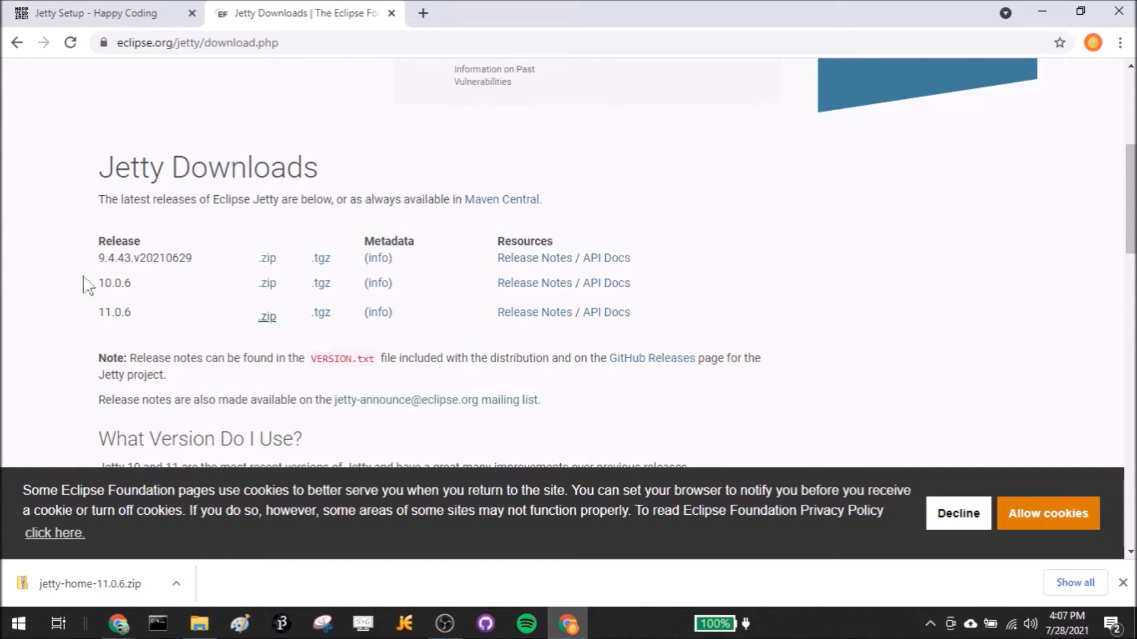
mouse_move(90, 584)
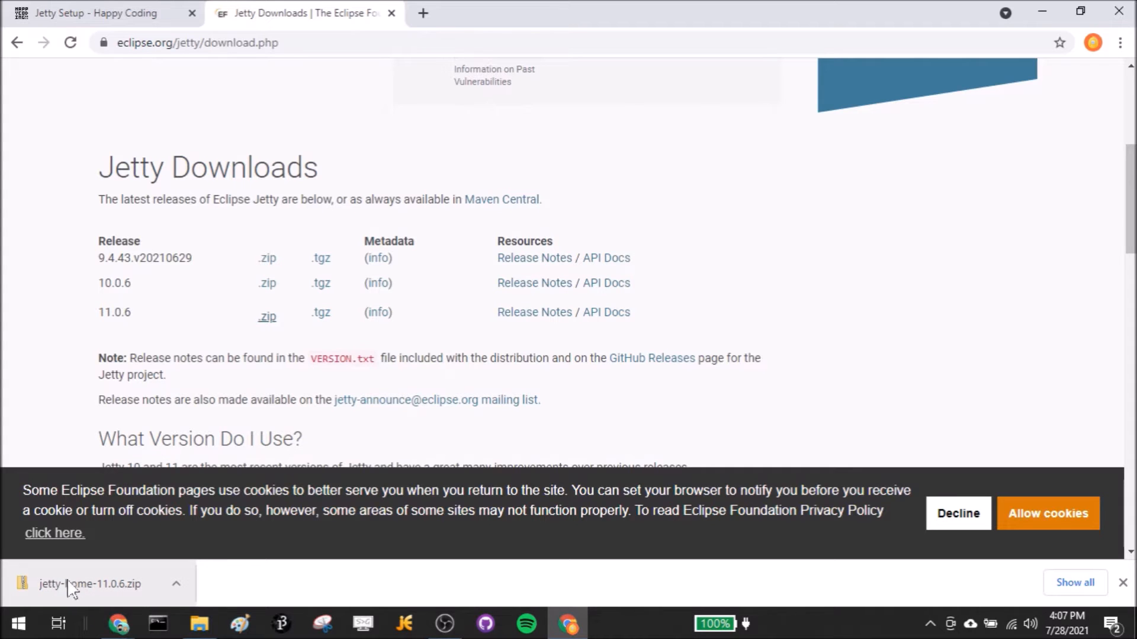
Step: Open jetty-home-11.0.6.zip from the download bar and extract its folder to the Desktop
left_click(90, 584)
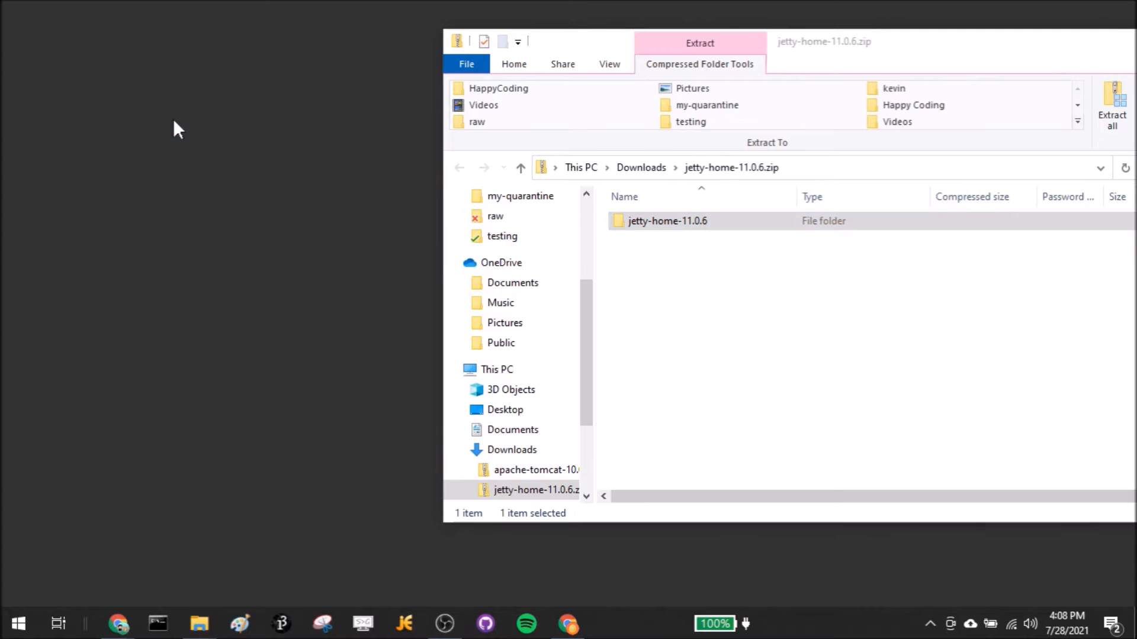
left_click(1111, 106)
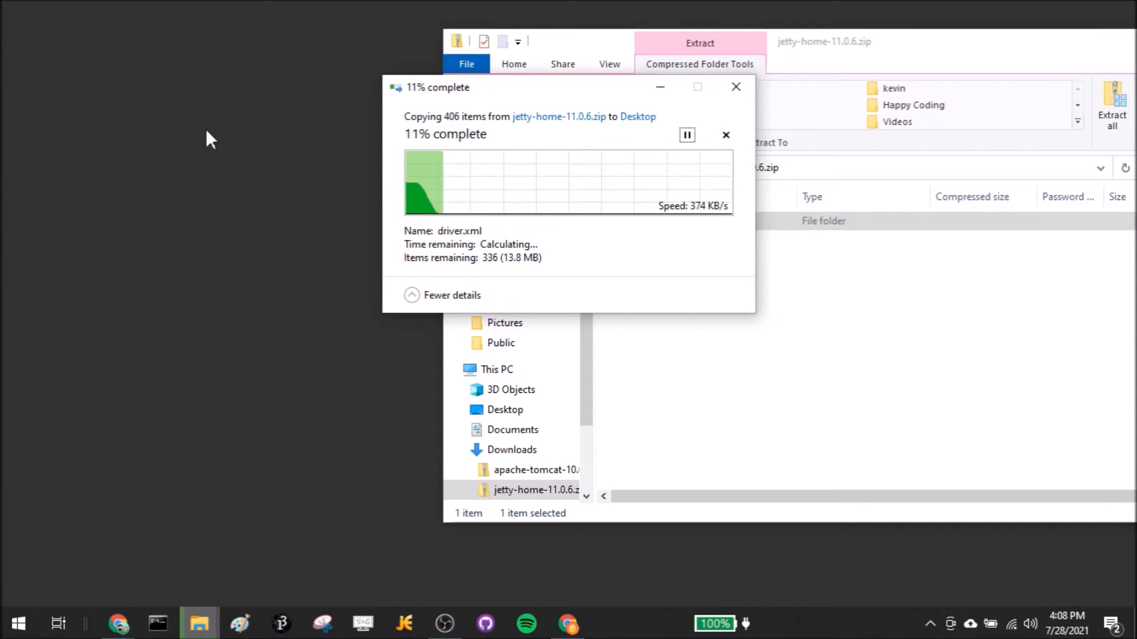
mouse_move(188, 168)
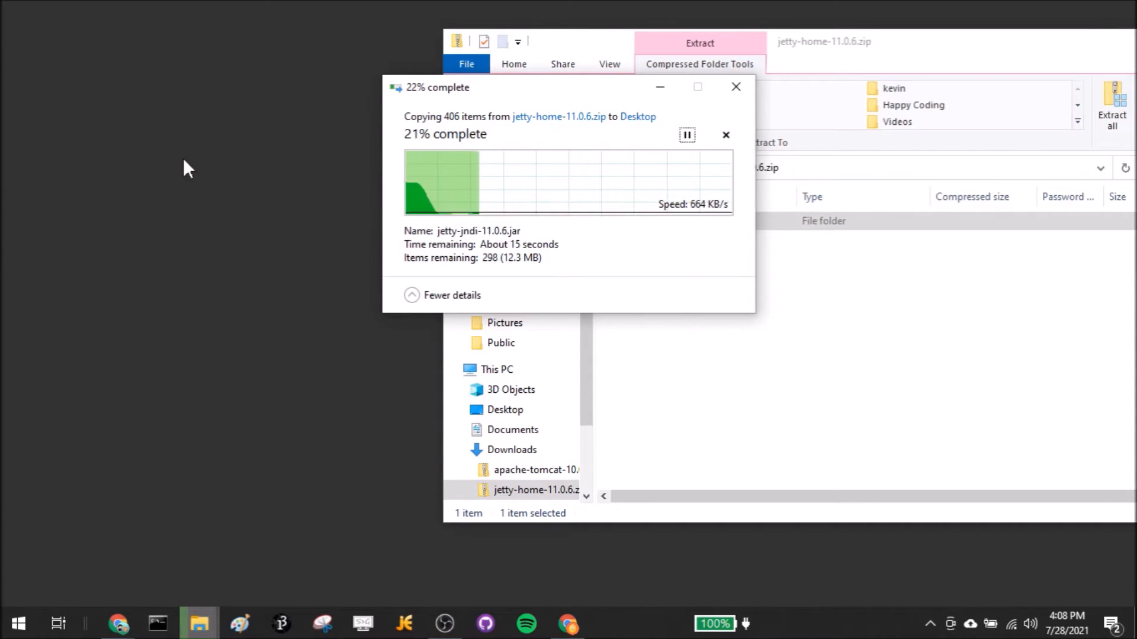
mouse_move(375, 180)
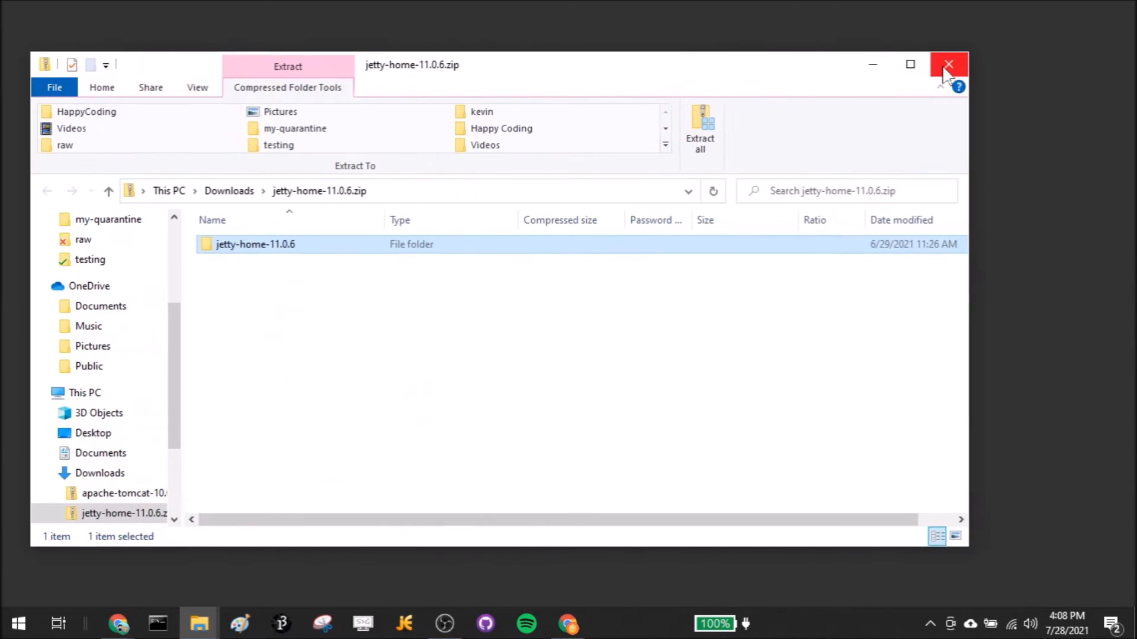
Step: Open the extracted jetty-home-11.0.6 folder showing bin, etc, lib, modules and start.jar
double_click(255, 244)
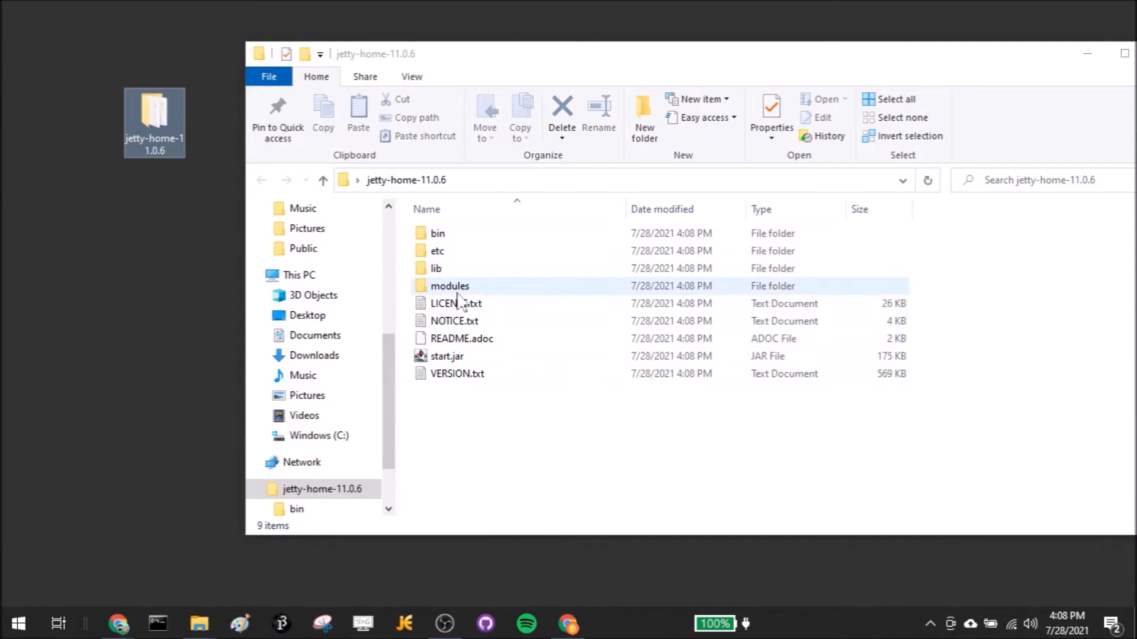
left_click(455, 304)
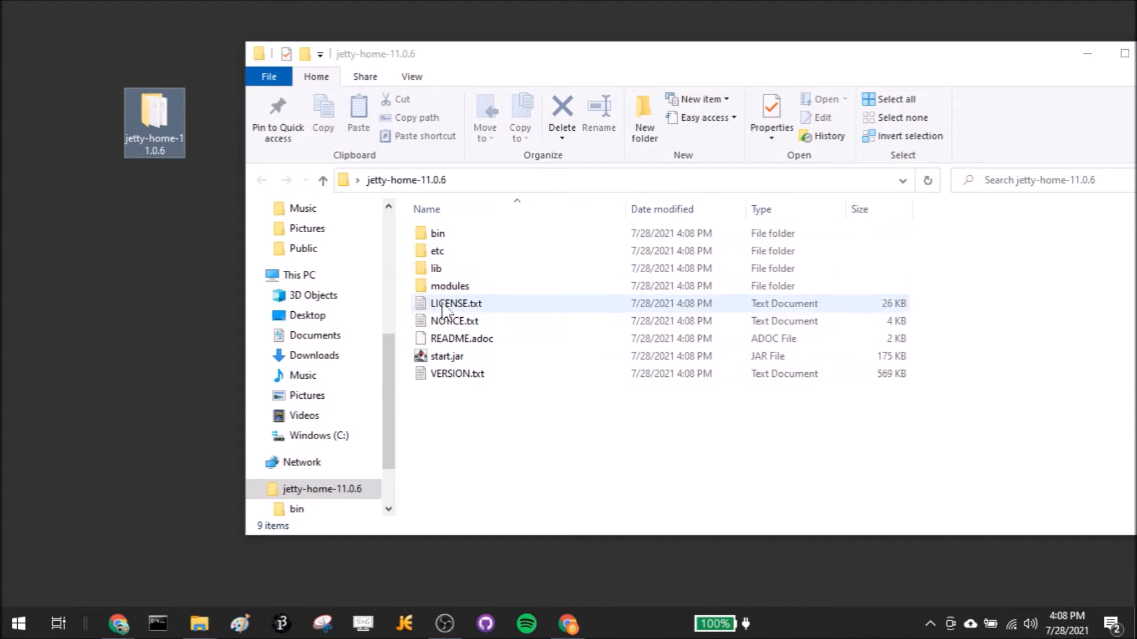
mouse_move(462, 310)
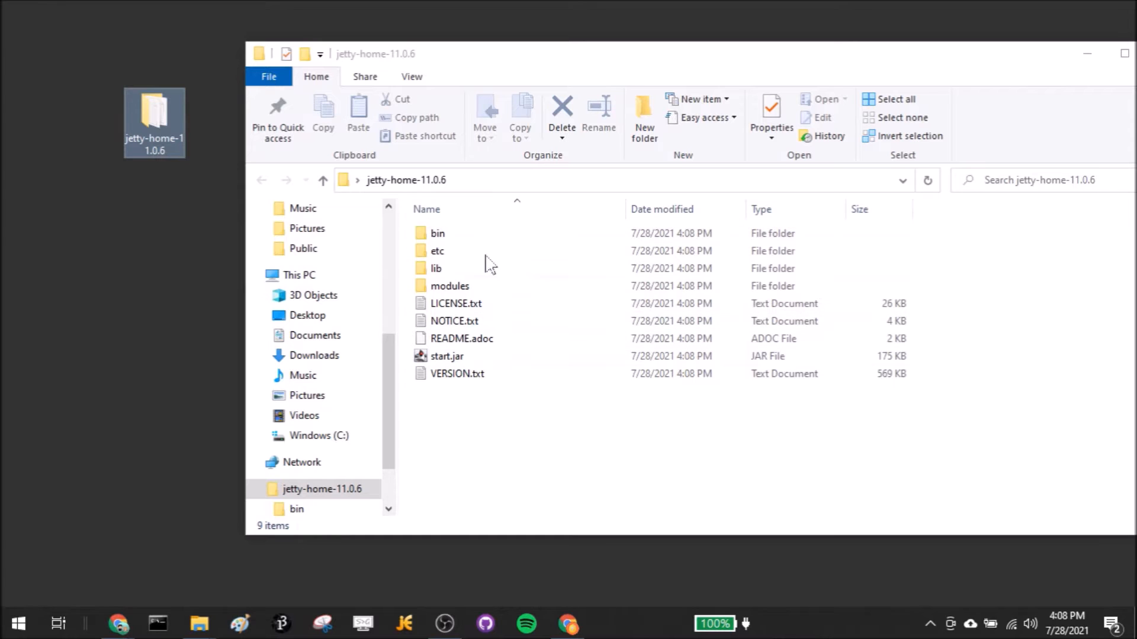
left_click(450, 286)
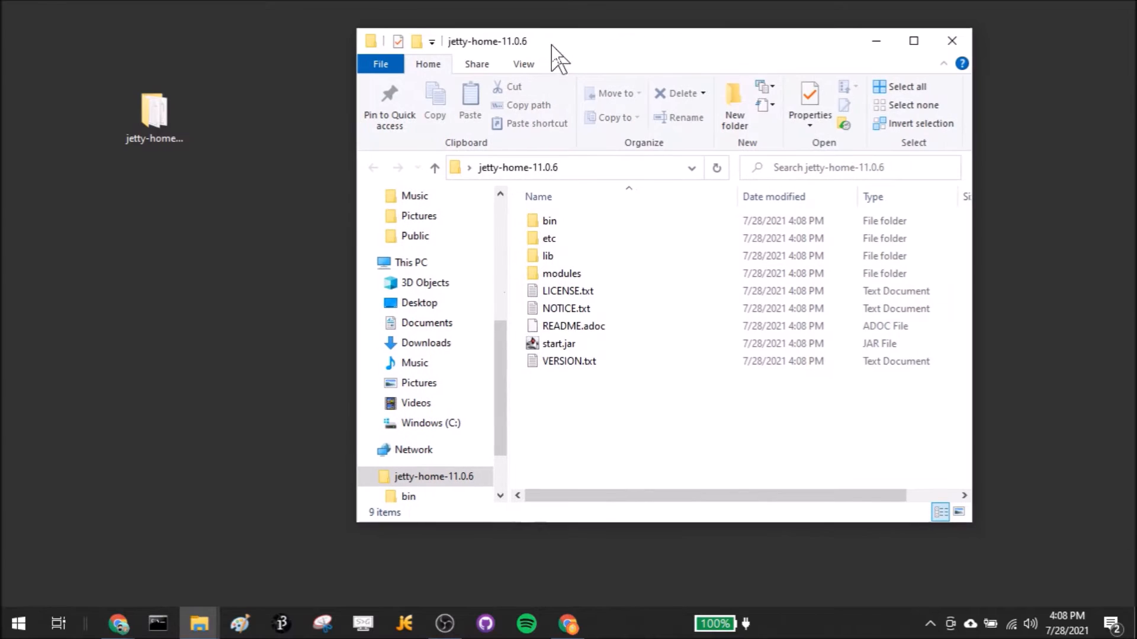
mouse_move(580, 274)
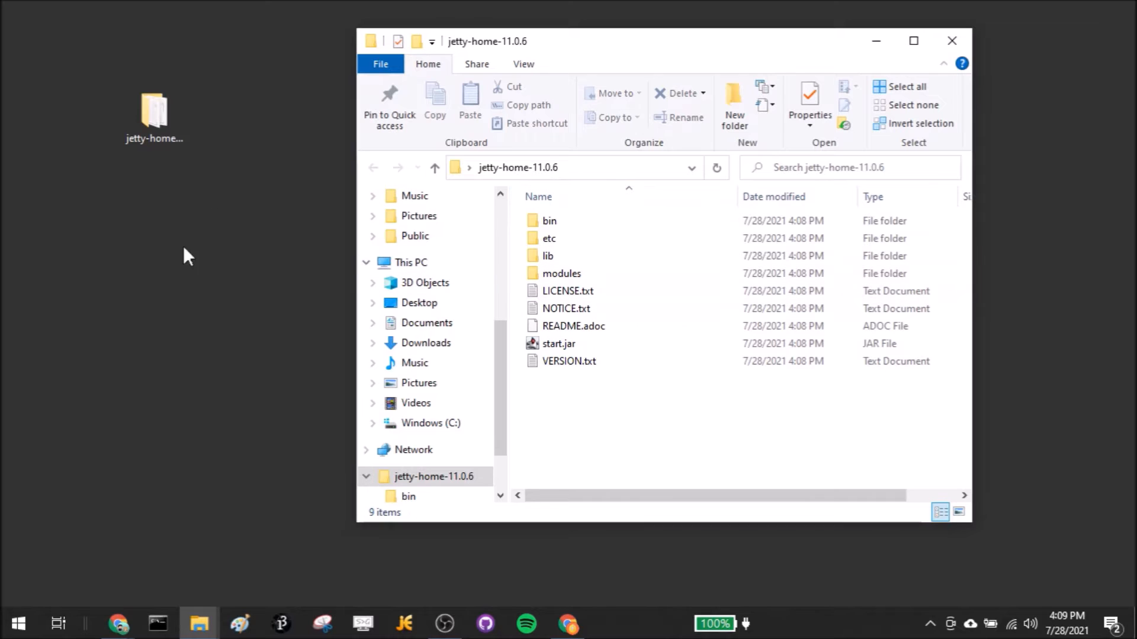
left_click(154, 112)
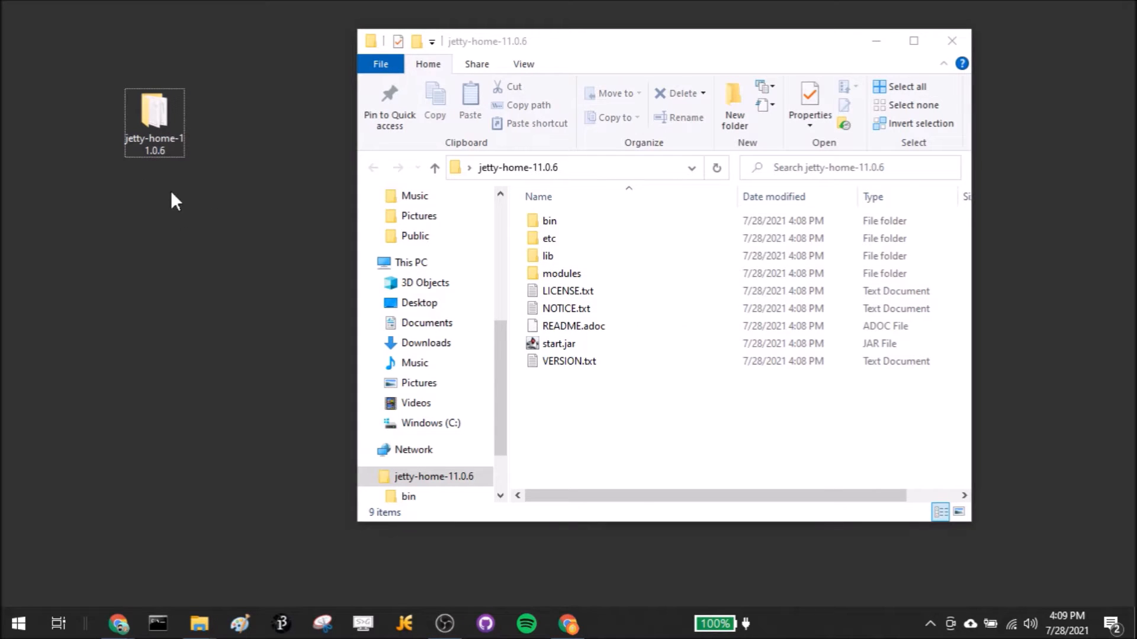
Step: Create a new desktop folder named jetty-base, open it, and close it again
right_click(177, 201)
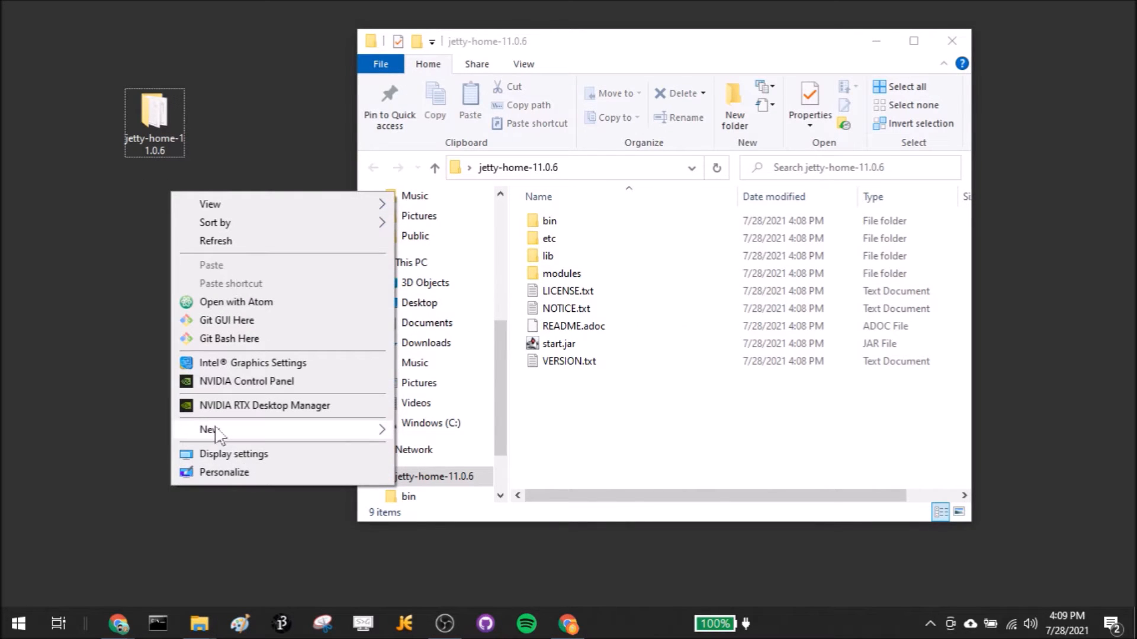
left_click(209, 429)
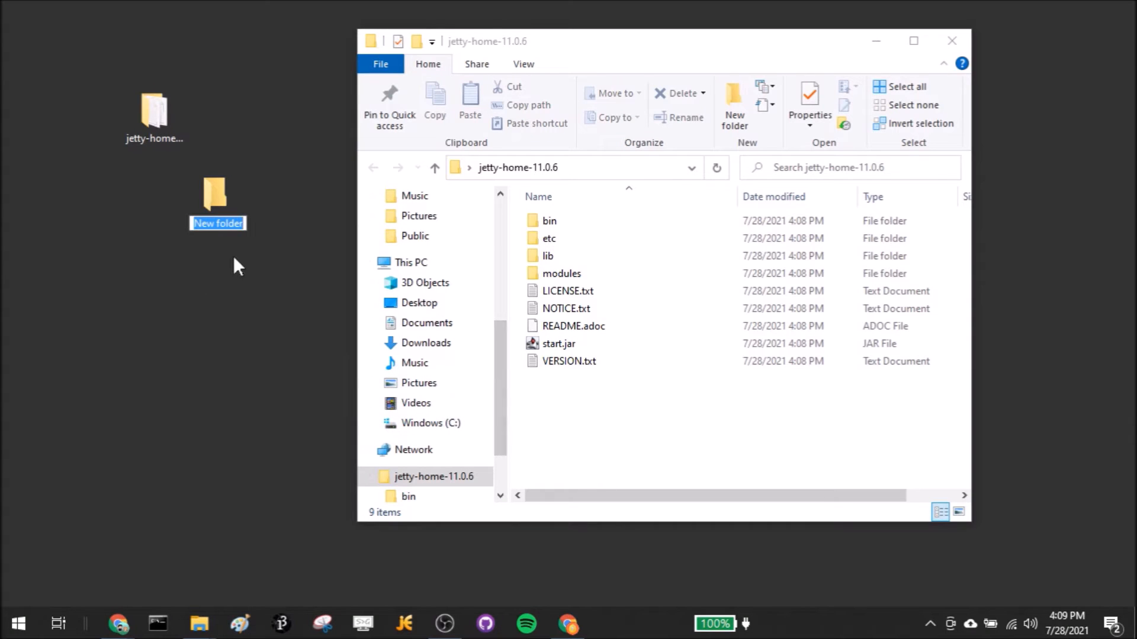
type("jetty-base")
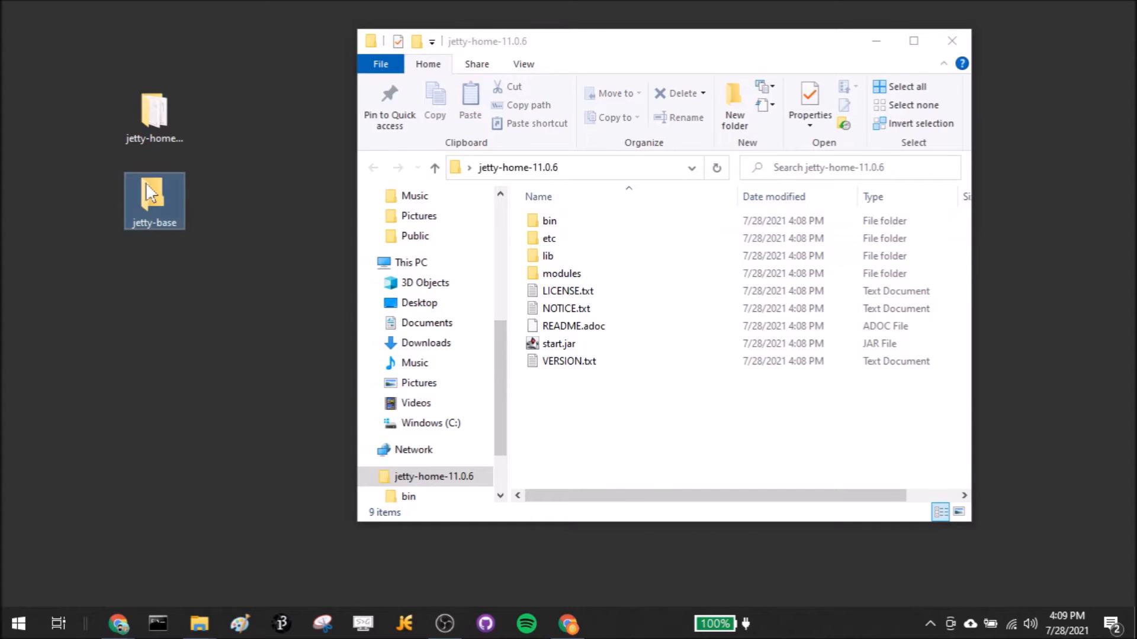
double_click(154, 192)
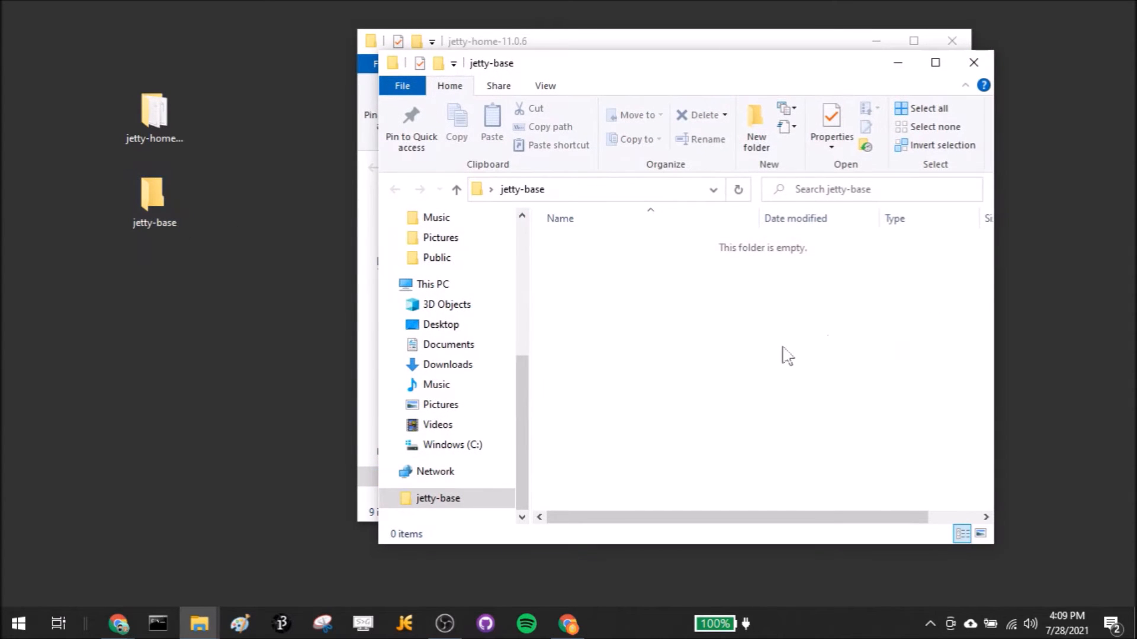
mouse_move(973, 63)
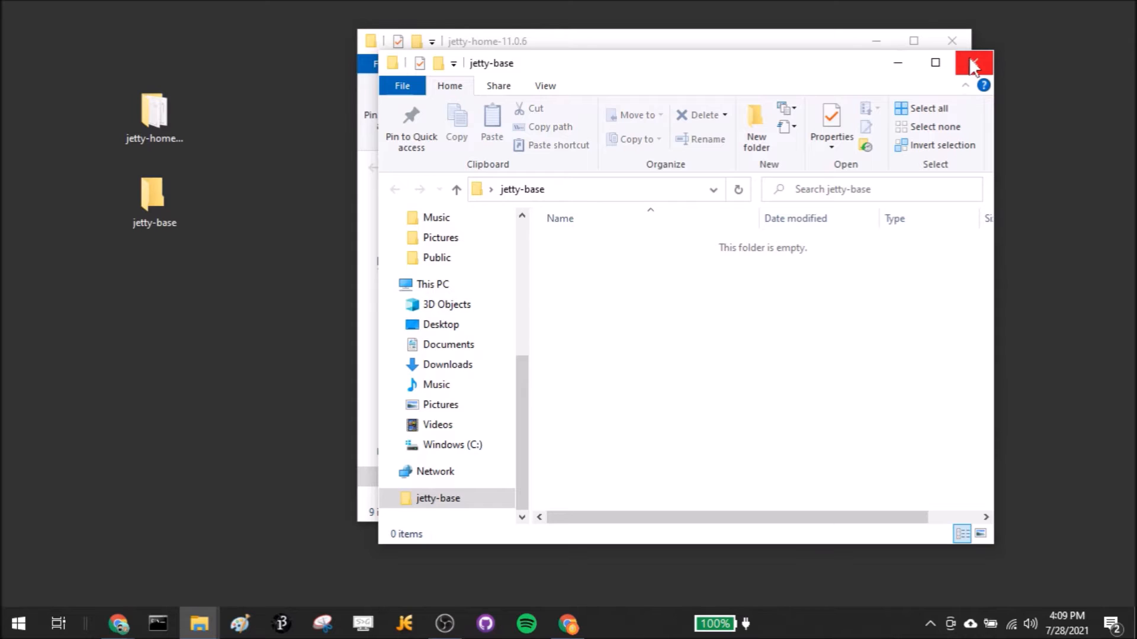
left_click(974, 63)
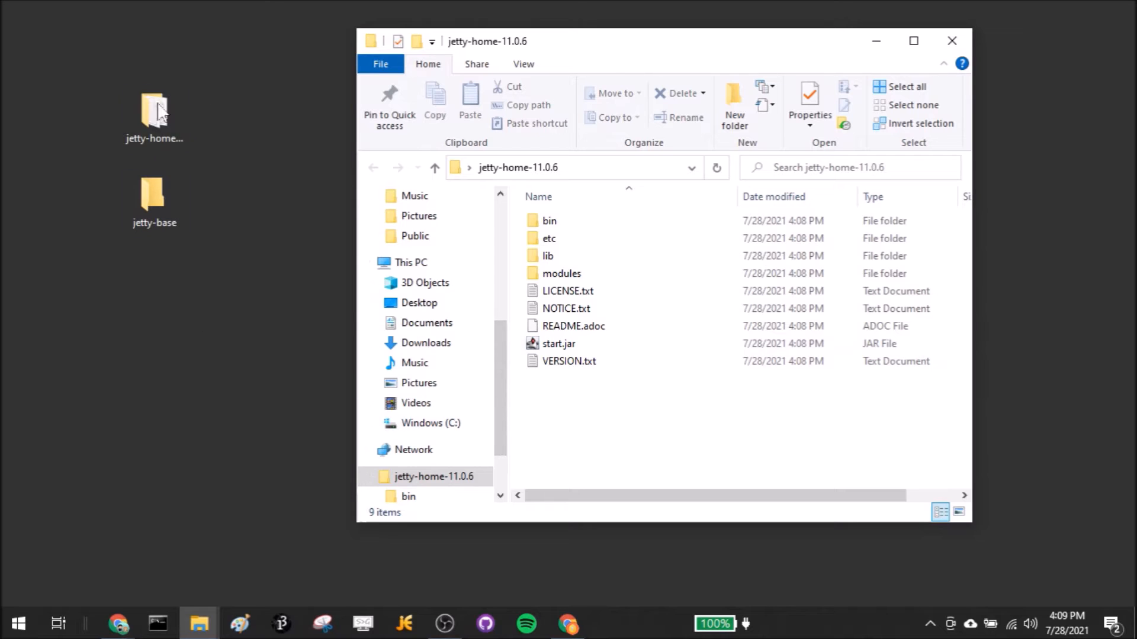
mouse_move(663, 326)
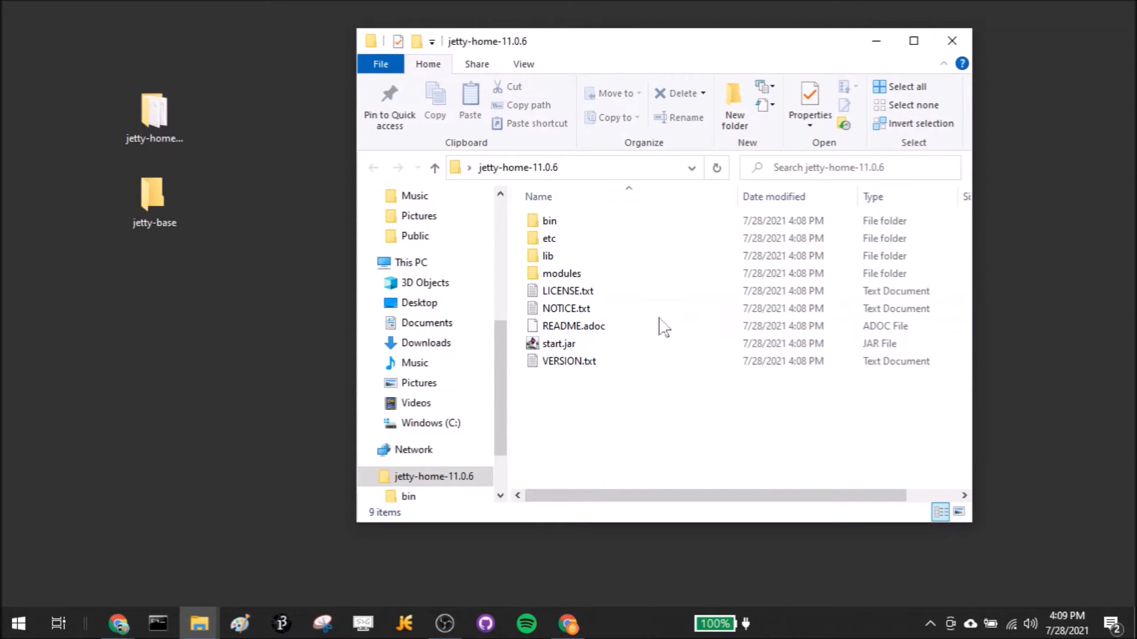
mouse_move(240, 91)
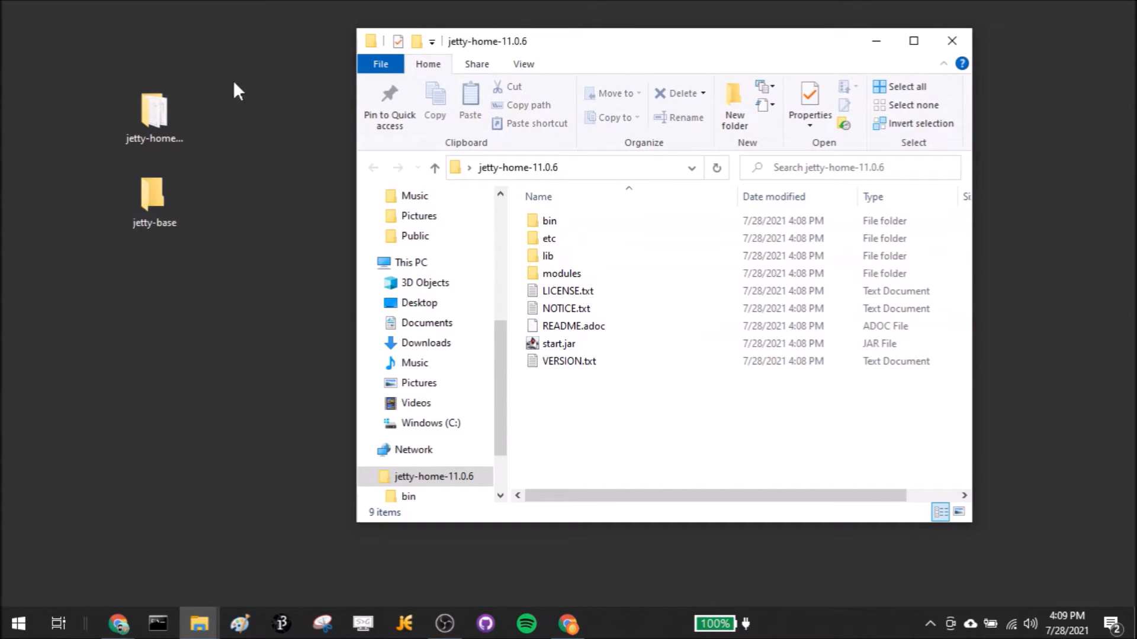
Step: Point out the jetty-home and jetty-base folders side by side on the desktop
left_click(154, 113)
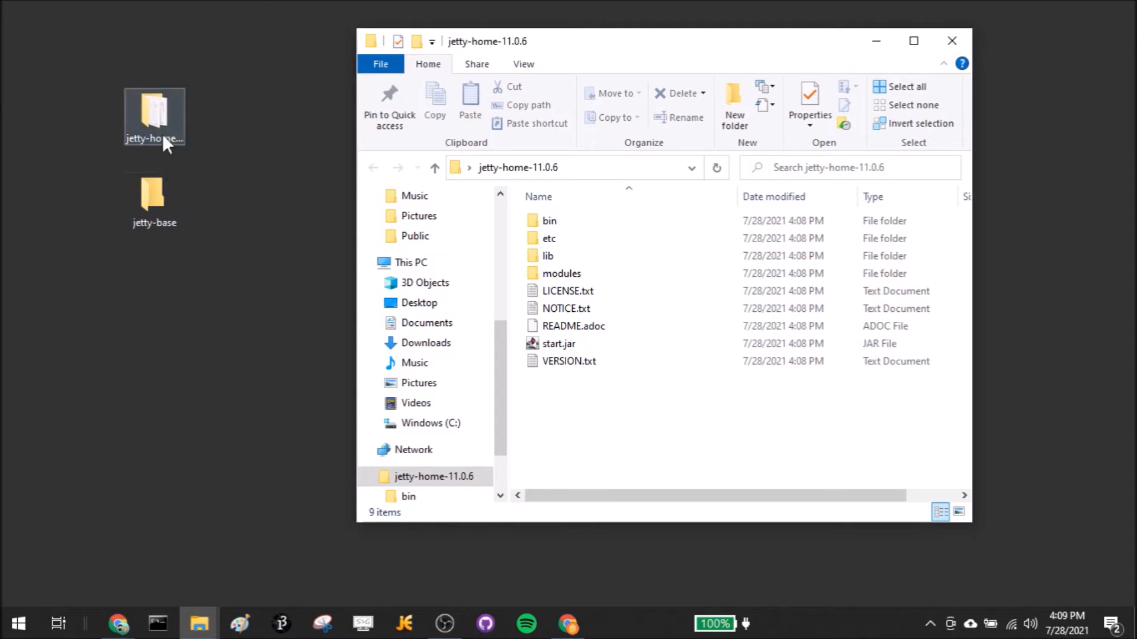
left_click(154, 201)
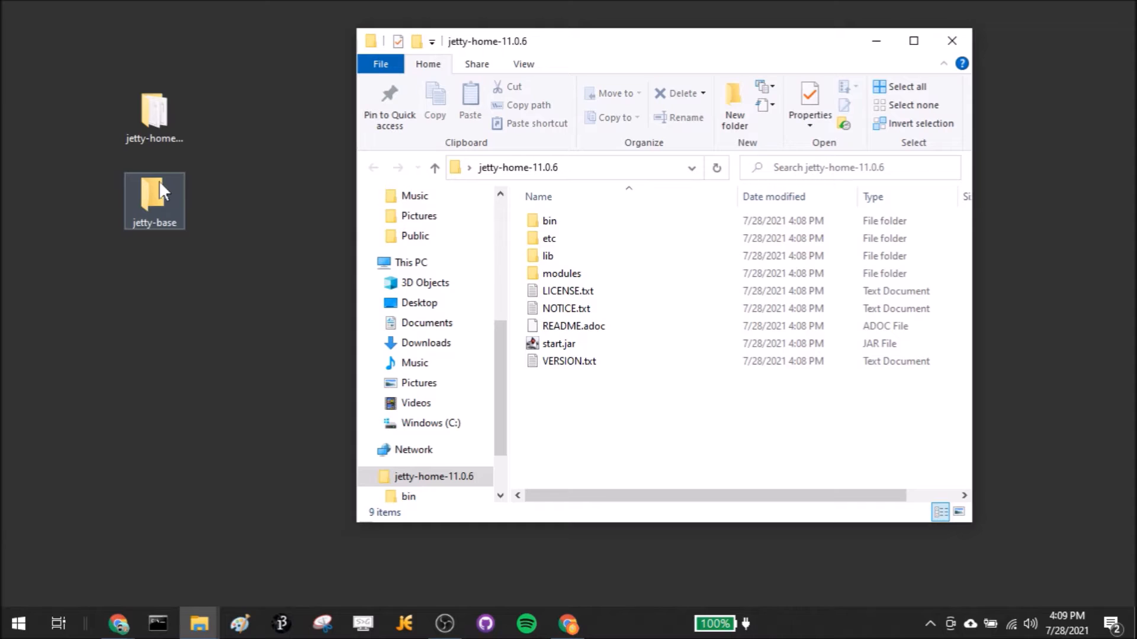
left_click(208, 324)
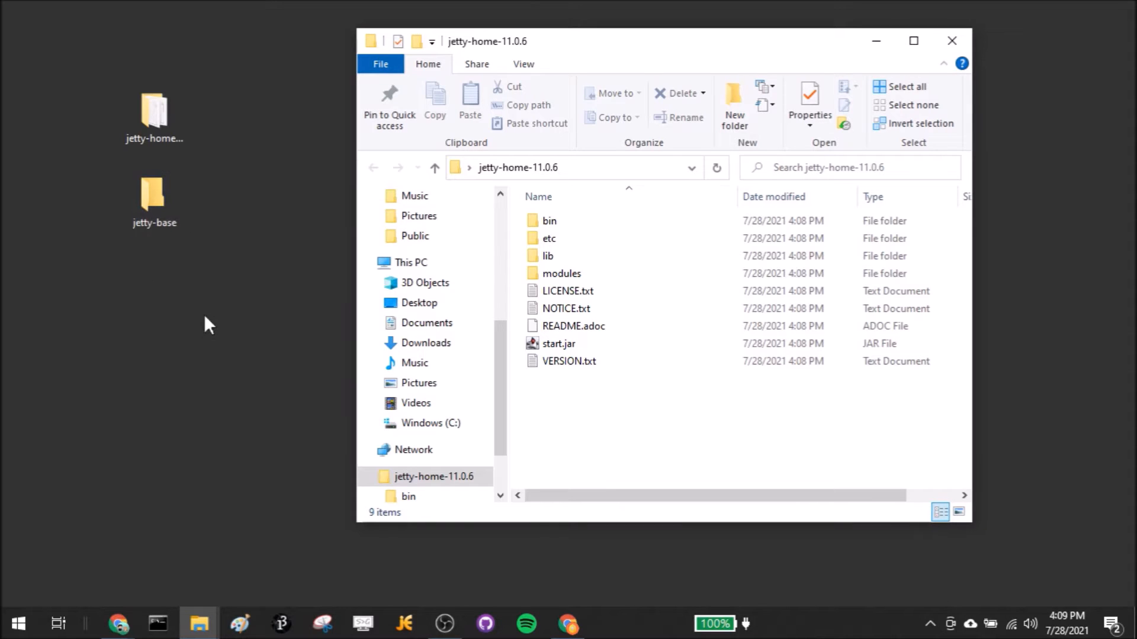
left_click(154, 113)
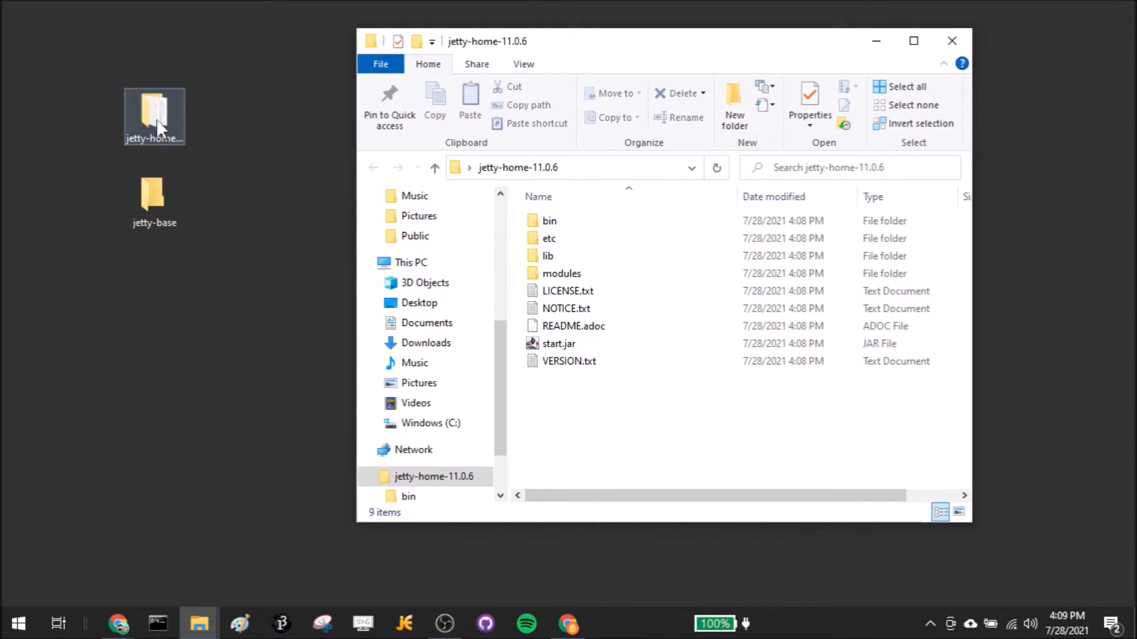
left_click(154, 192)
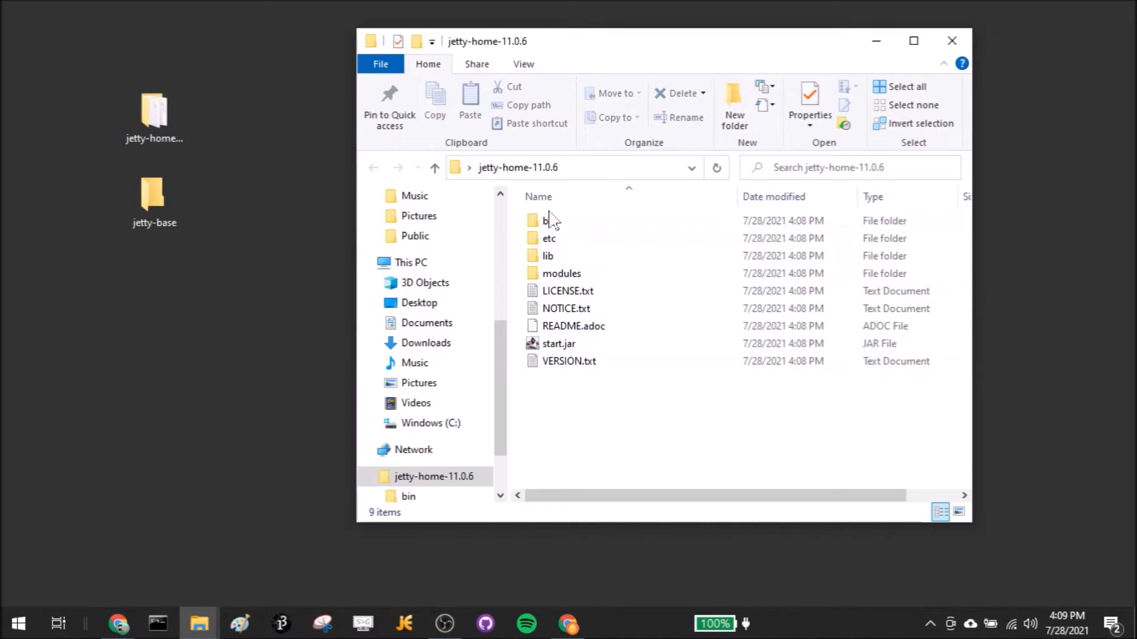
double_click(549, 221)
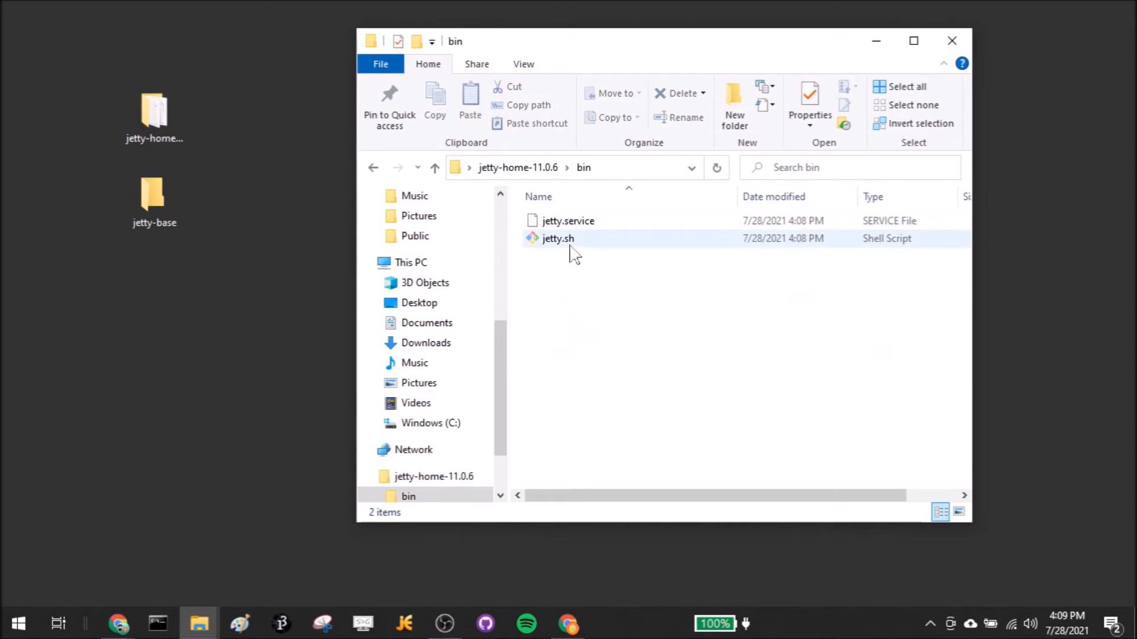
left_click(435, 167)
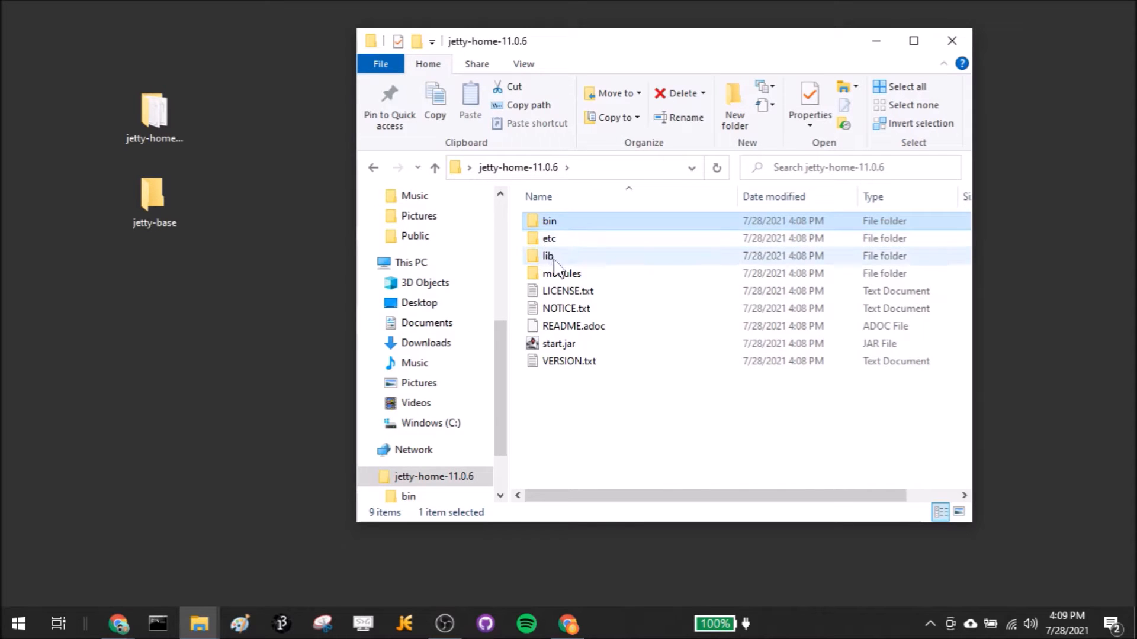
double_click(546, 256)
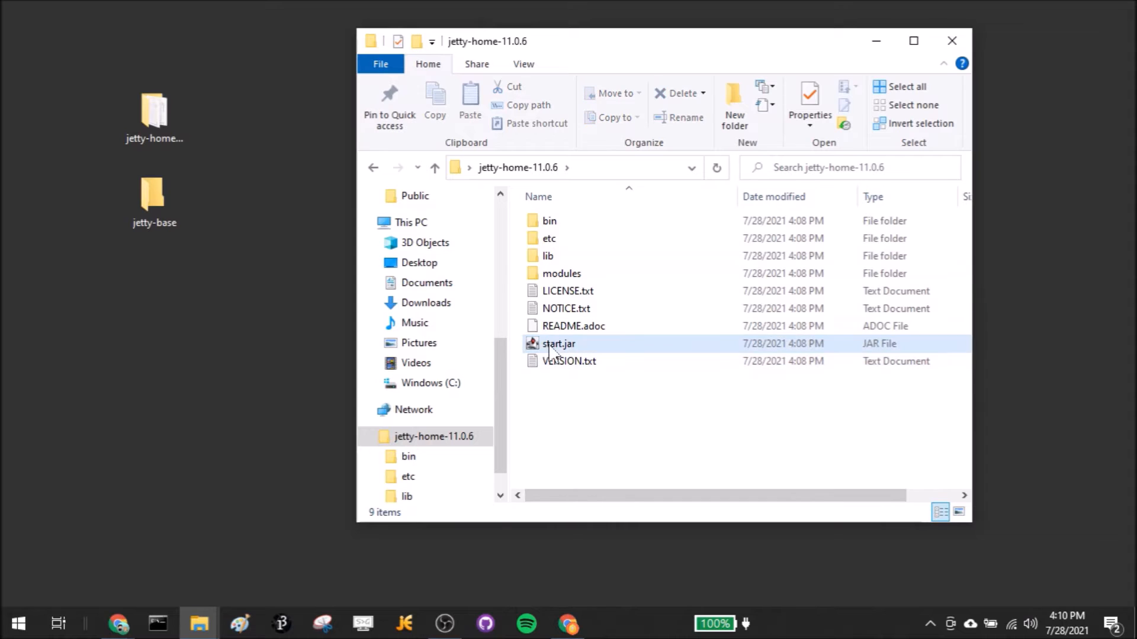
left_click(558, 343)
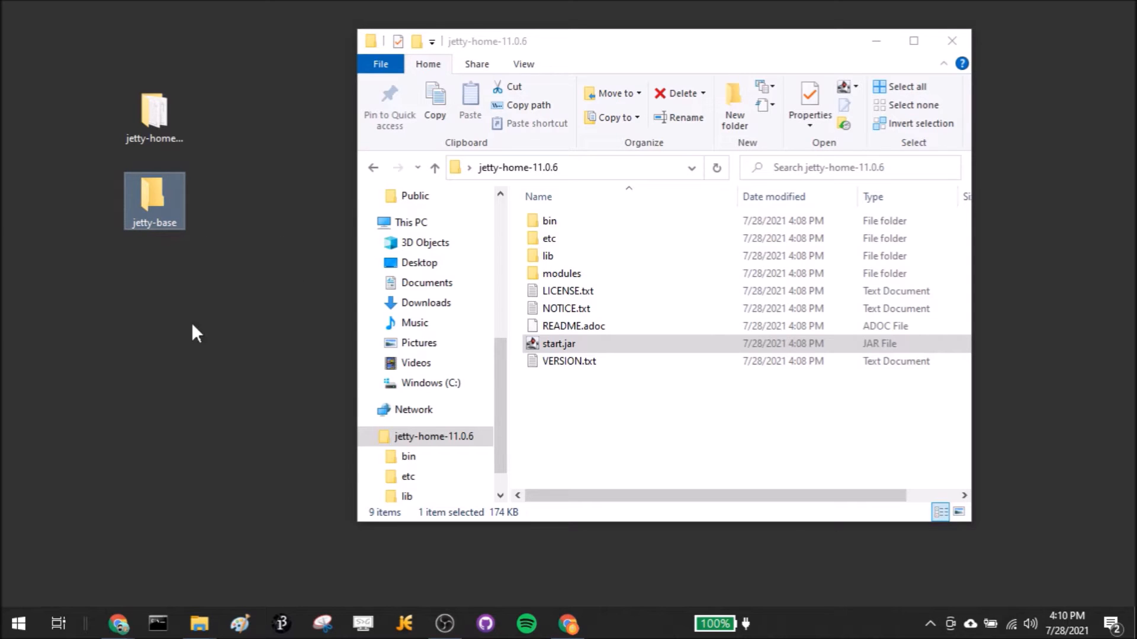
double_click(154, 196)
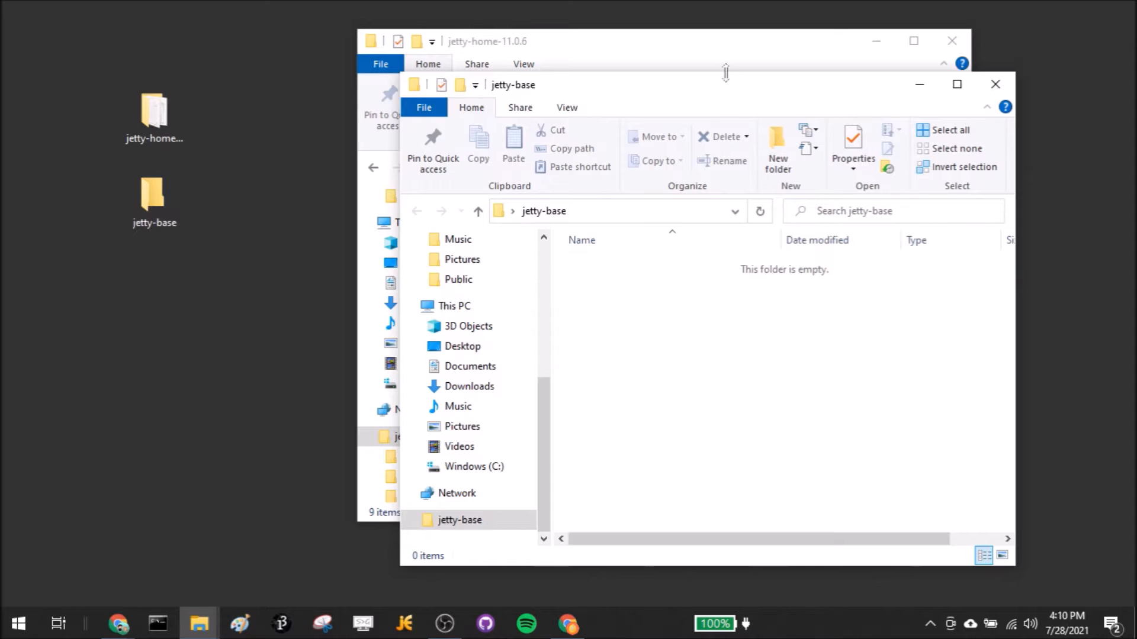
left_click_drag(653, 84, 979, 132)
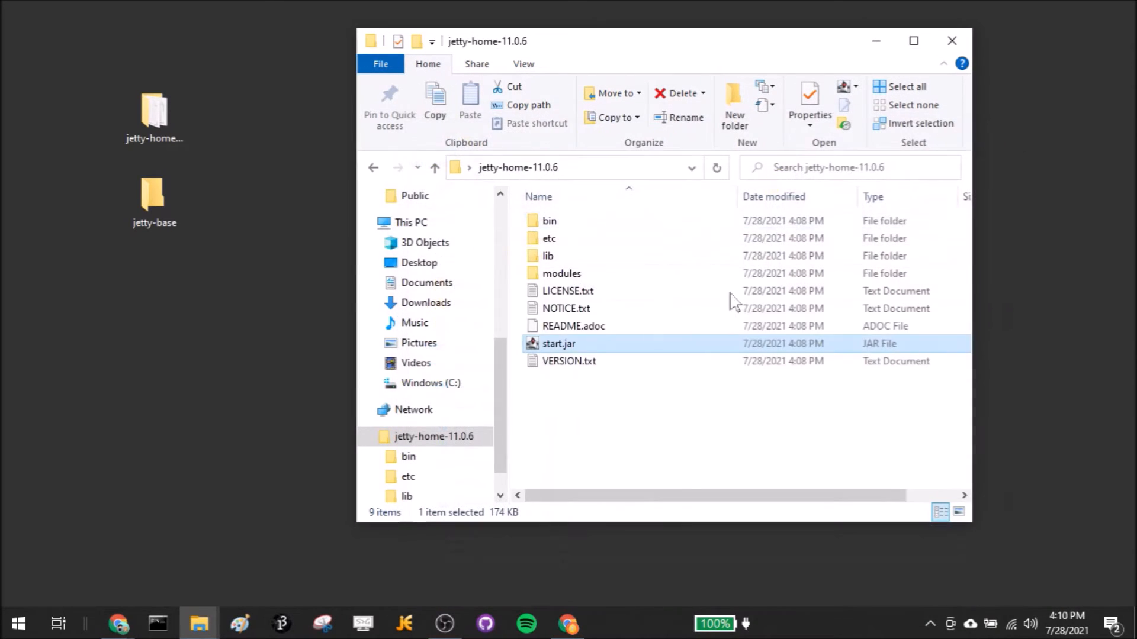
mouse_move(105, 184)
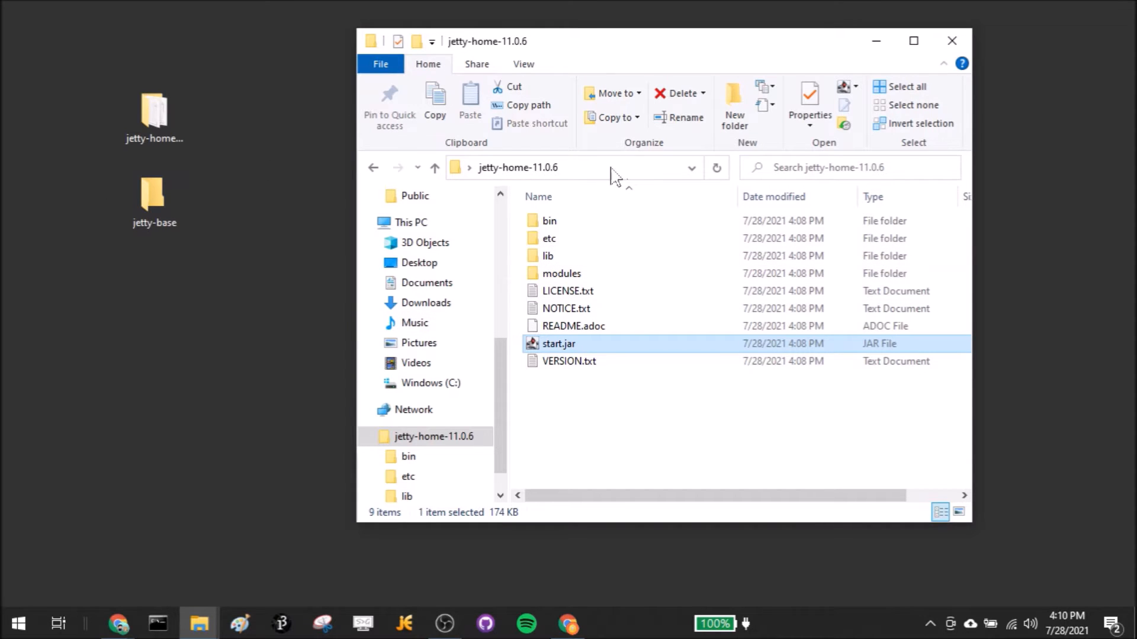
type("cmd")
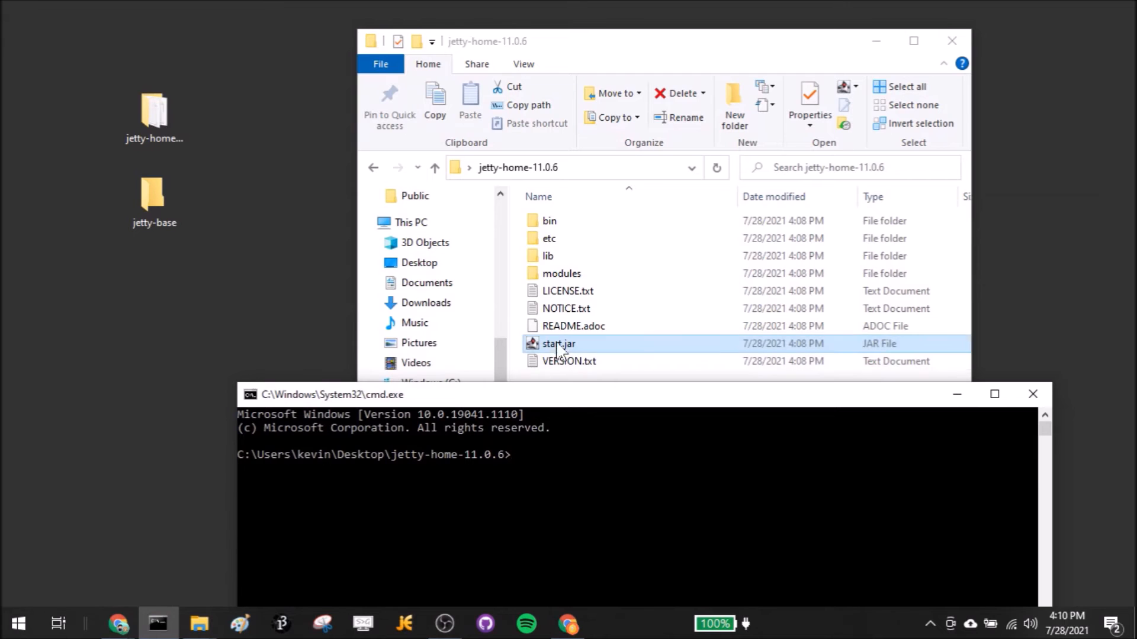
Step: List the jetty-home-11.0.6 contents with dir and start typing java -jar start.jar
type("dir")
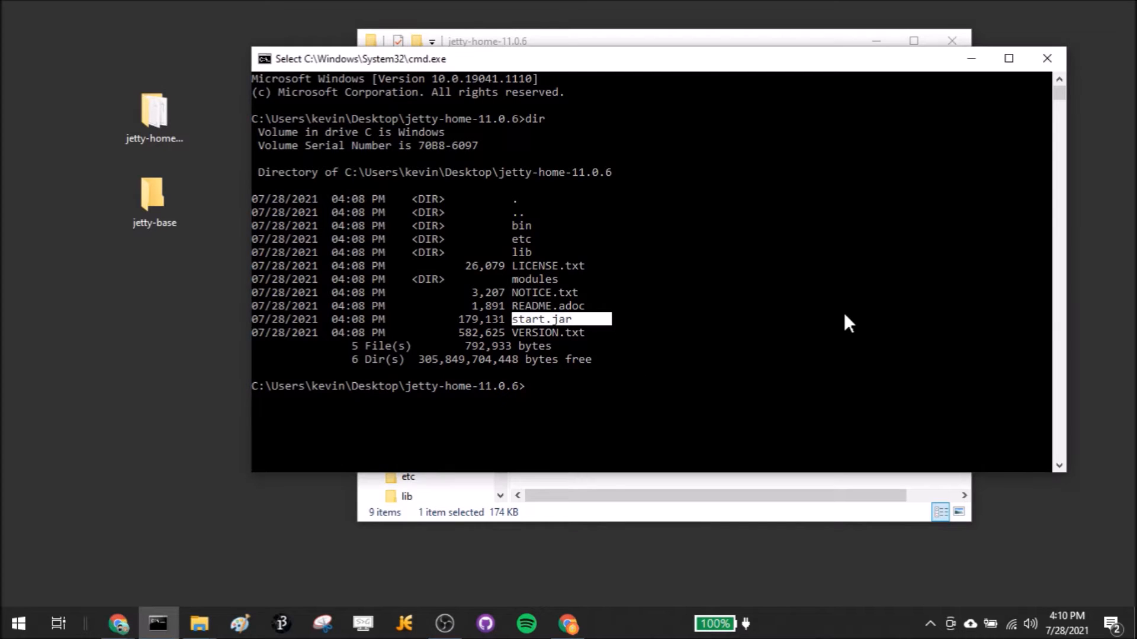
type("java -j")
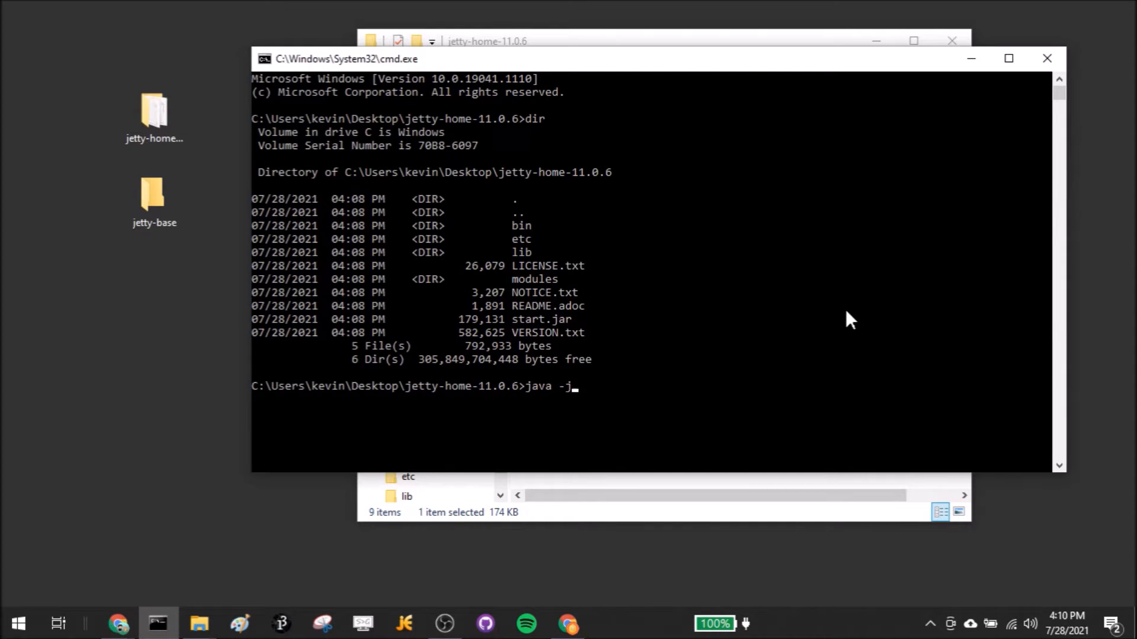
type("ar")
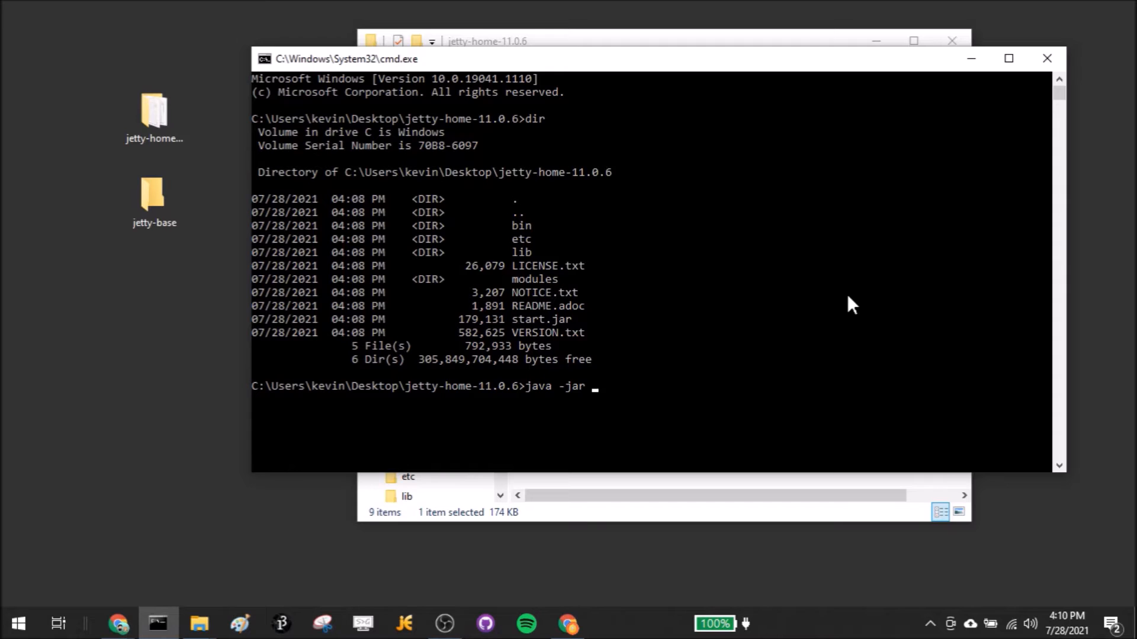
type("start.")
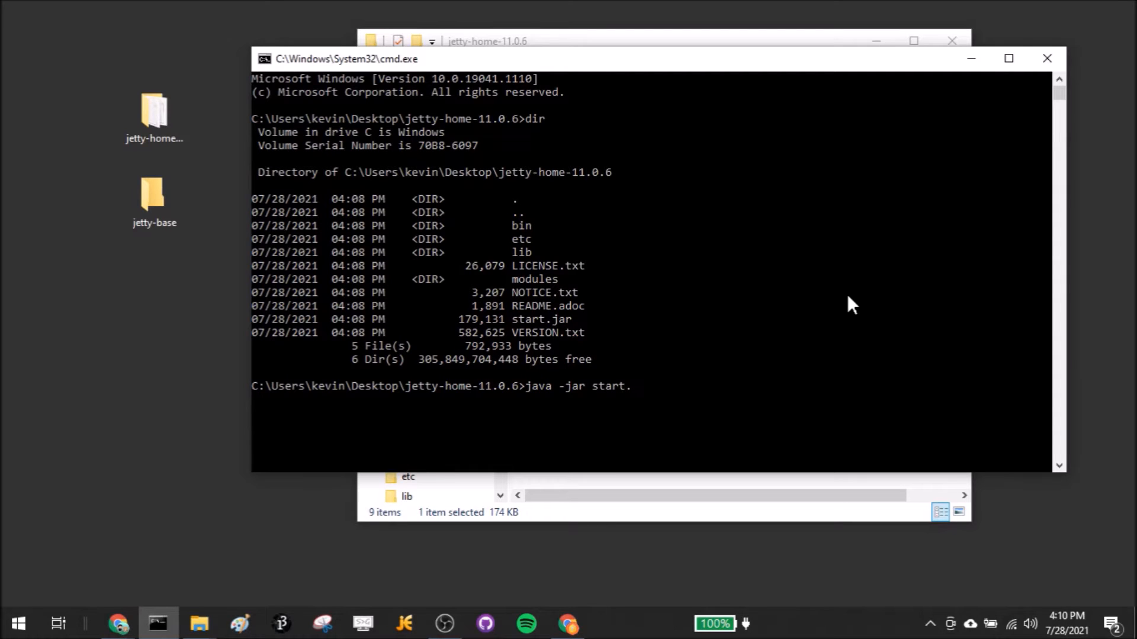
type("jar")
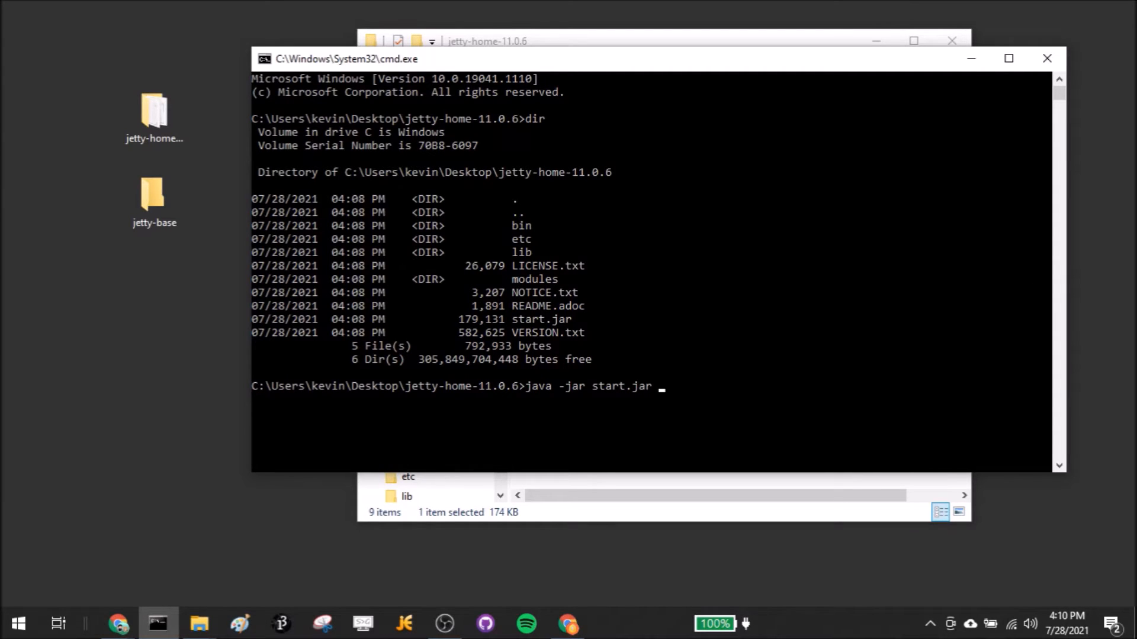
Step: Add jetty.base=C:\Users\kevin\Desktop\jetty-base to the start.jar command
type("jt")
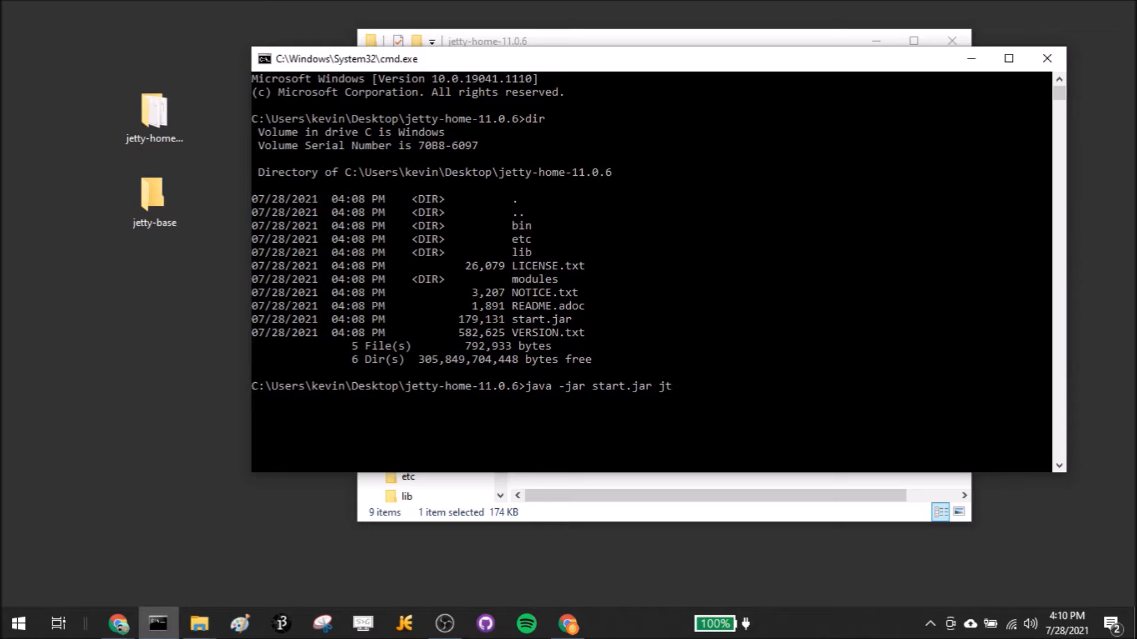
type("etty.base")
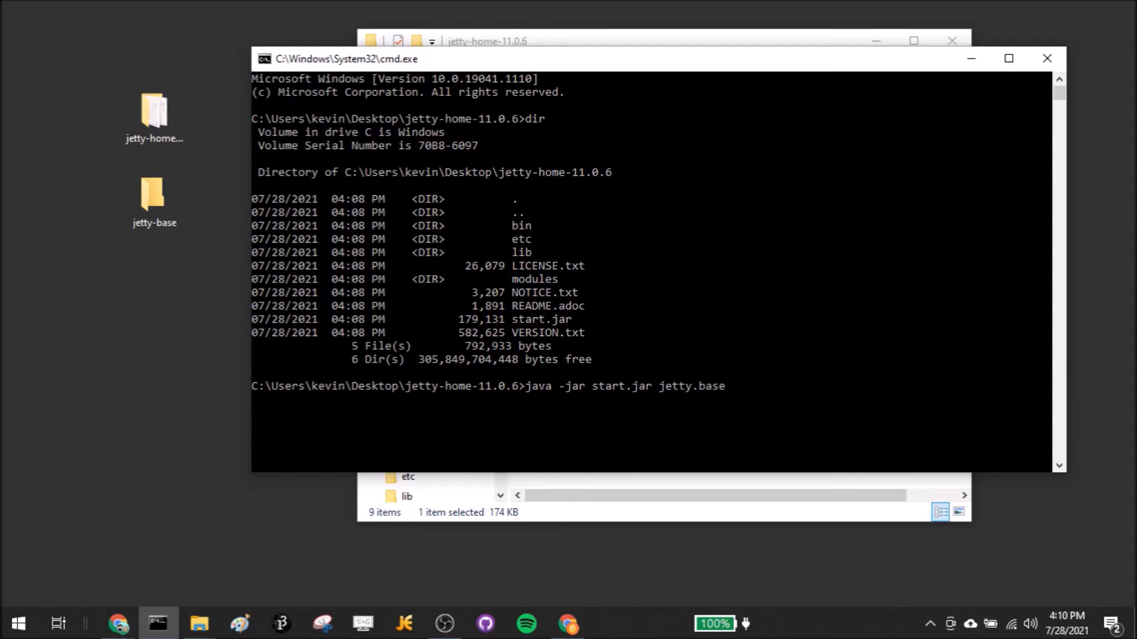
type("=")
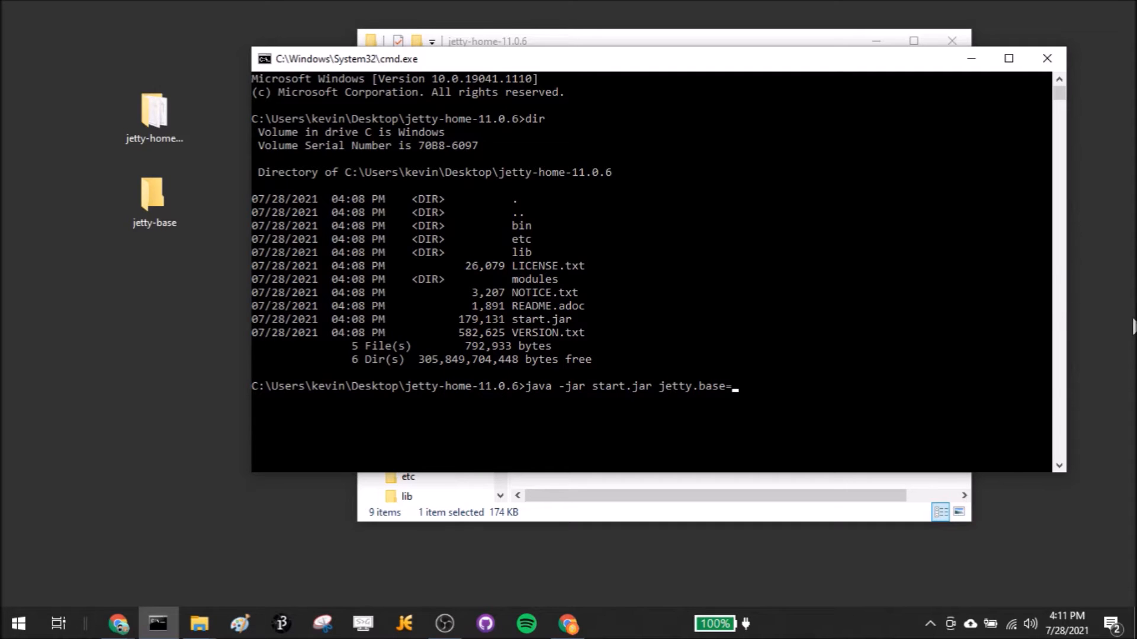
left_click(154, 196)
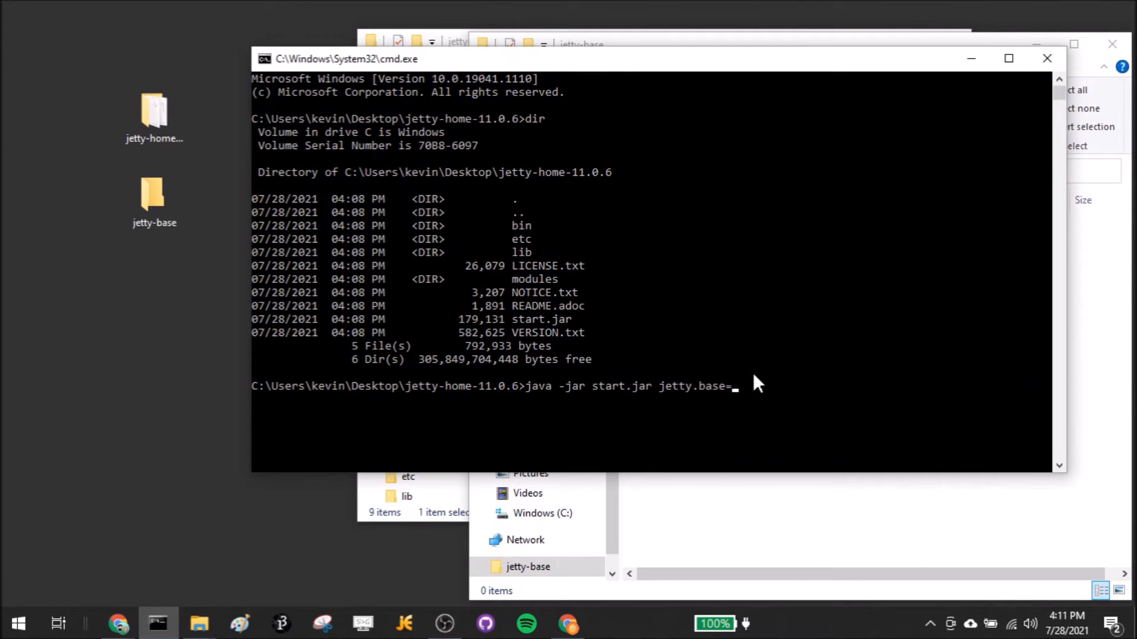
type("C:\\Users\\kevin\\Desktop\\jetty-base")
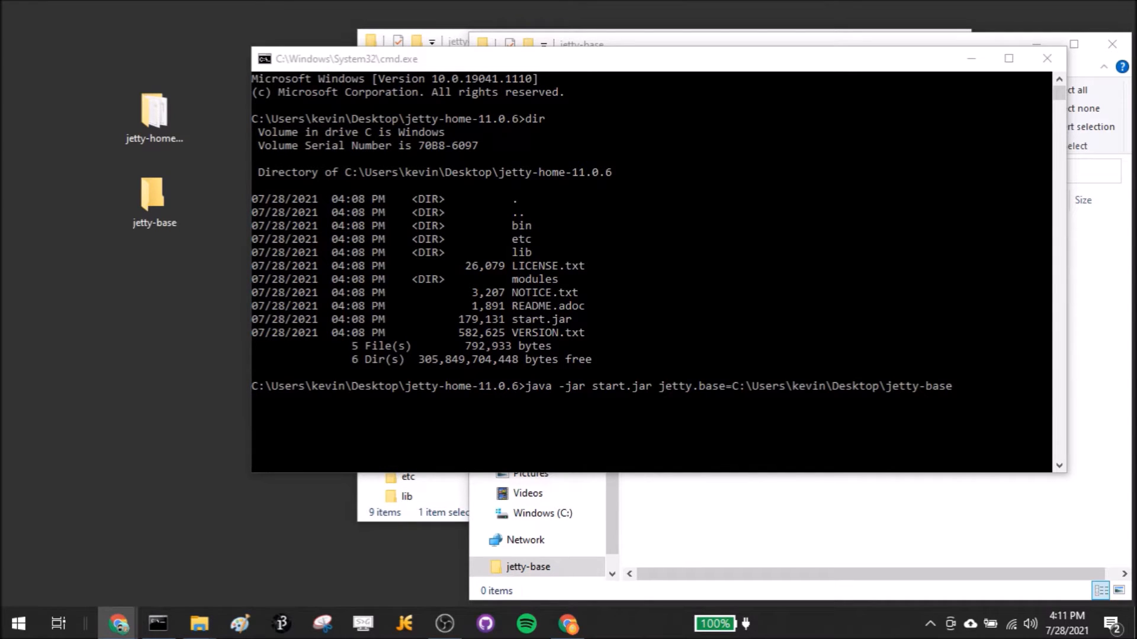
mouse_move(779, 625)
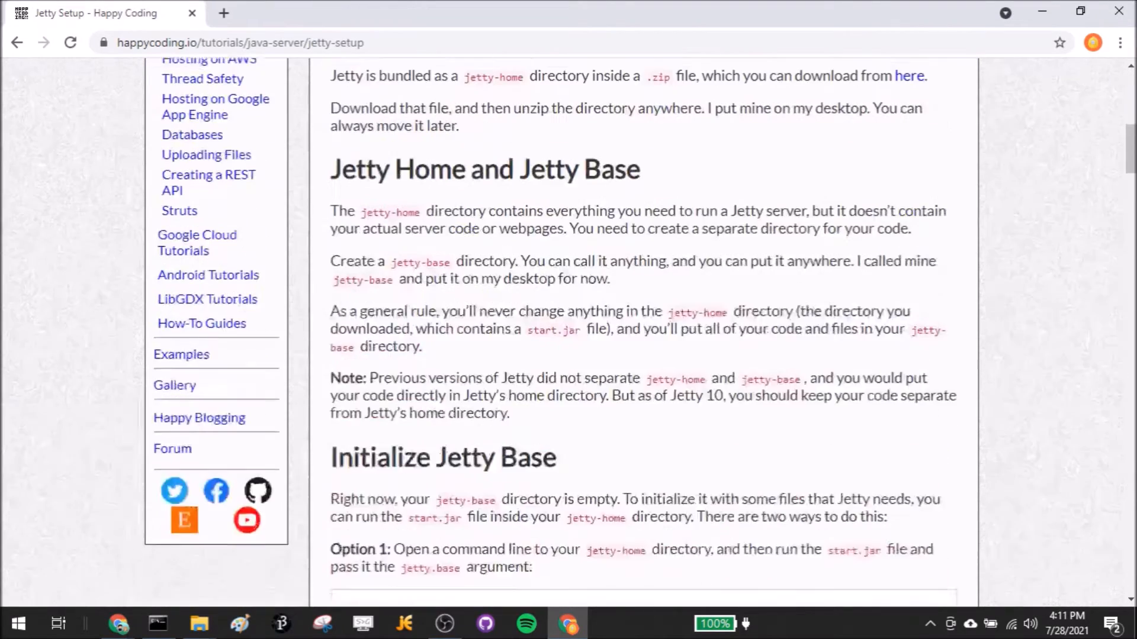
scroll("down", 3)
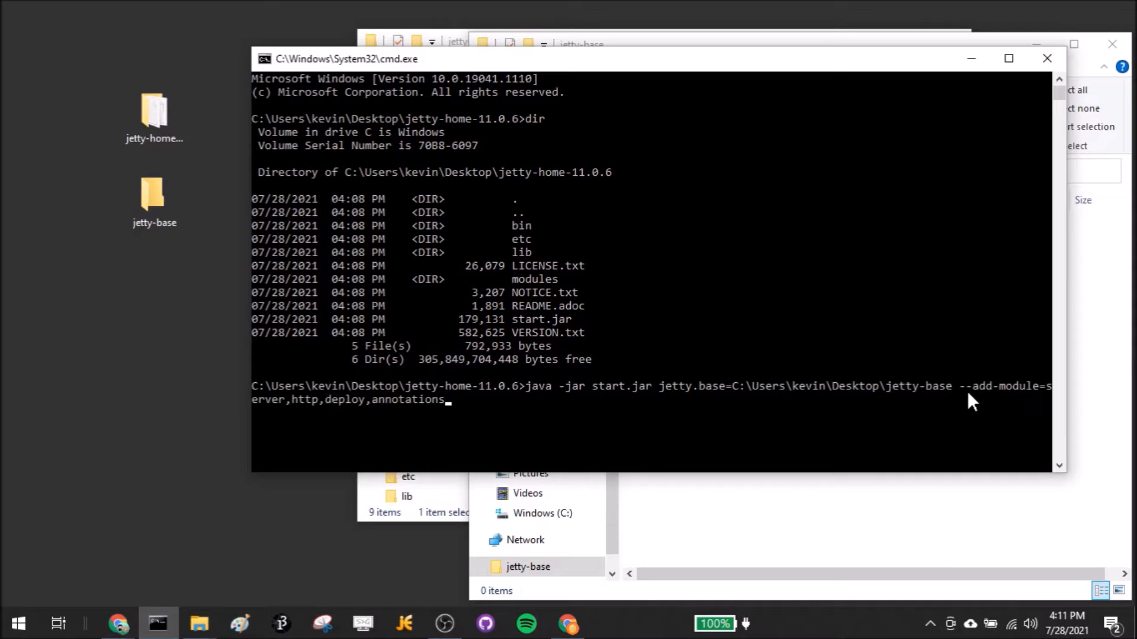
mouse_move(555, 398)
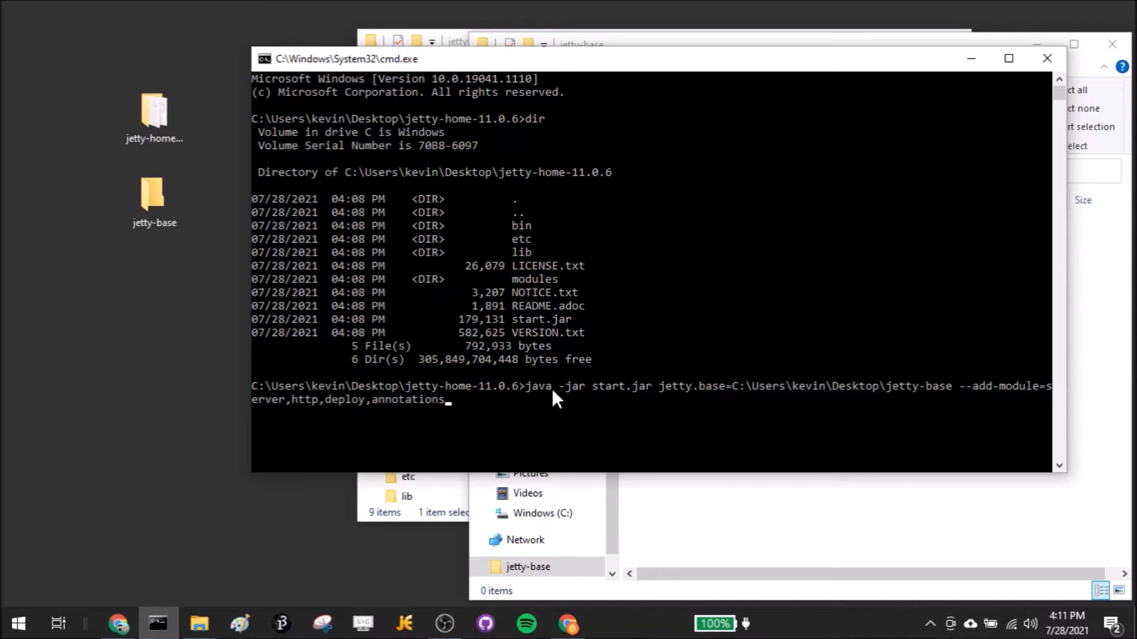
mouse_move(624, 395)
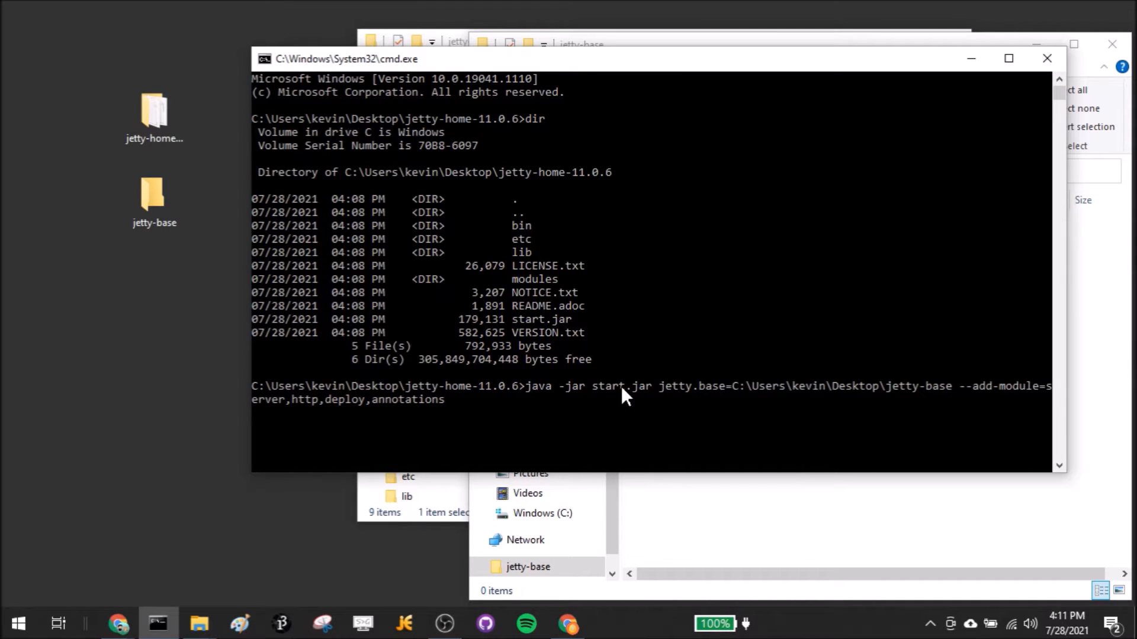
mouse_move(737, 408)
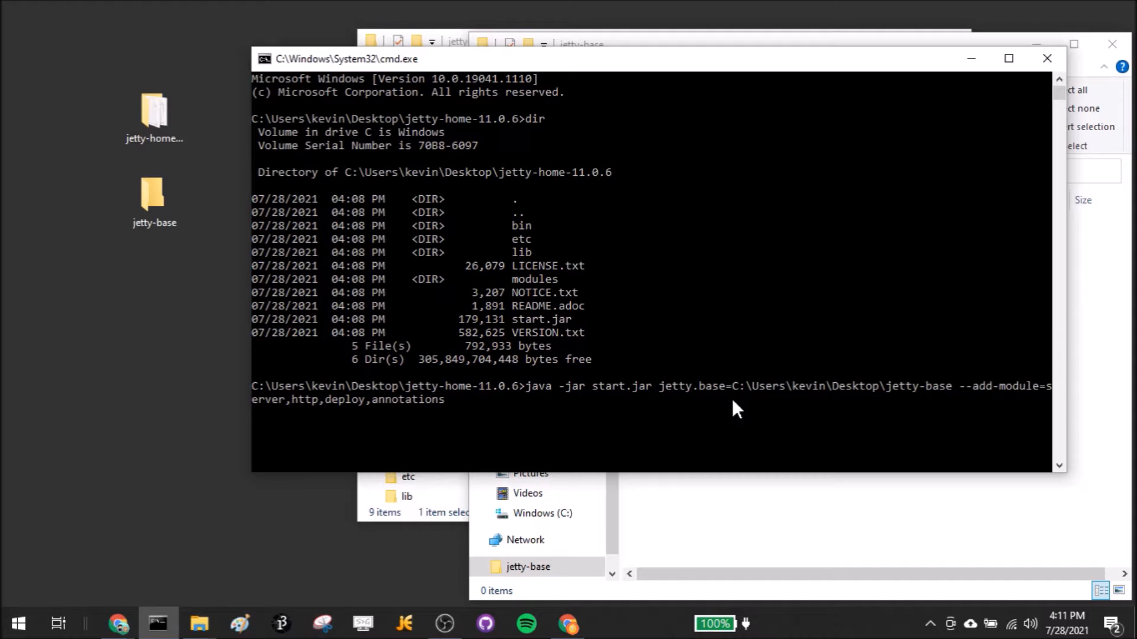
mouse_move(920, 418)
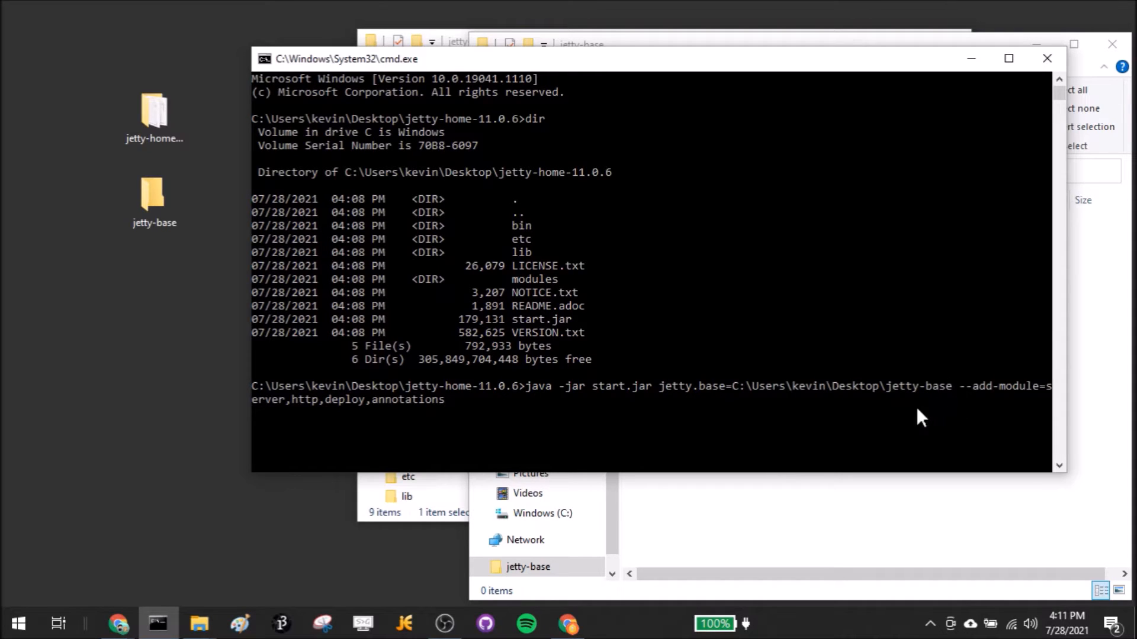
mouse_move(514, 433)
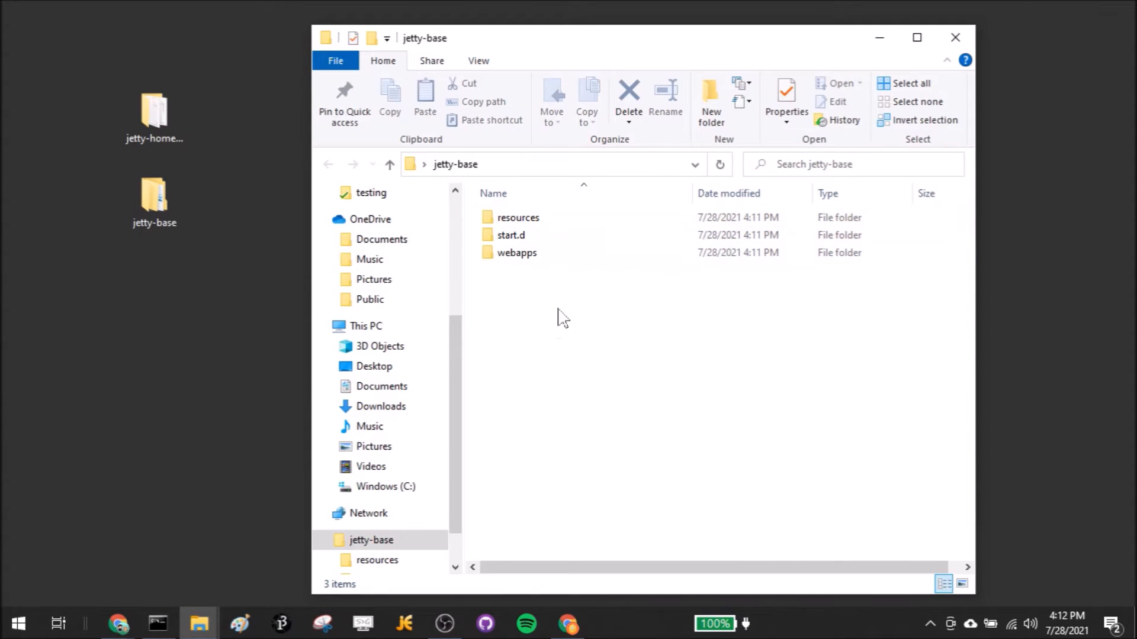
mouse_move(58, 230)
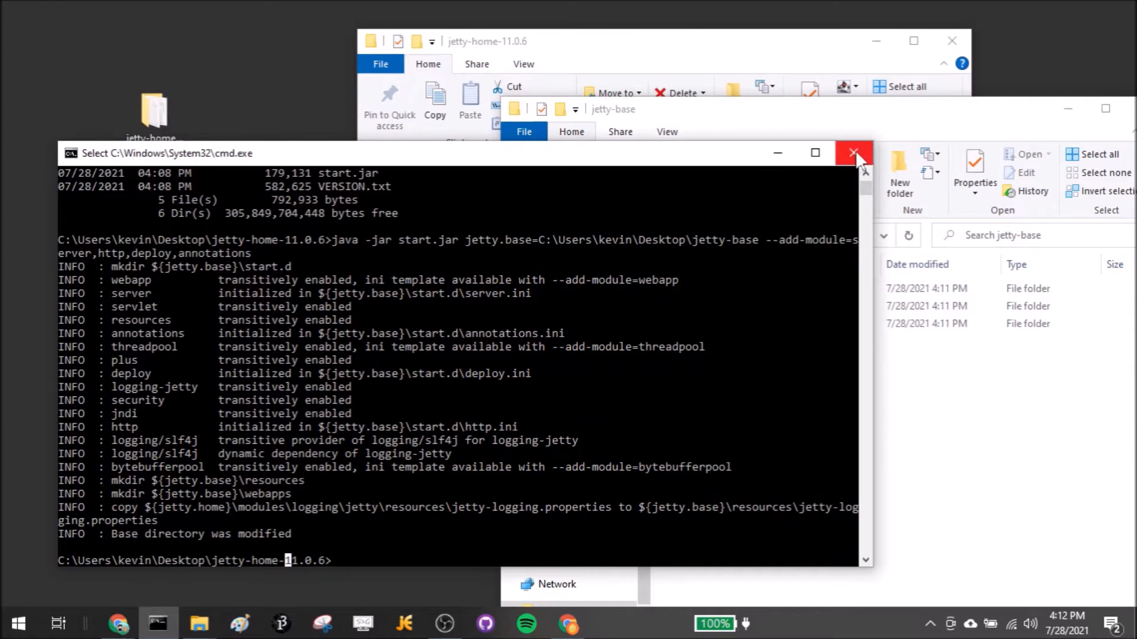
Step: Close the Command Prompt window with its X button
left_click(854, 153)
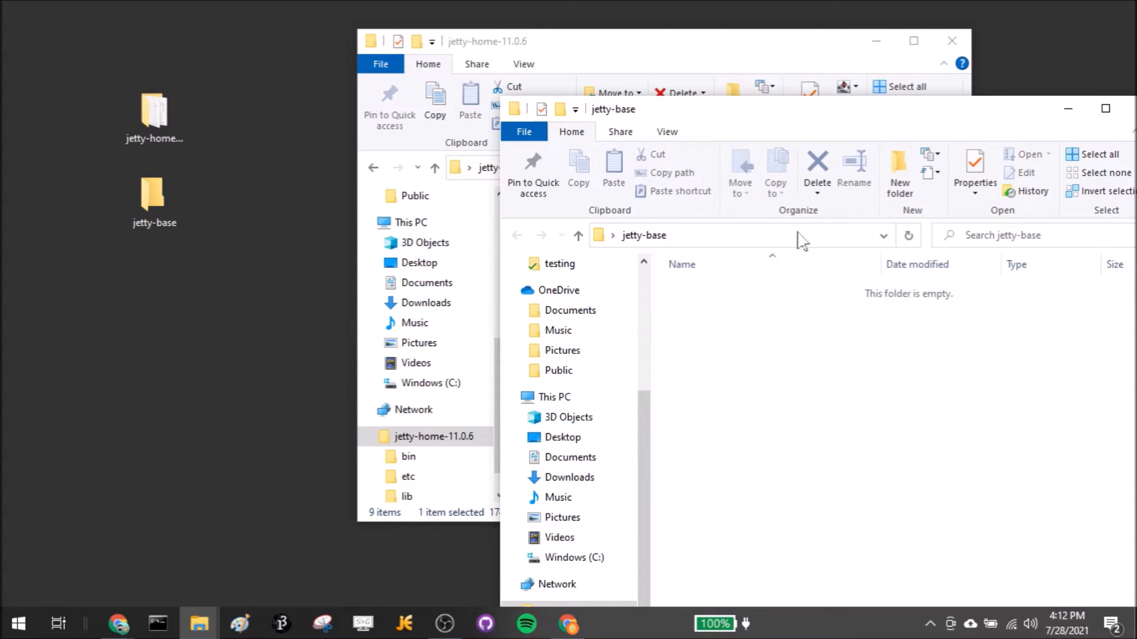
Step: Open cmd in jetty-base, show the folder is empty, and begin typing java -jar
type("C:\\Windows\\System32\\cmd.exe")
type("dir")
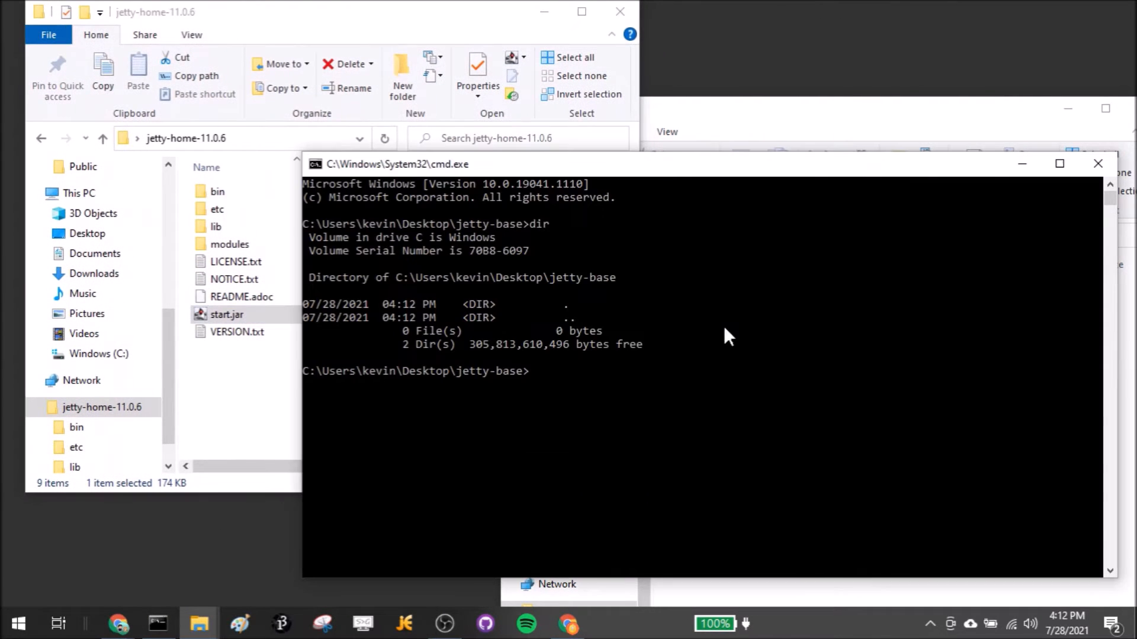
type("k")
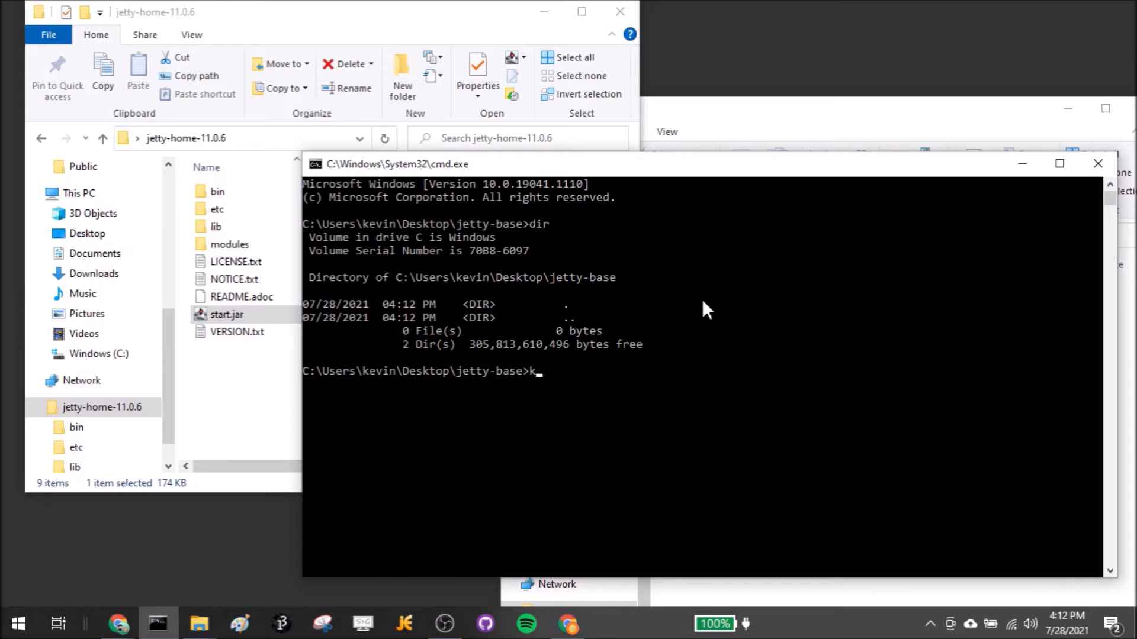
type("java -j")
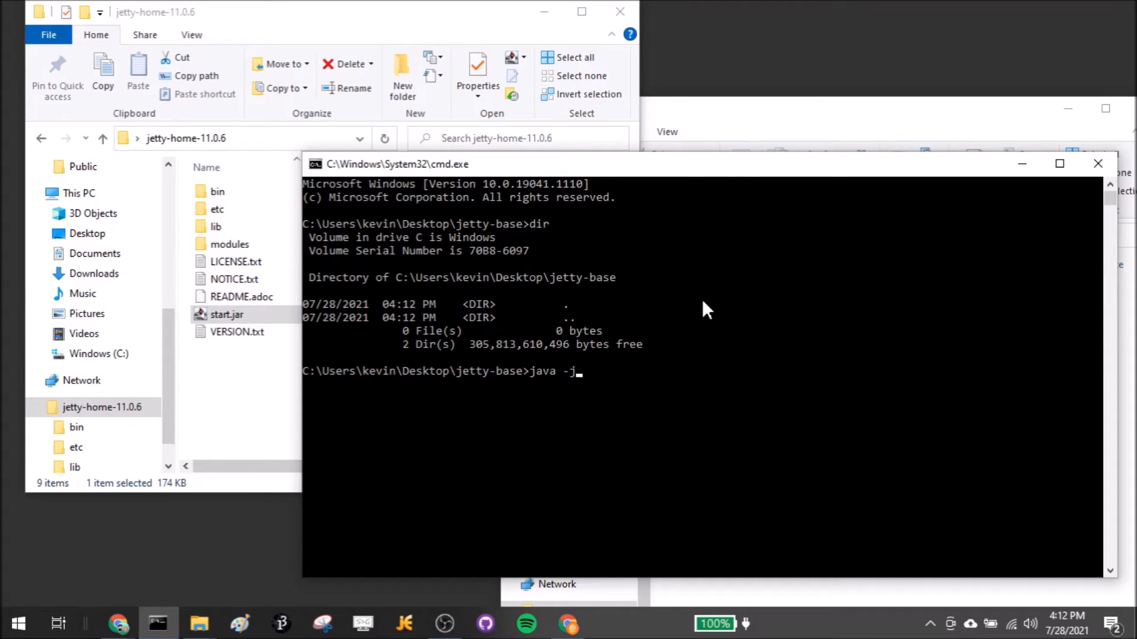
type("ar")
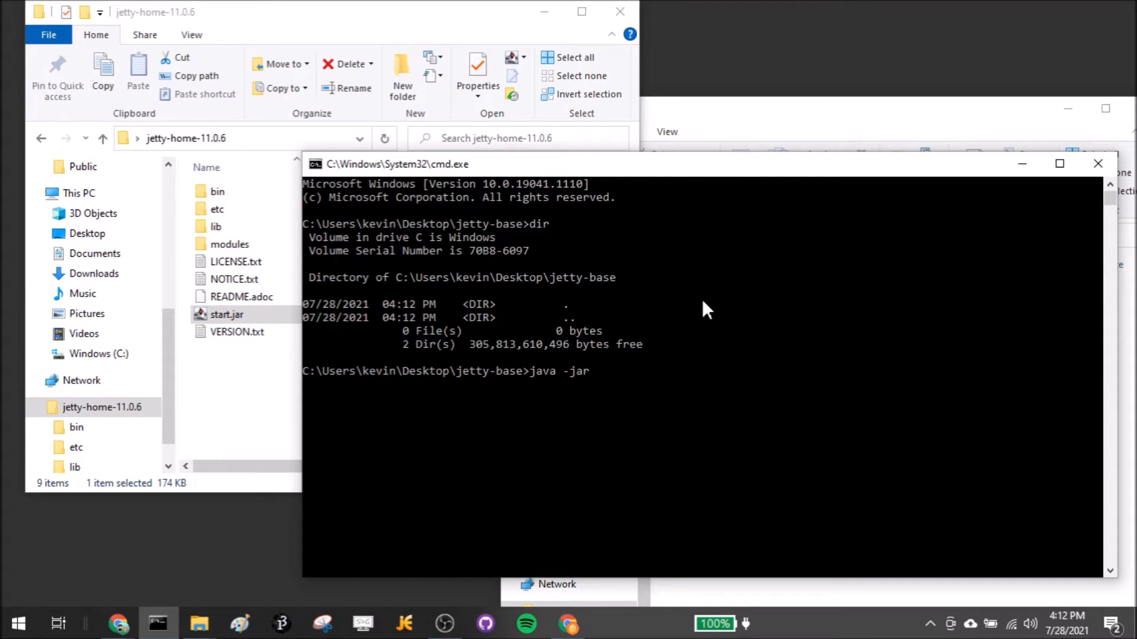
mouse_move(746, 196)
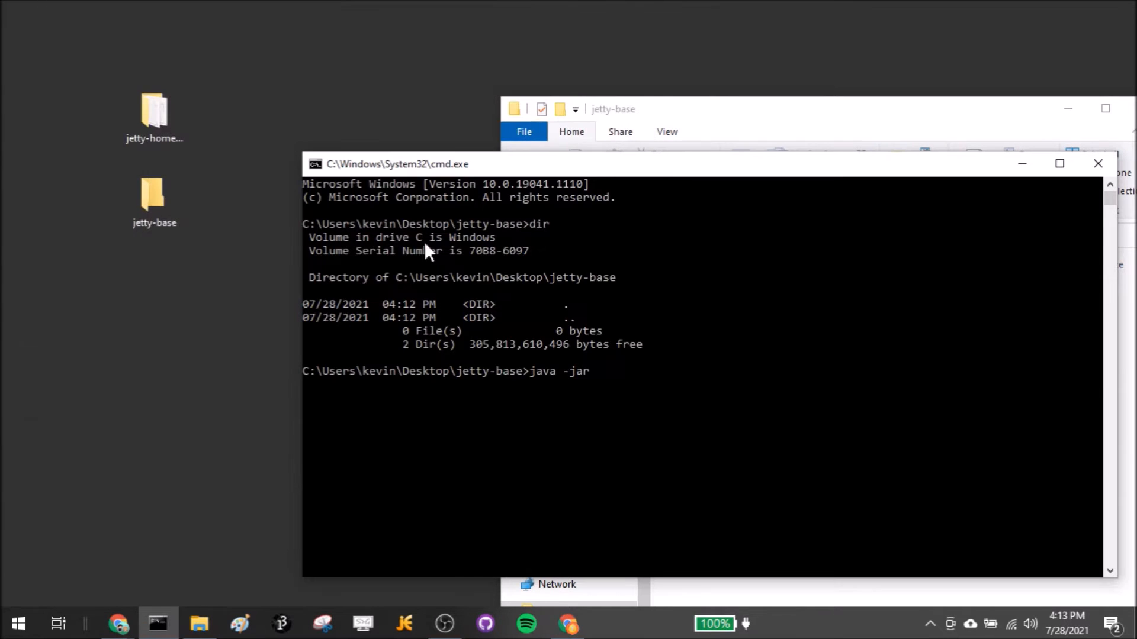
Step: Complete the command with jetty-home-11.0.6\start.jar --add-module=server,http,deploy,annotations
left_click(154, 116)
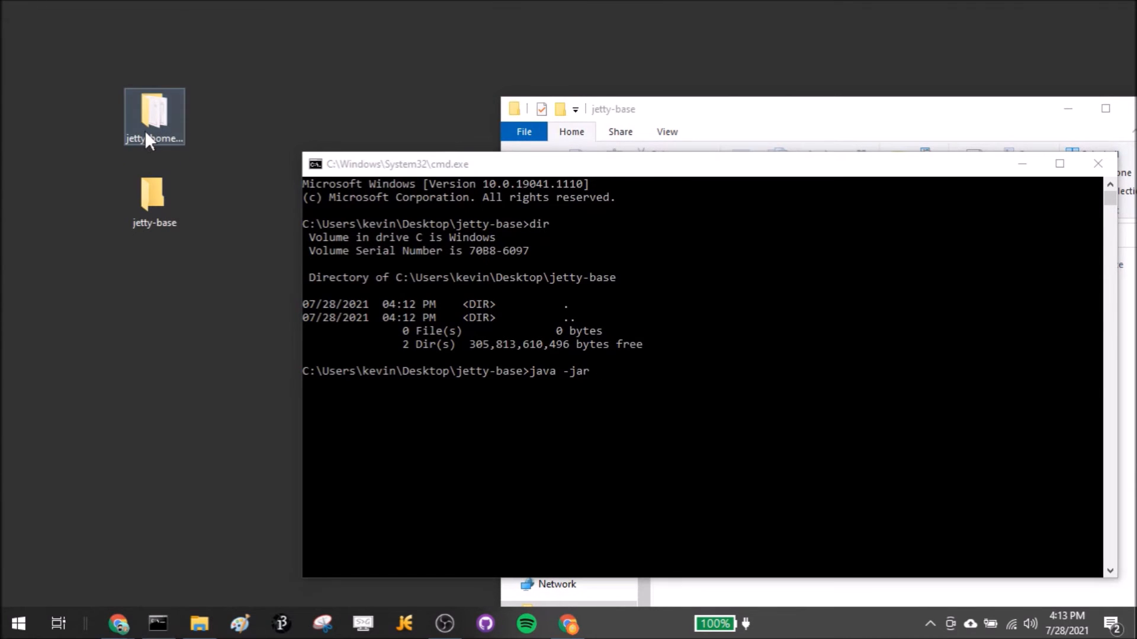
double_click(154, 118)
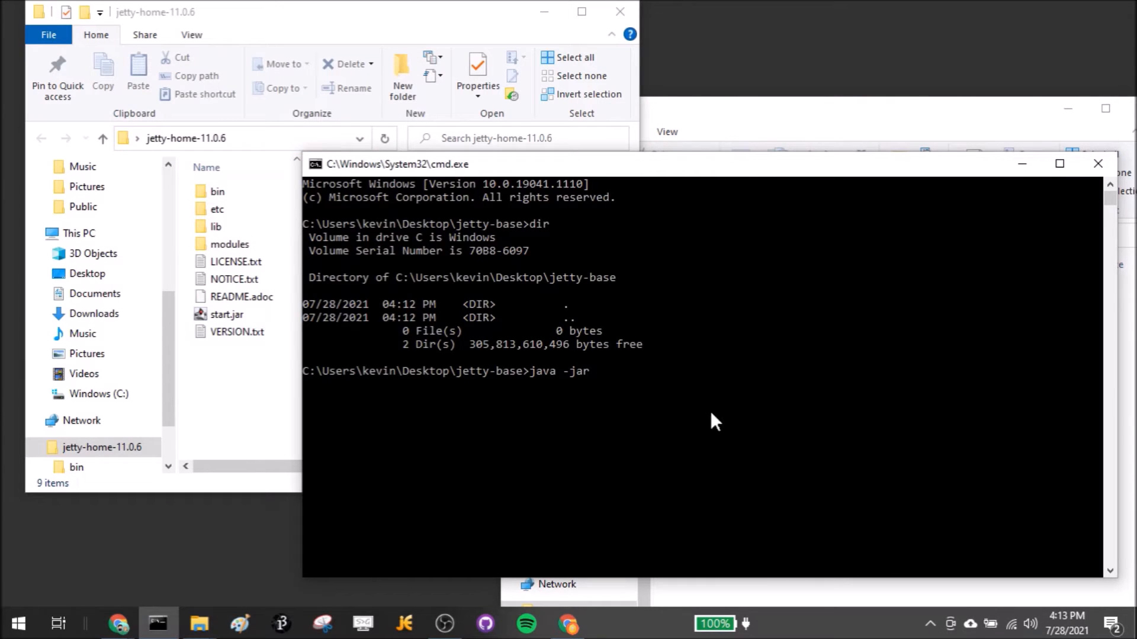
type("C:\\Users\\kevin\\Desktop\\jetty-home-11.0.6")
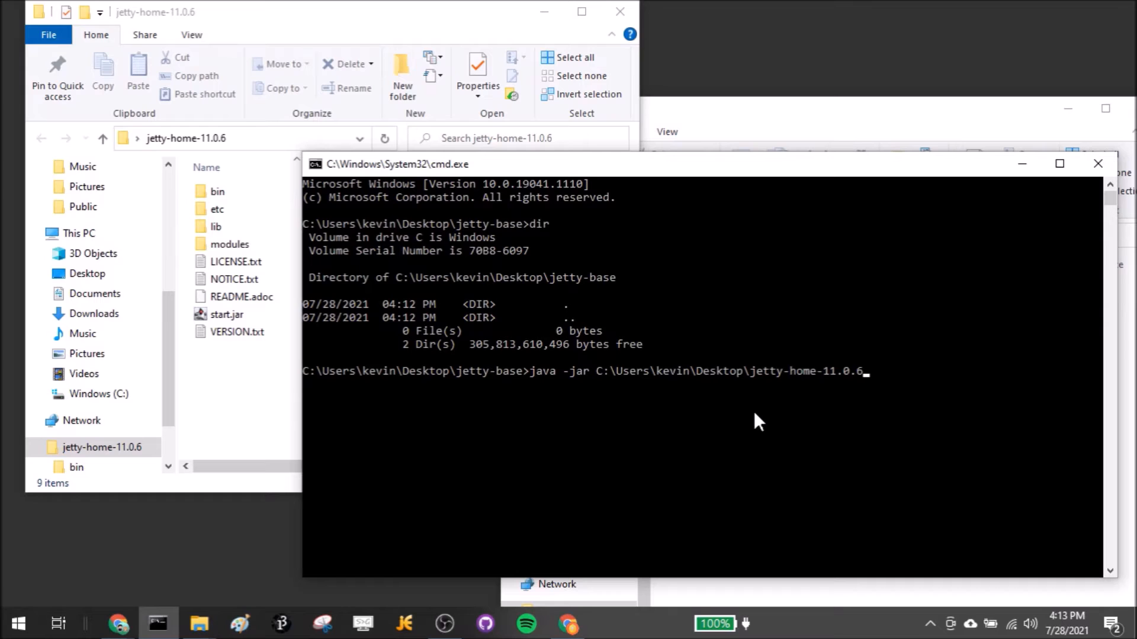
type("\\")
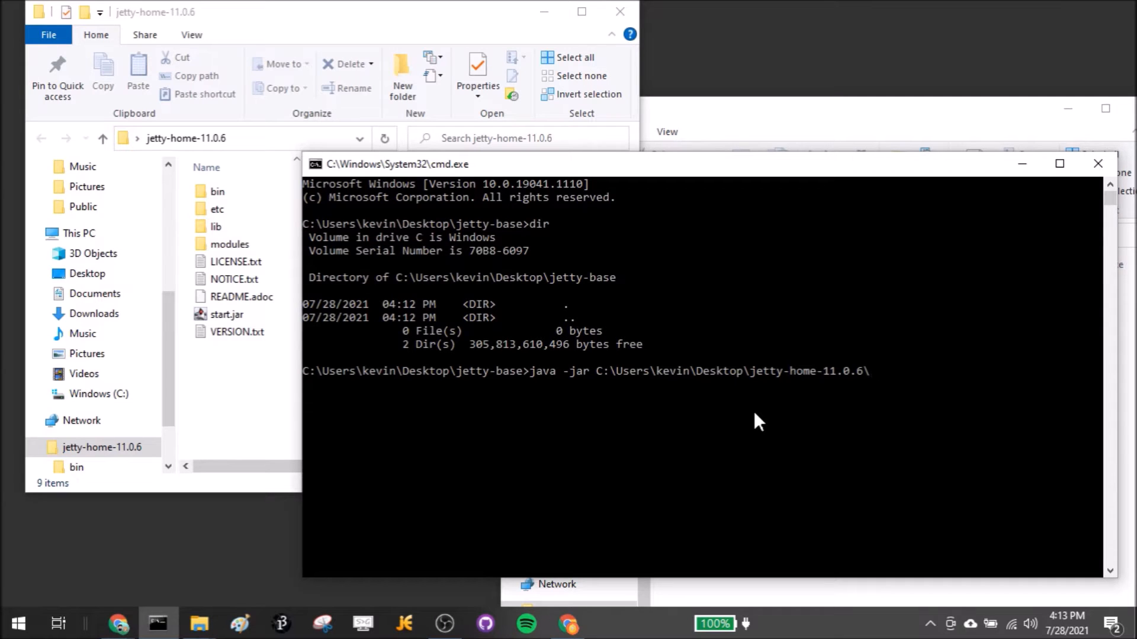
type("jar")
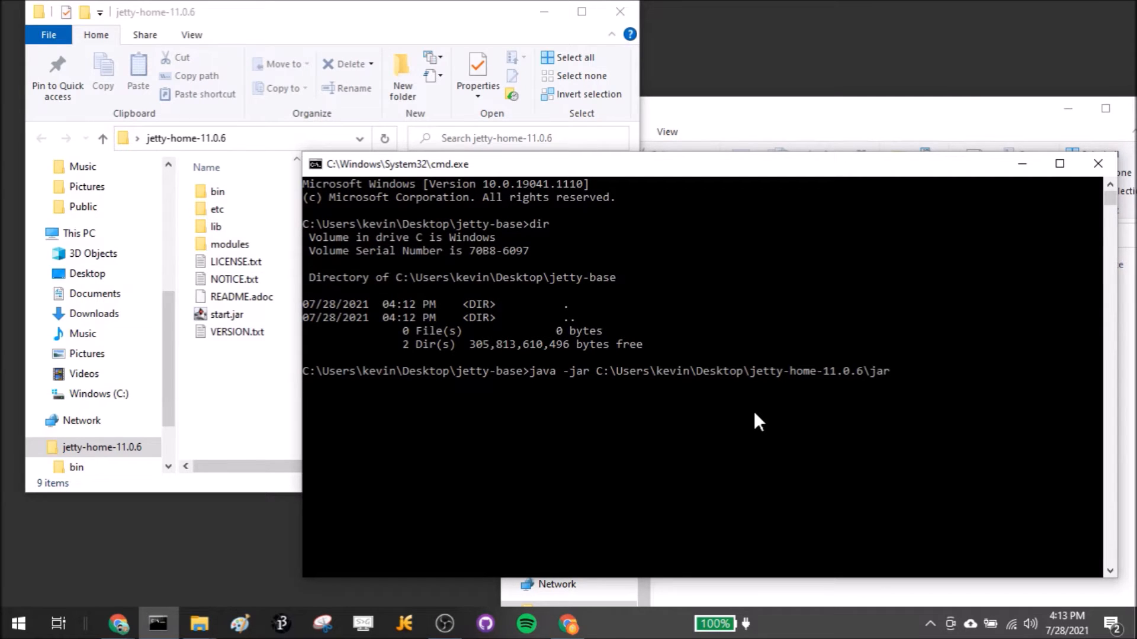
type("start")
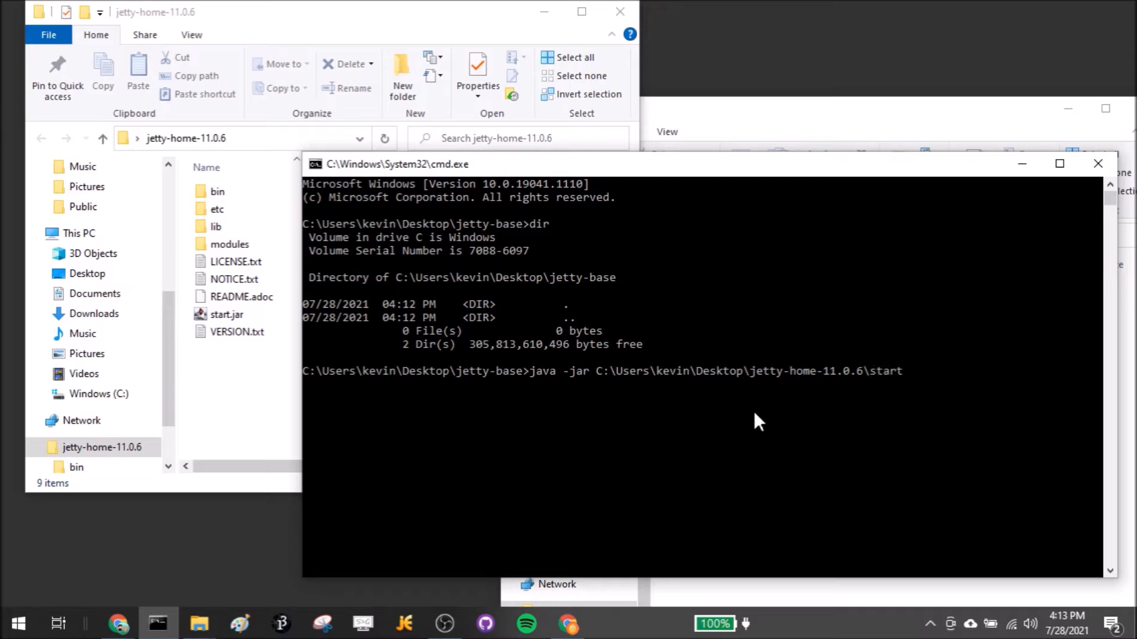
type(".jar")
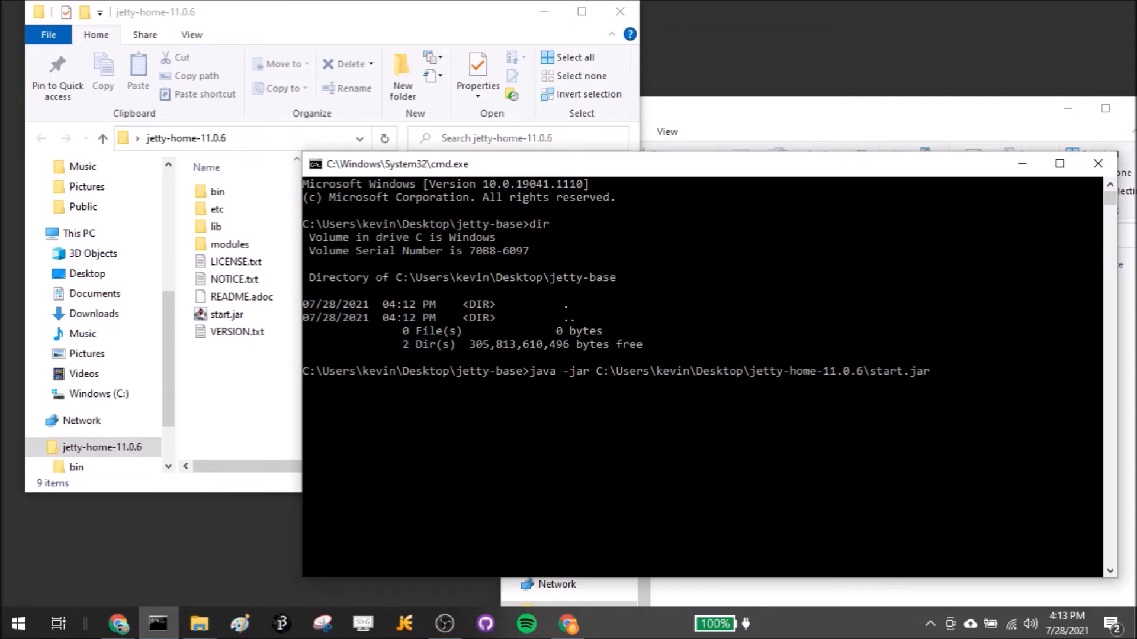
mouse_move(522, 30)
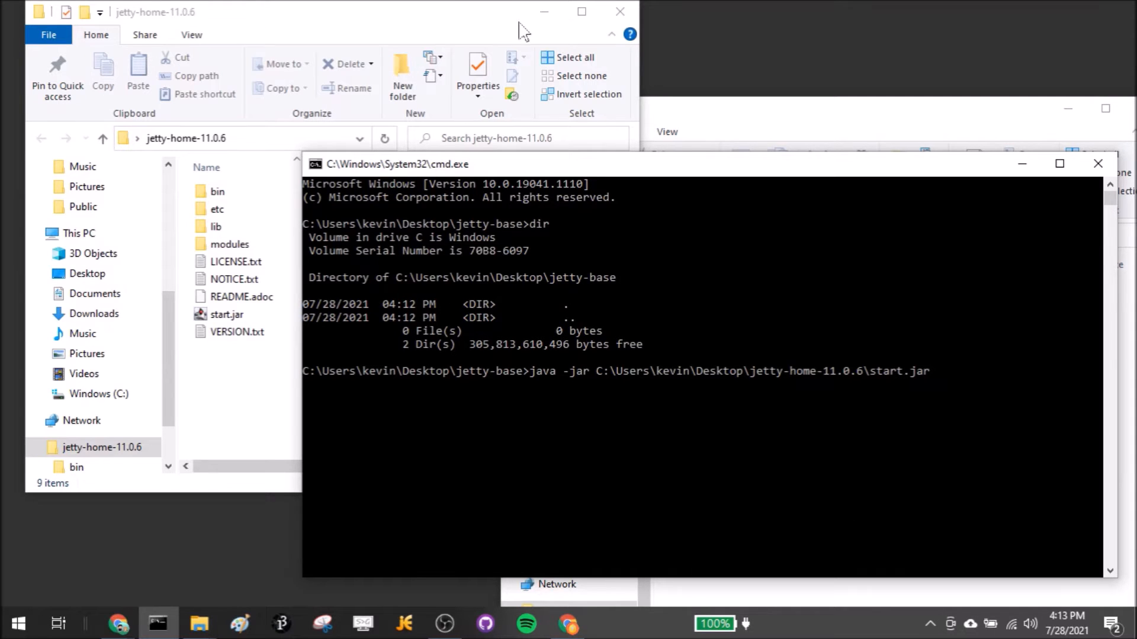
mouse_move(645, 194)
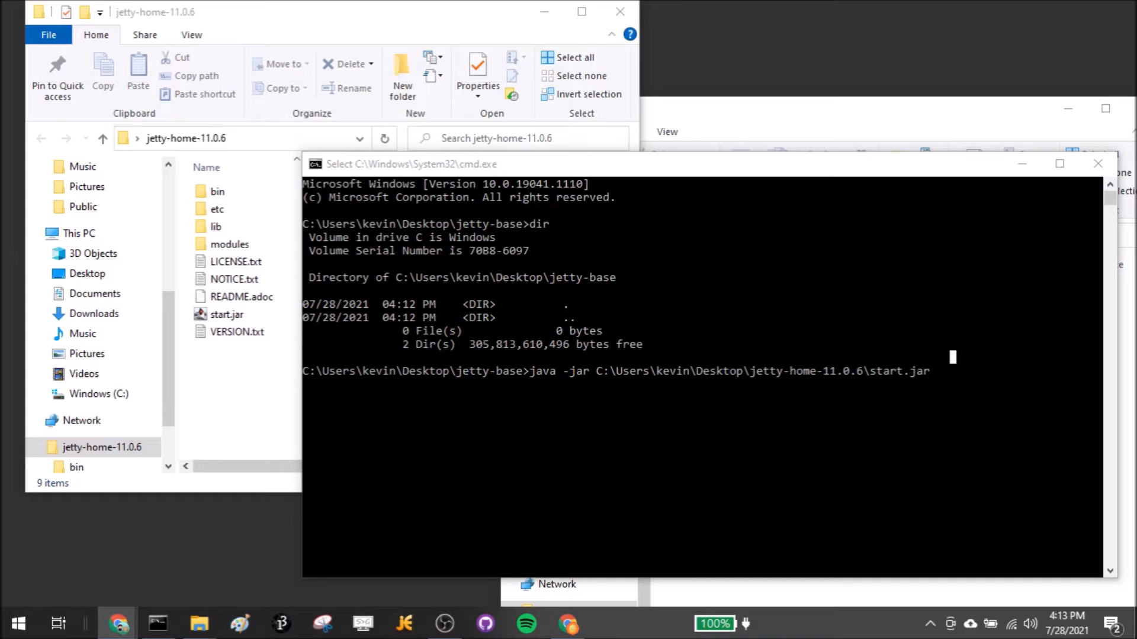
mouse_move(1053, 549)
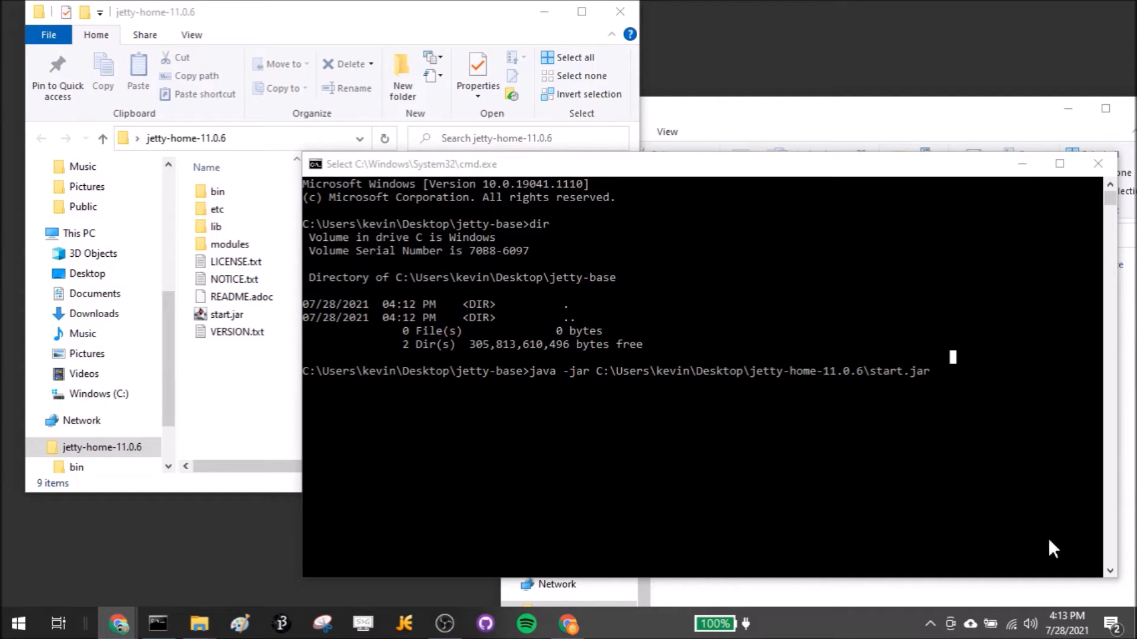
type("--add-module=server,http,deploy,annotations")
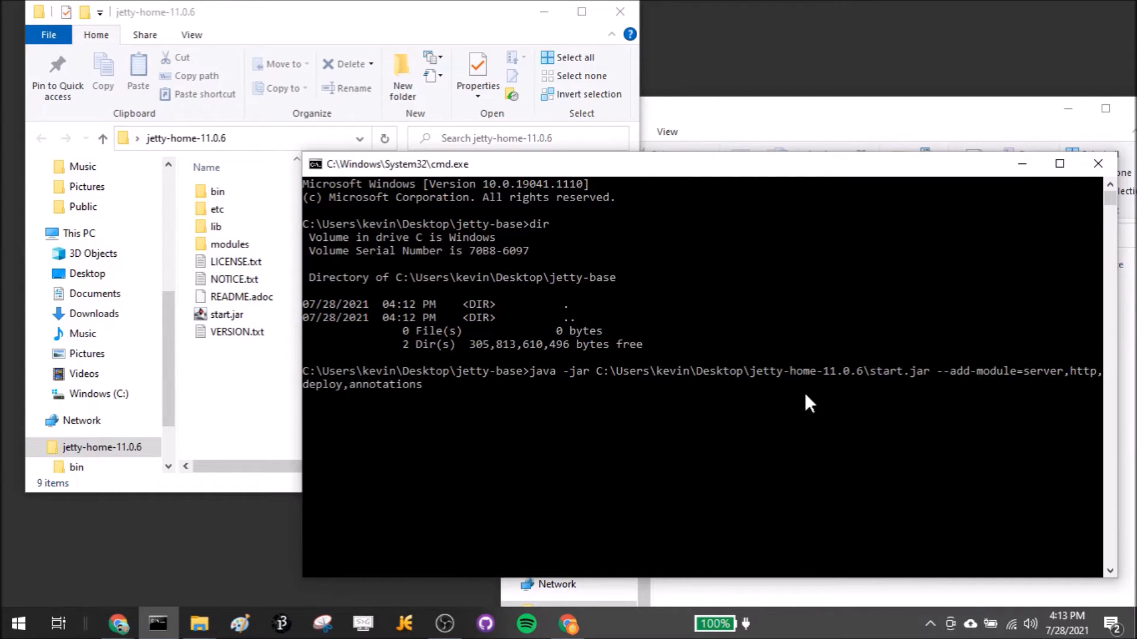
mouse_move(527, 409)
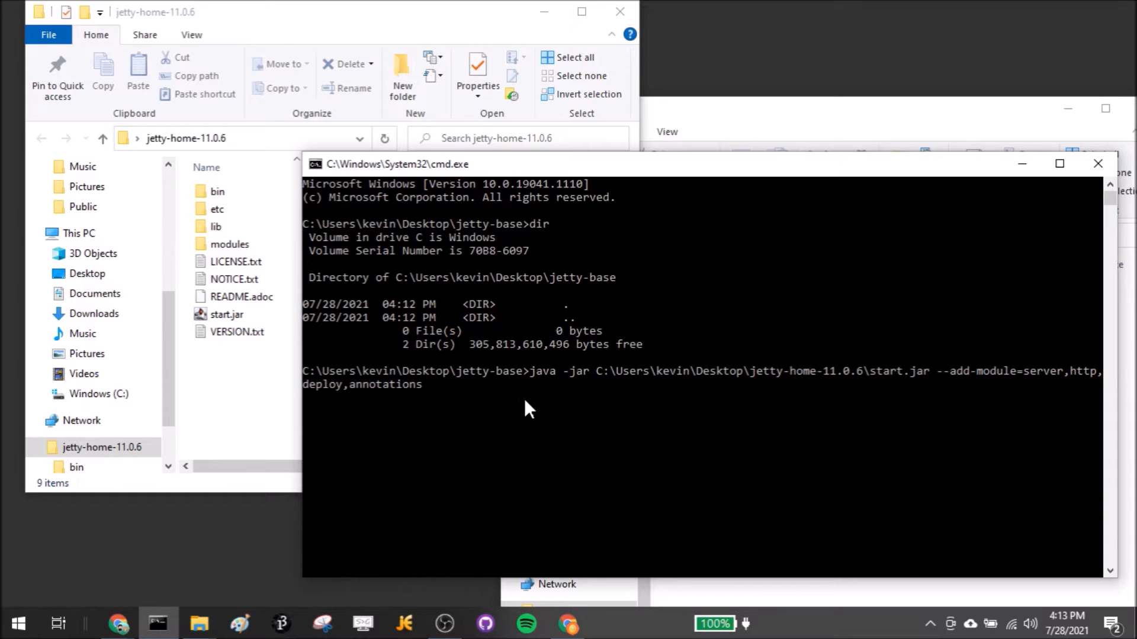
mouse_move(592, 379)
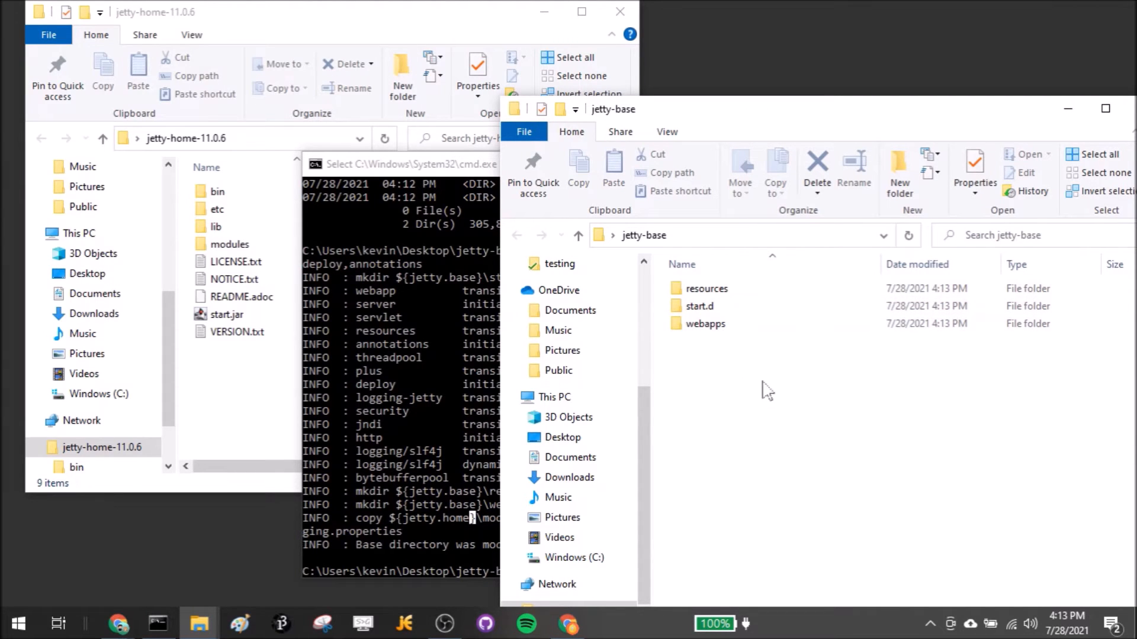
mouse_move(420, 385)
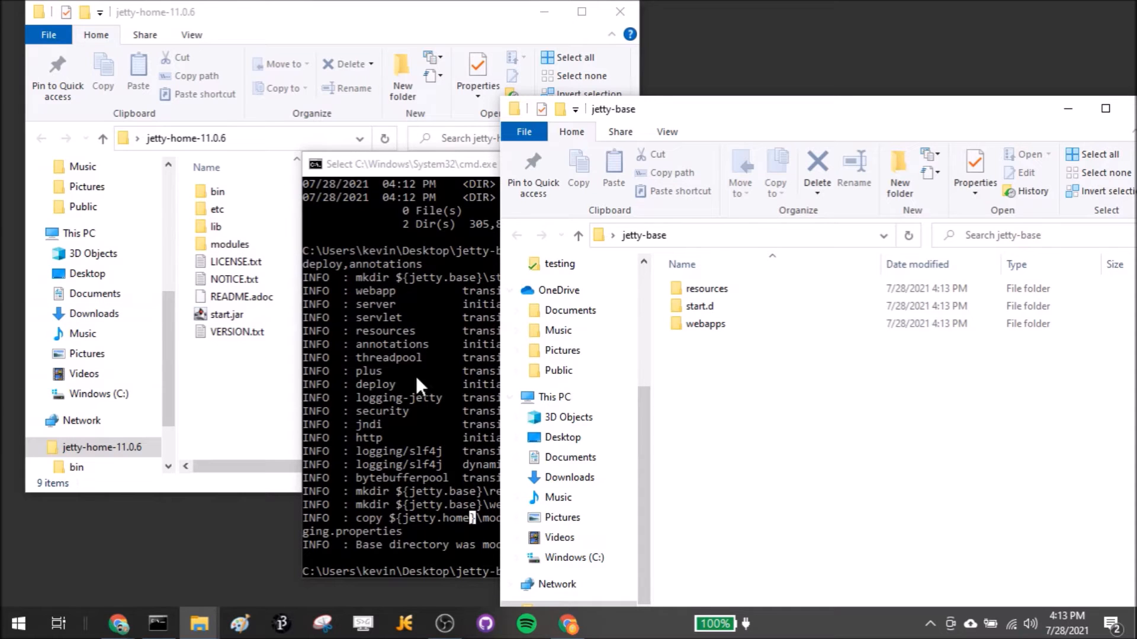
mouse_move(777, 383)
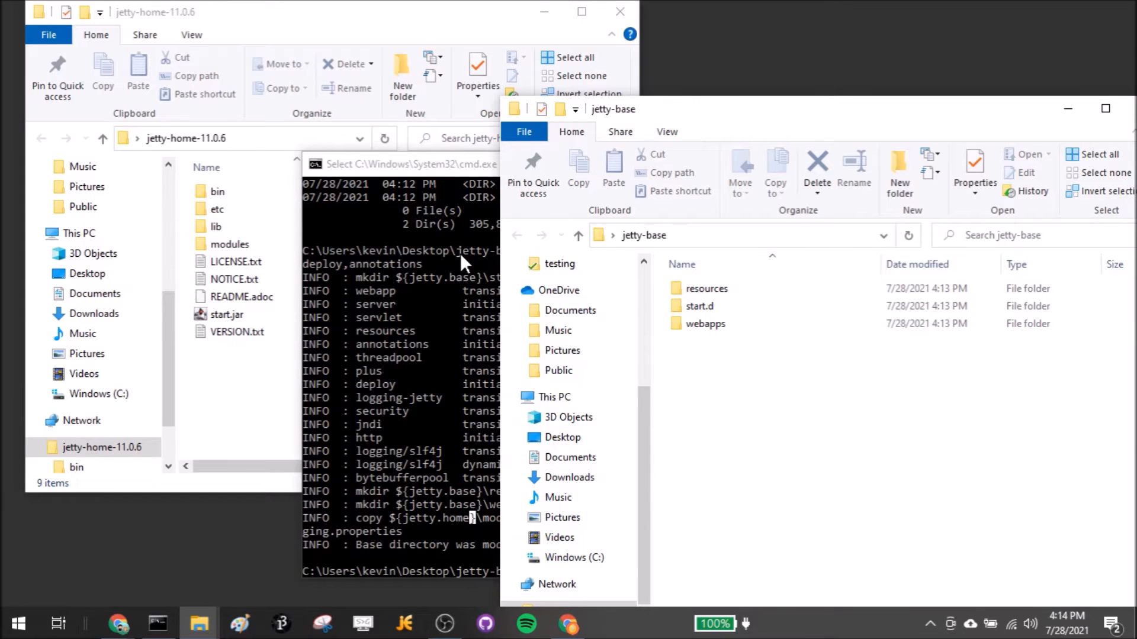
mouse_move(422, 325)
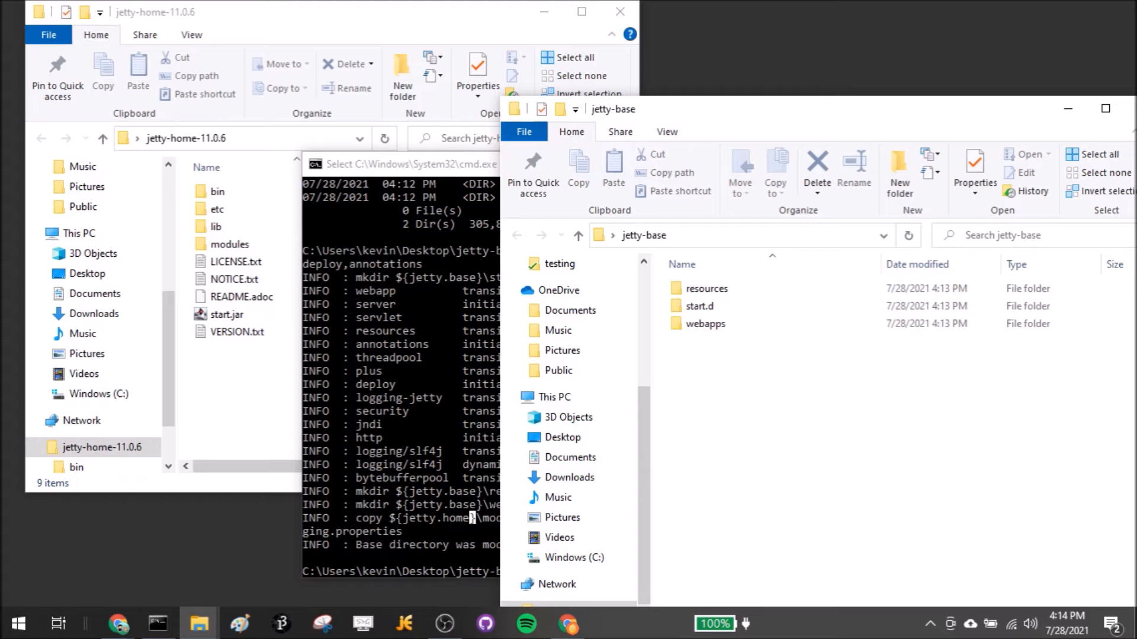
mouse_move(698, 306)
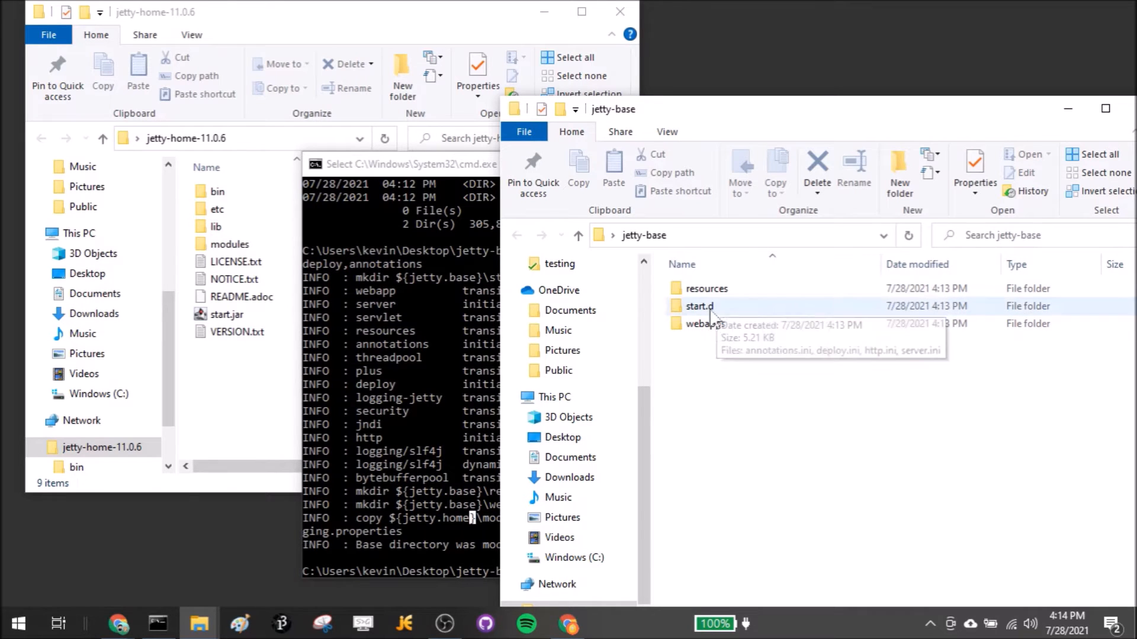
double_click(700, 323)
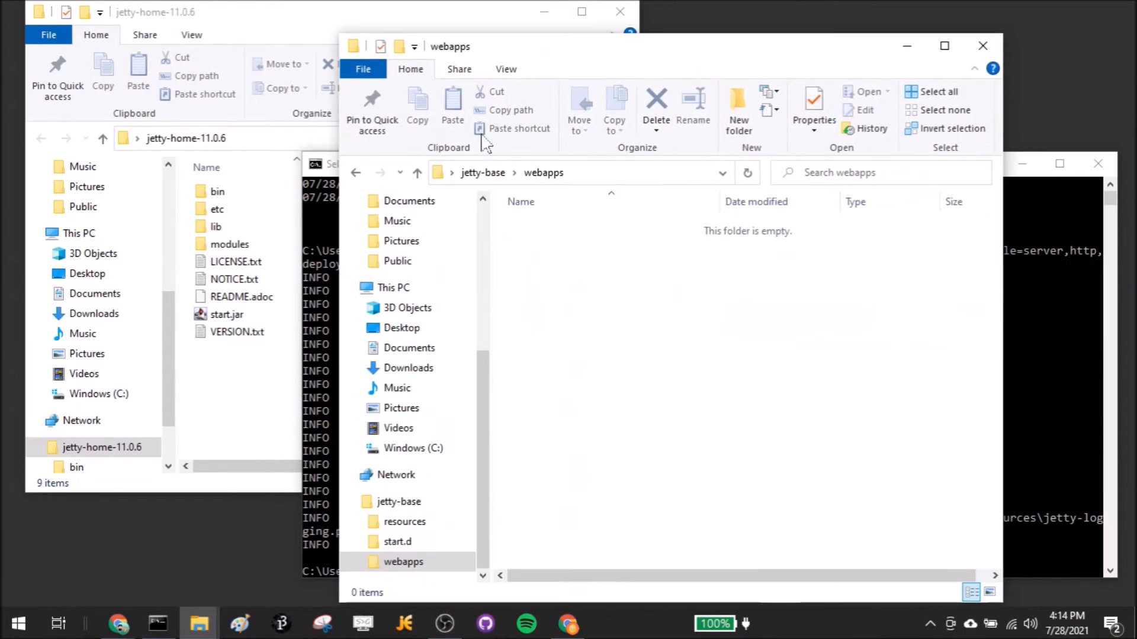
left_click(404, 521)
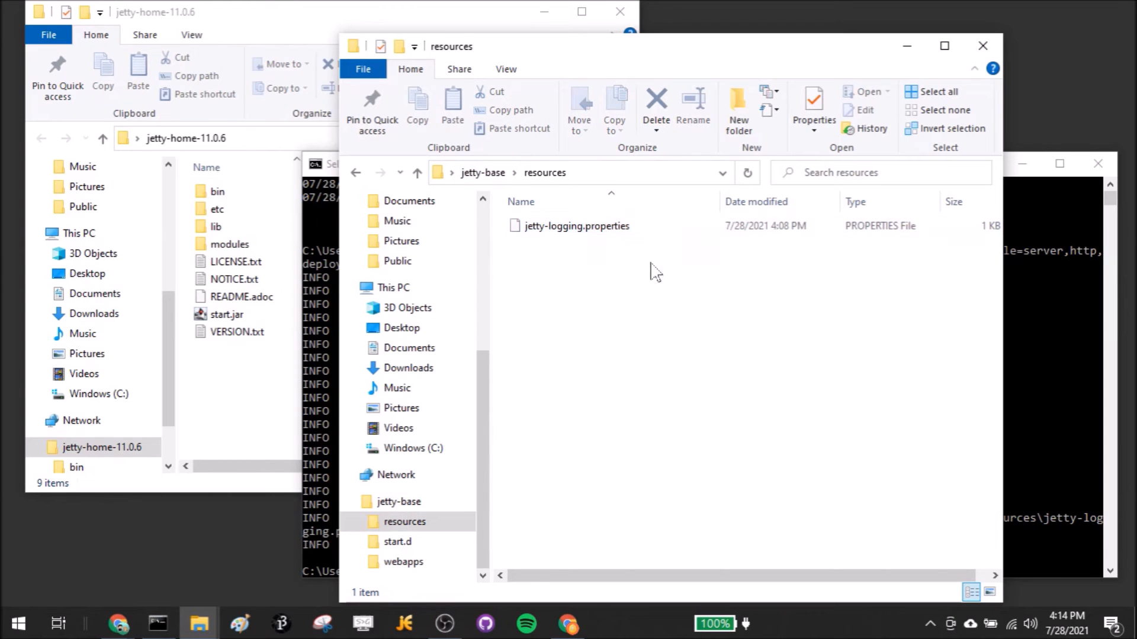
right_click(576, 226)
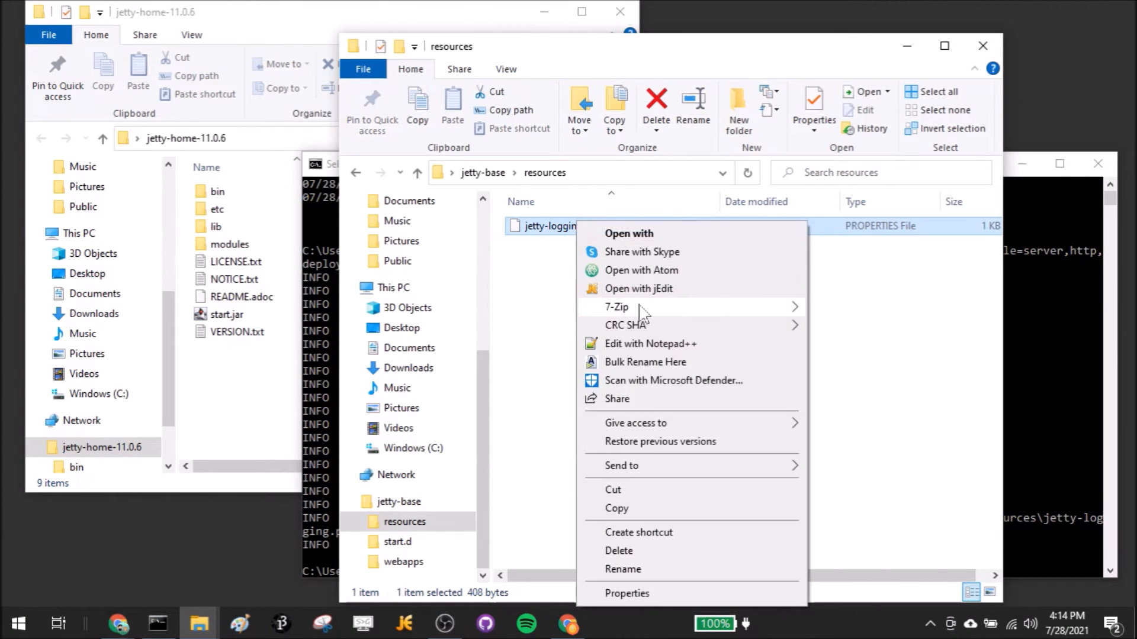
left_click(639, 289)
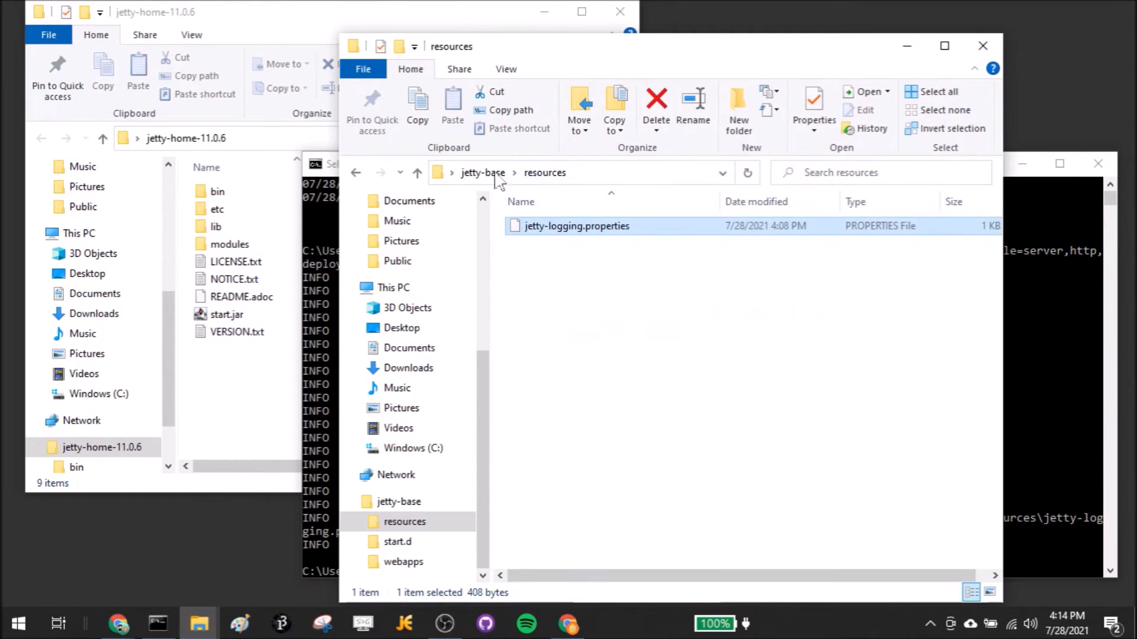
left_click(398, 541)
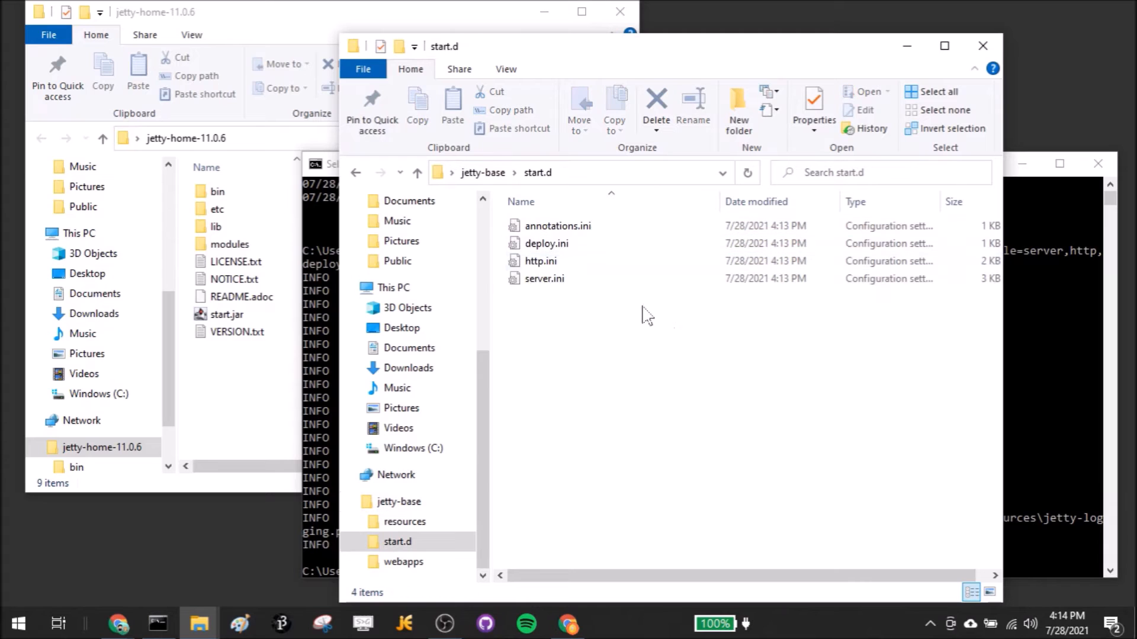
left_click(559, 225)
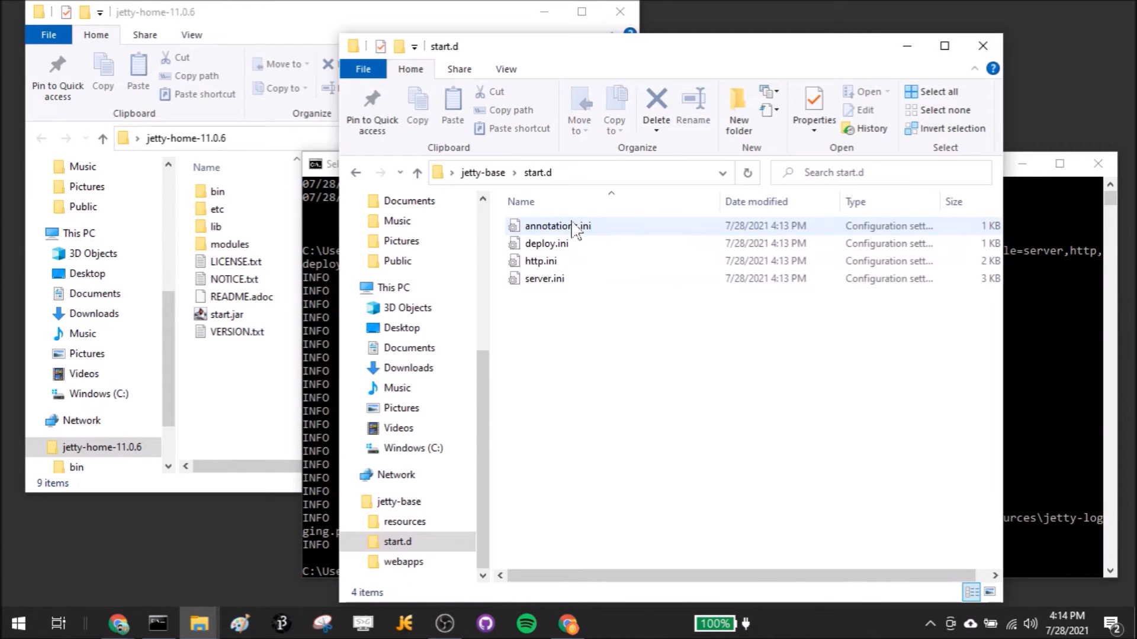
right_click(556, 225)
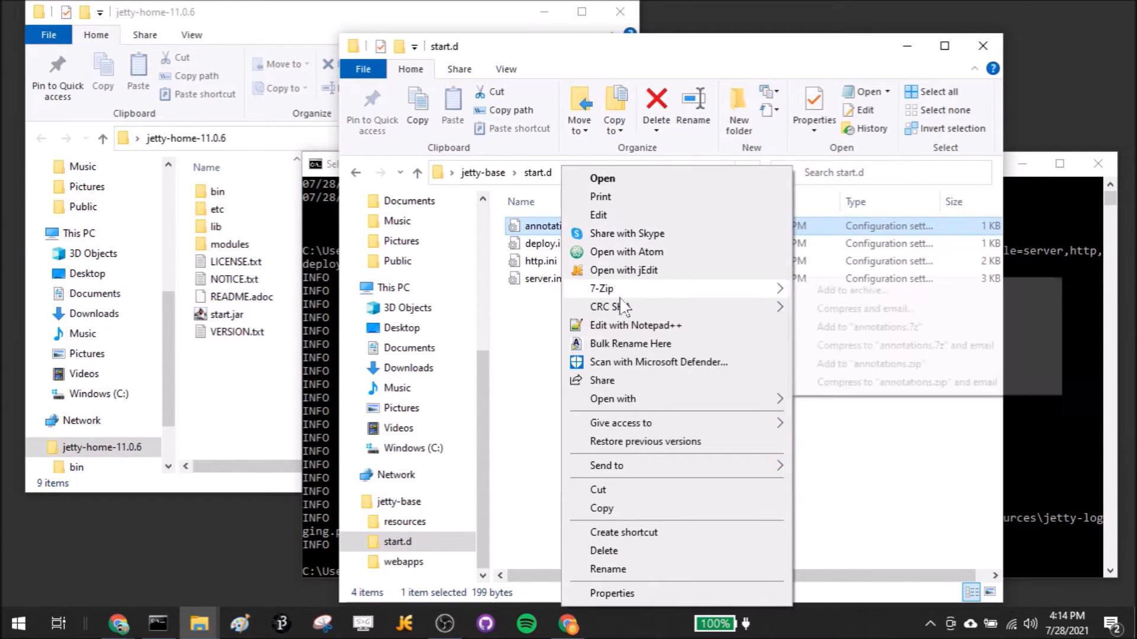
left_click(624, 270)
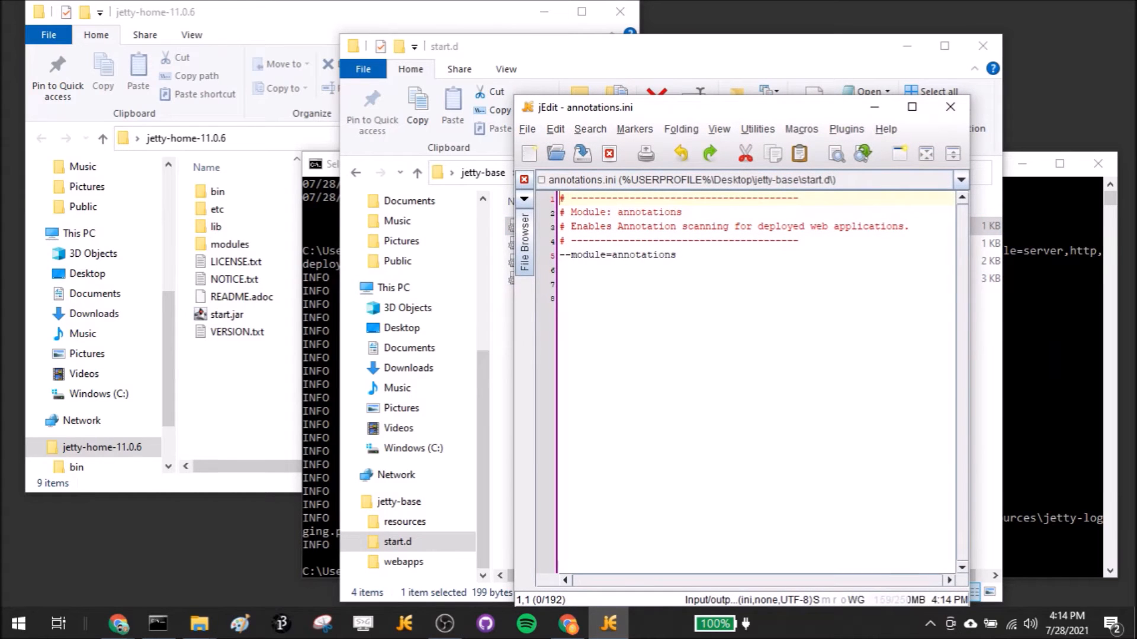
left_click(529, 152)
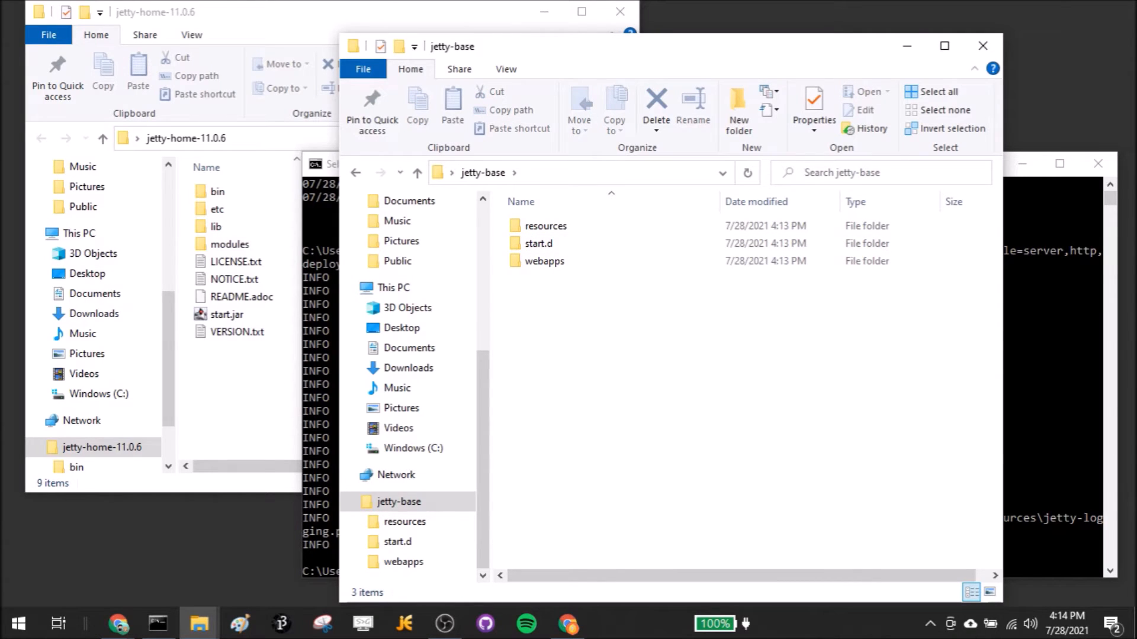
mouse_move(551, 169)
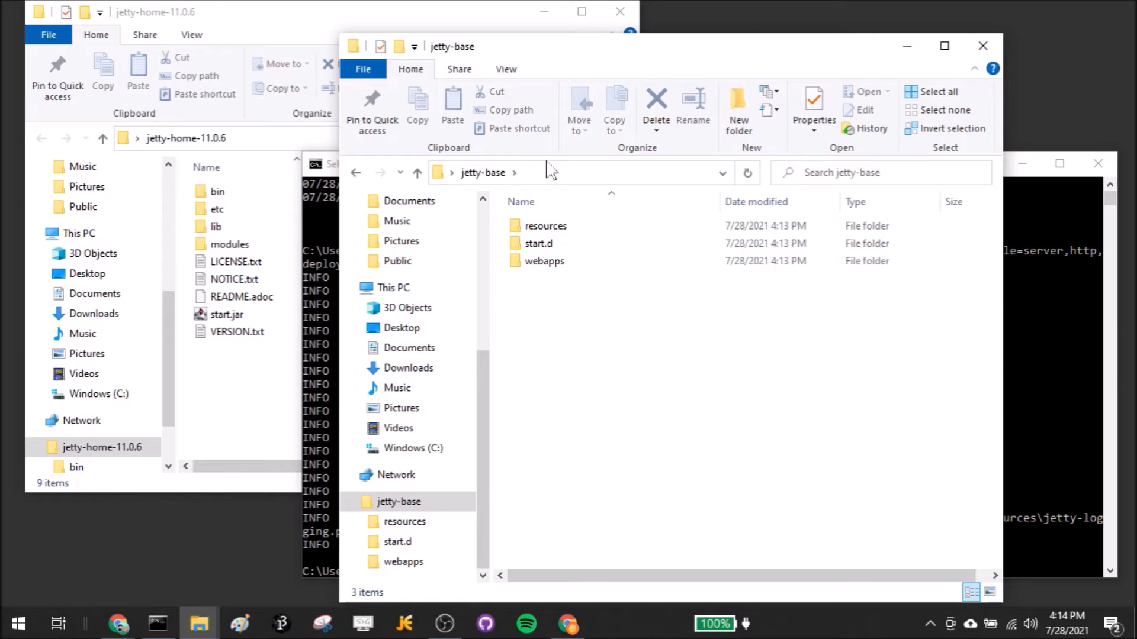
mouse_move(1026, 365)
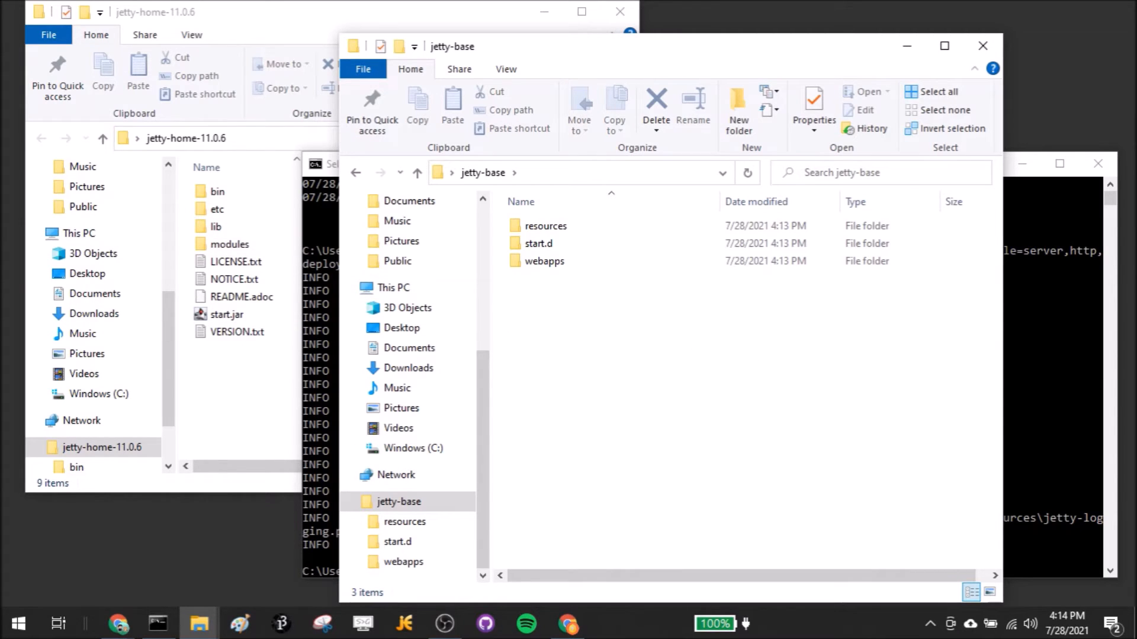
left_click(225, 314)
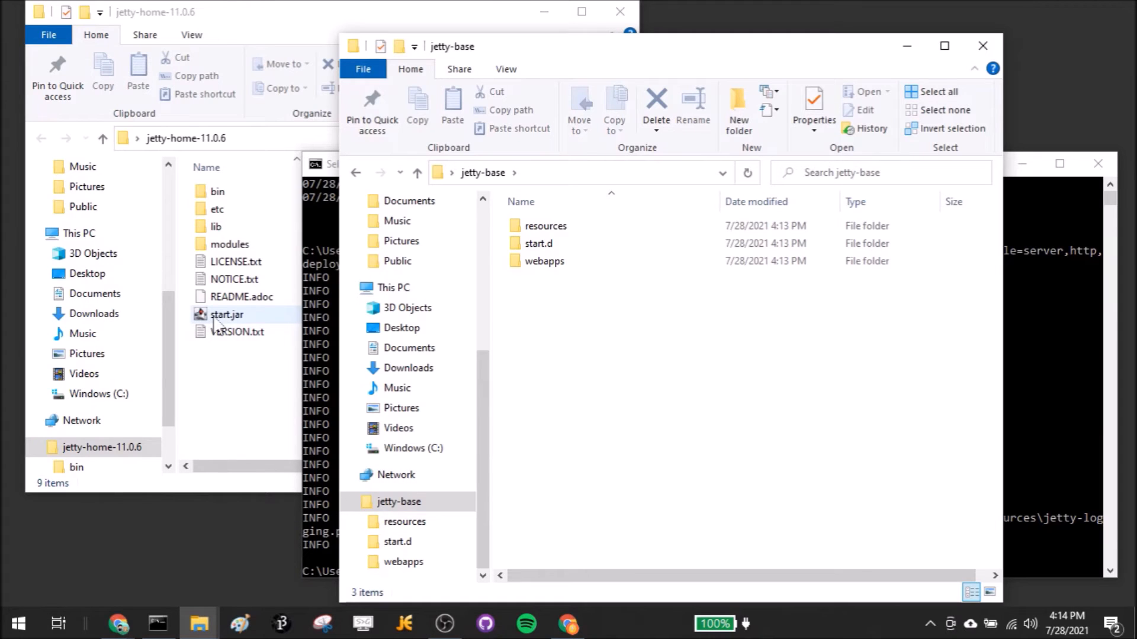
left_click(226, 314)
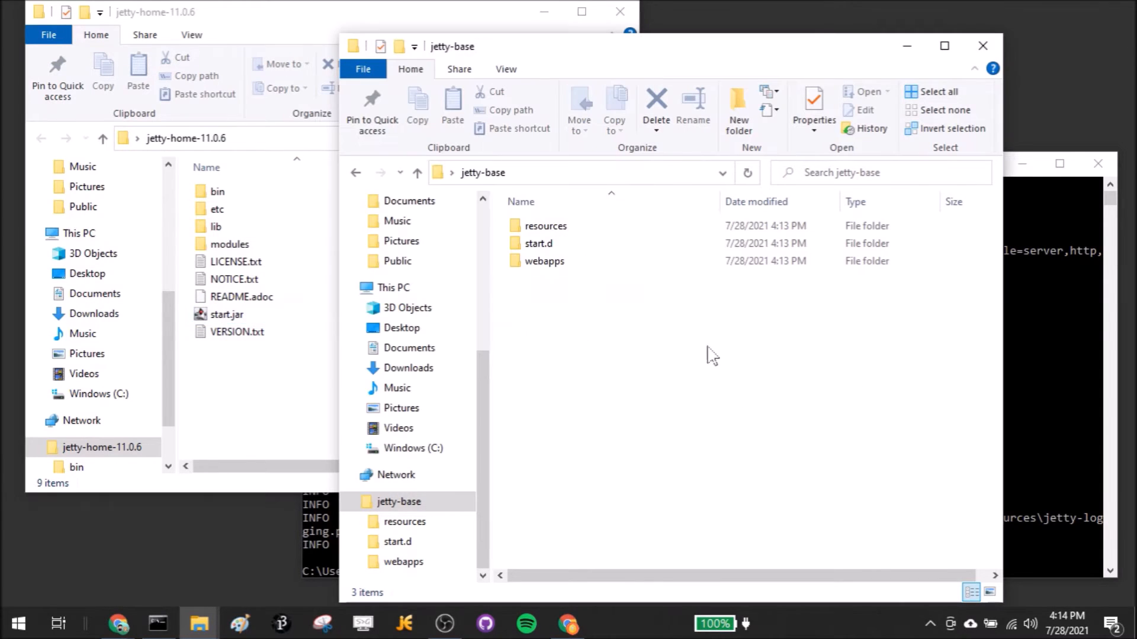
mouse_move(697, 468)
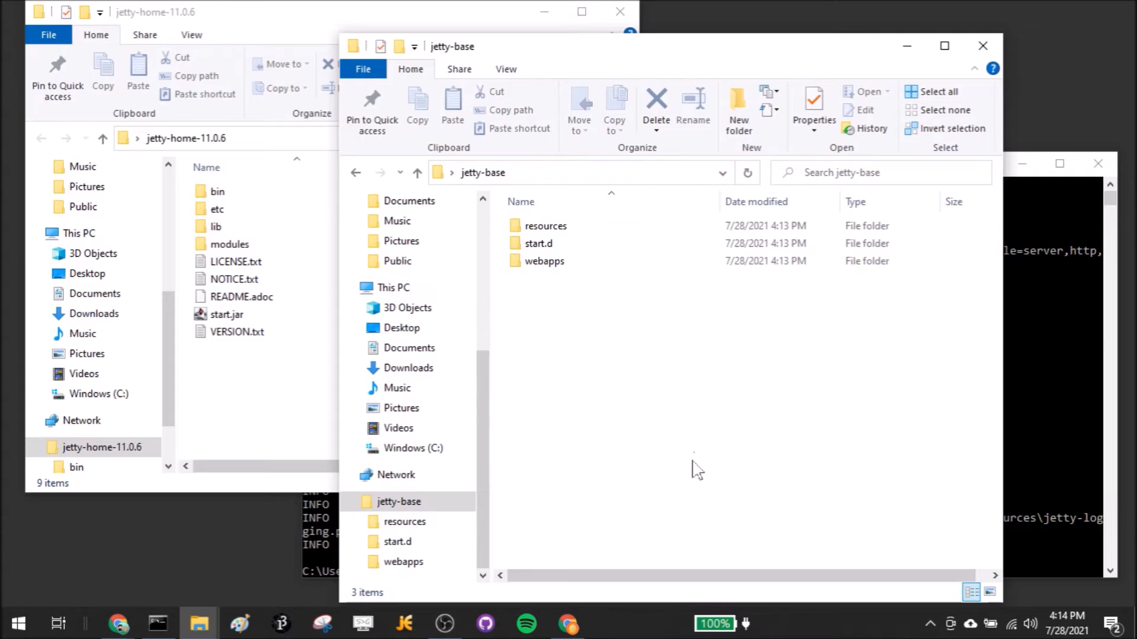
left_click(226, 314)
type("java -jar C:\\Users\\kevin\\Desktop\\jetty-home-11.0.6\\start.jar --add-module=server,http,deploy,ann")
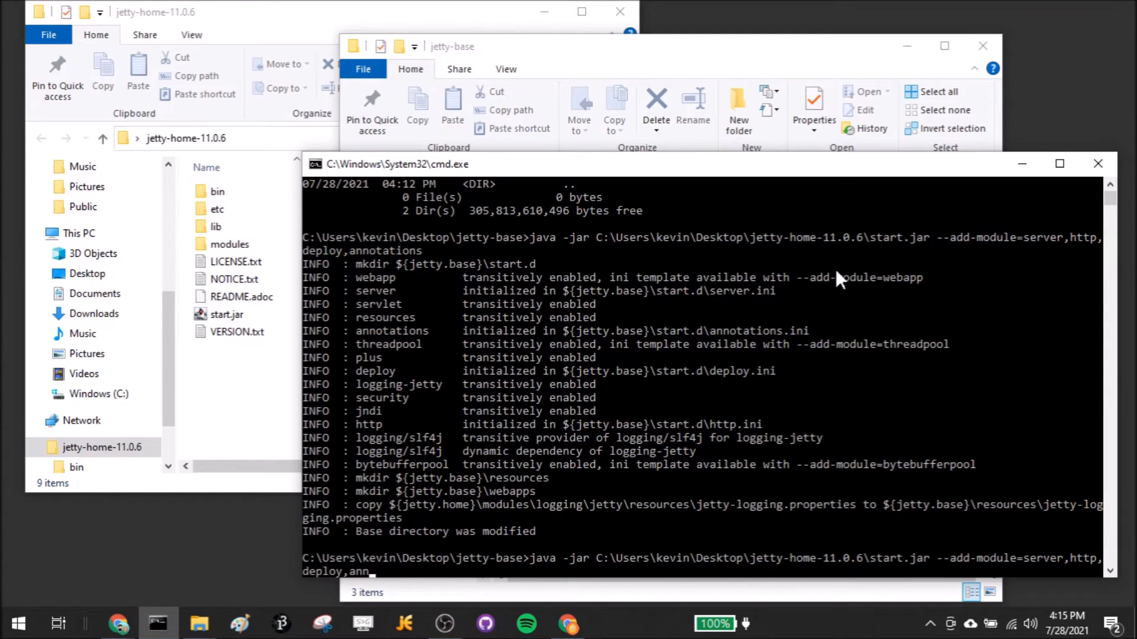
Step: Recall the previous command, remove the --add-module list, and run java -jar start.jar
key("BackSpace")
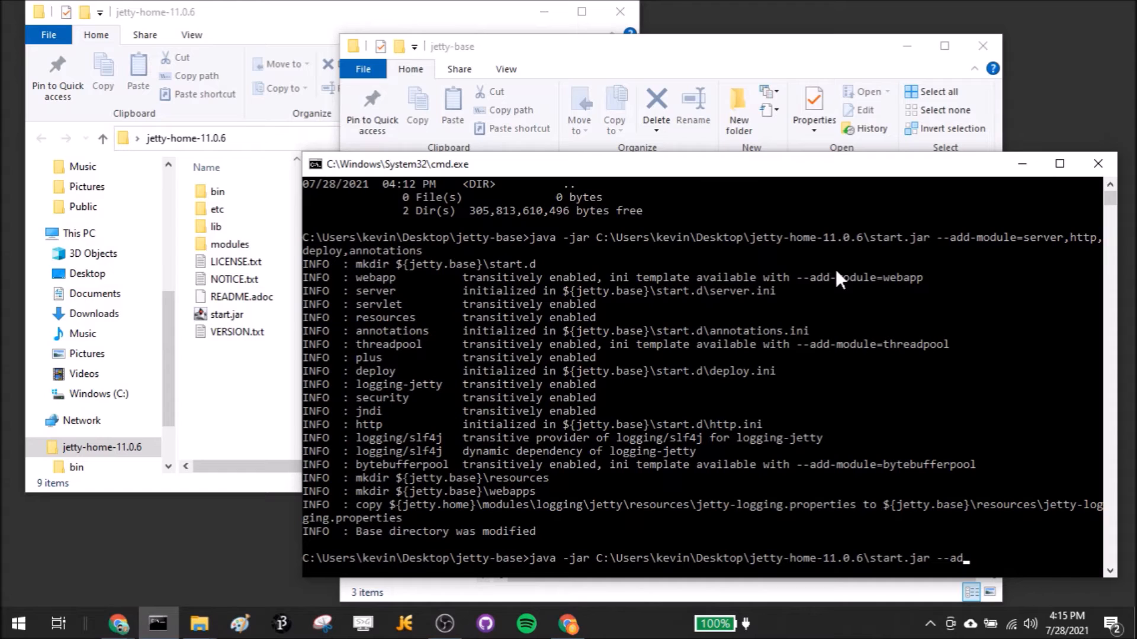
key("Backspace")
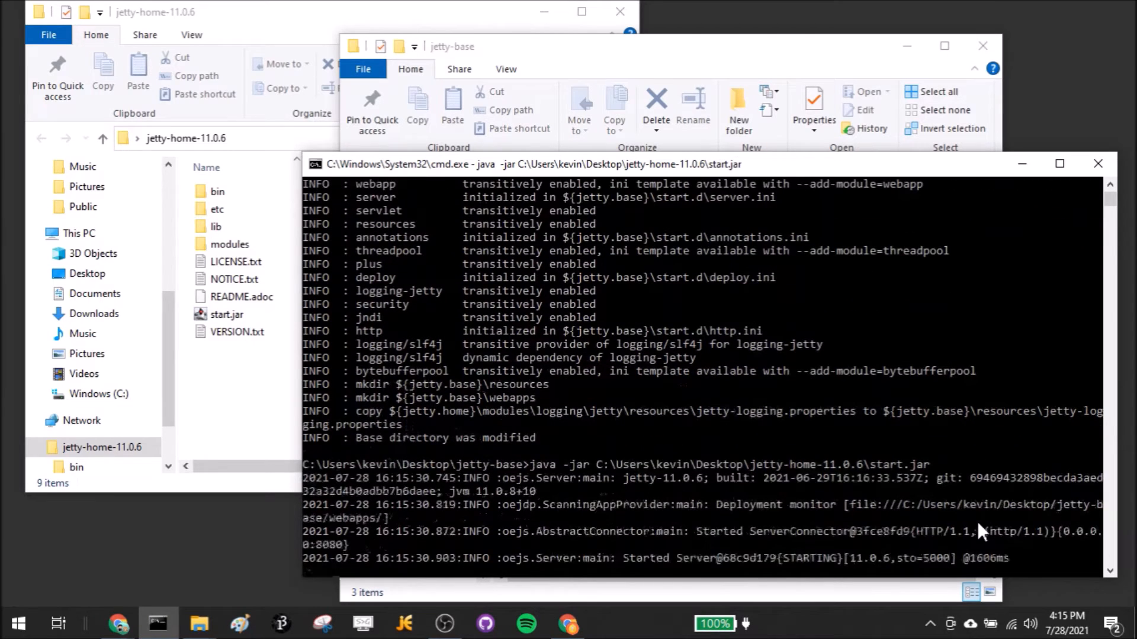
mouse_move(591, 547)
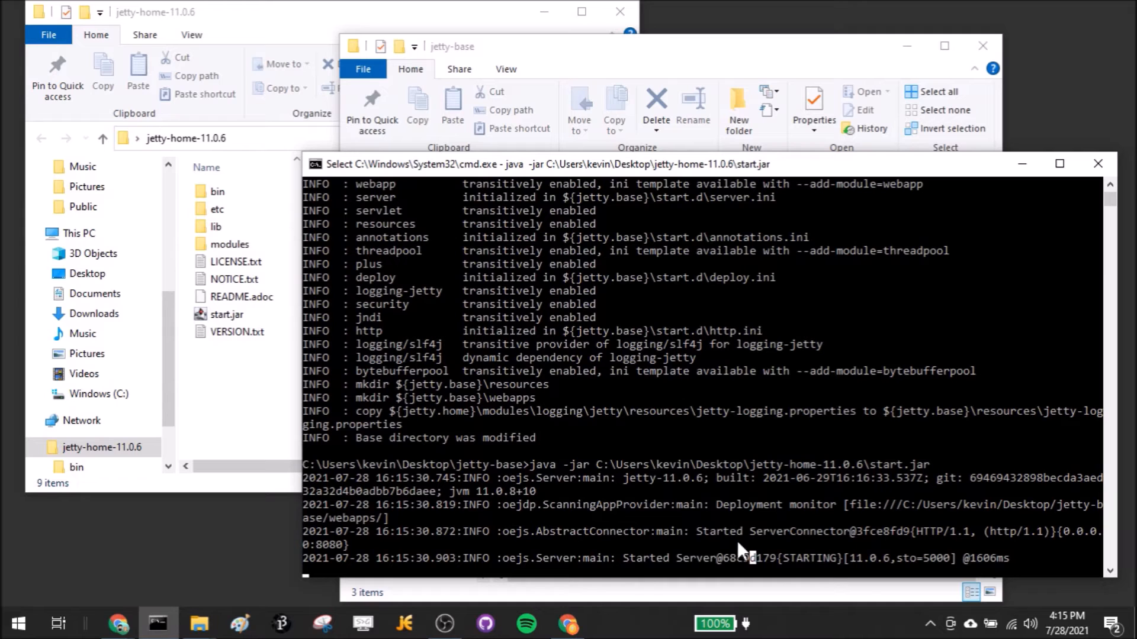
mouse_move(576, 577)
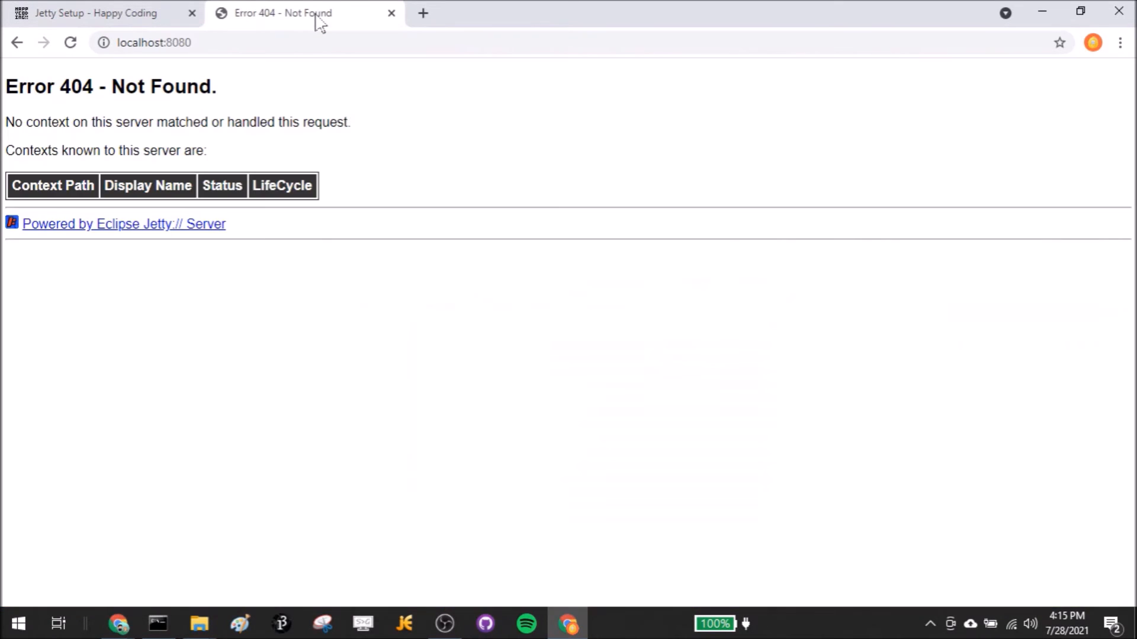
mouse_move(33, 119)
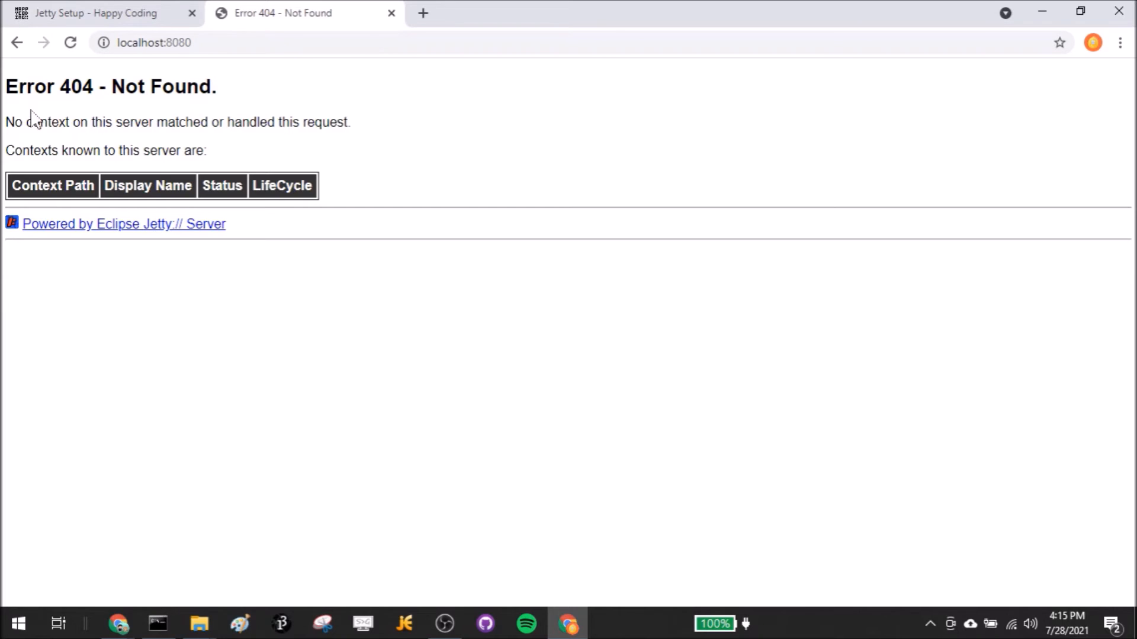
mouse_move(254, 106)
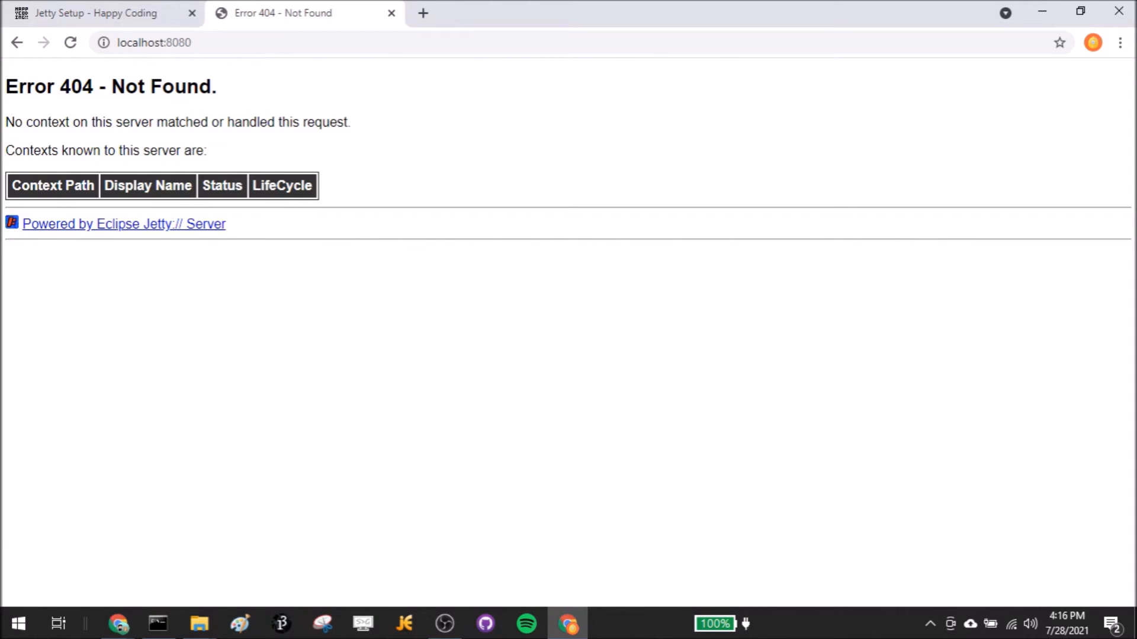
mouse_move(188, 327)
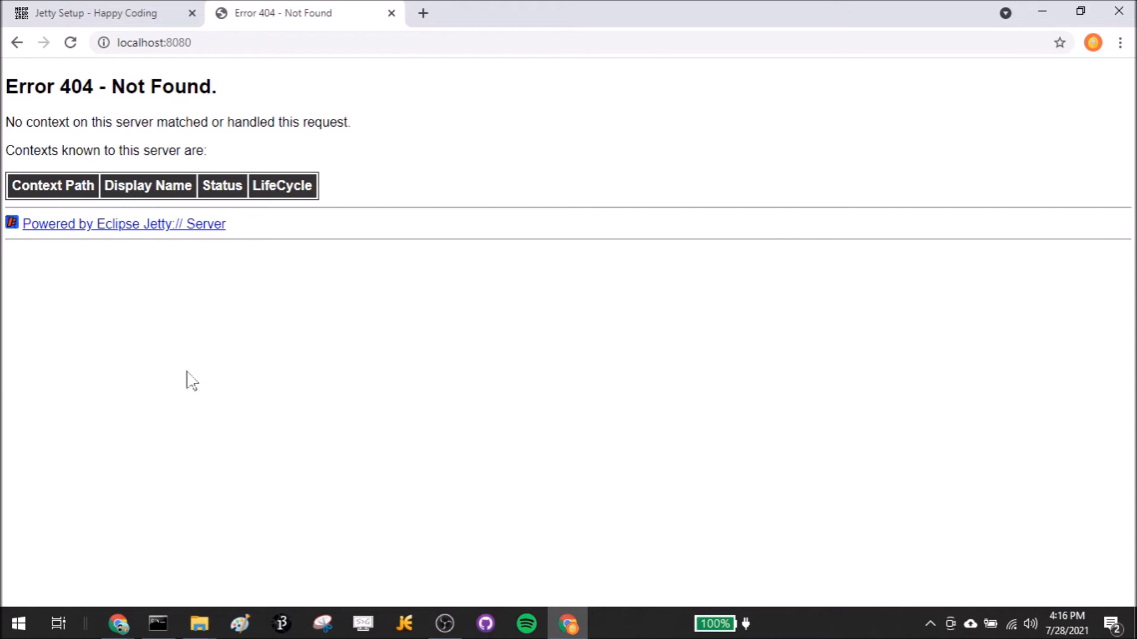
mouse_move(168, 417)
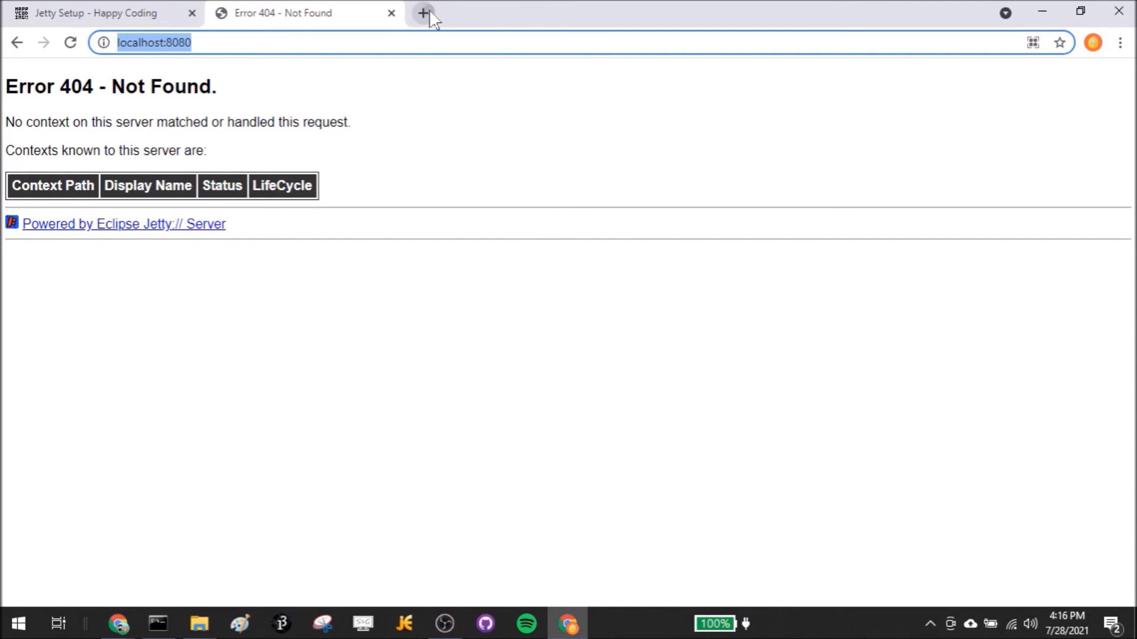
left_click(426, 13)
type("localhost:8080")
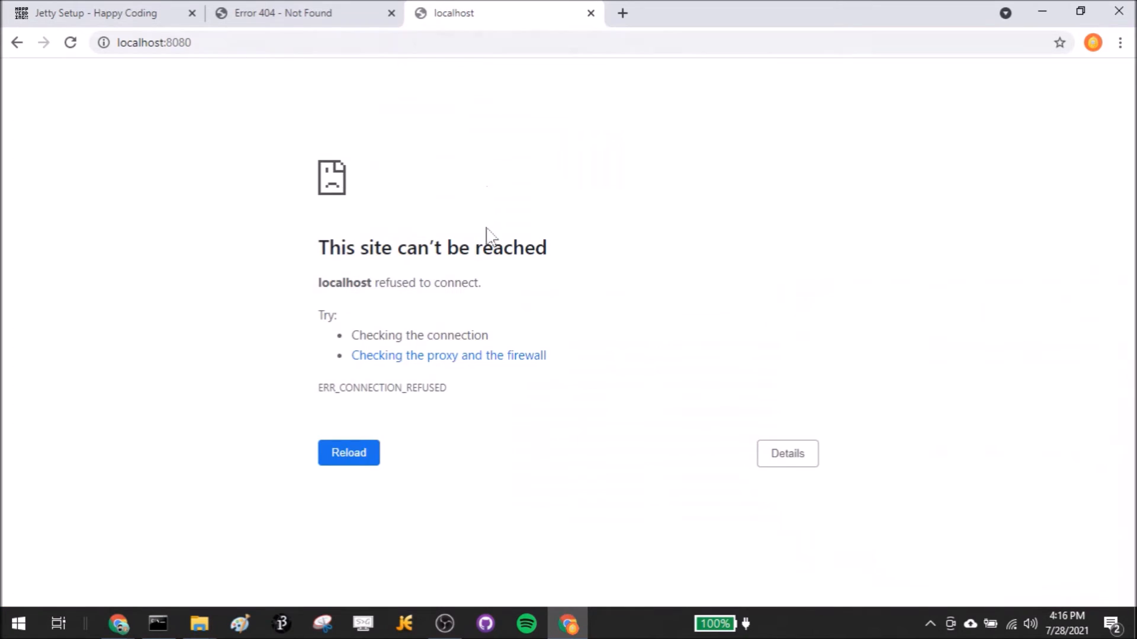
left_click(349, 453)
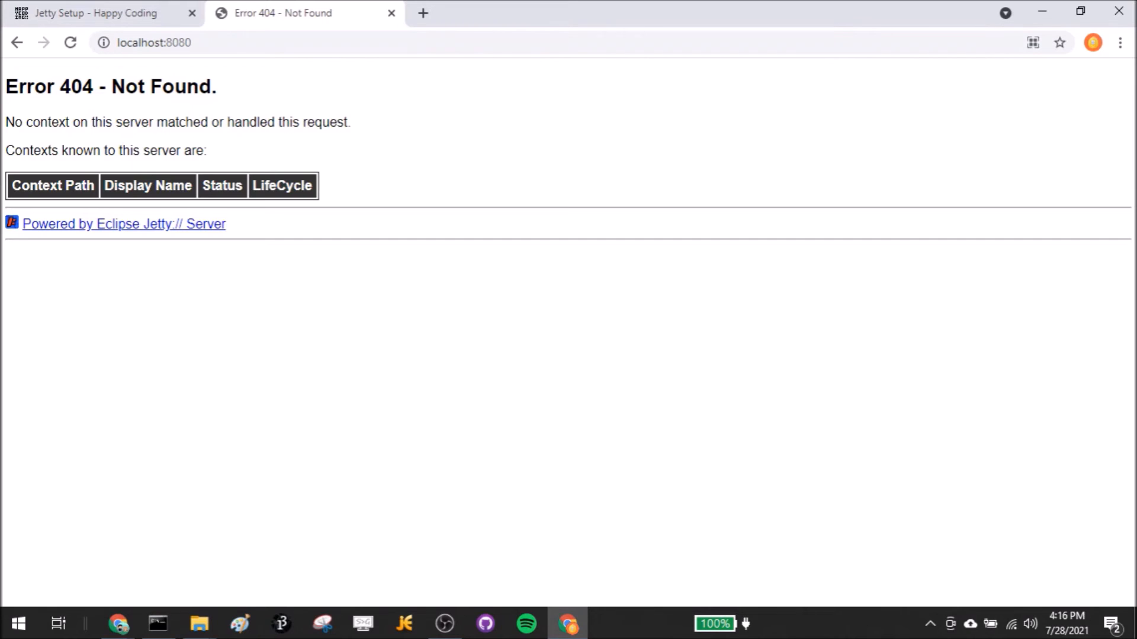
mouse_move(274, 211)
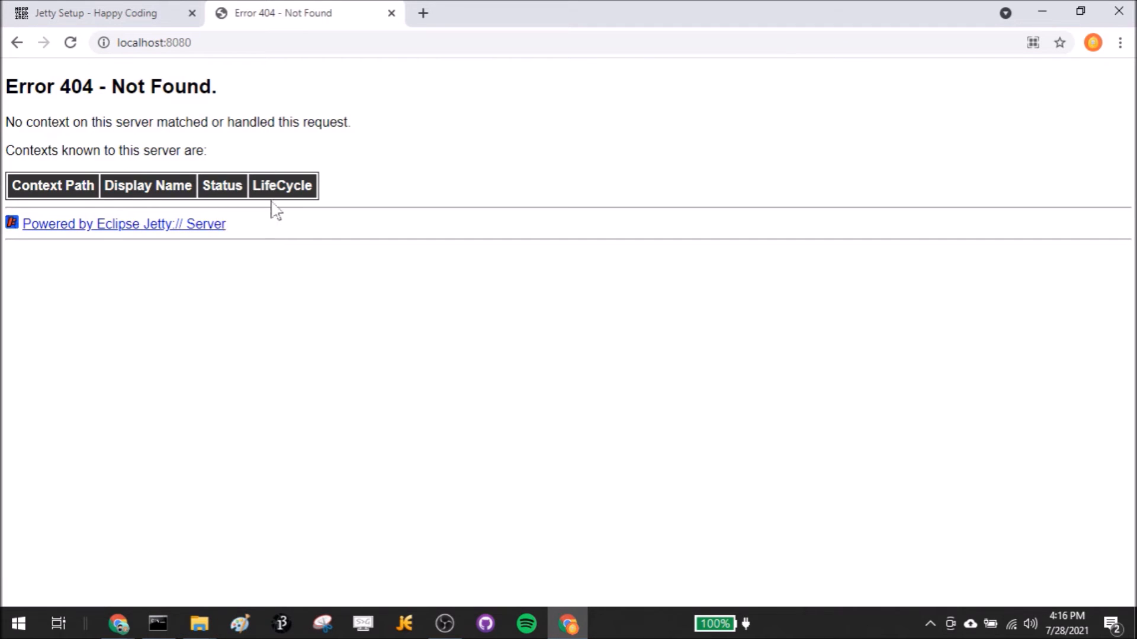
mouse_move(178, 172)
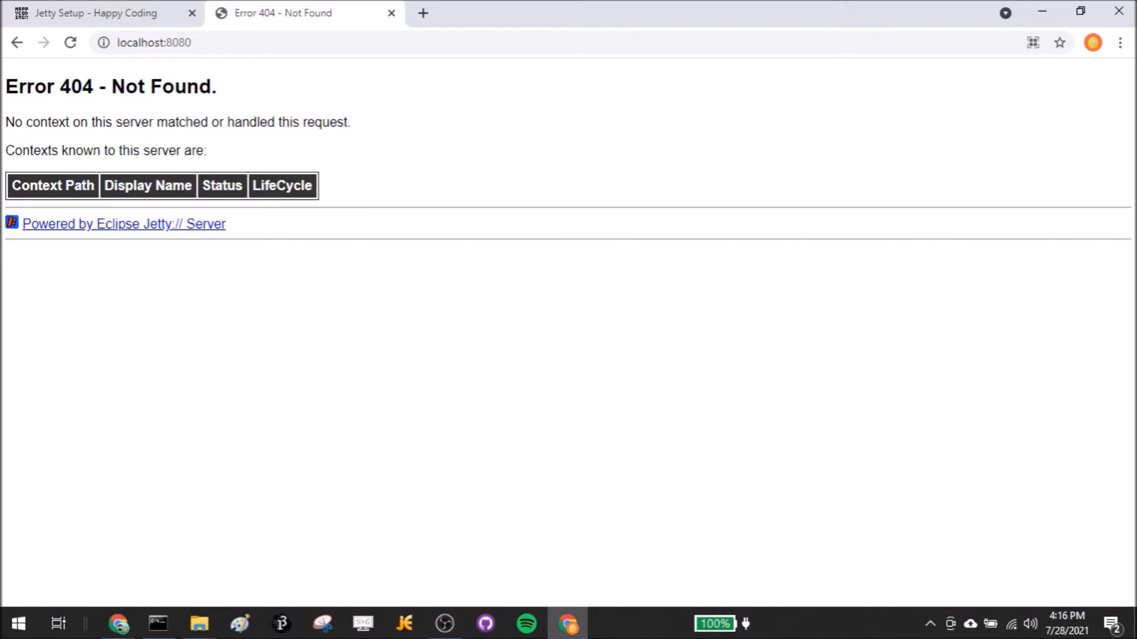
mouse_move(248, 331)
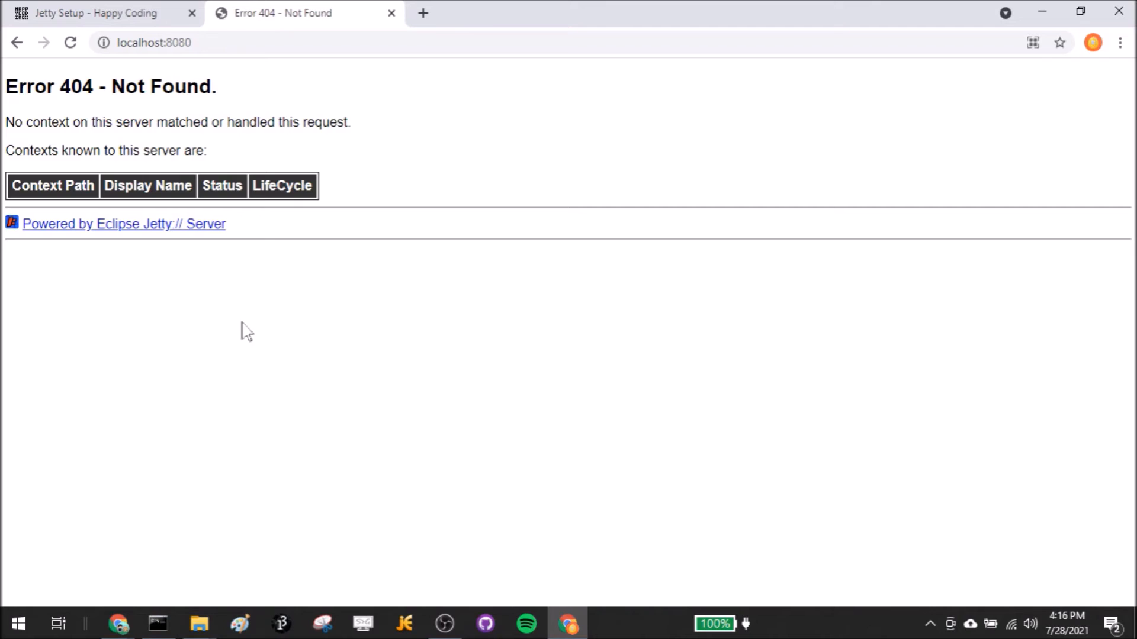
mouse_move(198, 624)
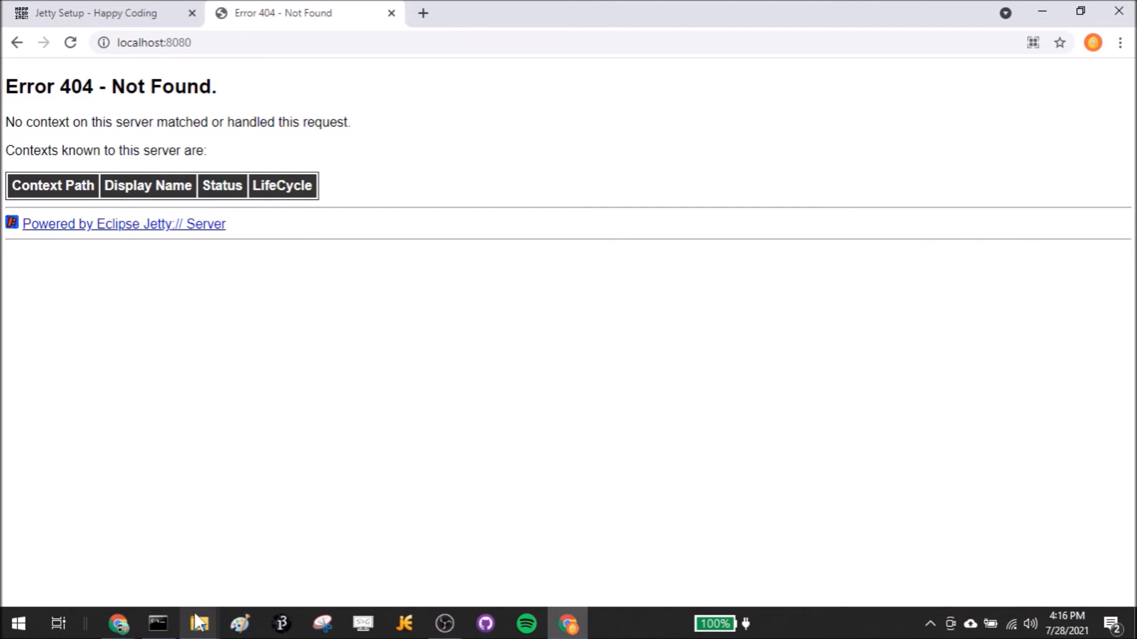
mouse_move(199, 624)
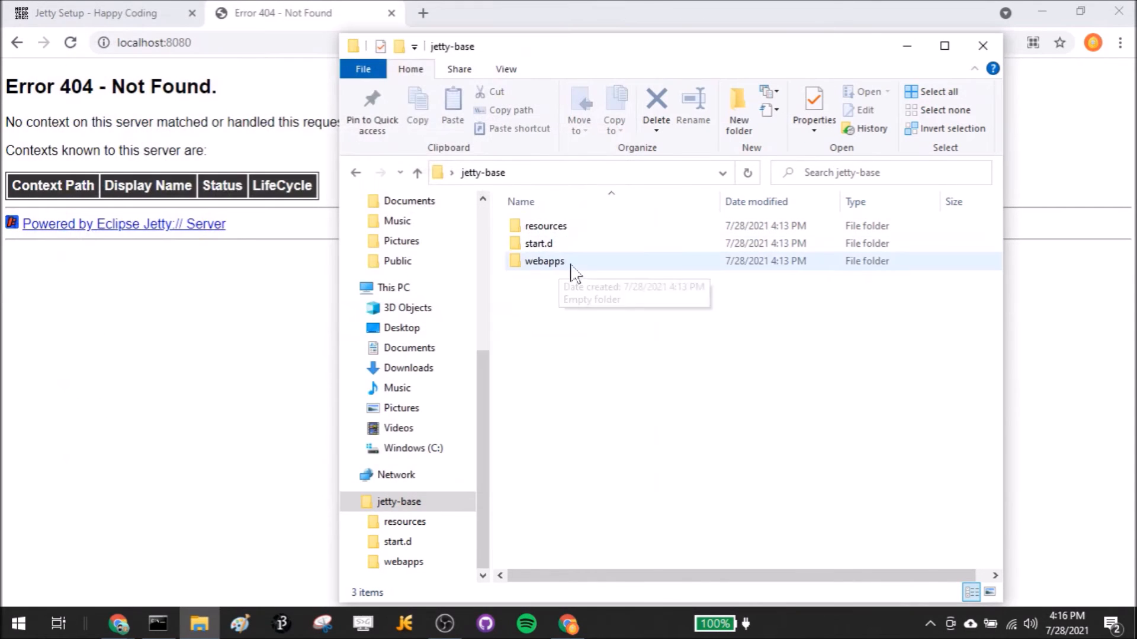
mouse_move(533, 281)
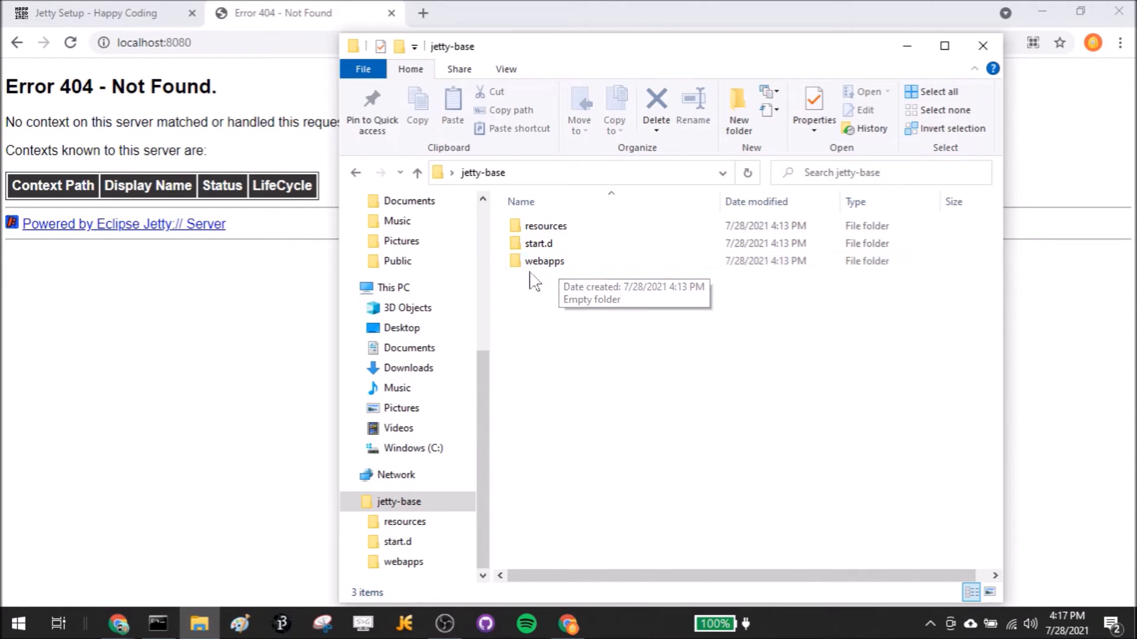
Step: Create a folder named hello inside jetty-base's webapps folder and open it
left_click(544, 261)
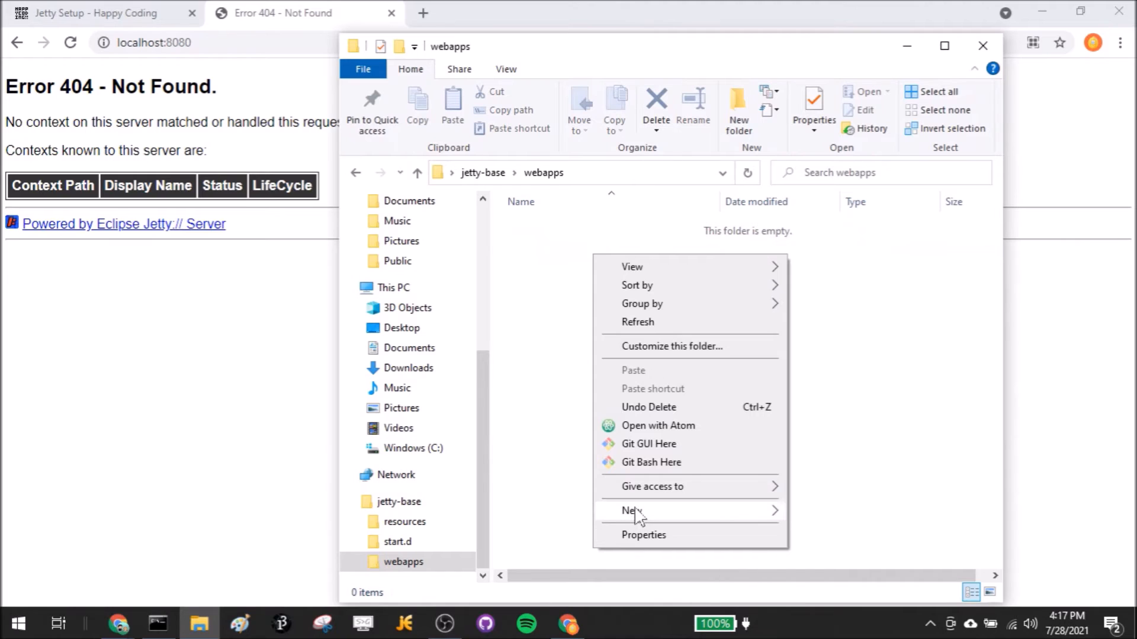
left_click(627, 511)
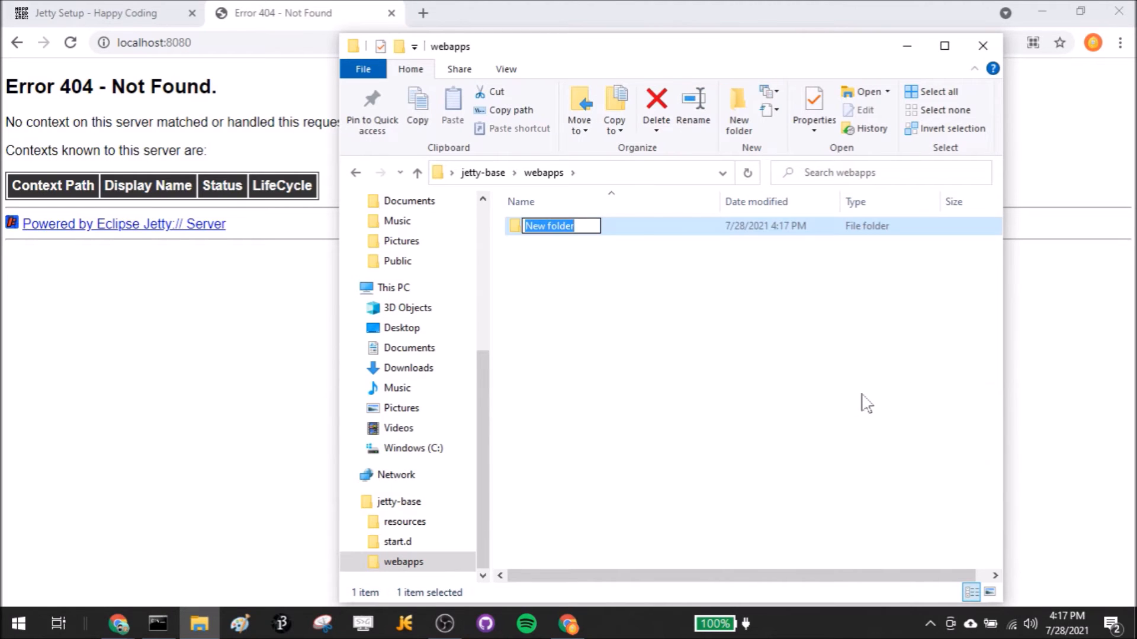
type("hello")
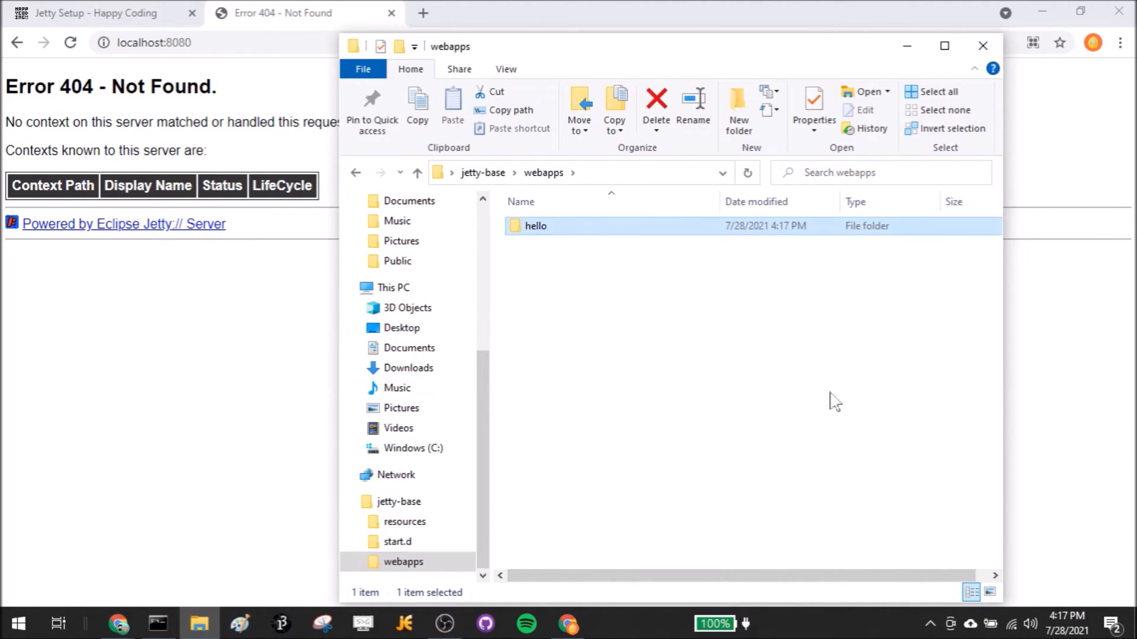
double_click(536, 226)
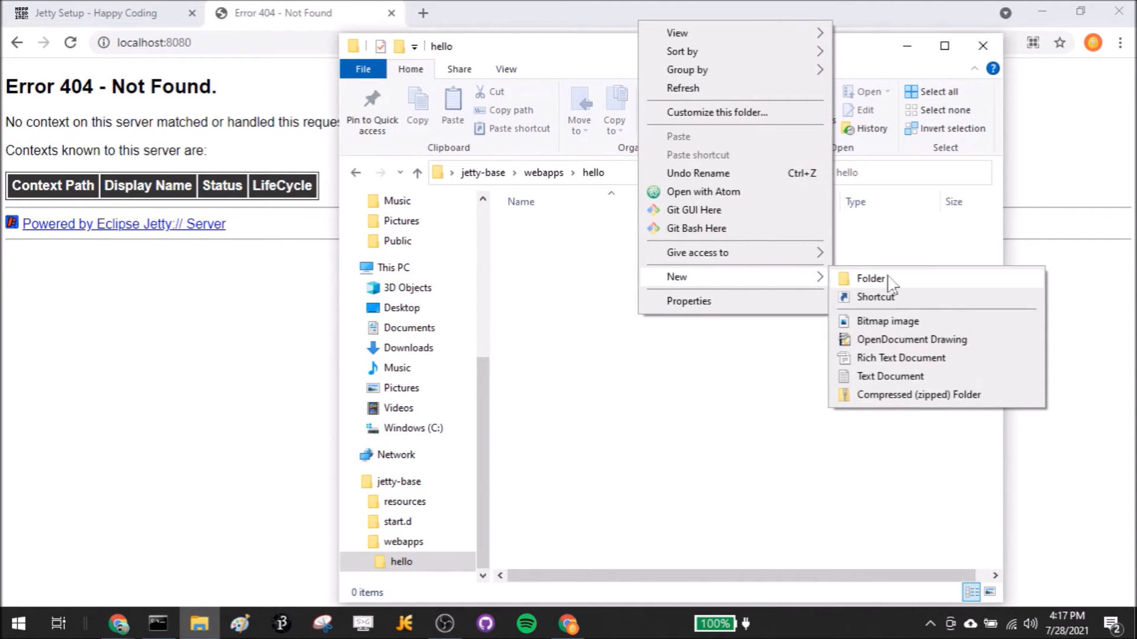
Step: Create a new text document in hello and rename it index.html, accepting the extension change
left_click(890, 375)
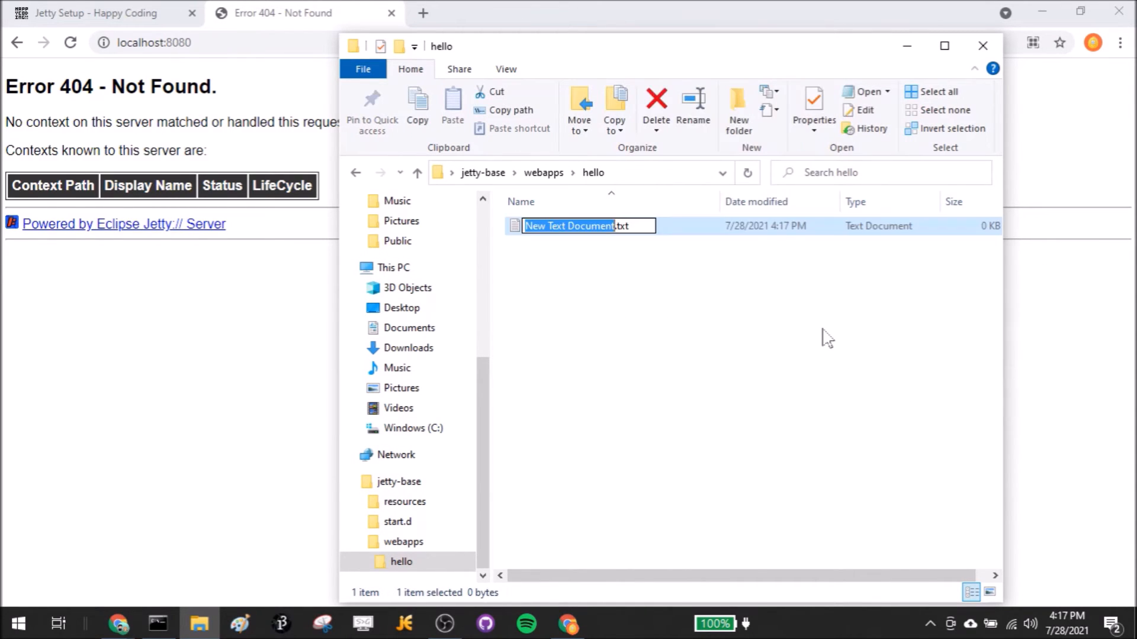
type("index.html.txt")
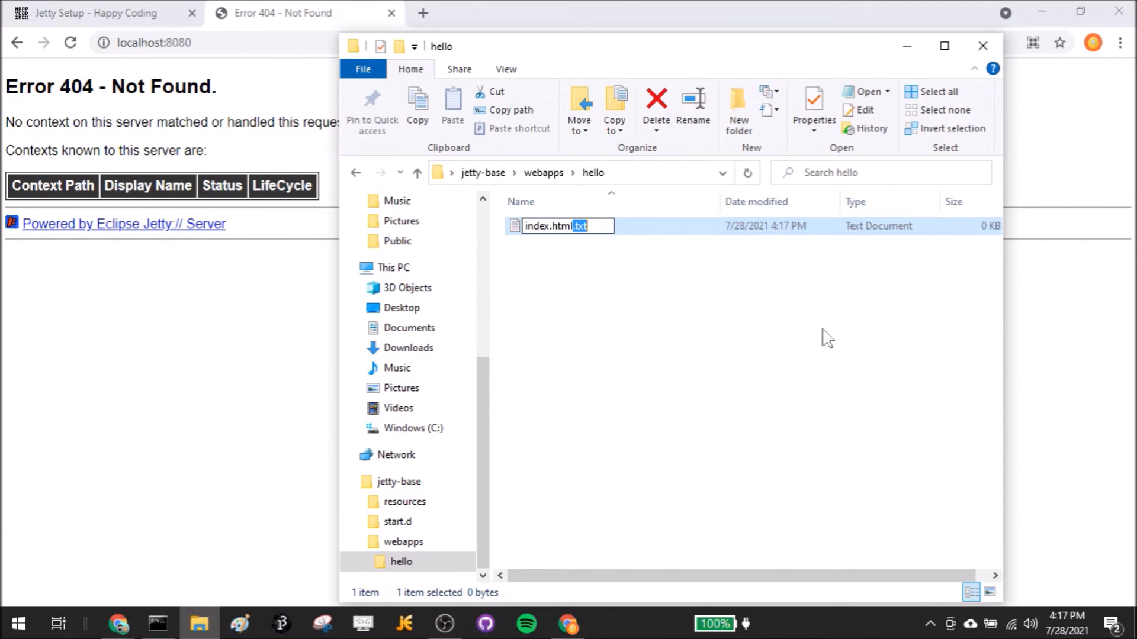
key("Delete")
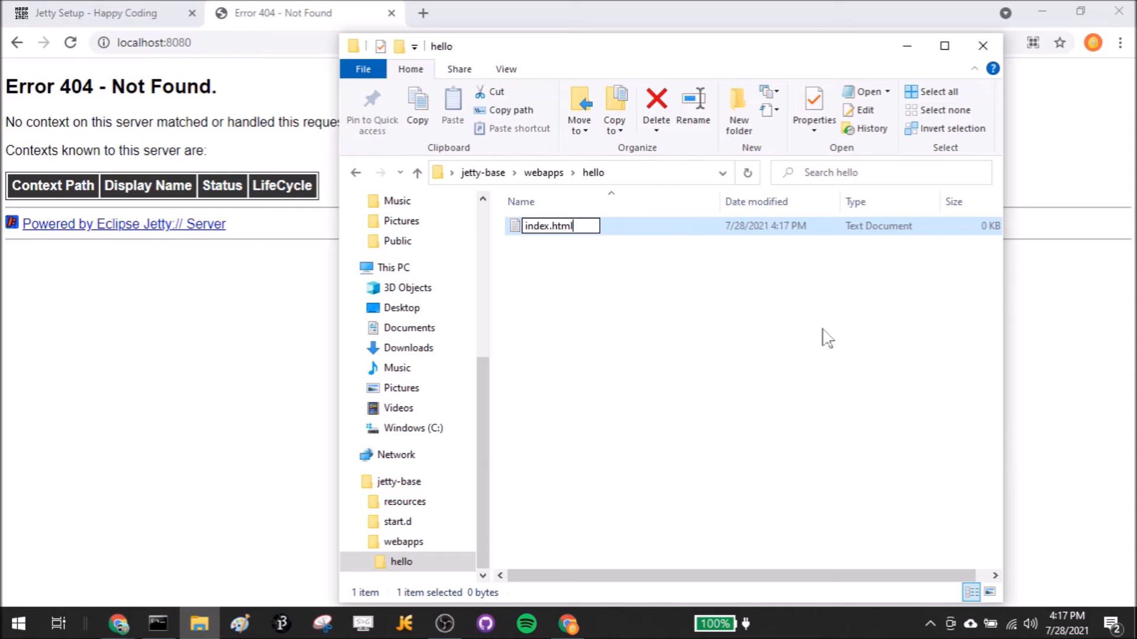
key("Enter")
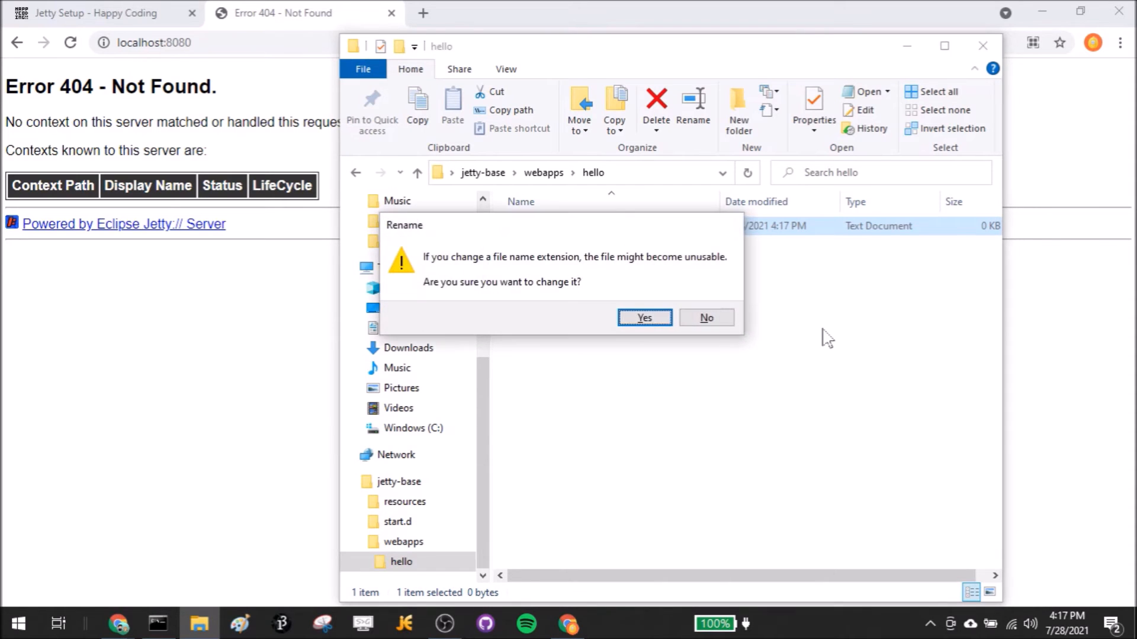
left_click(643, 318)
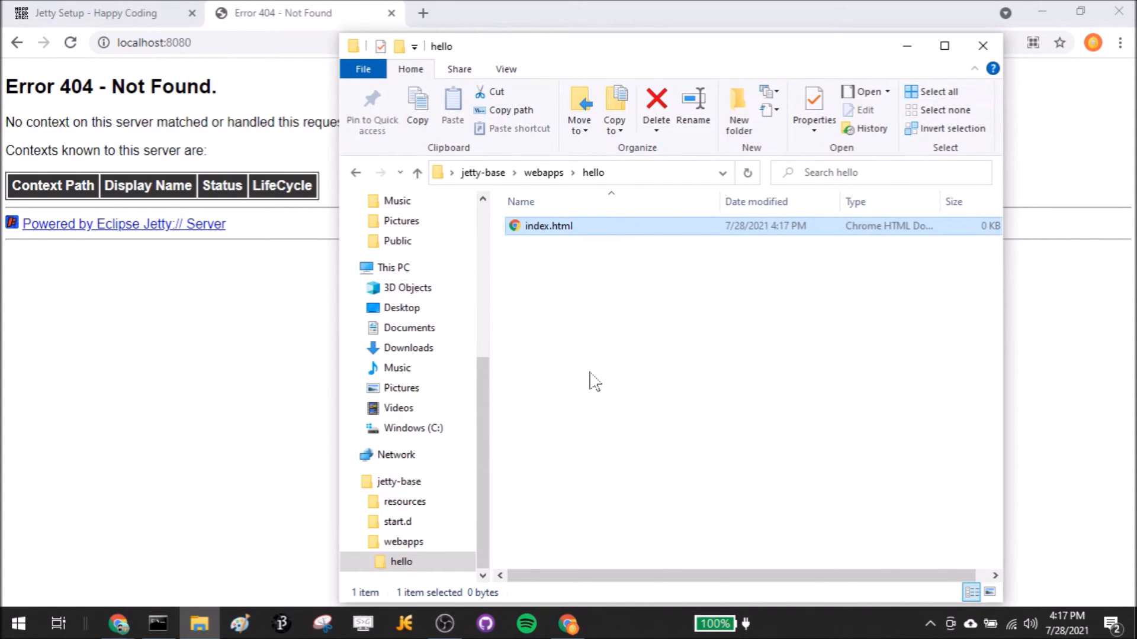
right_click(547, 225)
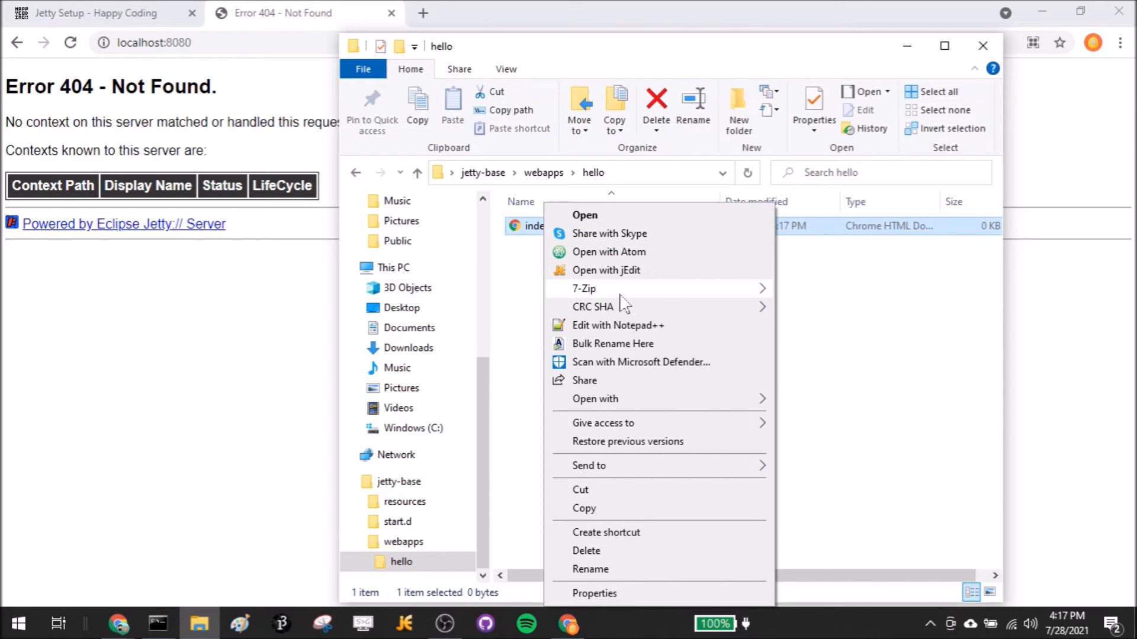
Step: Open index.html in jEdit and select the tutorial's Testing Jetty HTML snippet in Chrome
left_click(607, 271)
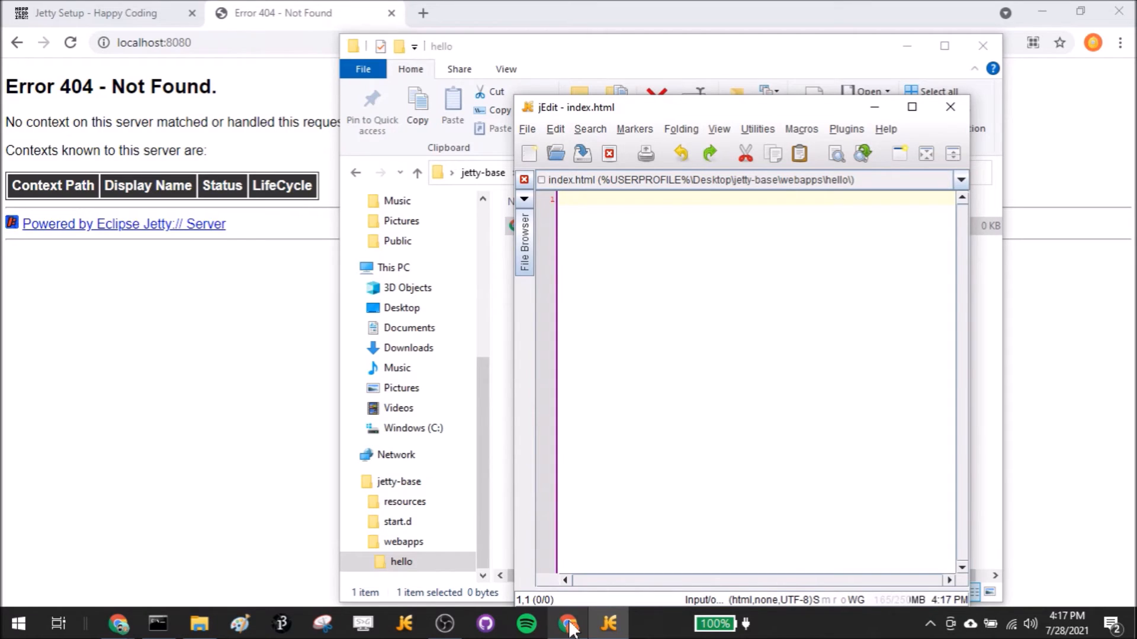
left_click(568, 624)
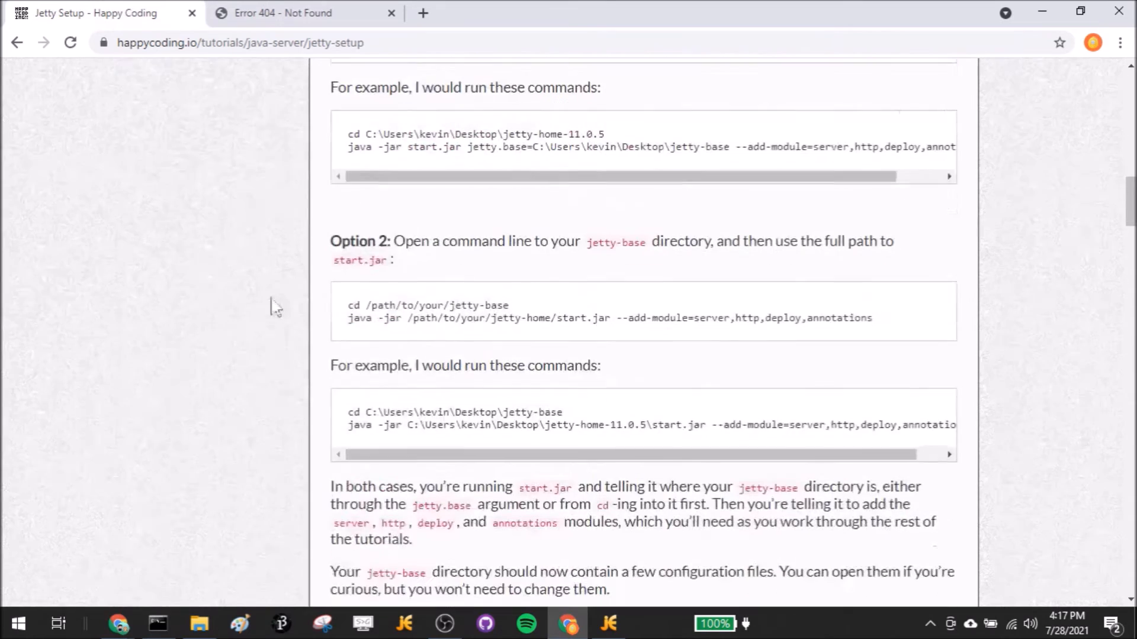
scroll("down", 3)
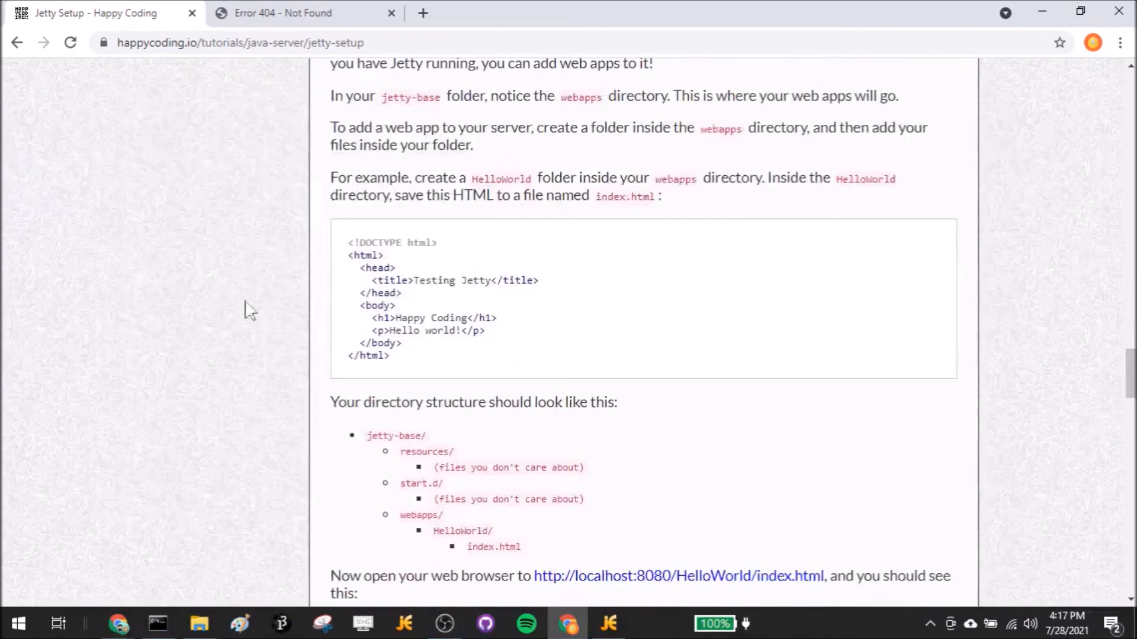
left_click_drag(349, 255, 400, 343)
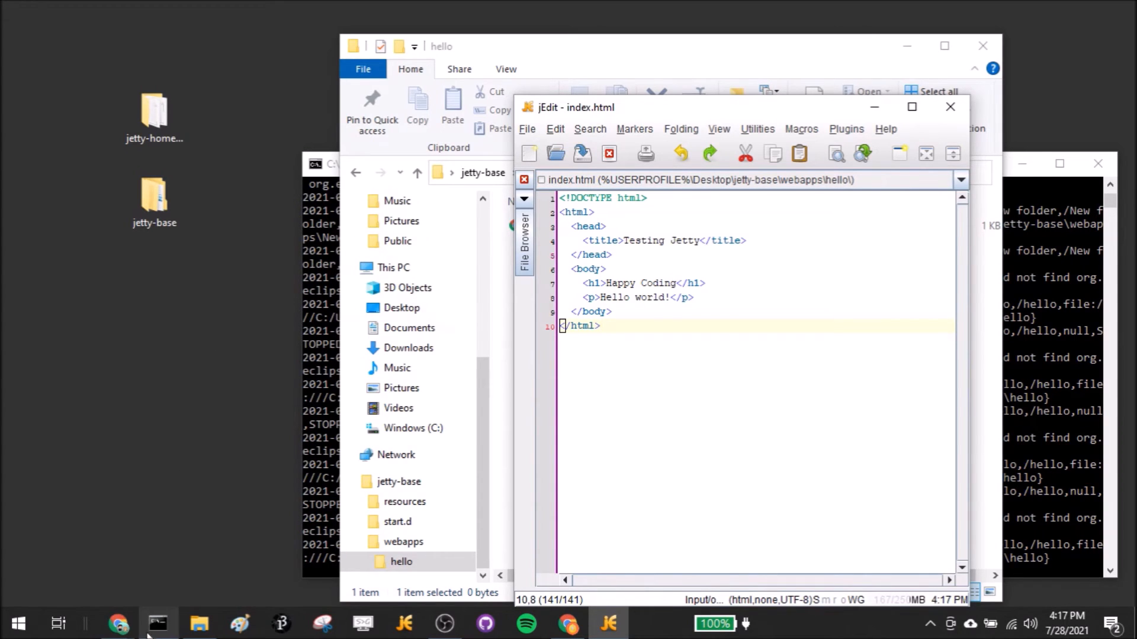
mouse_move(119, 624)
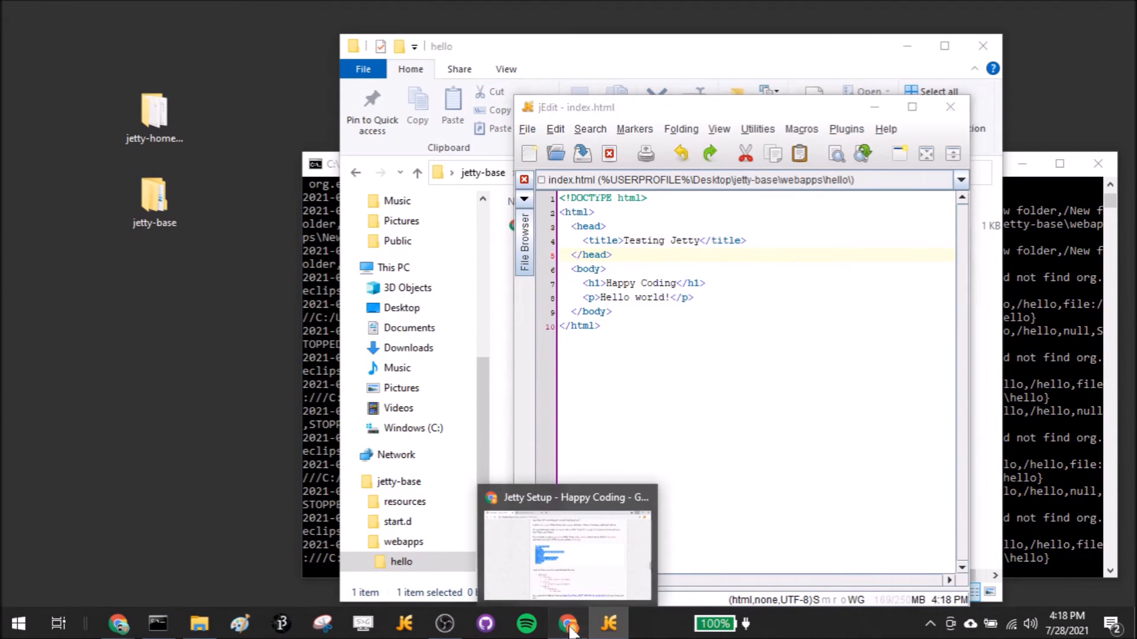
Step: Load localhost:8080/hello/index.html in Chrome to view the Testing Jetty page
left_click(568, 623)
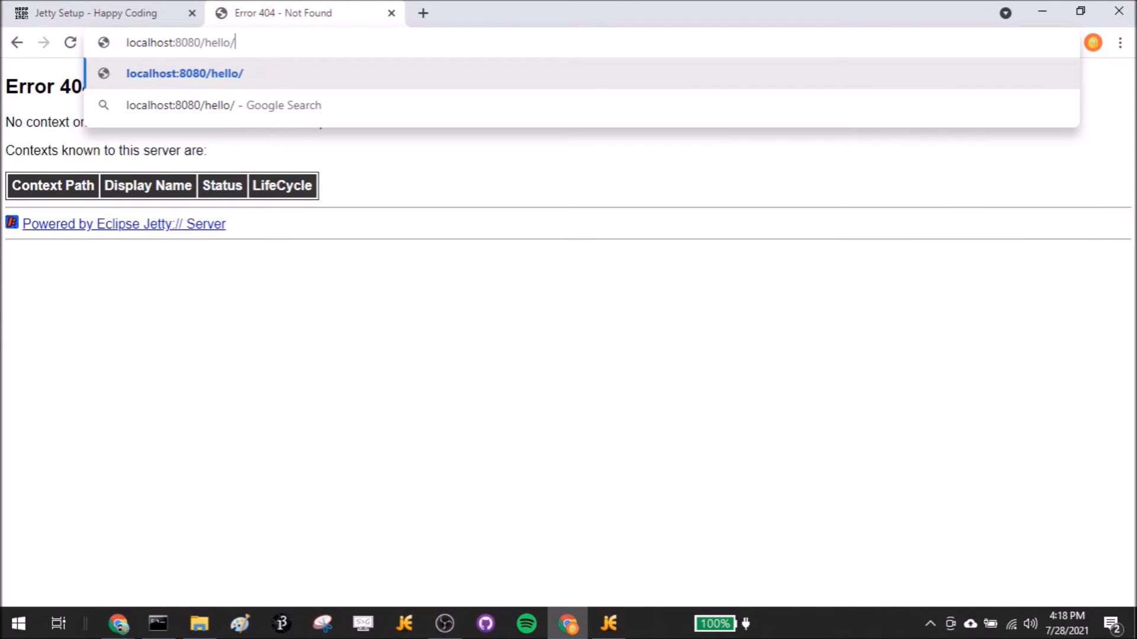
type("index.html")
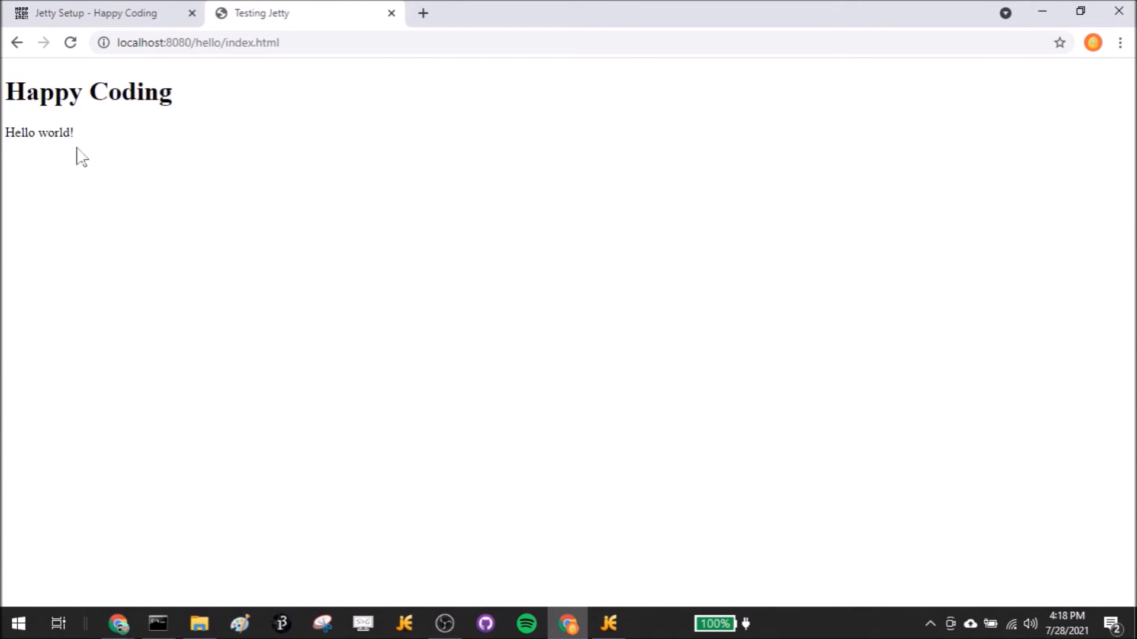
left_click(607, 623)
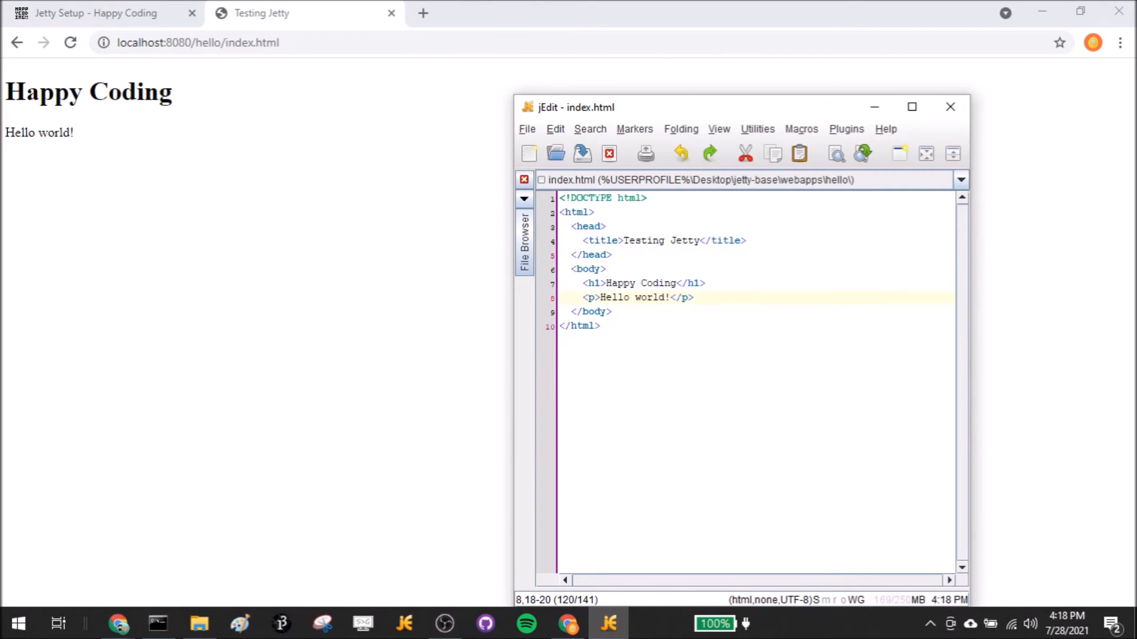
Step: Add a paragraph reading 'I am a Jetty server!' after Hello world! in index.html
left_click(682, 297)
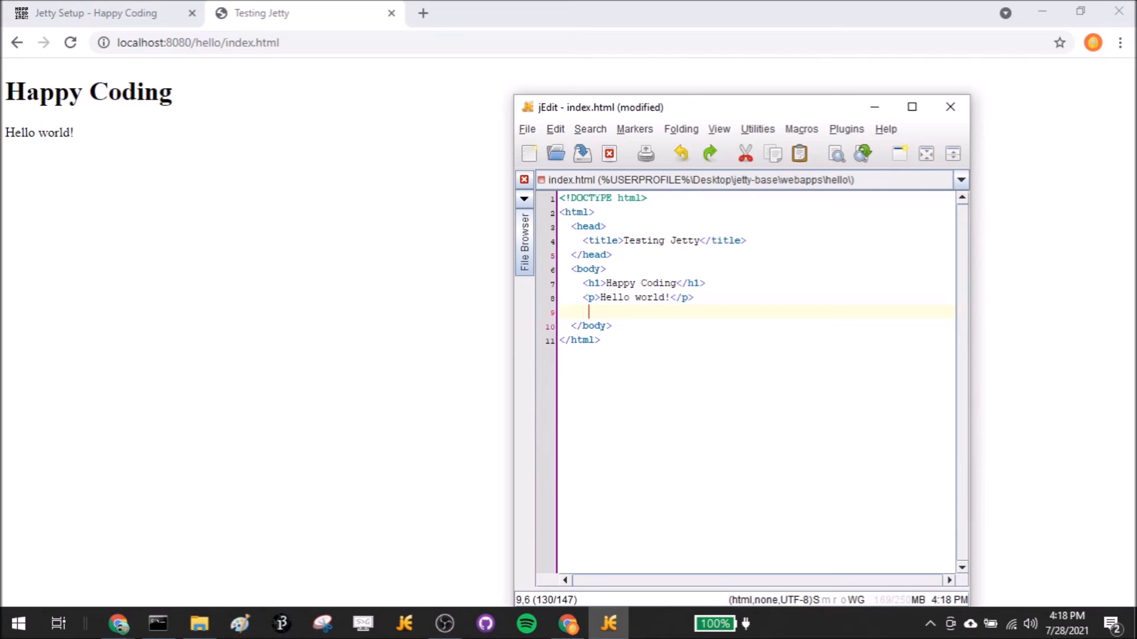
type("<p")
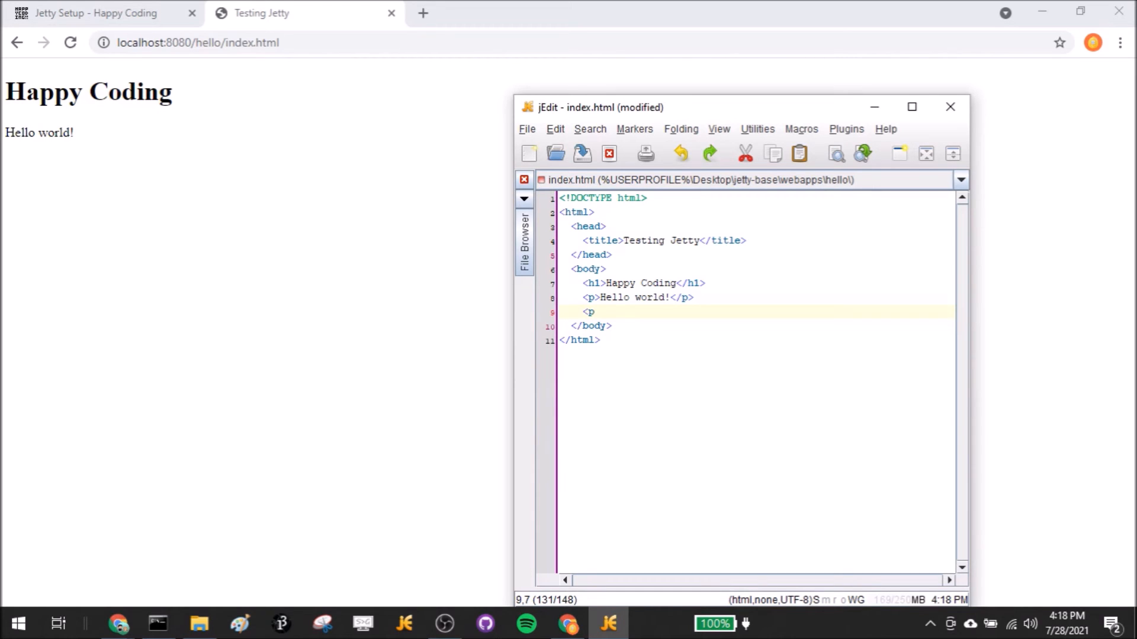
type("I am a")
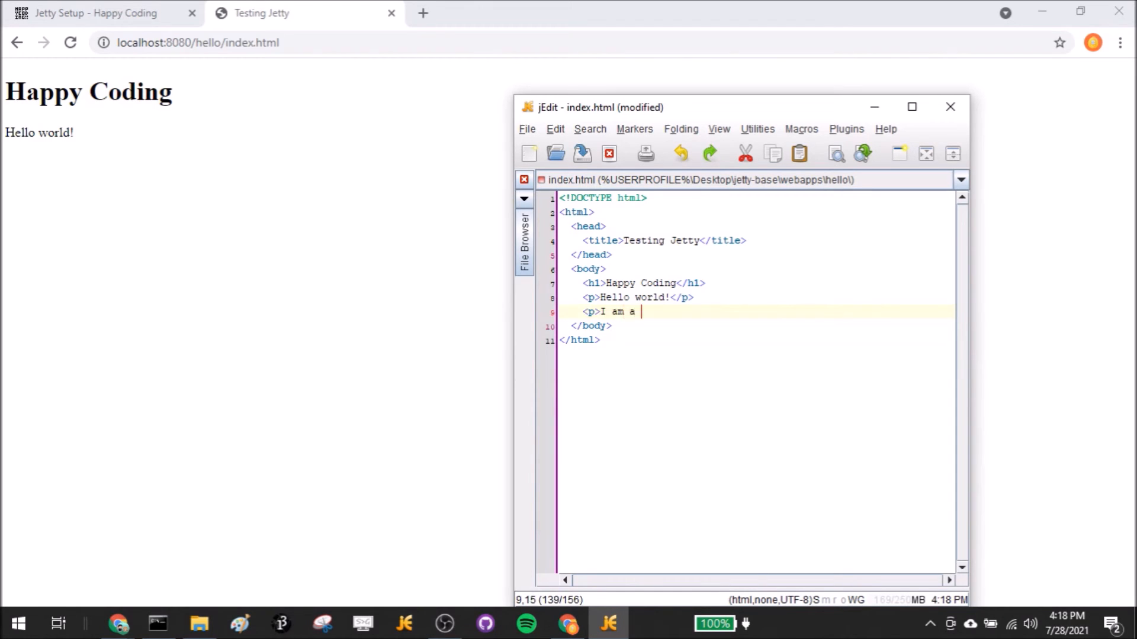
type("Jetty ser")
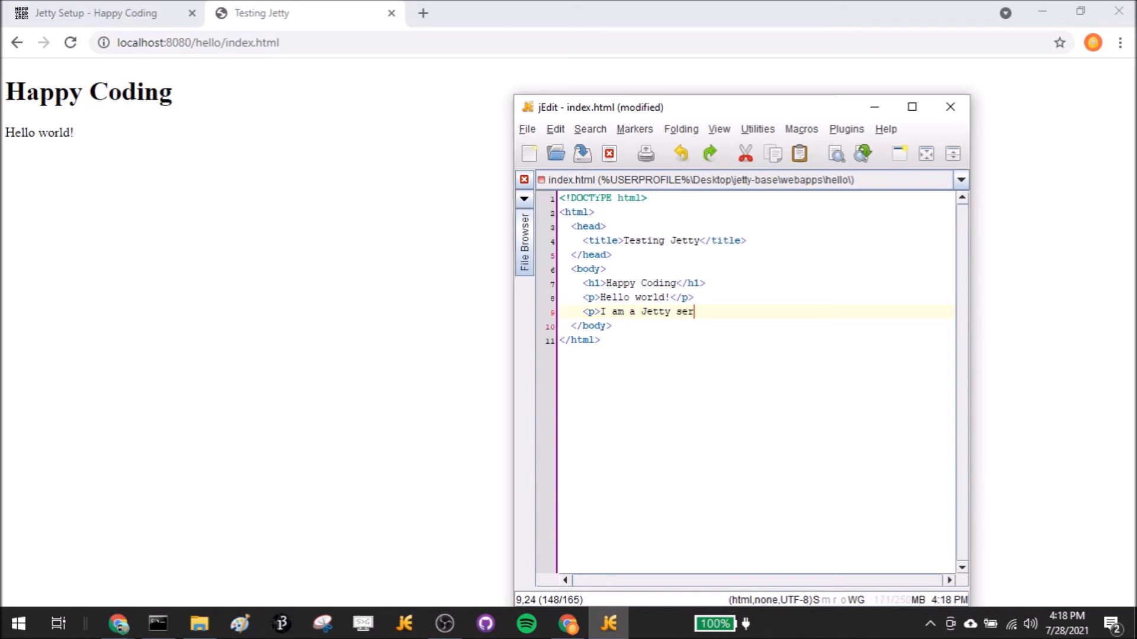
type("ver!</p>")
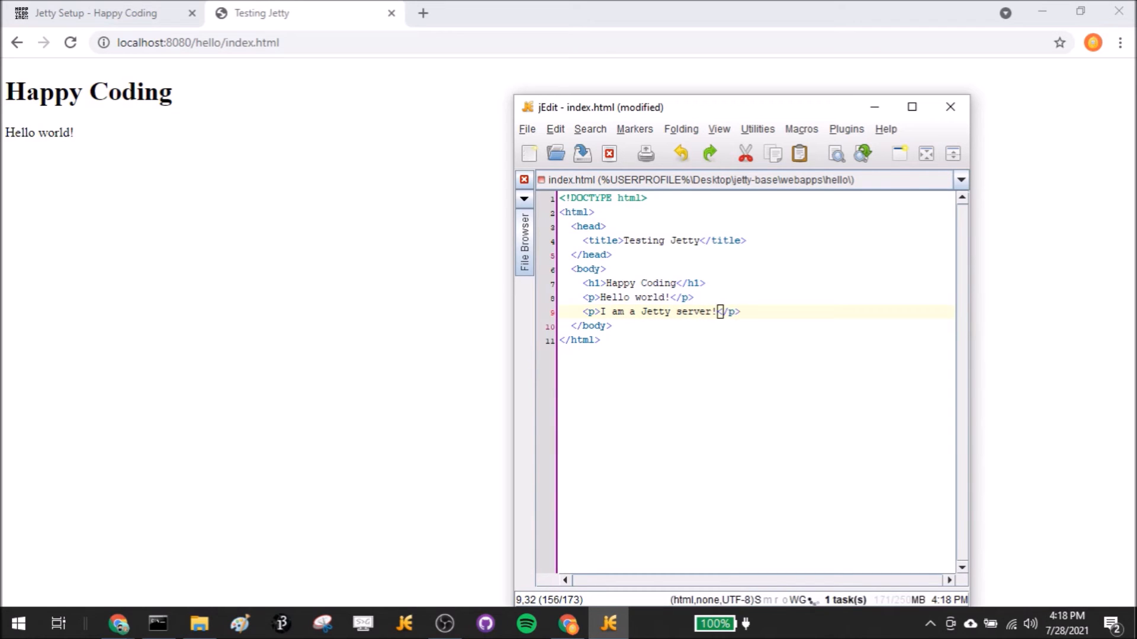
Step: Save index.html, dismissing the I/O Error dialog and saving again
left_click(582, 153)
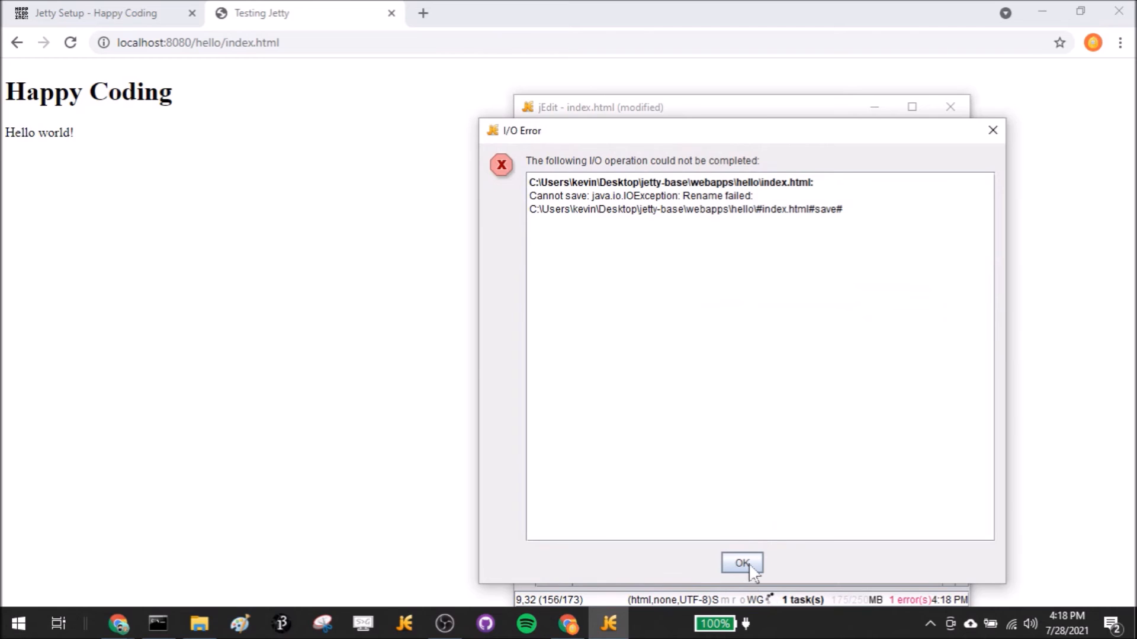
left_click(740, 563)
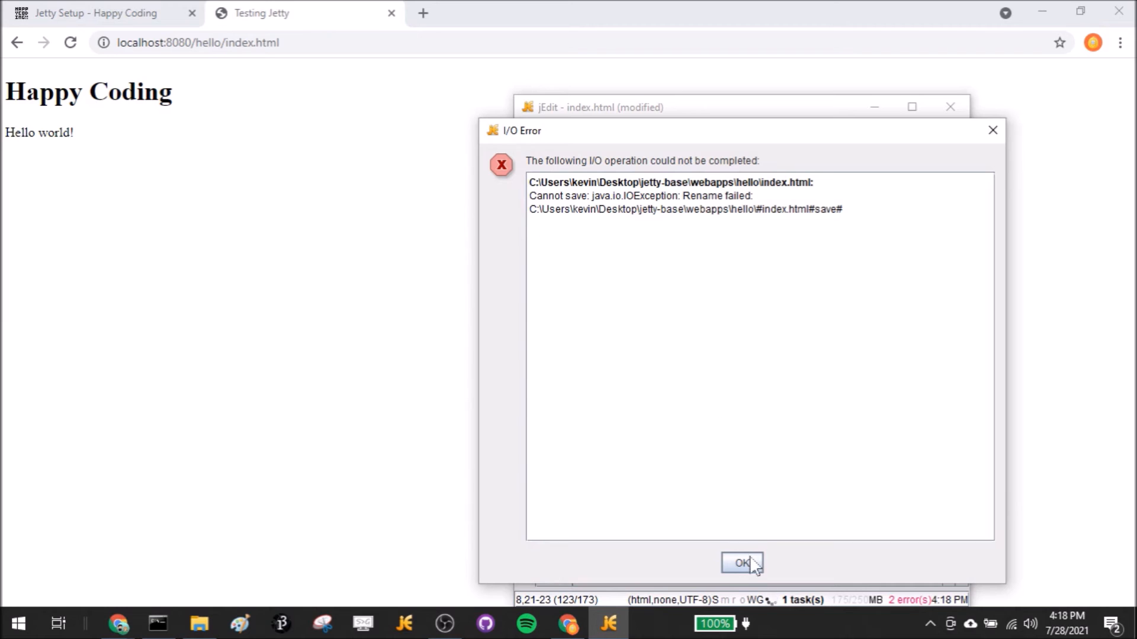
left_click(741, 564)
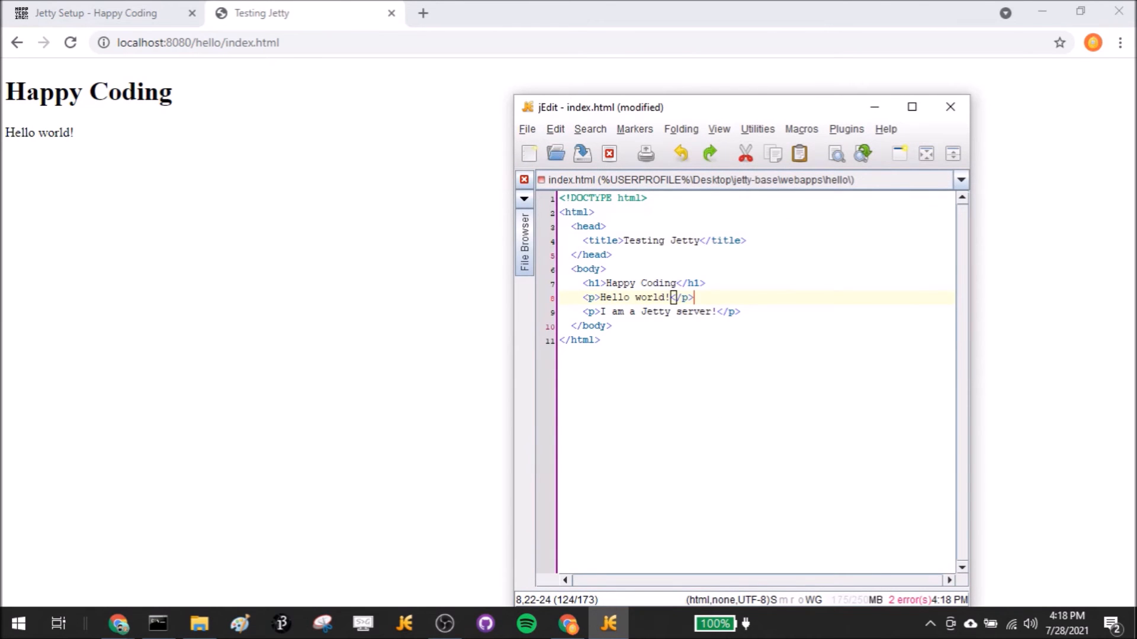
left_click(157, 623)
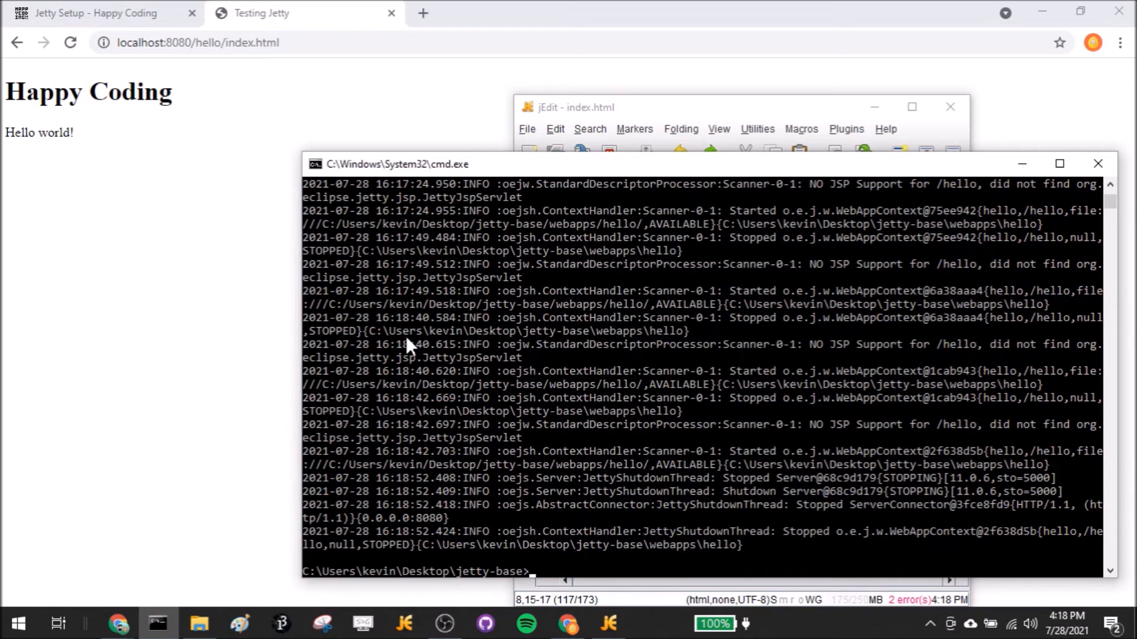
Step: Restart Jetty with java -jar jetty-home-11.0.6\start.jar and reload the hello page
type("java -jar C:\\Users\\kevin\\Desktop\\jetty-home-11.0.6\\start.jar")
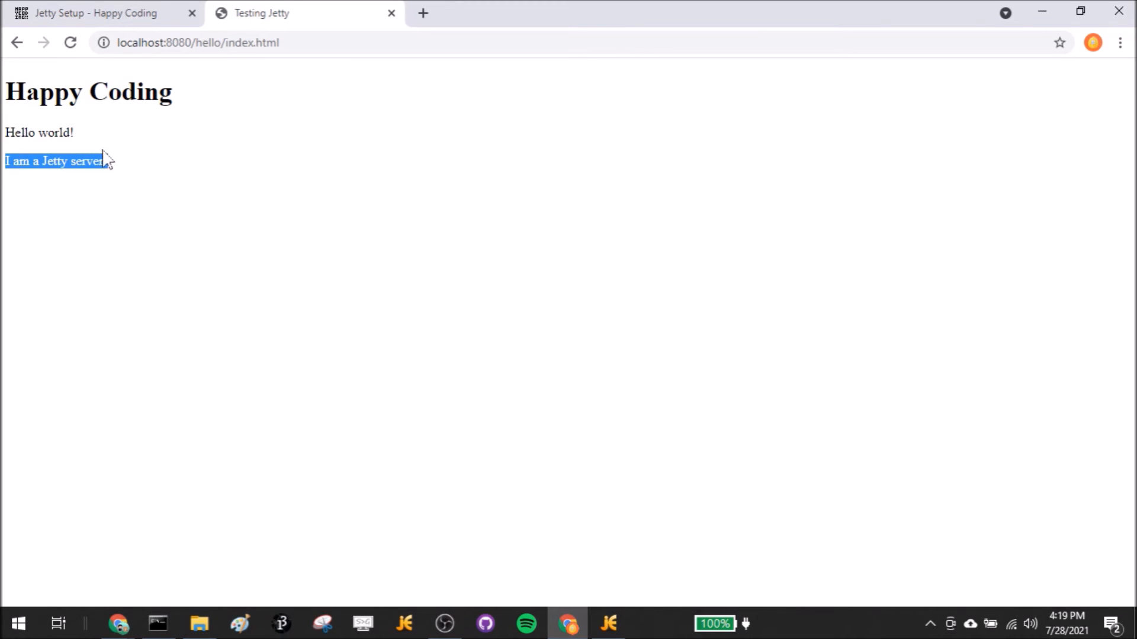
left_click(608, 623)
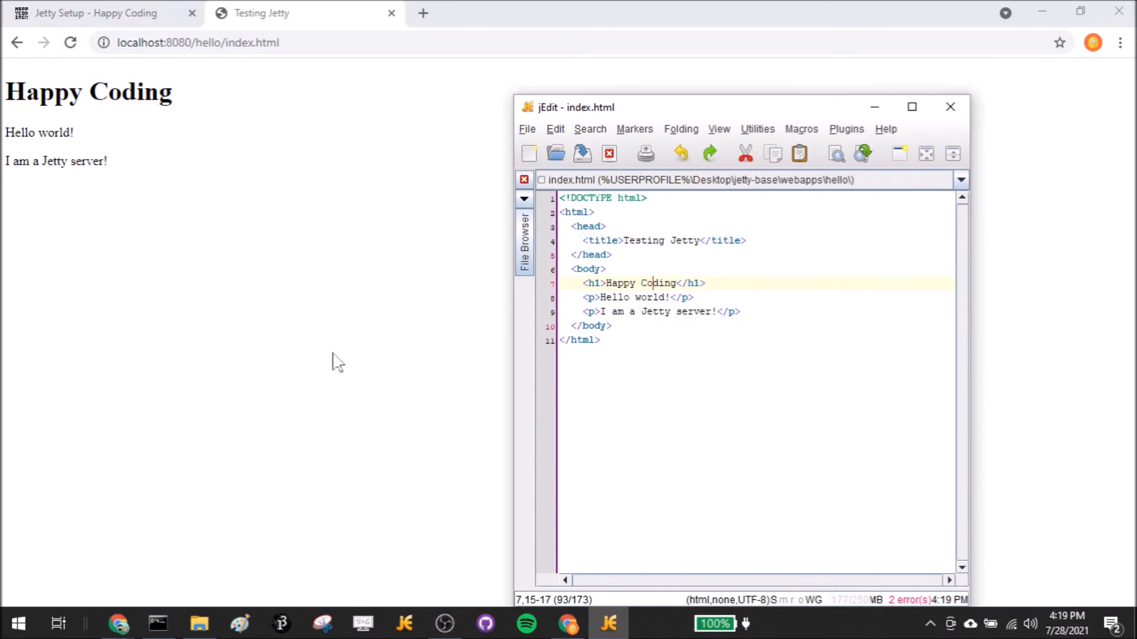
mouse_move(449, 420)
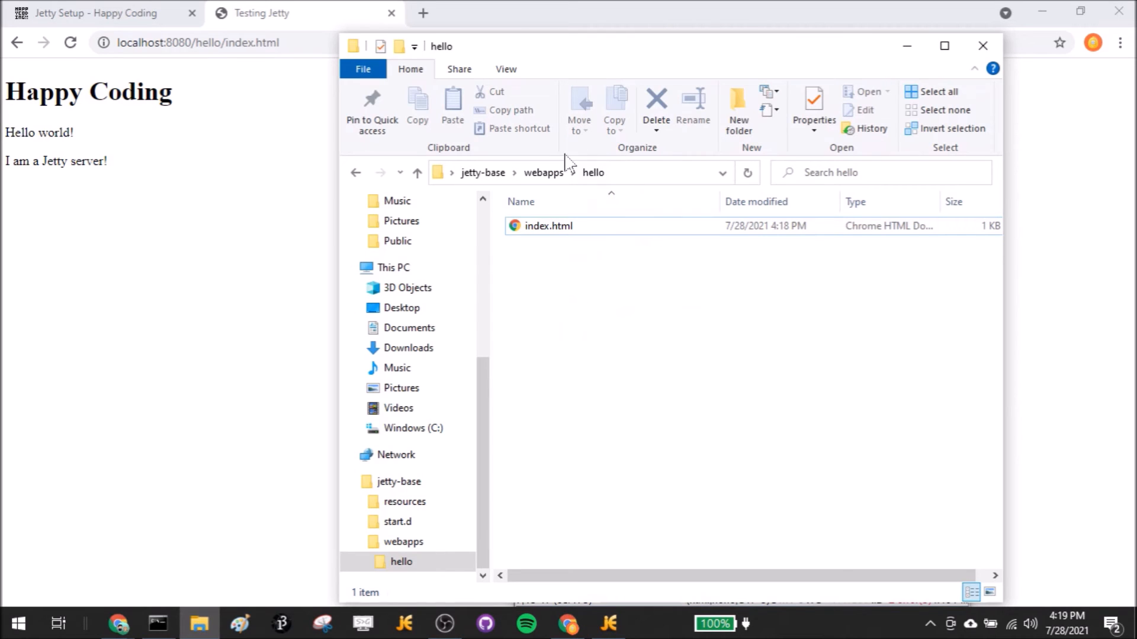
mouse_move(663, 292)
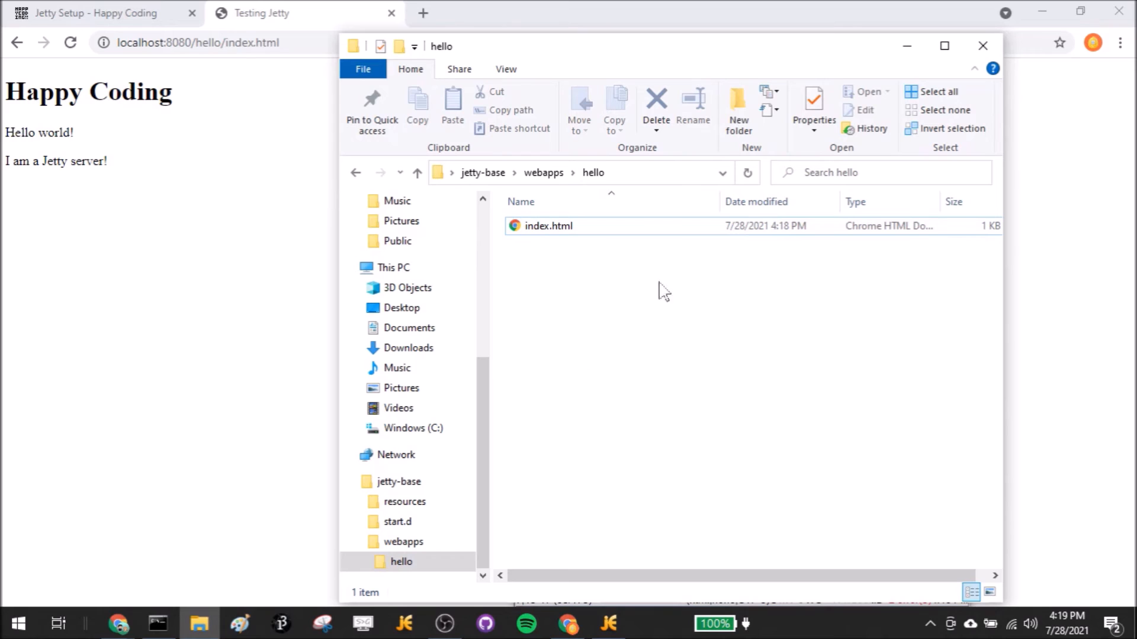
mouse_move(723, 246)
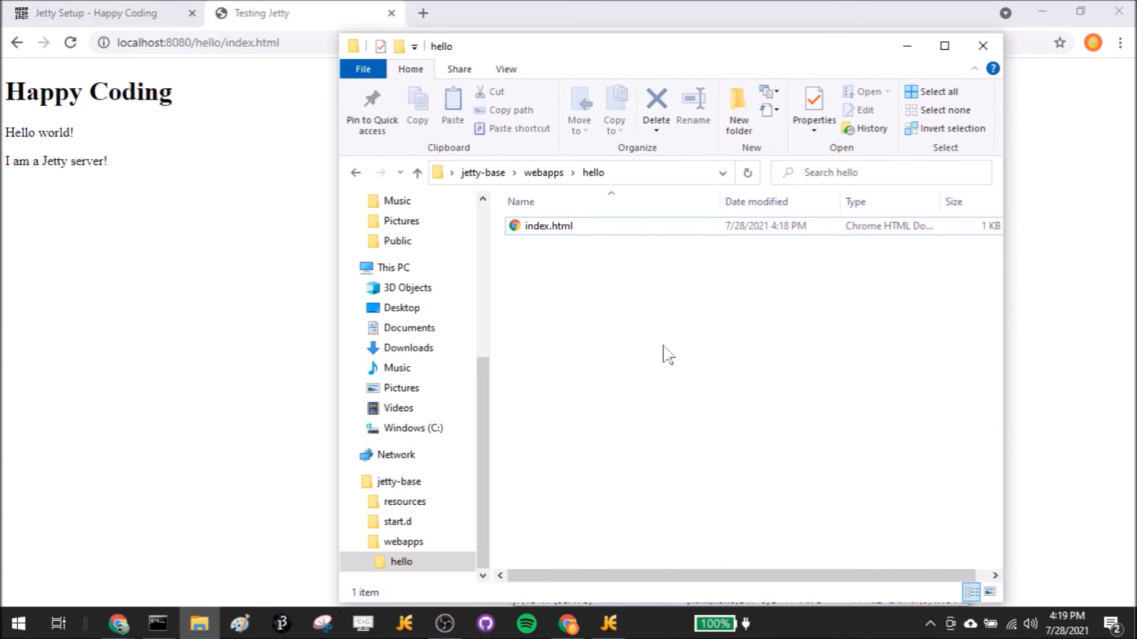
mouse_move(573, 297)
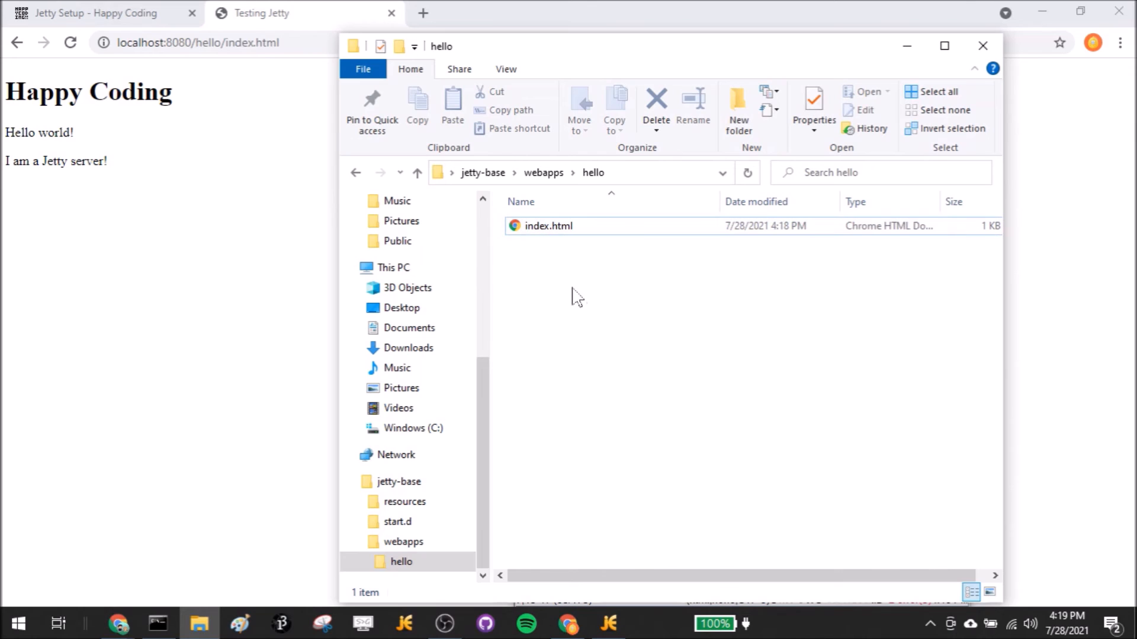
mouse_move(214, 122)
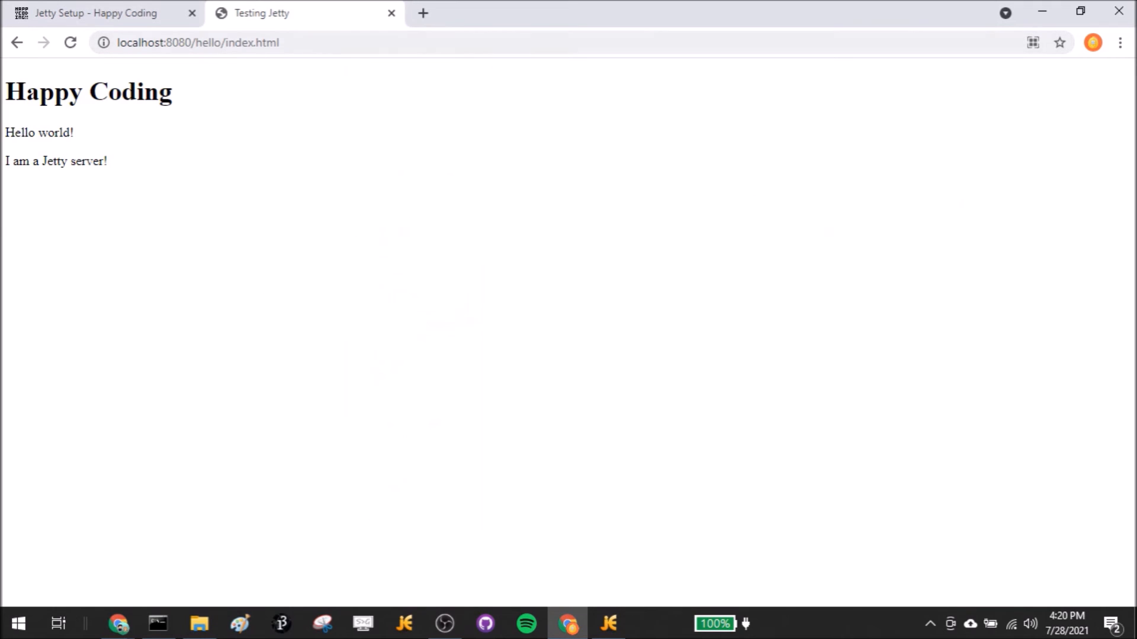
Step: Navigate File Explorer from the hello folder up to jetty-base's webapps folder
left_click(198, 624)
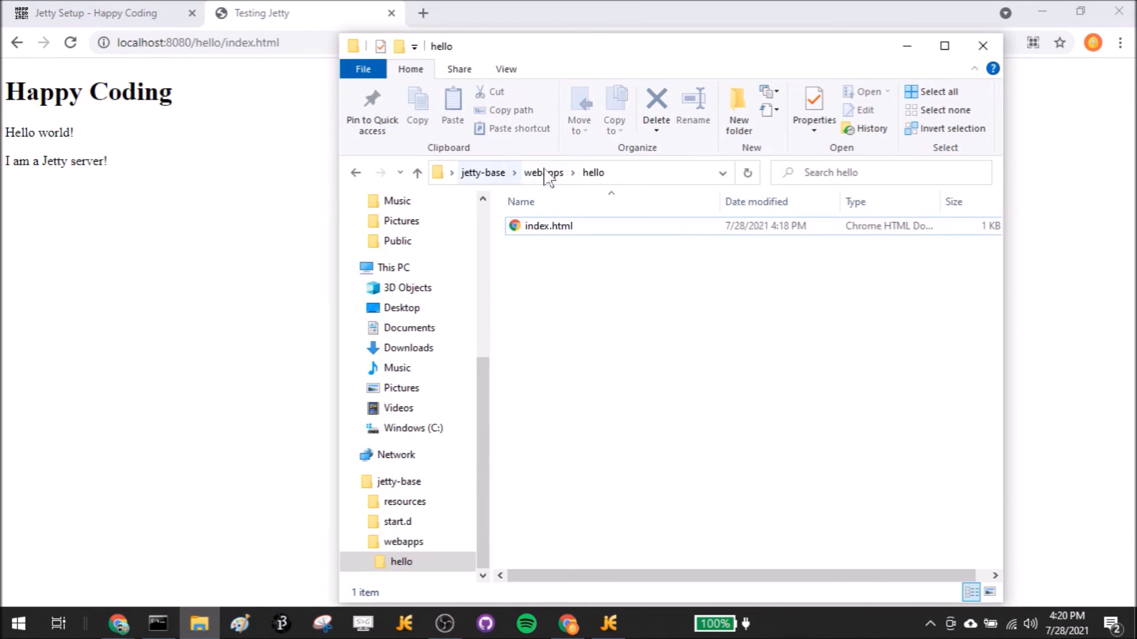
left_click(543, 173)
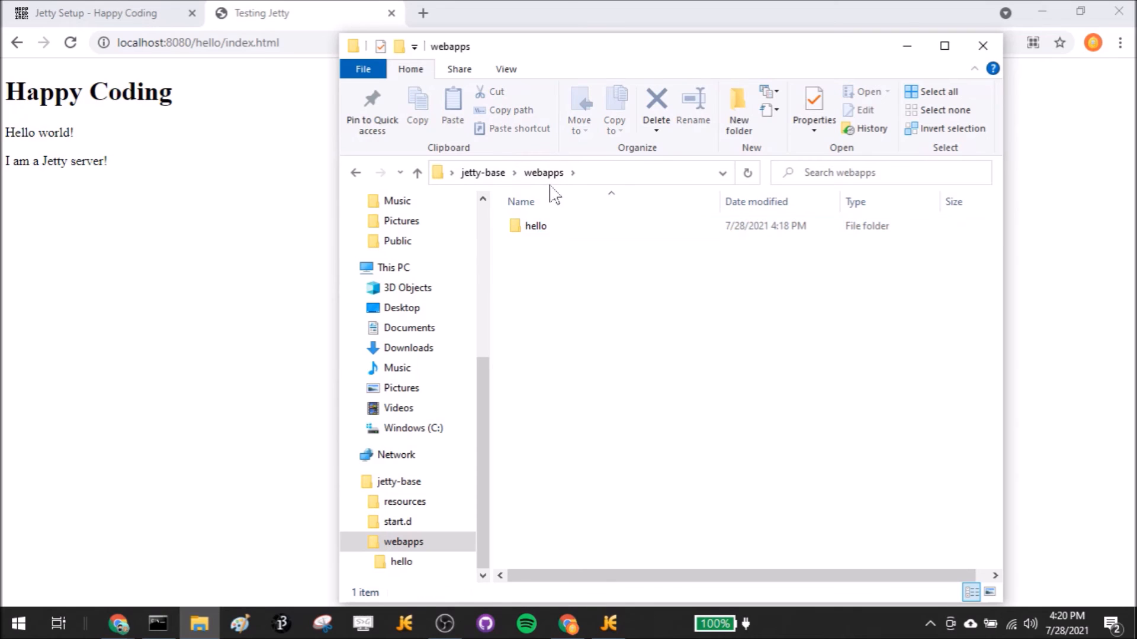
mouse_move(544, 281)
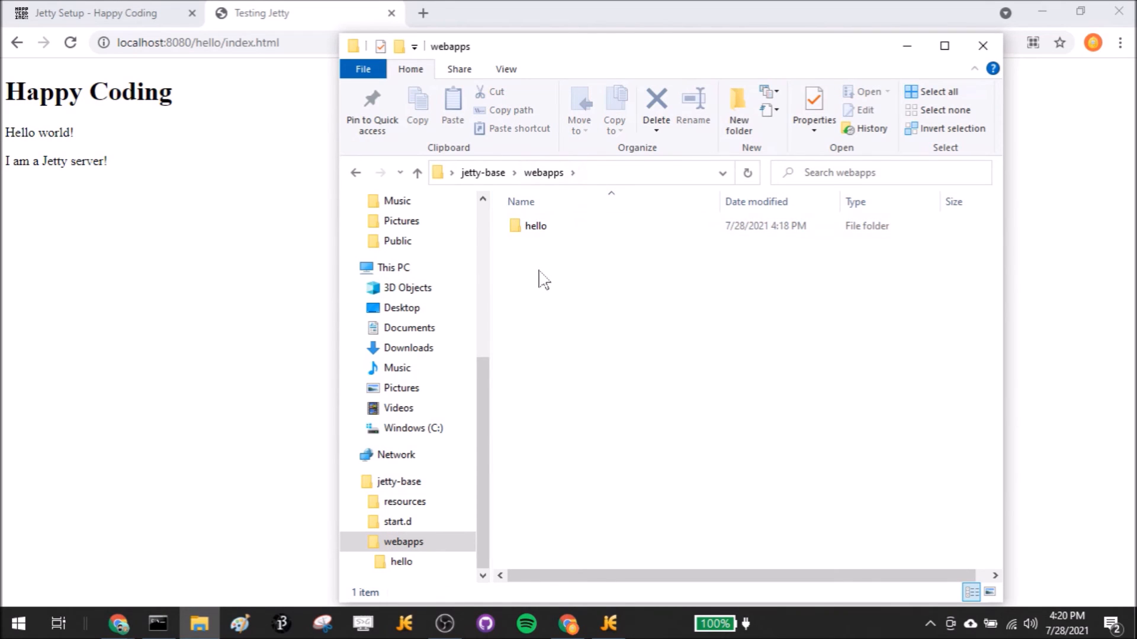
mouse_move(553, 181)
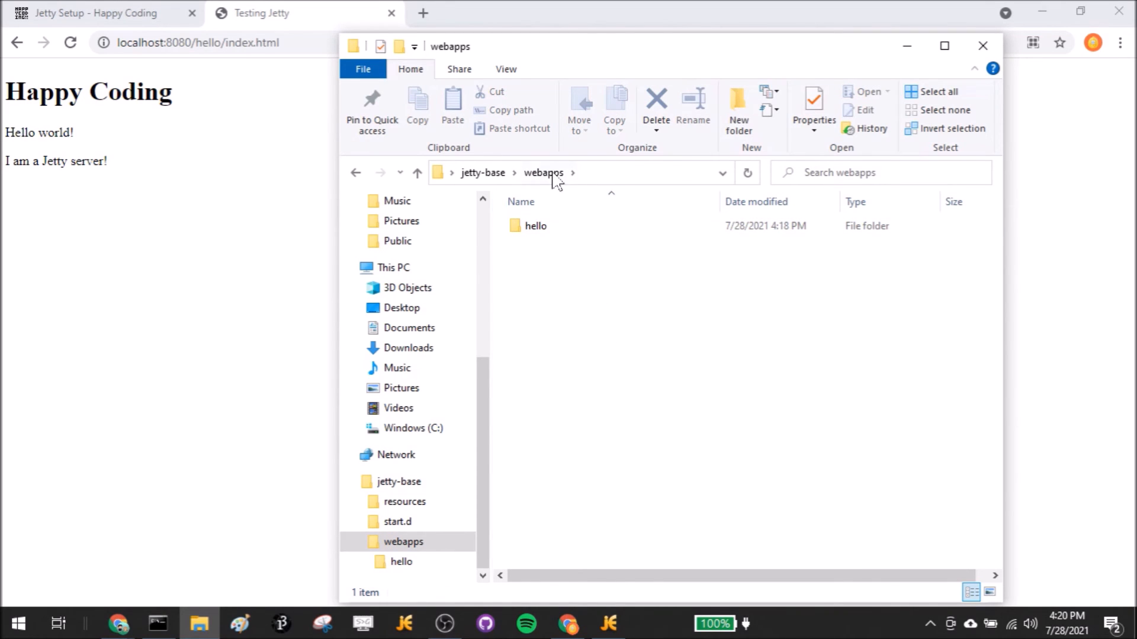
mouse_move(578, 194)
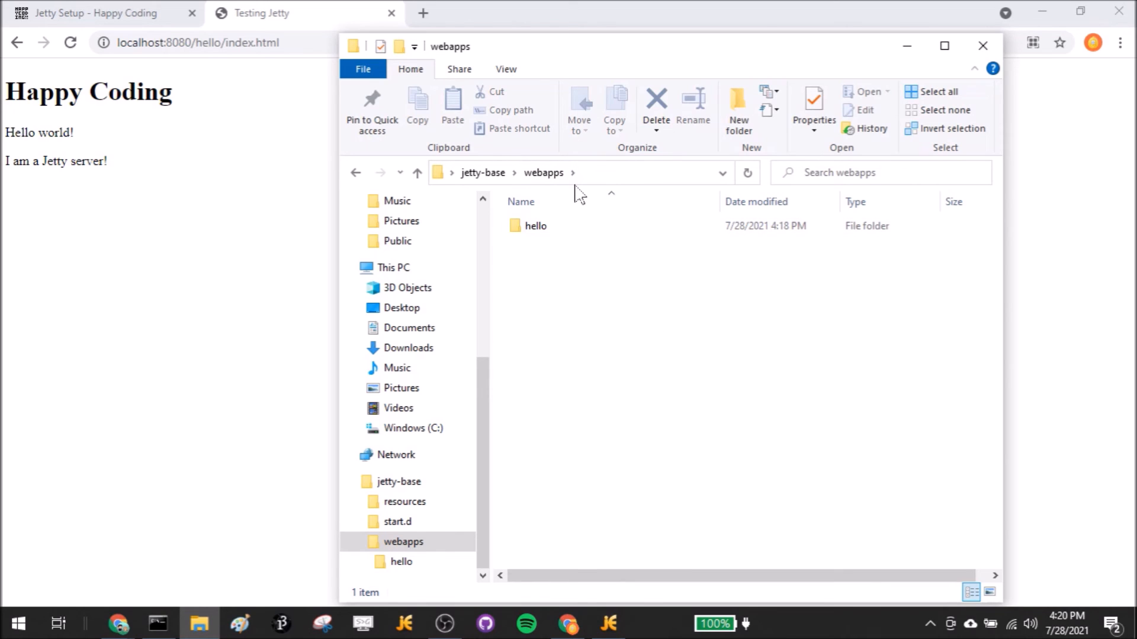
mouse_move(584, 284)
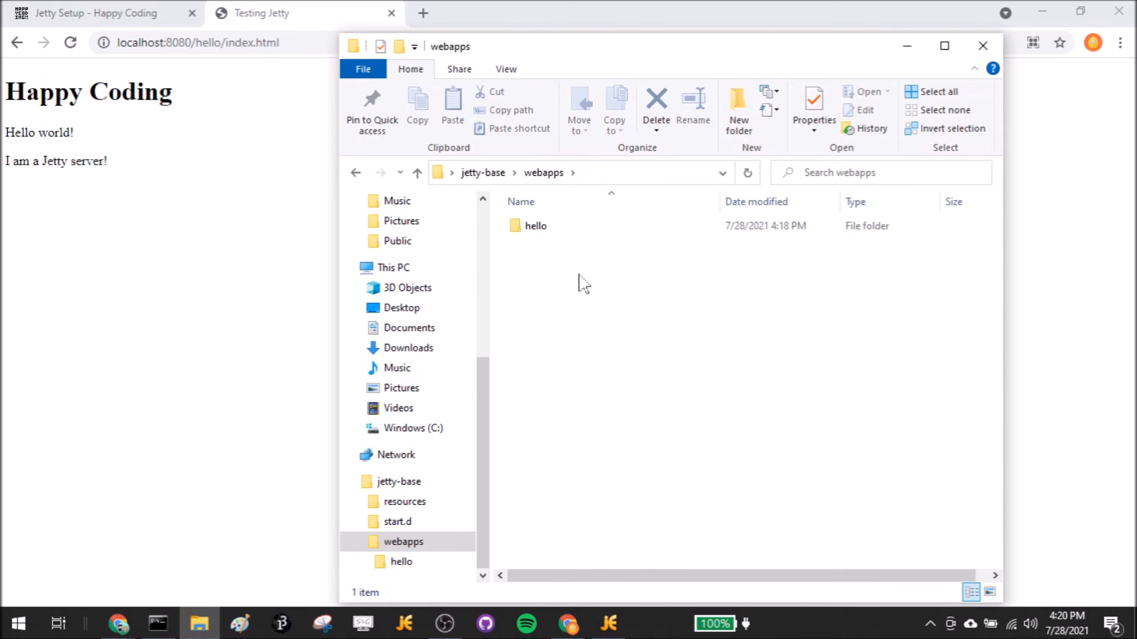
mouse_move(604, 313)
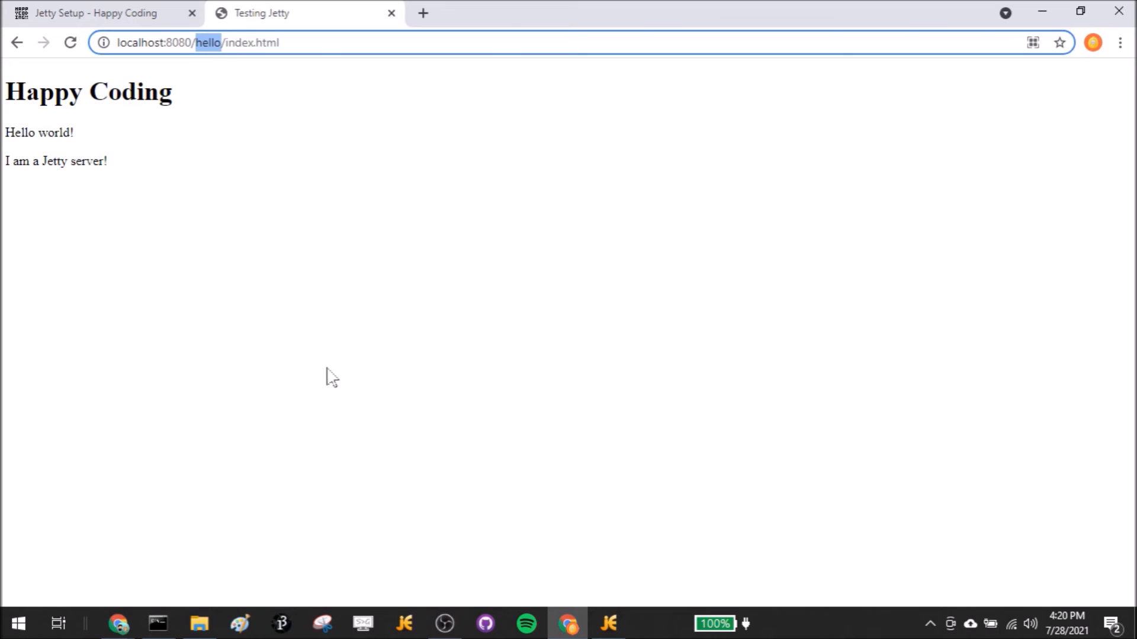
left_click(199, 623)
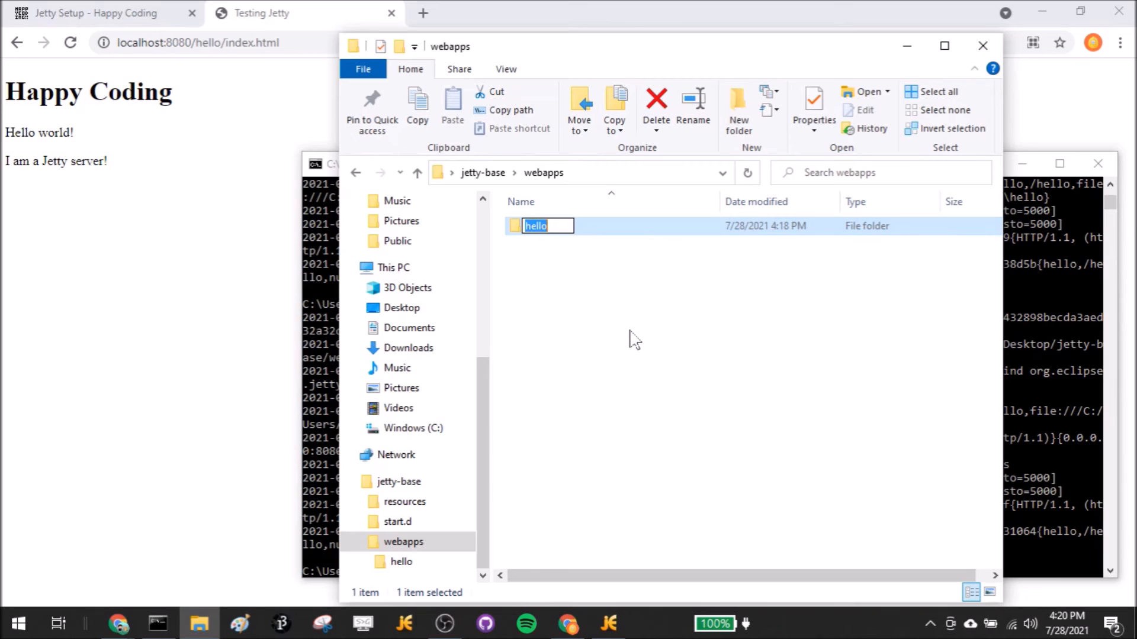
Step: Rename the hello folder to ROOT and load localhost:8080/index.html in Chrome
type("ROOT")
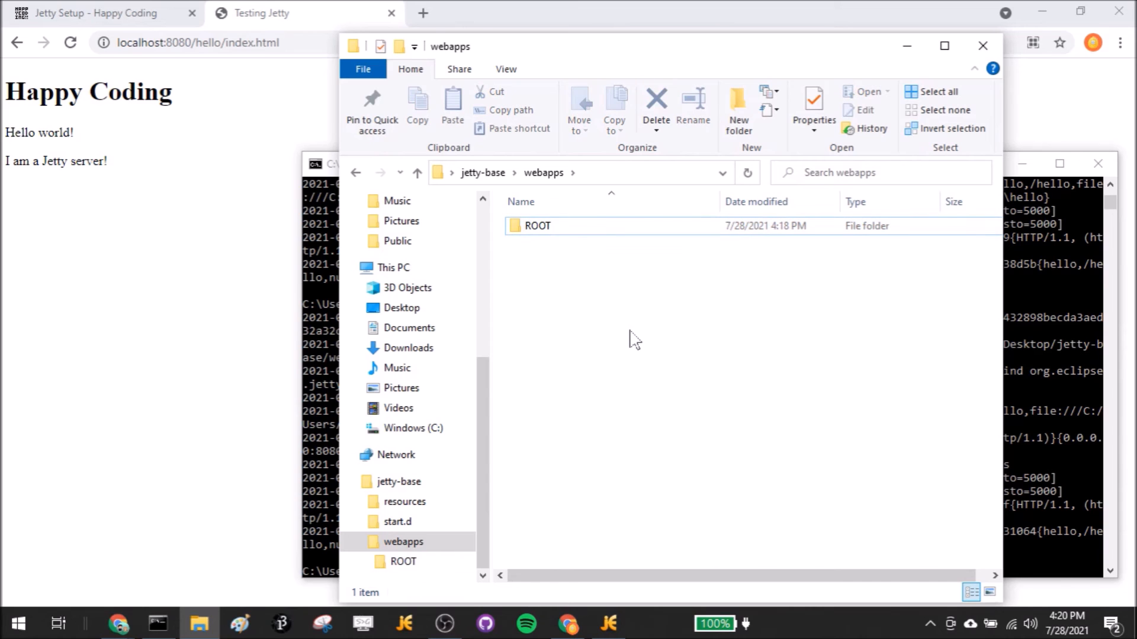
mouse_move(580, 188)
type("java -jar C:\\Users\\kevin\\Desktop\\jetty-home-11.0.6\\start.jar")
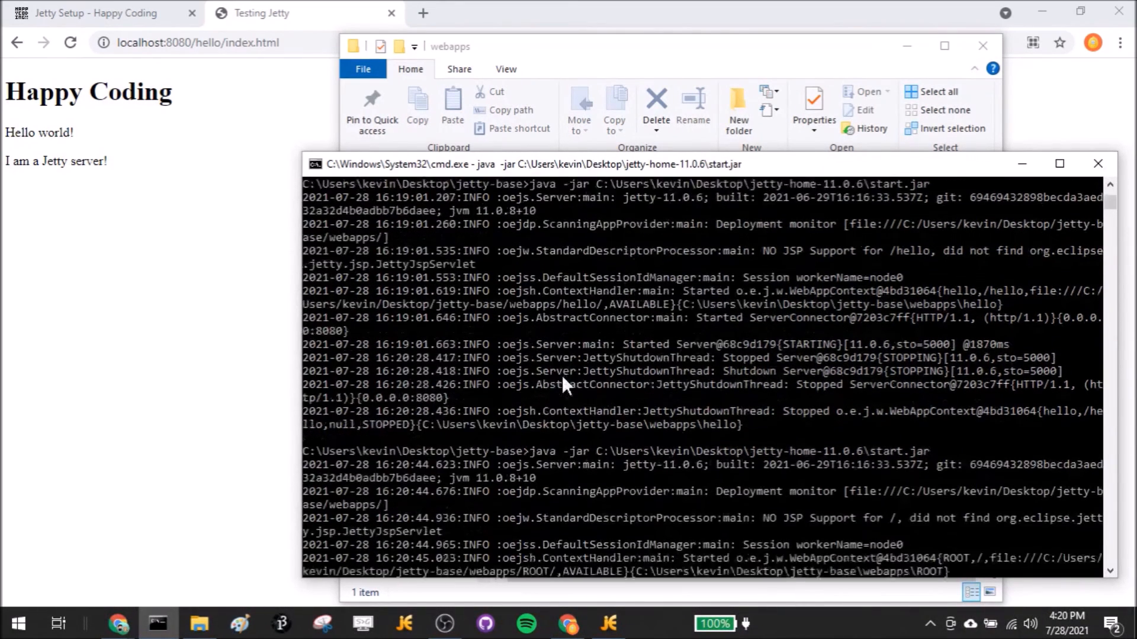
scroll("down", 3)
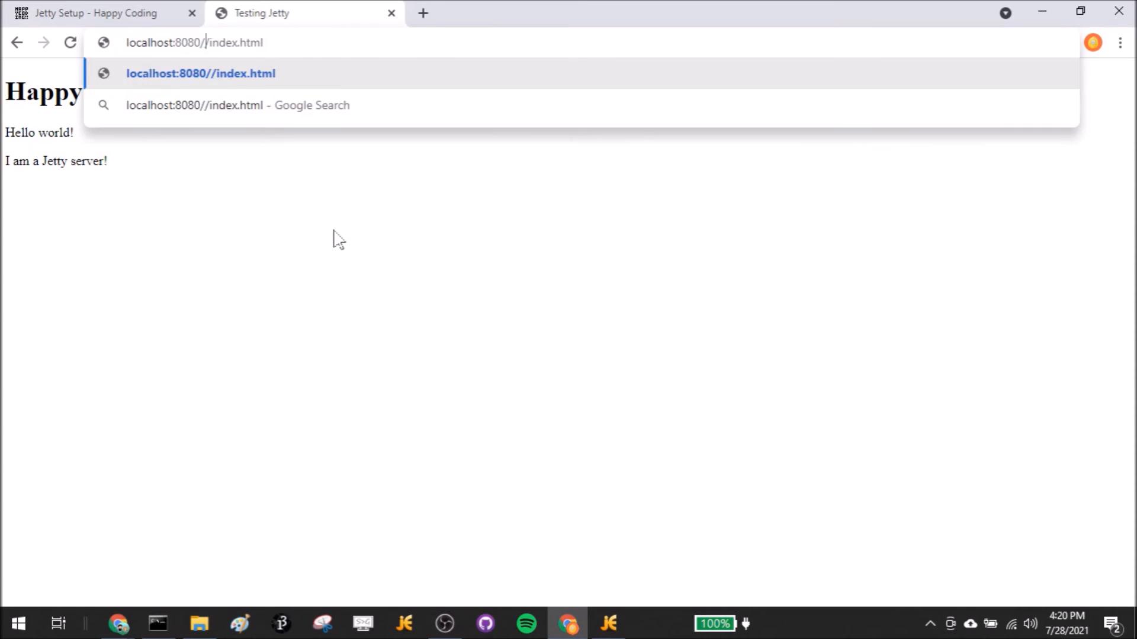
key("Enter")
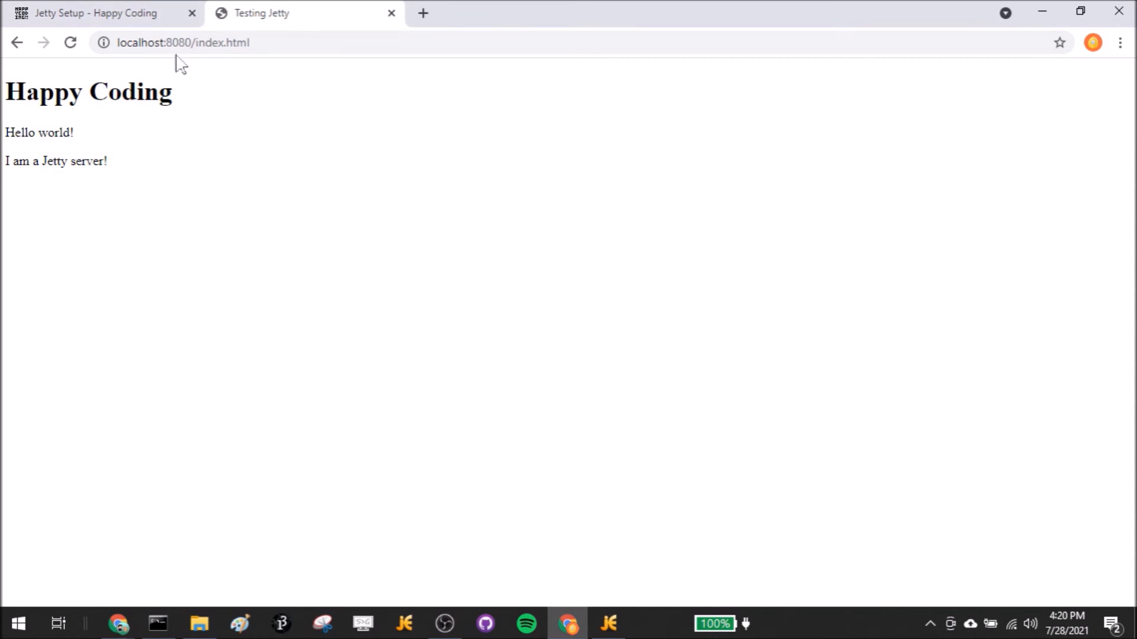
left_click(199, 623)
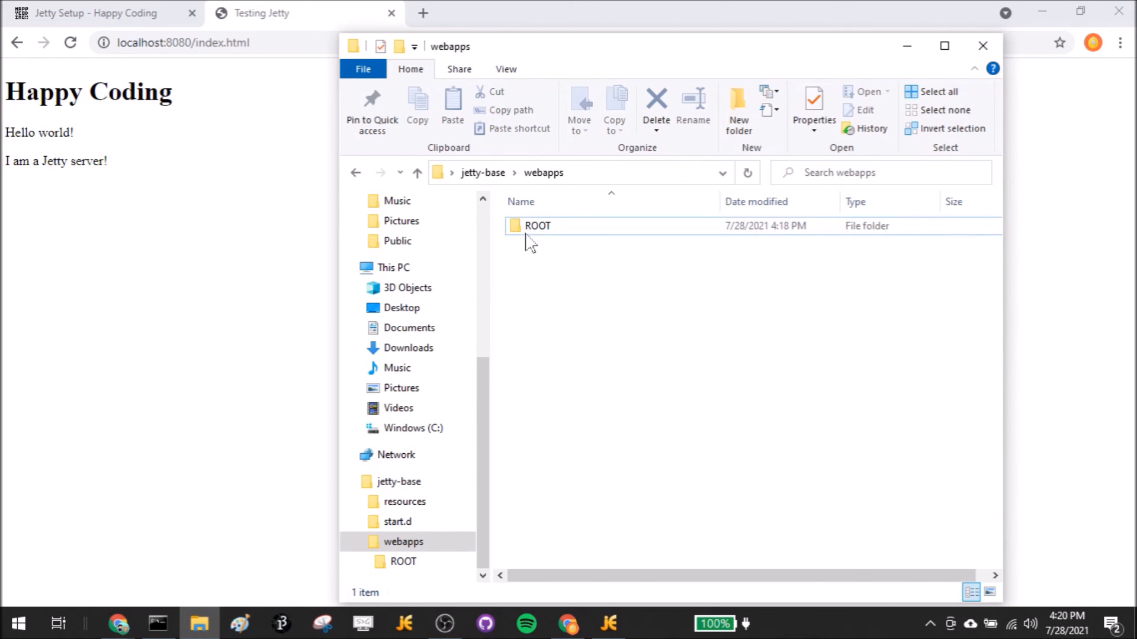
Step: Open the ROOT folder inside webapps in File Explorer
left_click(537, 226)
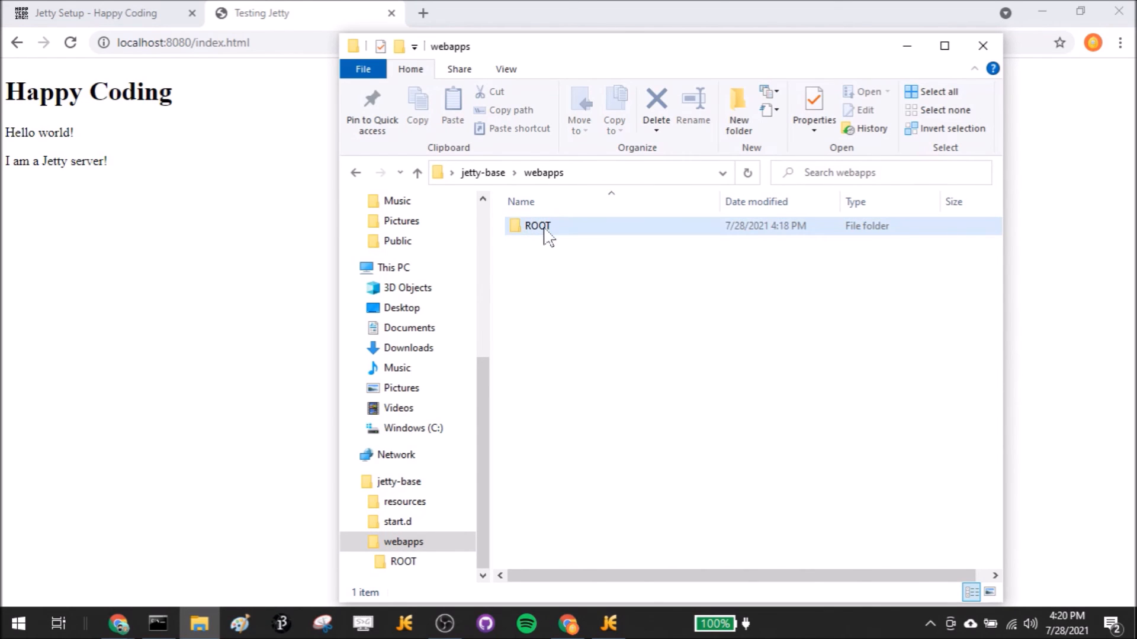
double_click(536, 226)
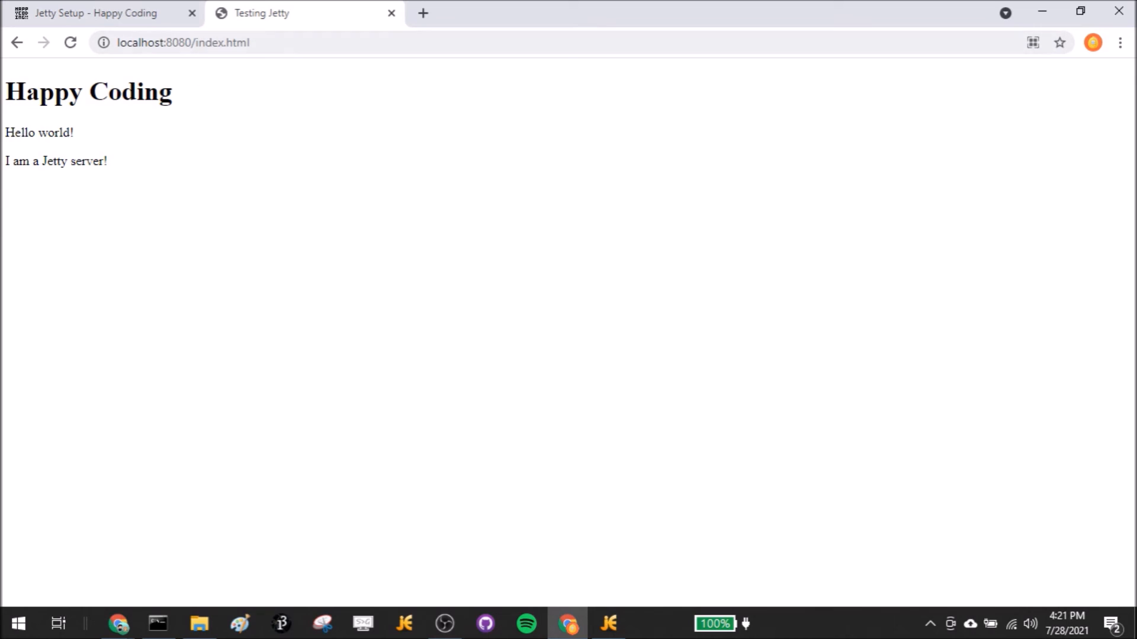
mouse_move(210, 97)
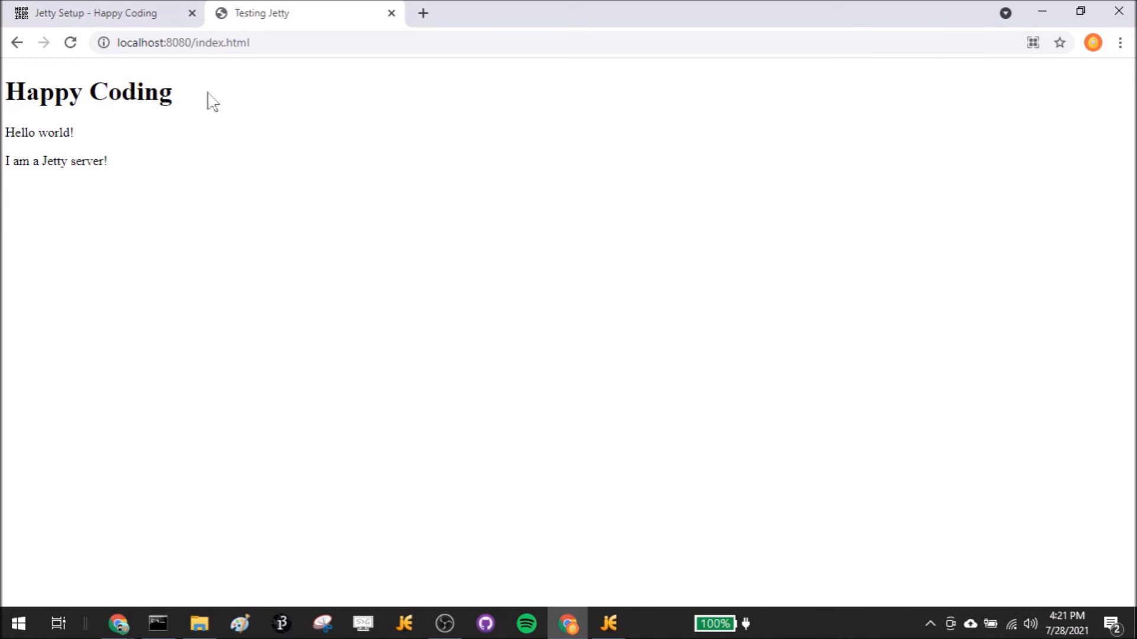
mouse_move(594, 611)
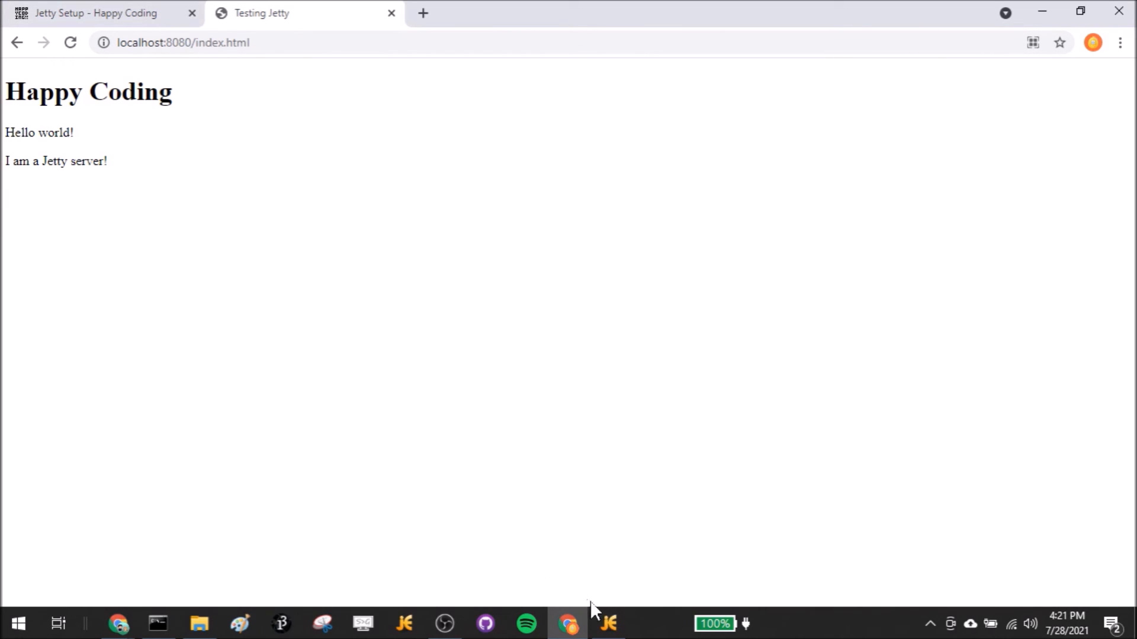
left_click(607, 624)
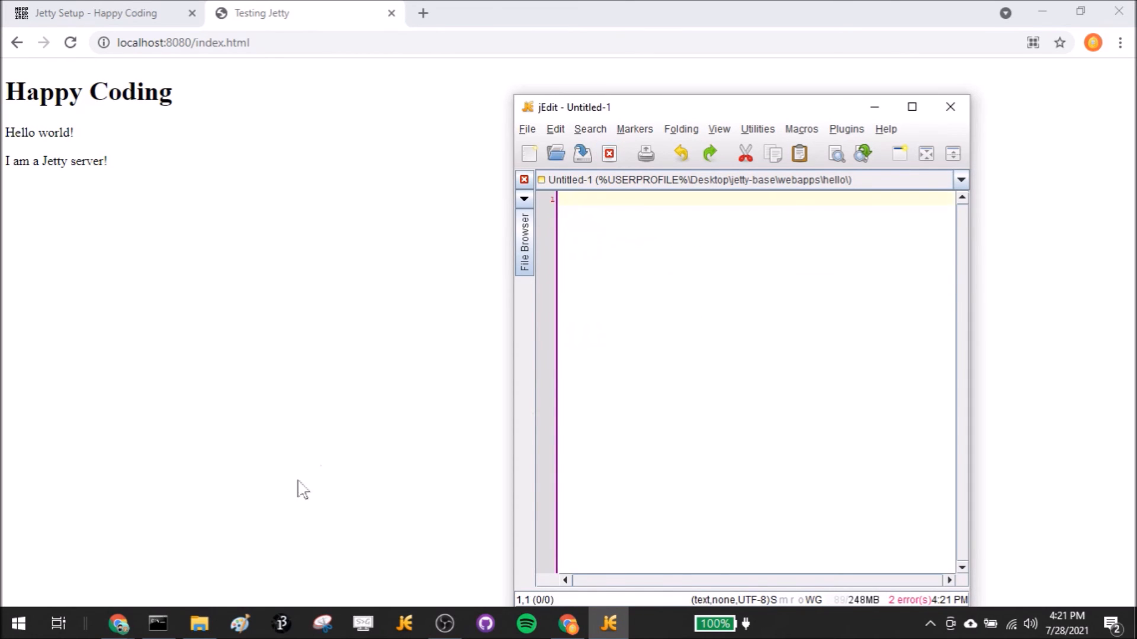
mouse_move(199, 623)
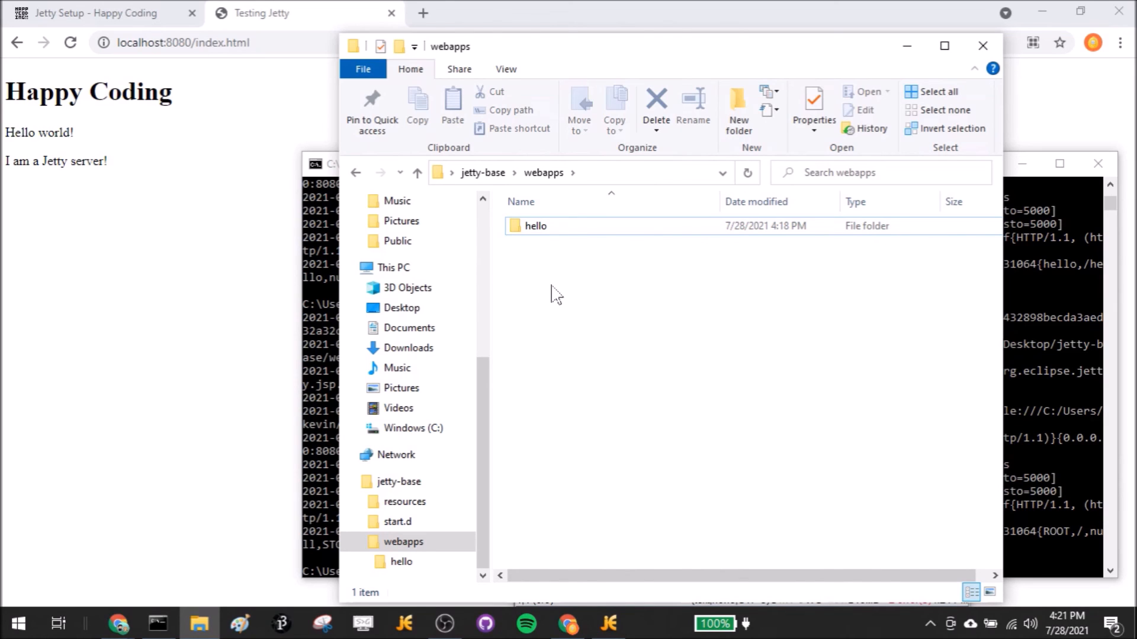
mouse_move(594, 264)
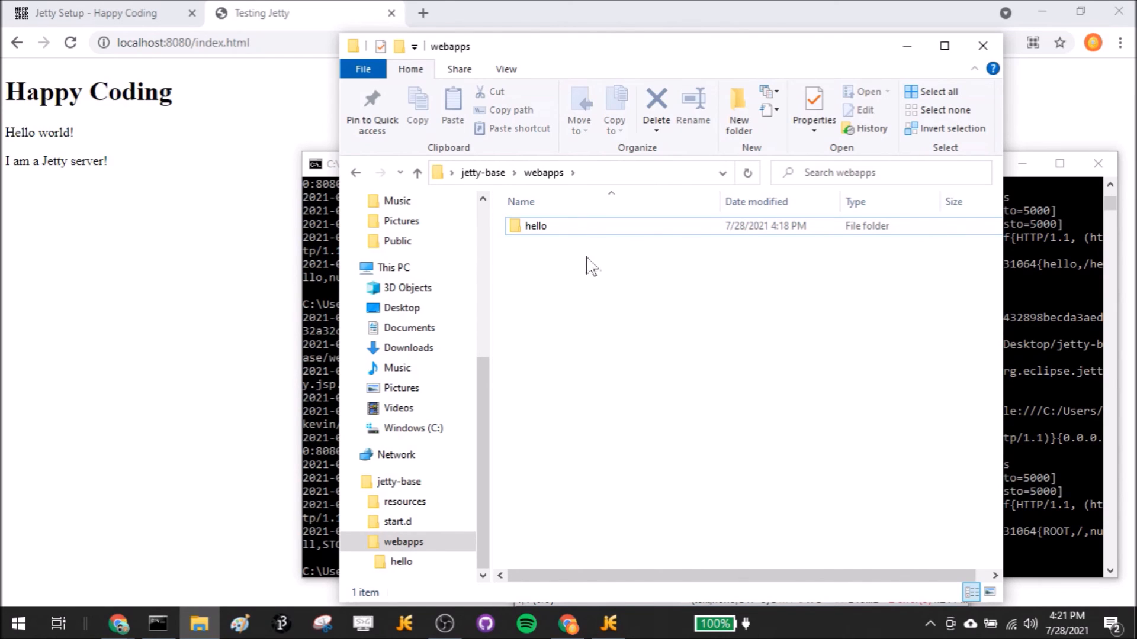
Step: Rename the index.html file in webapps to test.html
double_click(535, 226)
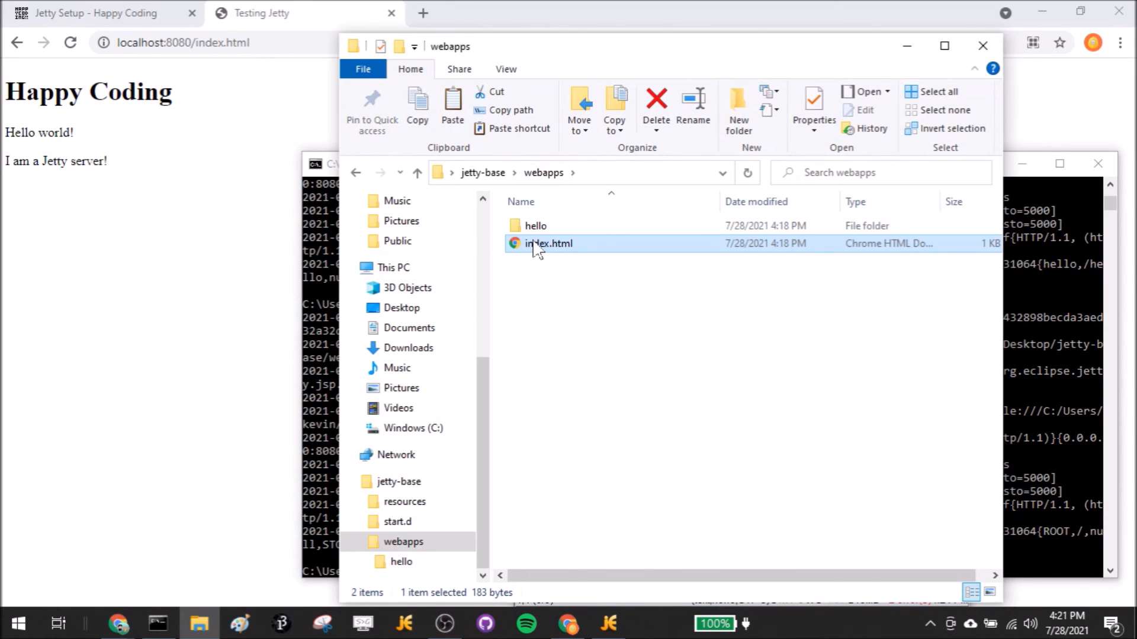
left_click(548, 243)
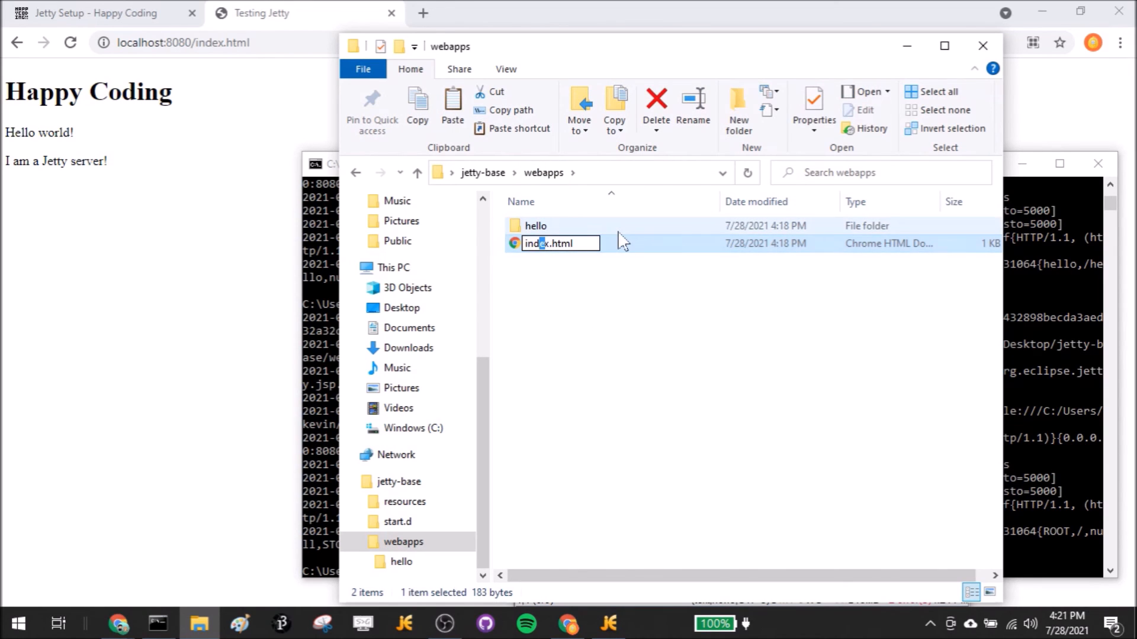
type("test")
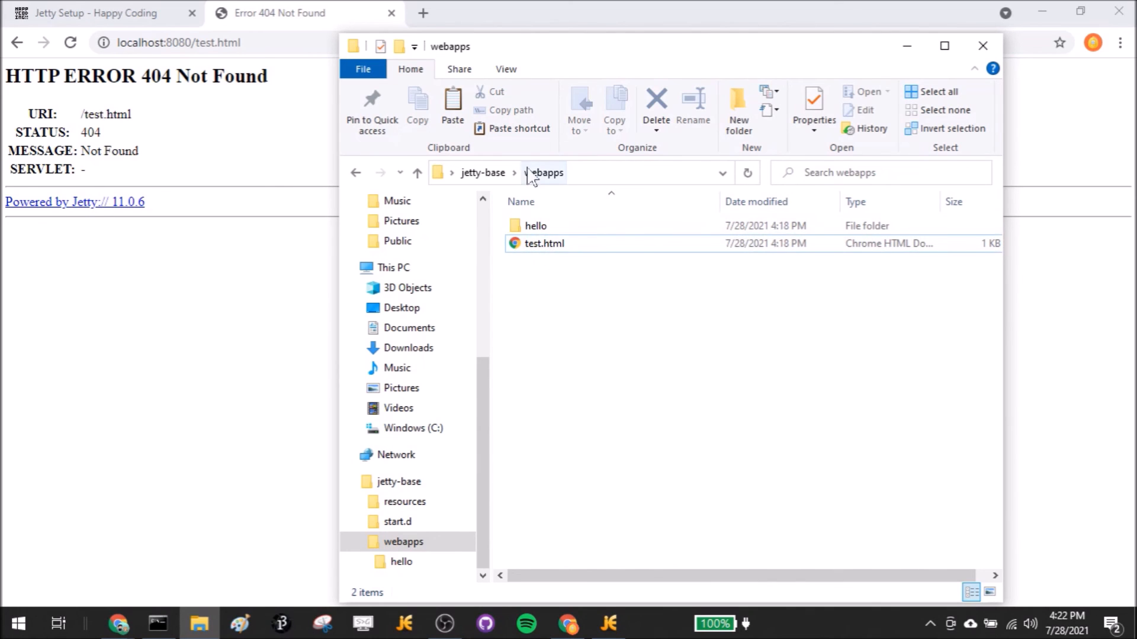
Step: Rename the hello folder to ROOT and load localhost:8080/index.html in Chrome
left_click(543, 242)
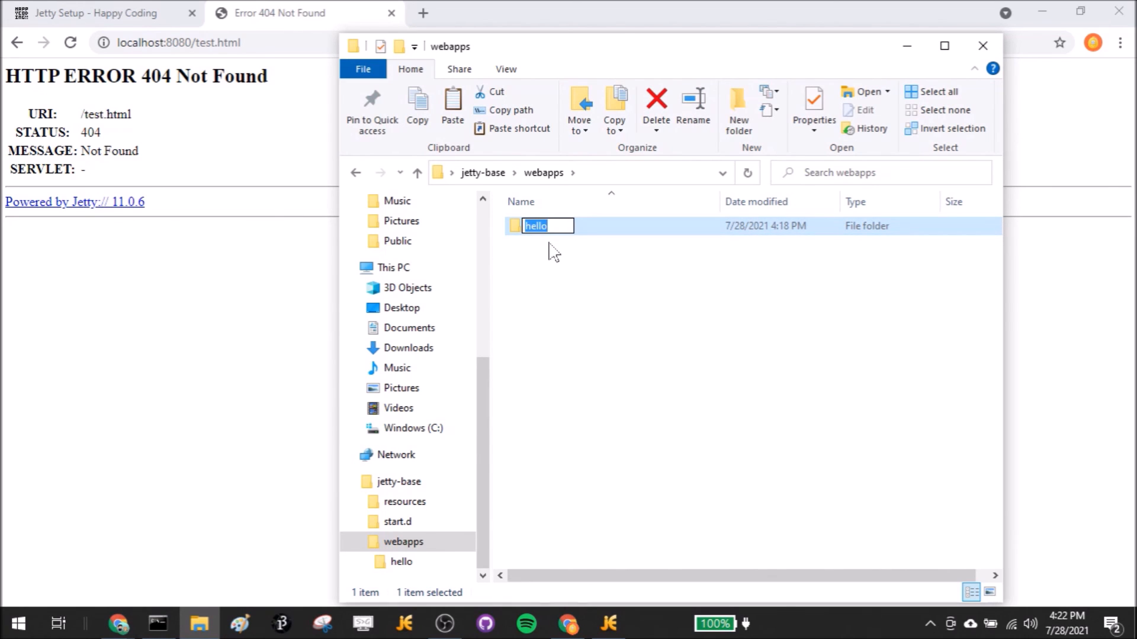
type("ROOT")
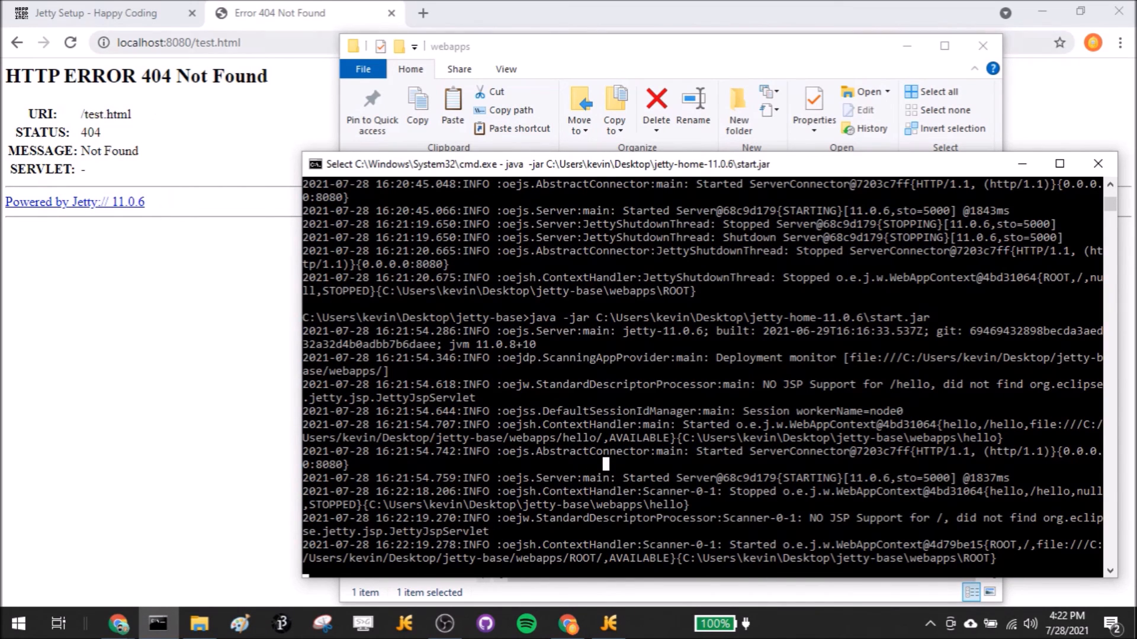
type("localhost:8080/index.html")
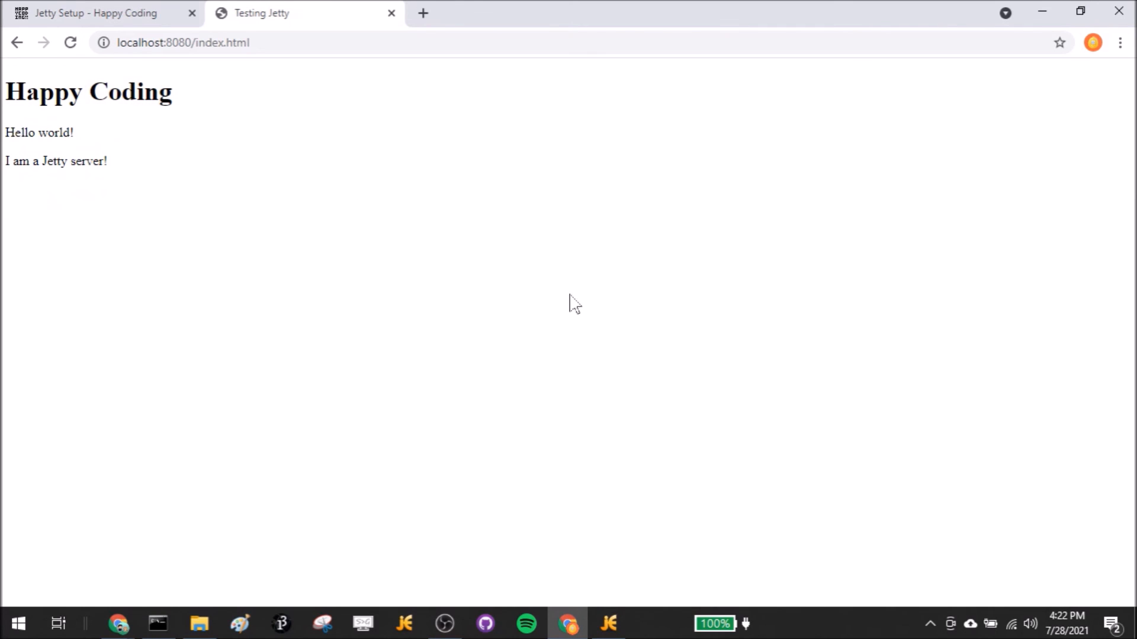
Step: Open the ROOT folder in File Explorer to show index.html
left_click(199, 623)
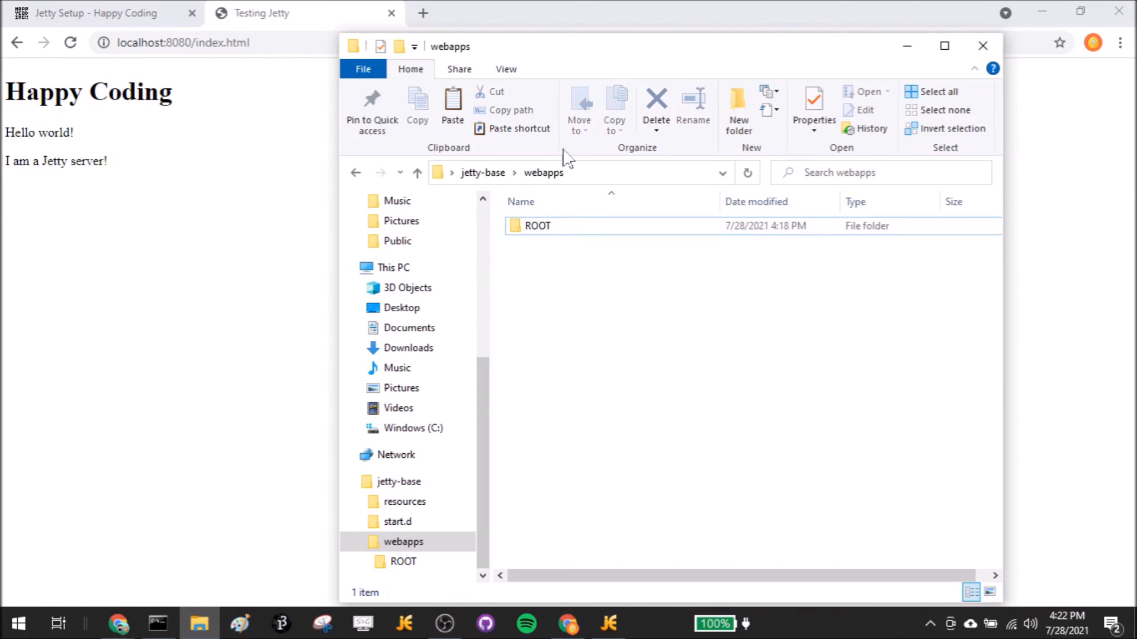
left_click(537, 226)
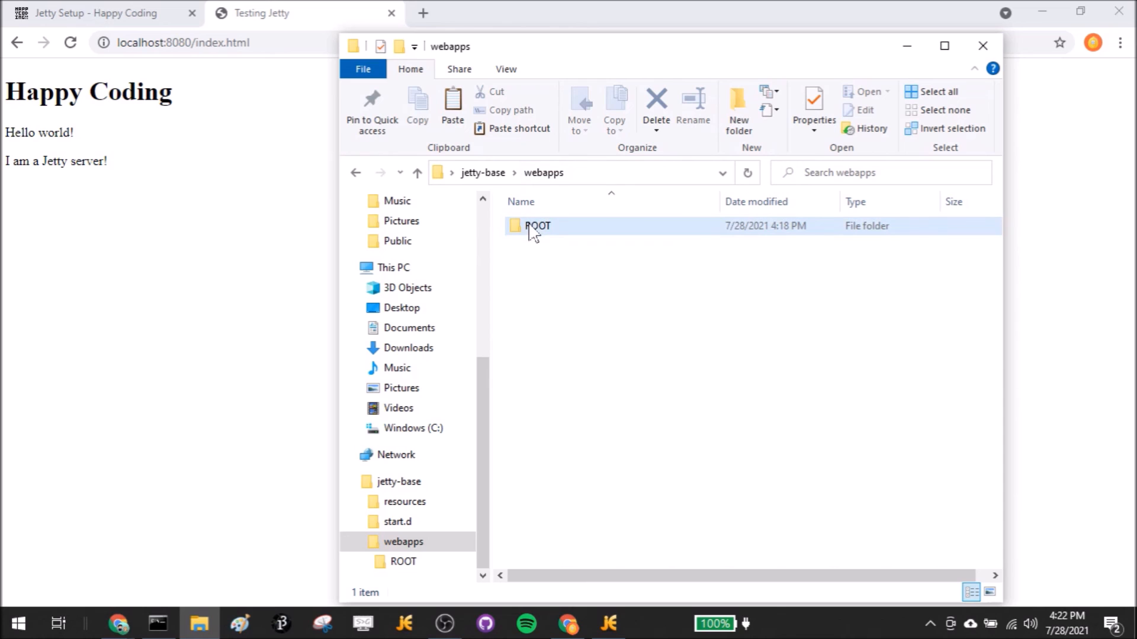
double_click(537, 226)
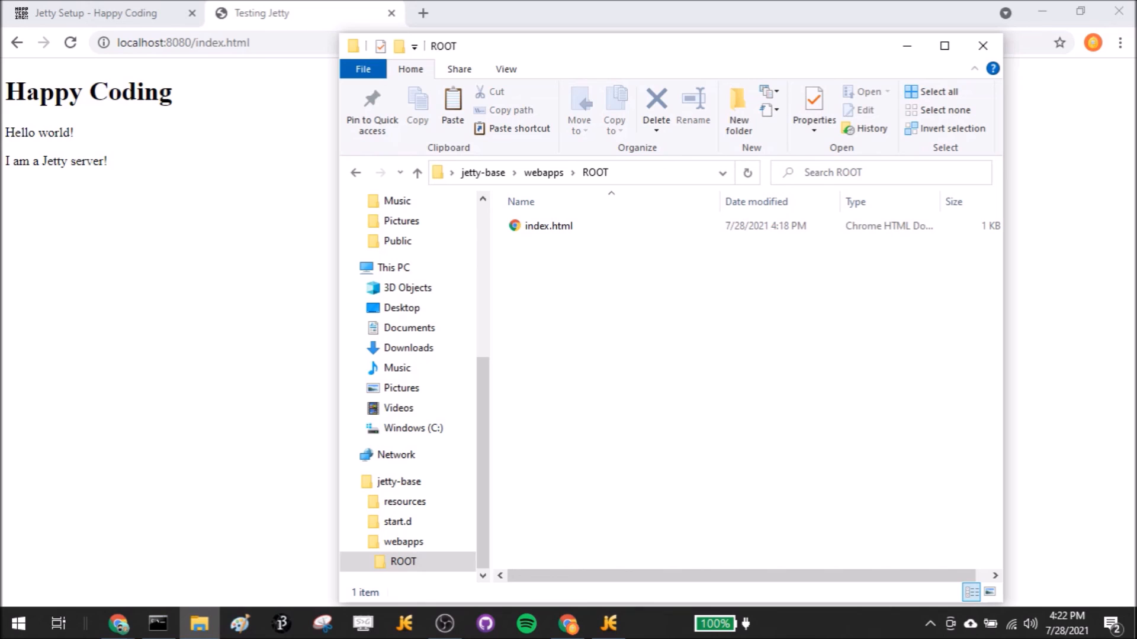
mouse_move(766, 401)
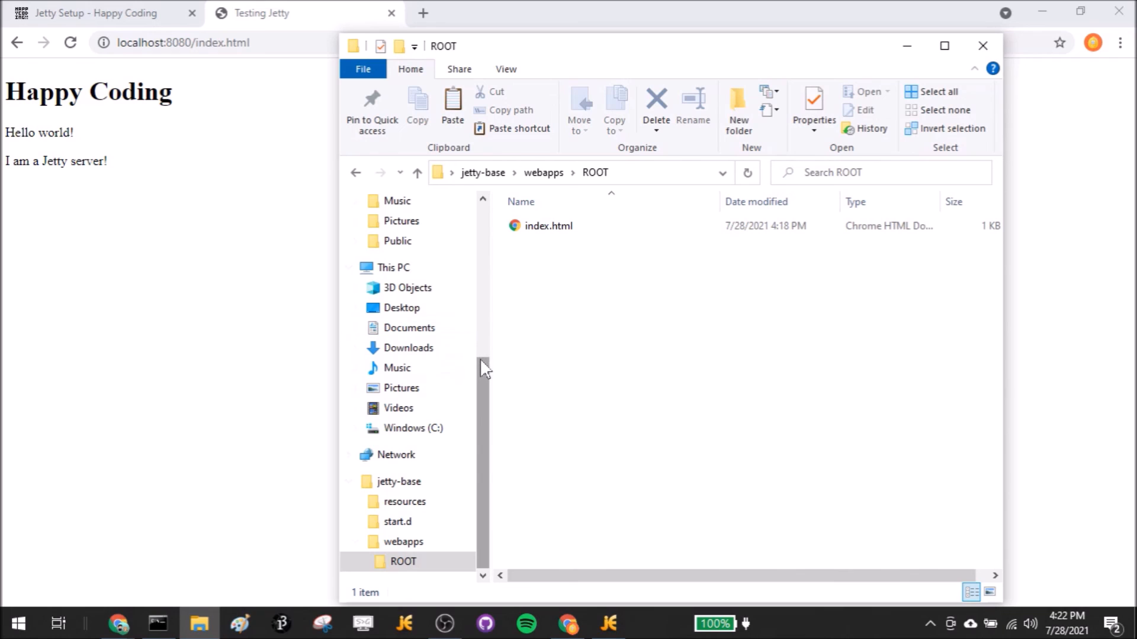
mouse_move(634, 387)
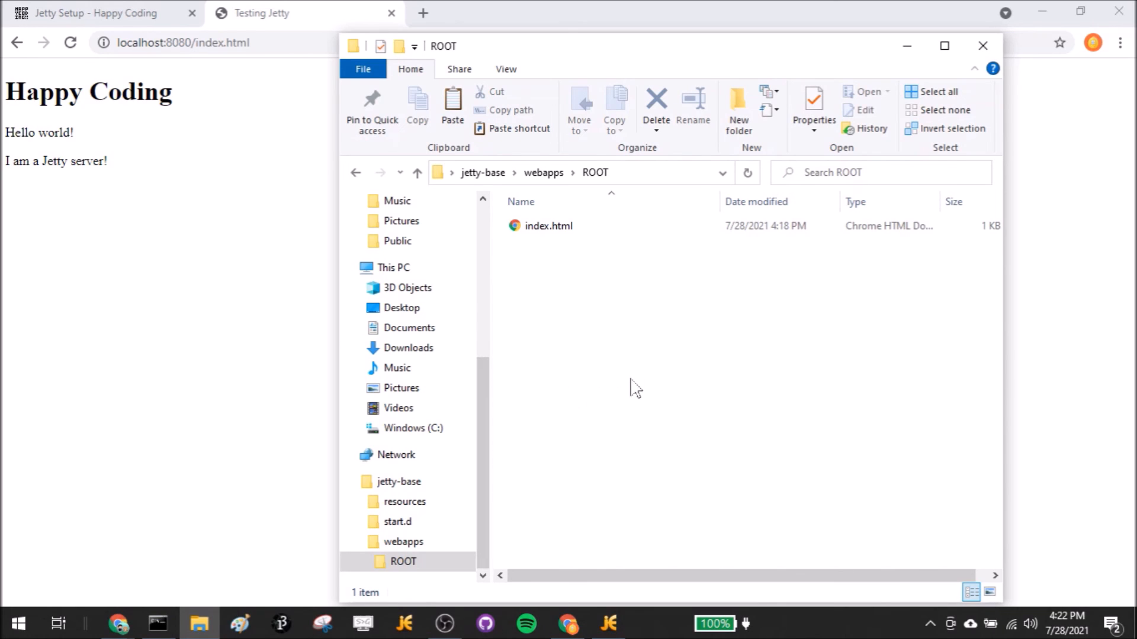
mouse_move(688, 397)
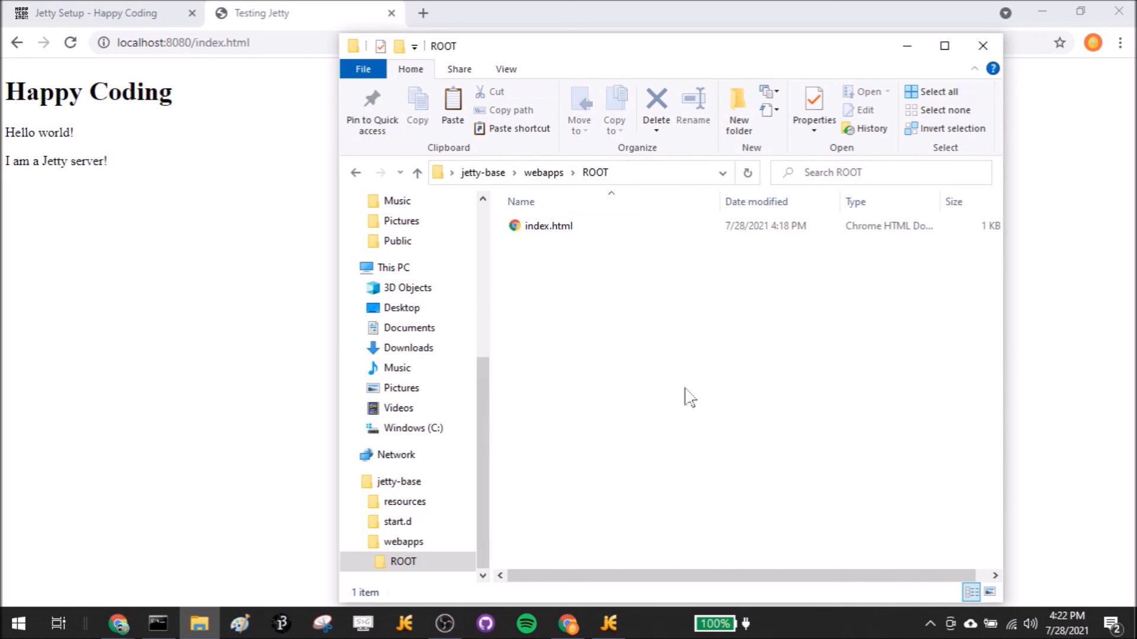
mouse_move(656, 396)
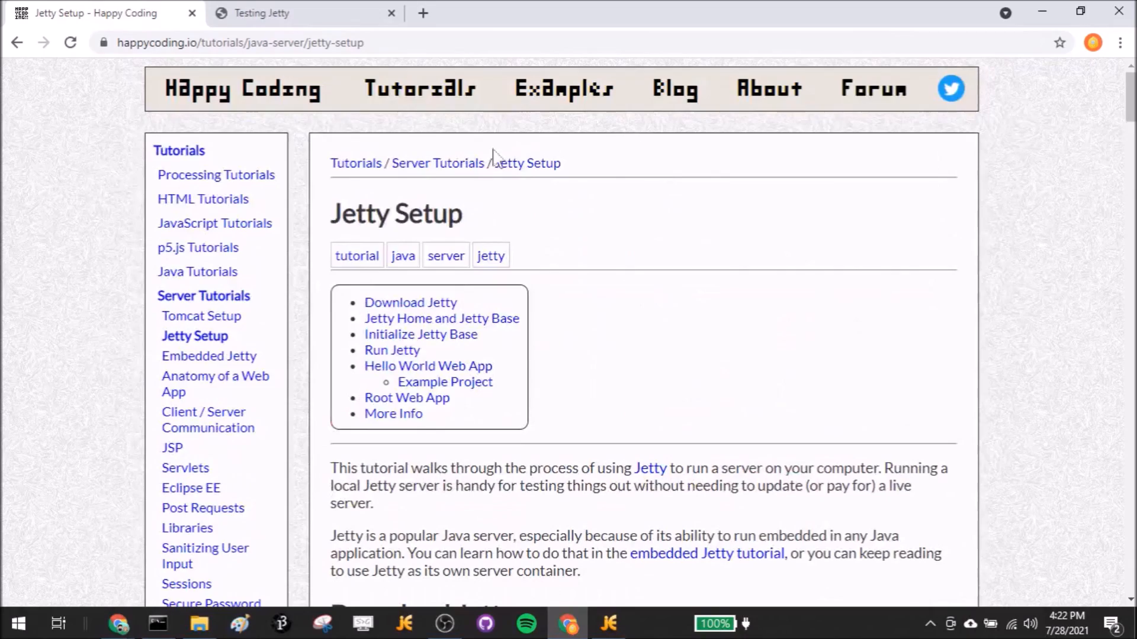
Step: Go to Happy Coding's Server Tutorials page and scroll to the tutorials list
left_click(438, 162)
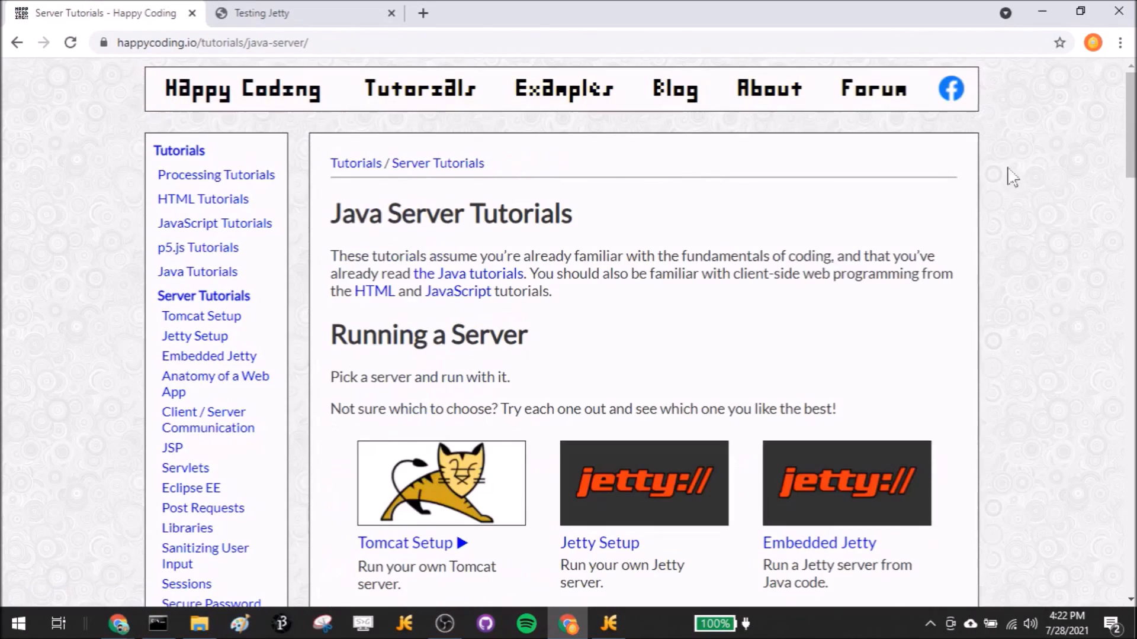
scroll("down", 3)
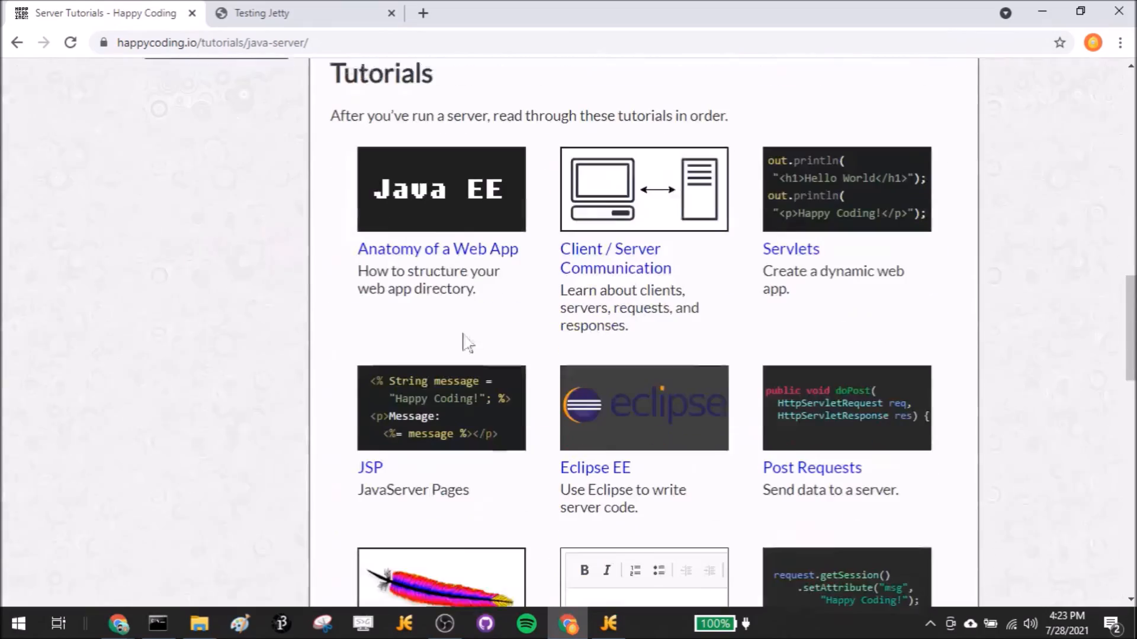
scroll("down", 3)
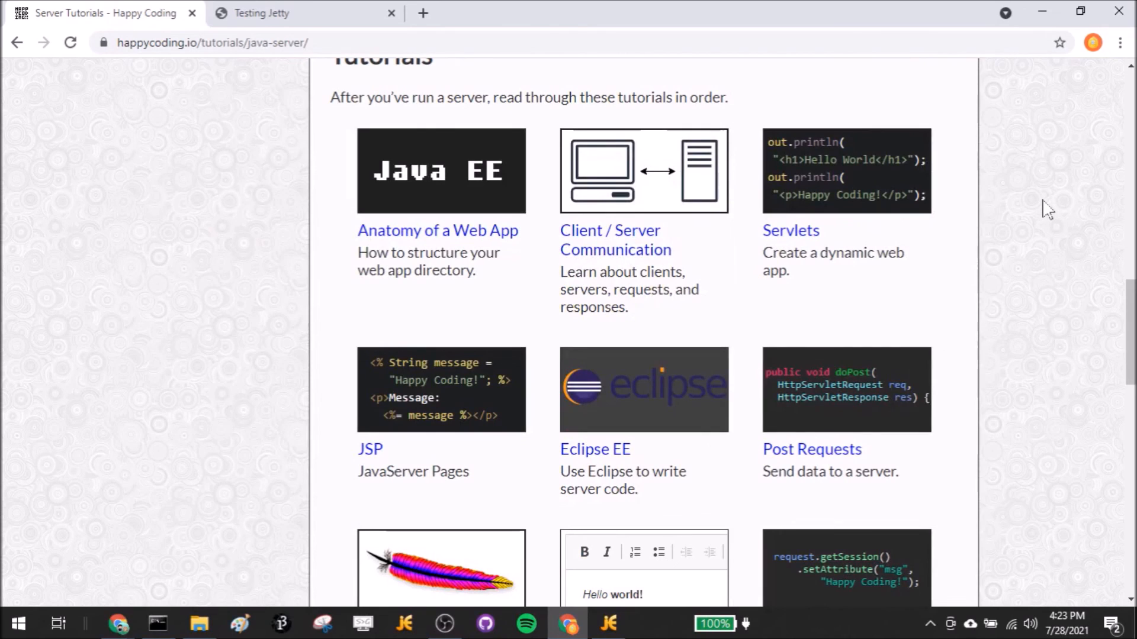
mouse_move(1020, 356)
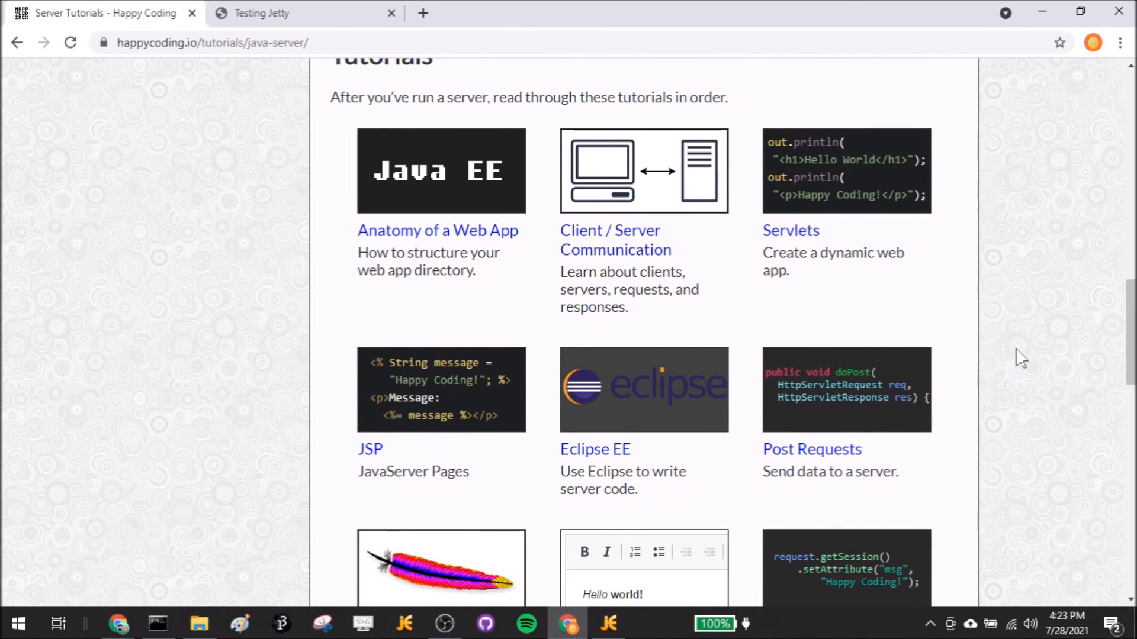
mouse_move(1042, 13)
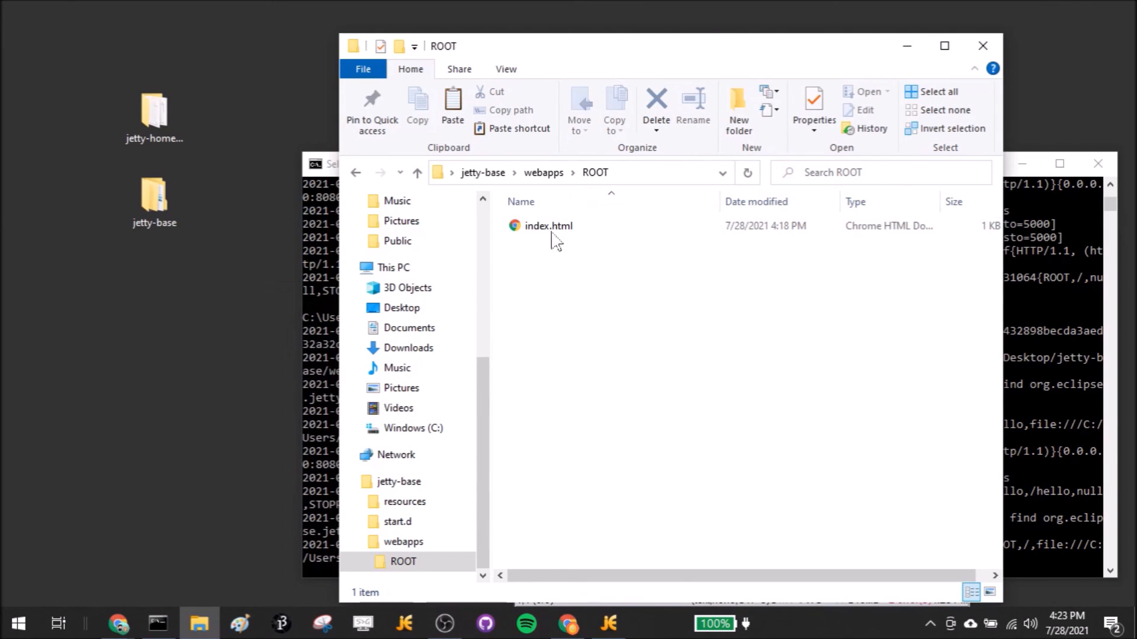
Step: Confirm index.html sits in webapps/ROOT, then return to the Happy Coding Server Tutorials page in Chrome
left_click(548, 226)
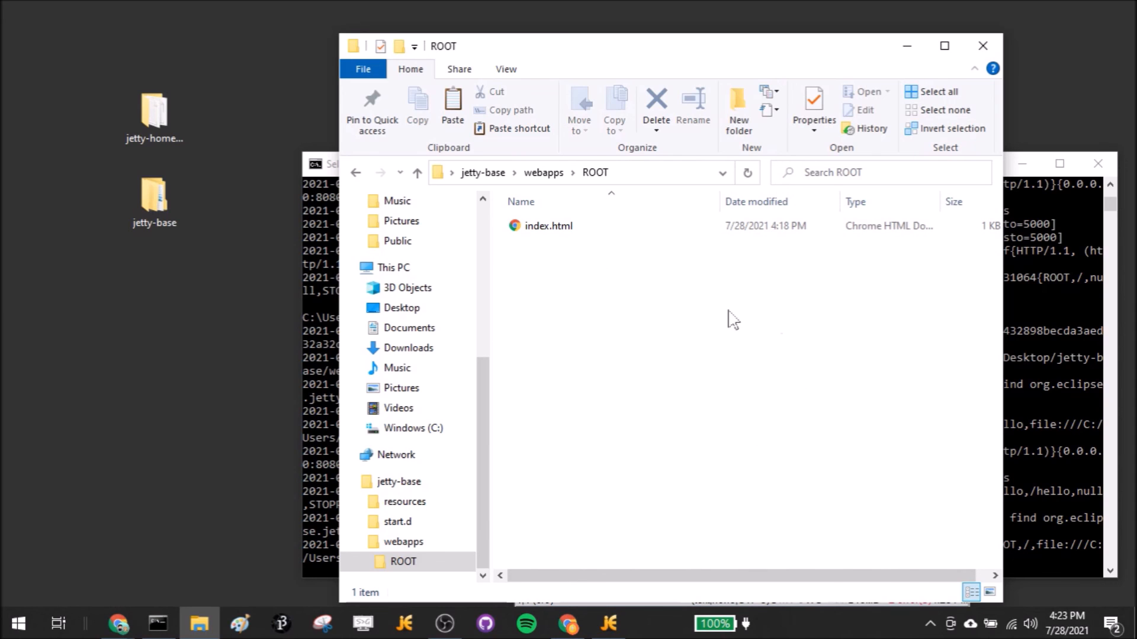
left_click(549, 225)
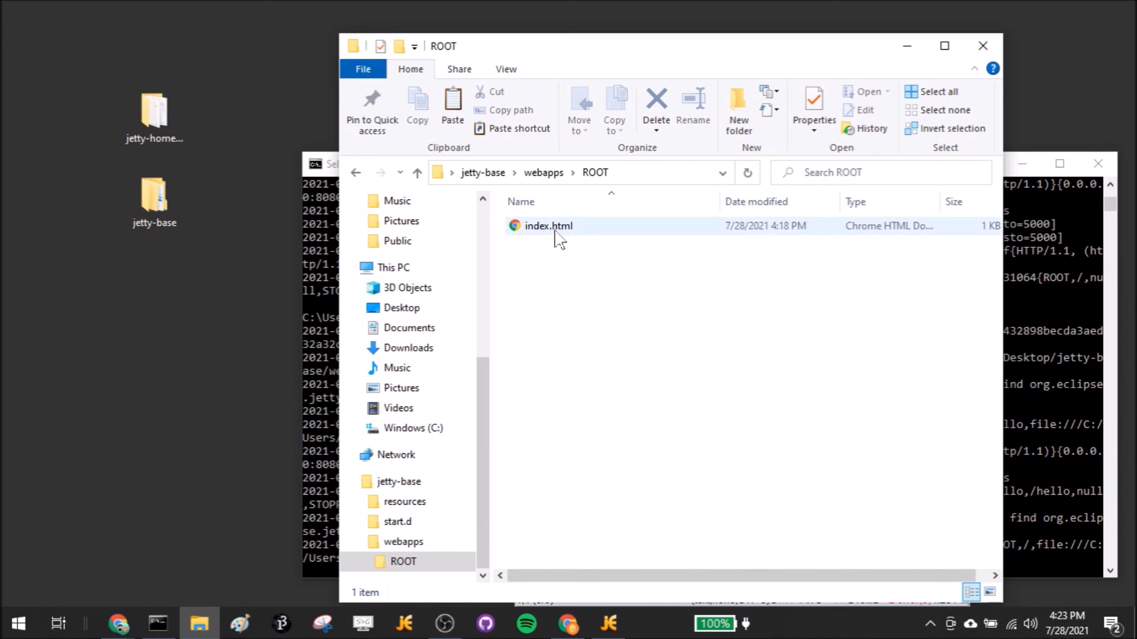
left_click(638, 387)
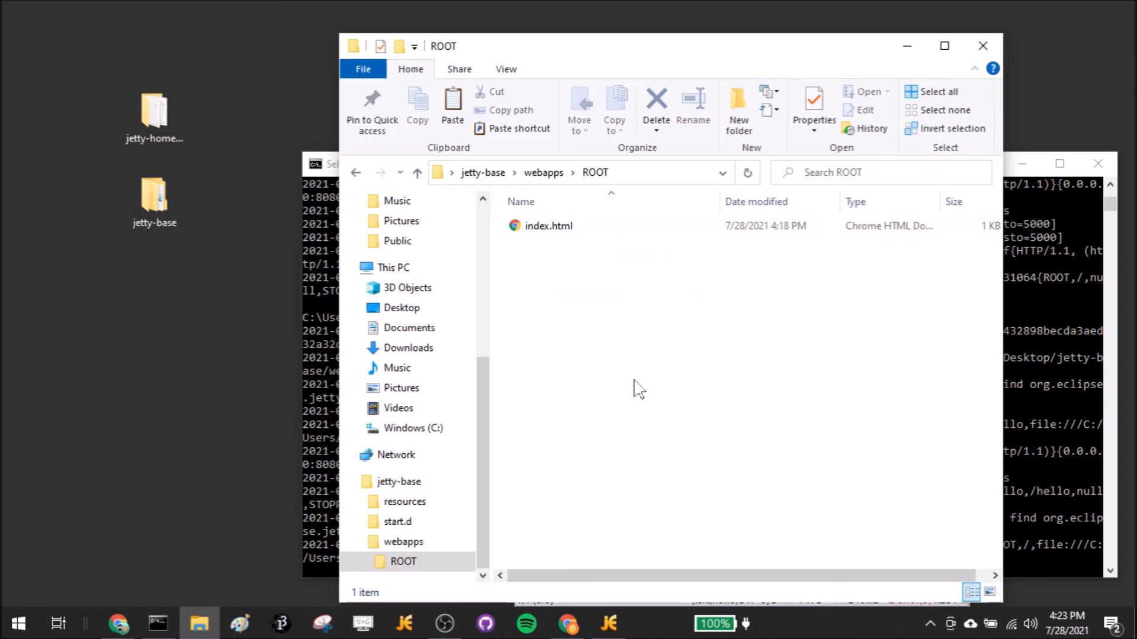
mouse_move(482, 172)
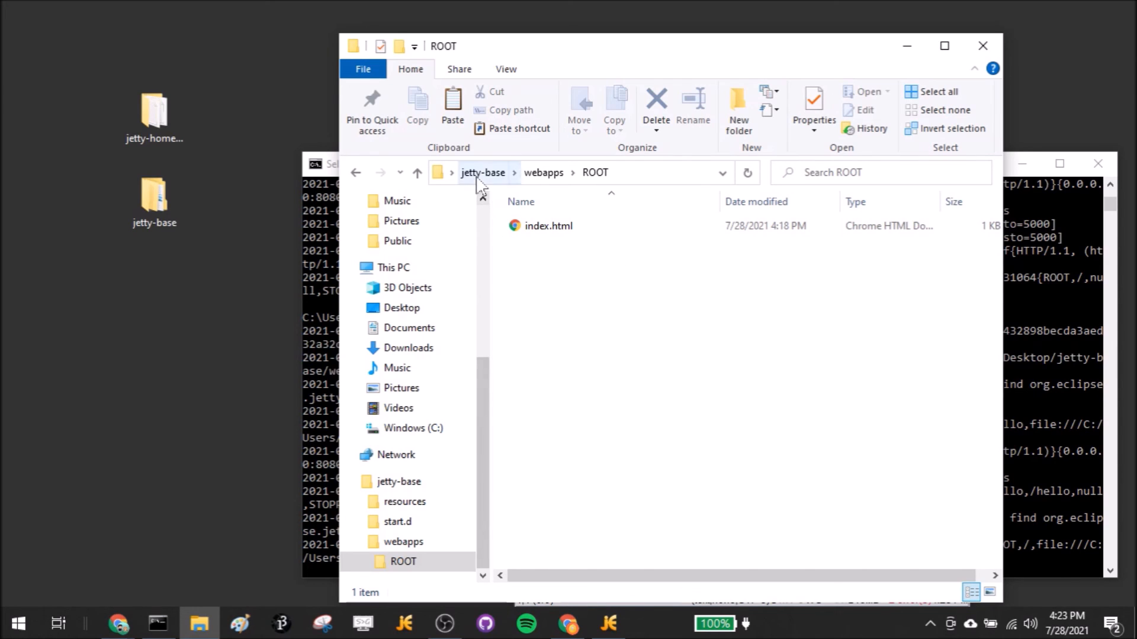
mouse_move(203, 201)
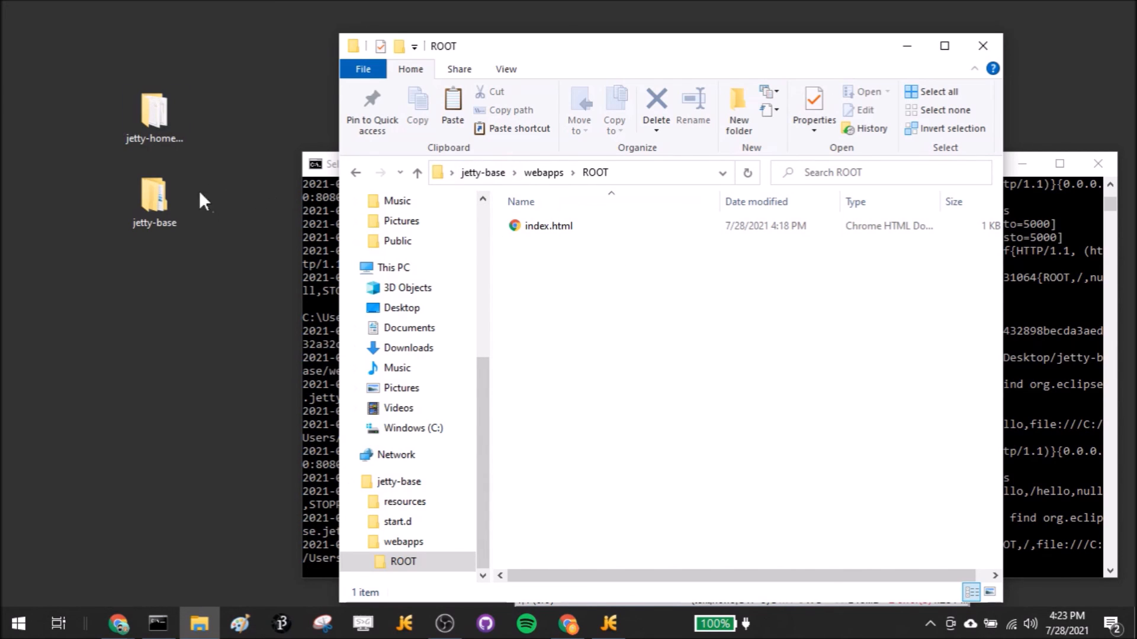
left_click(154, 196)
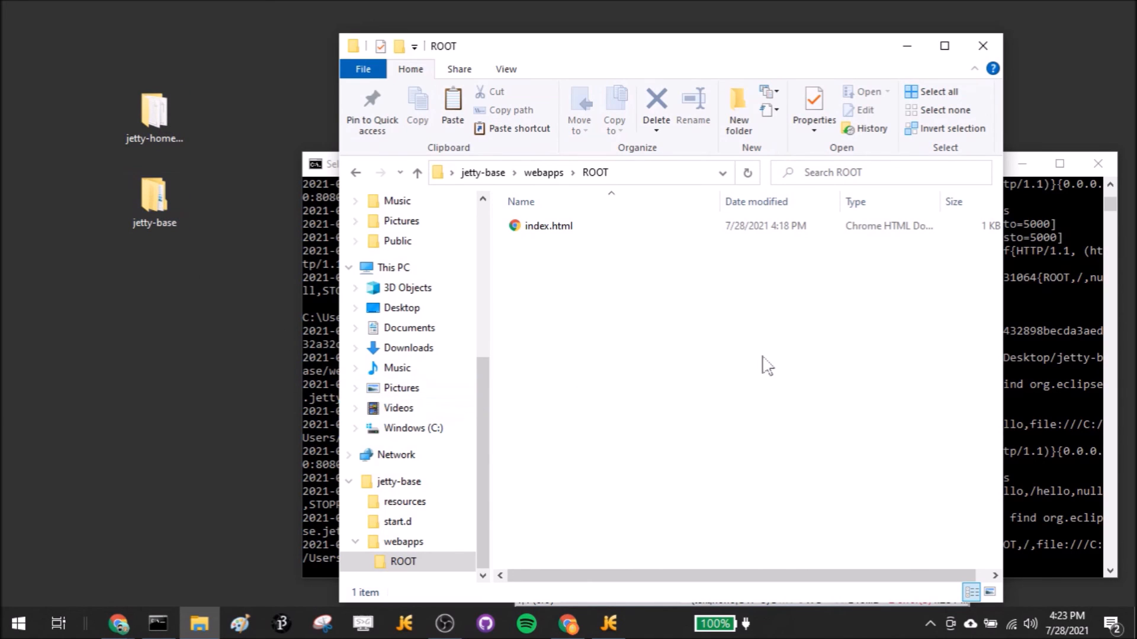
left_click(568, 624)
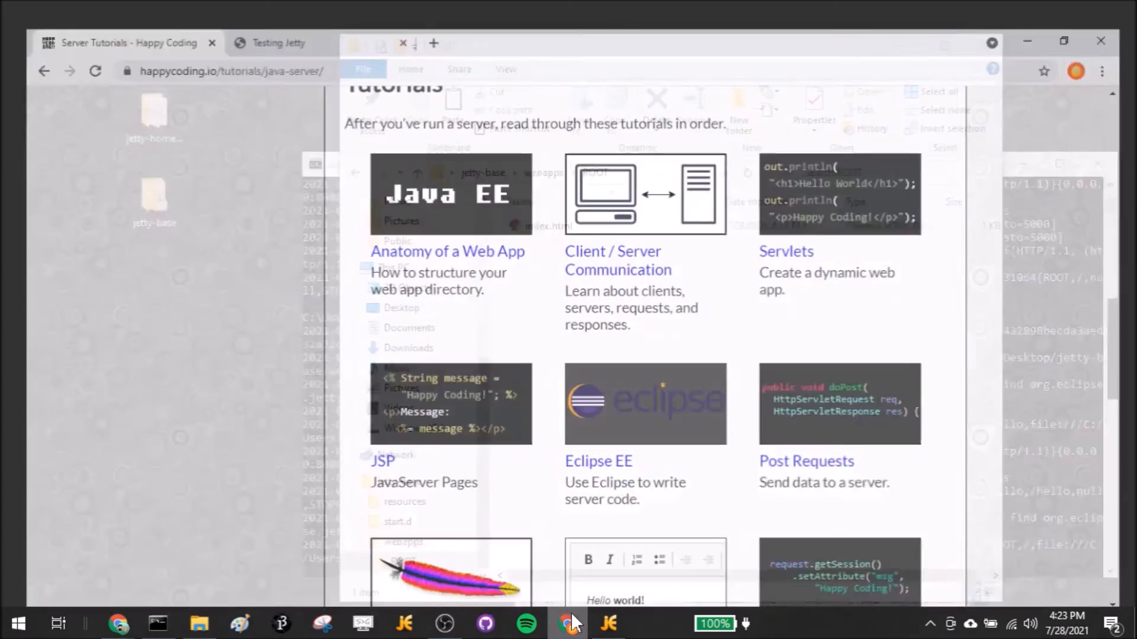